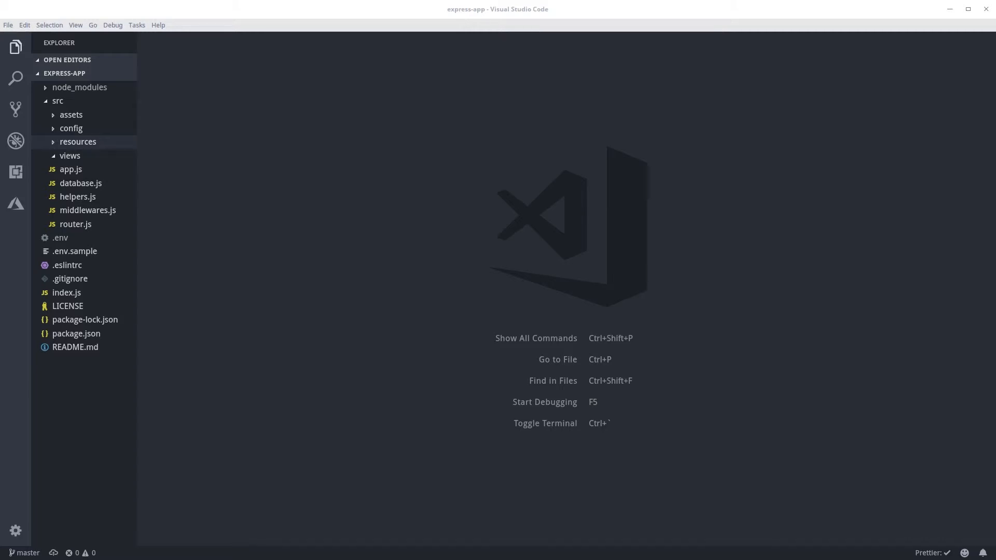
mouse_move(117, 287)
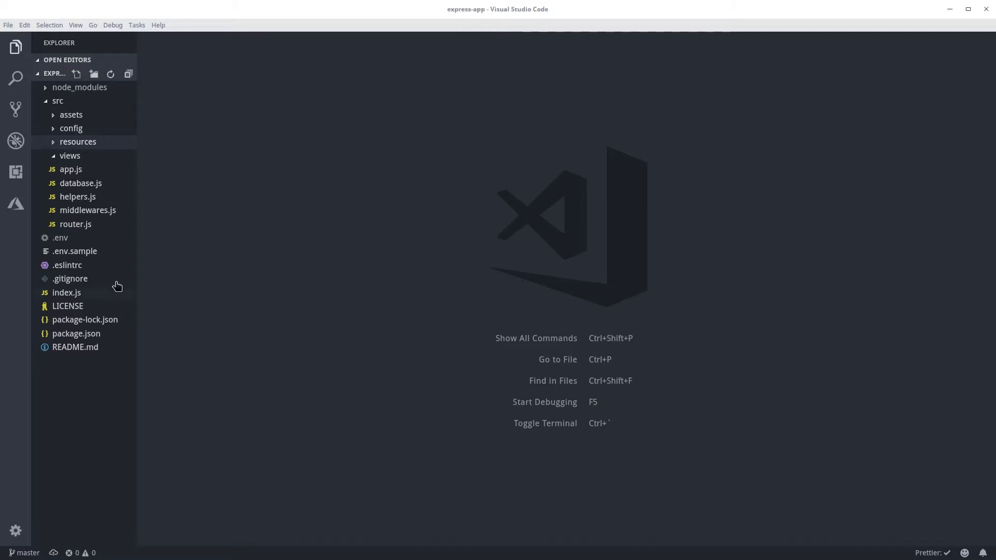
Step: Glance at the local MongoDB databases, then create an empty seed.js at the express-app project root
left_click(15, 205)
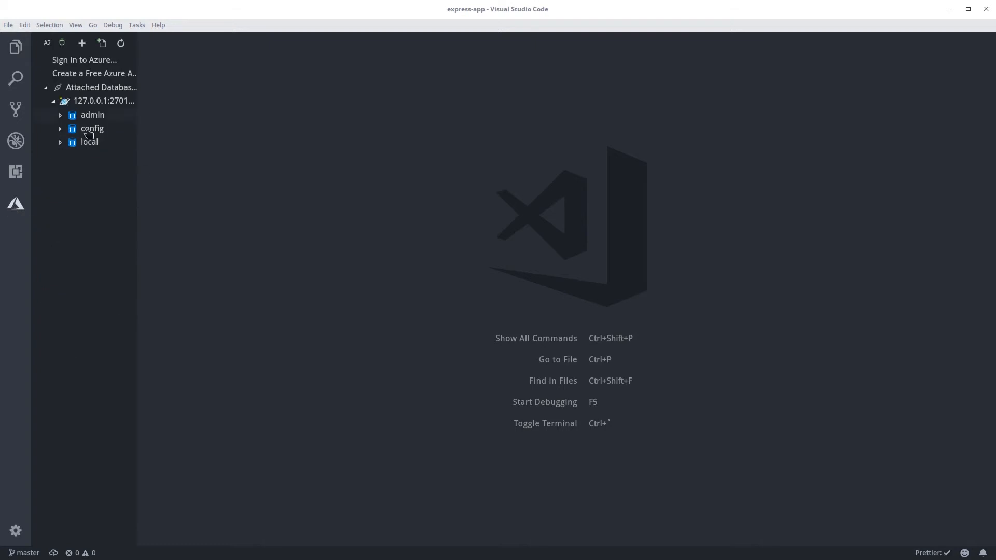
left_click(15, 47)
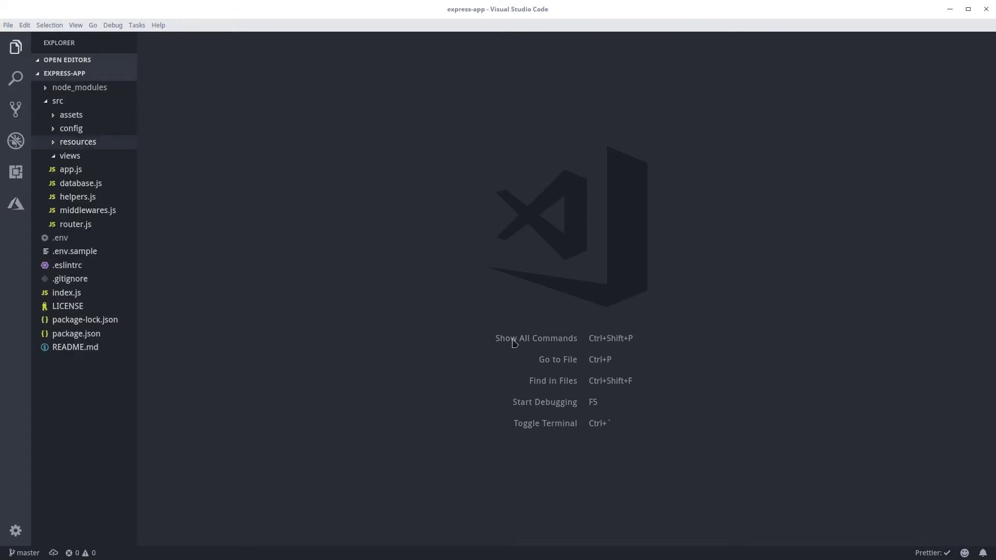
mouse_move(852, 70)
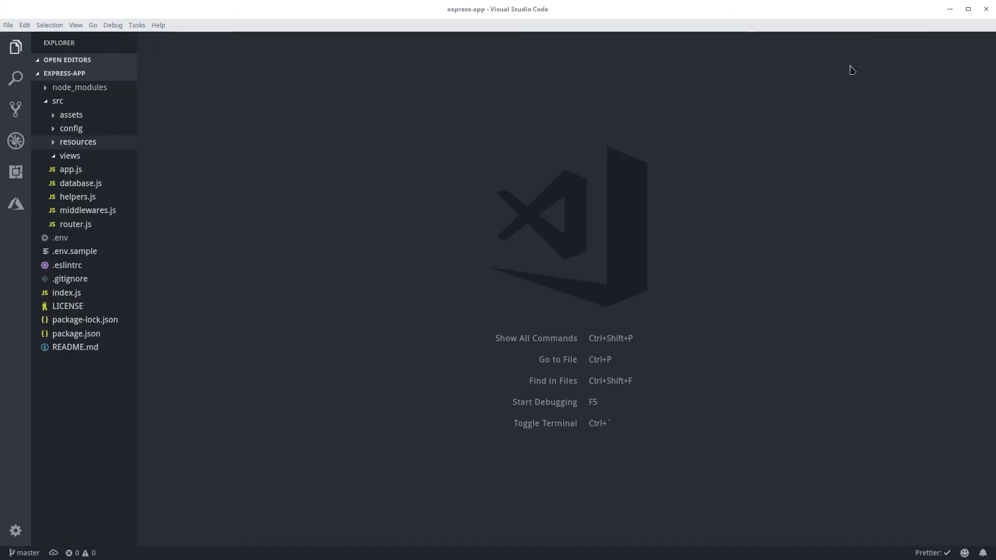
mouse_move(769, 276)
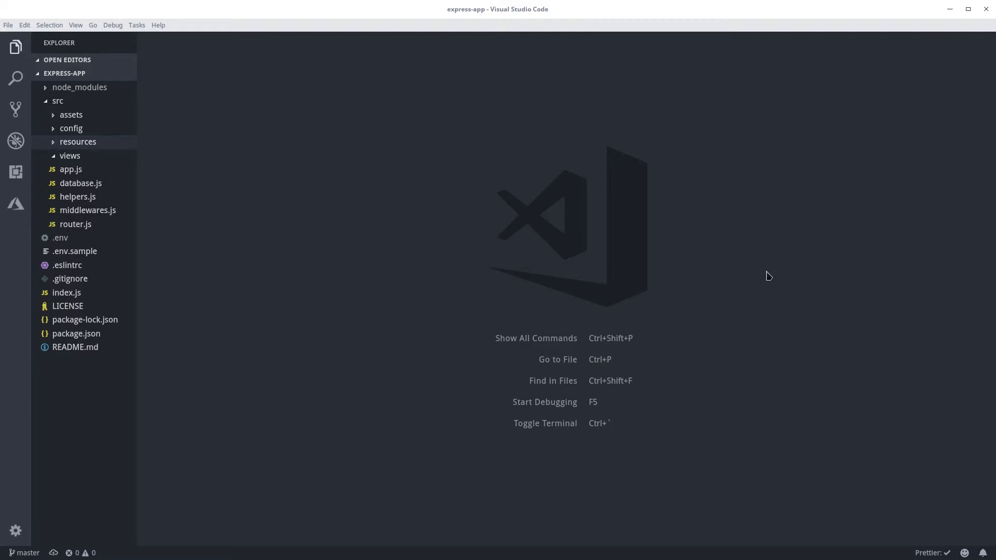
mouse_move(476, 398)
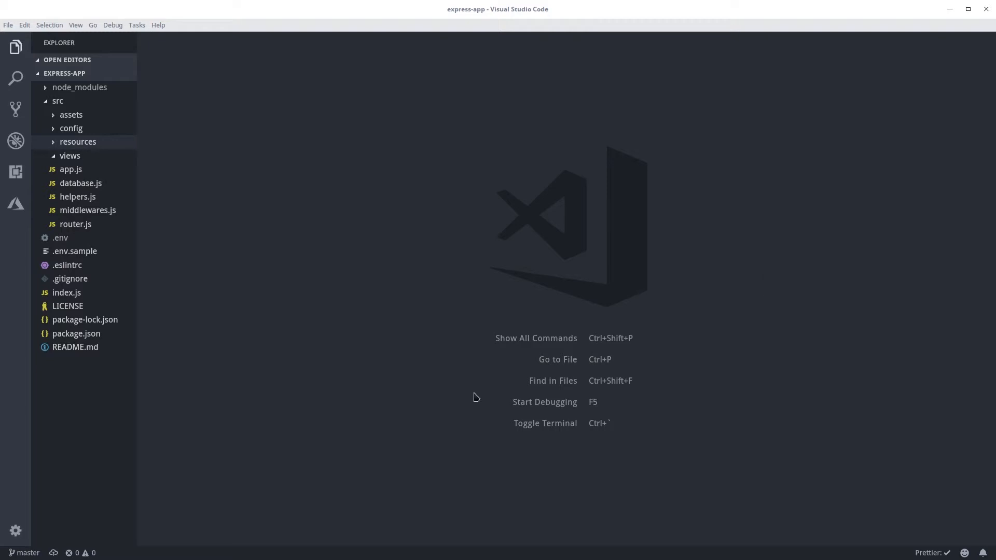
mouse_move(762, 427)
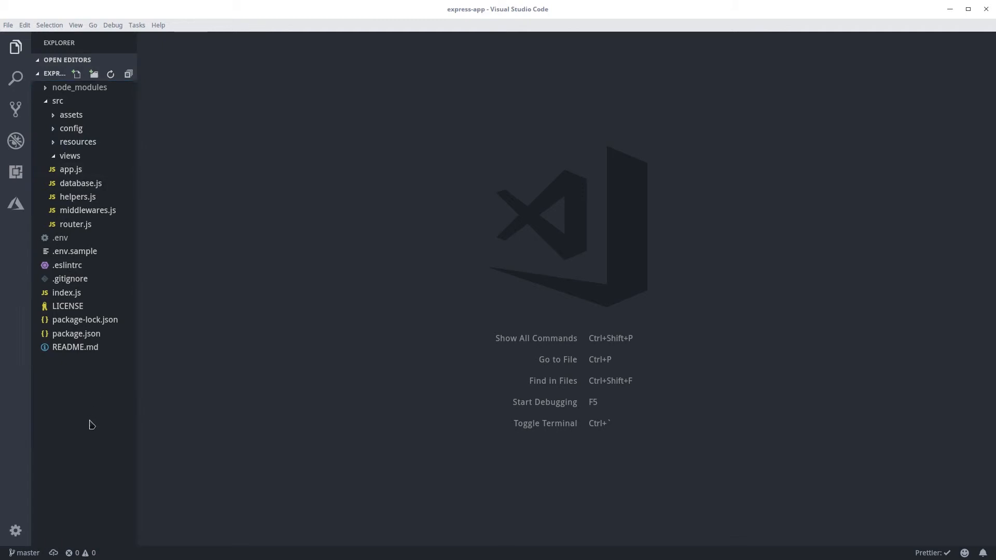
left_click(76, 74)
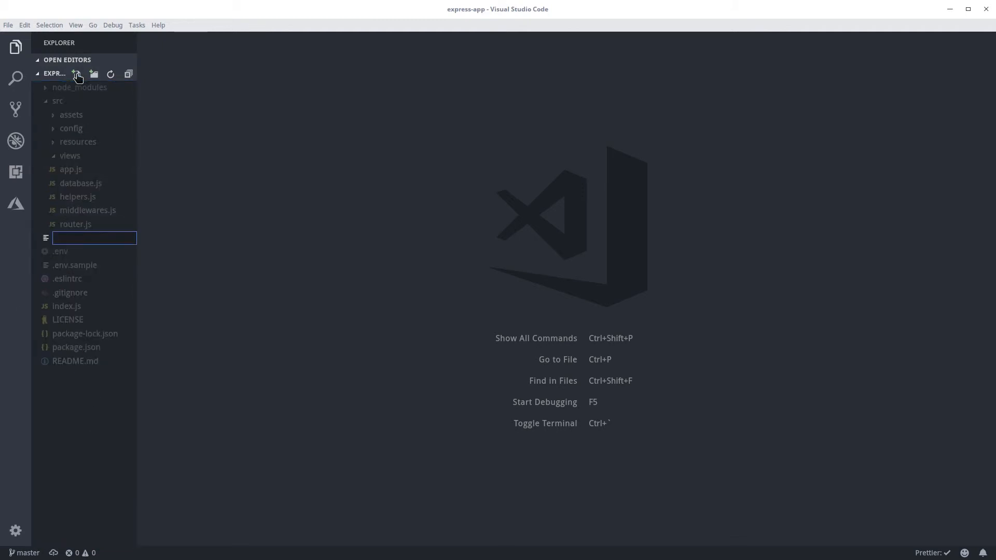
type("seed.js")
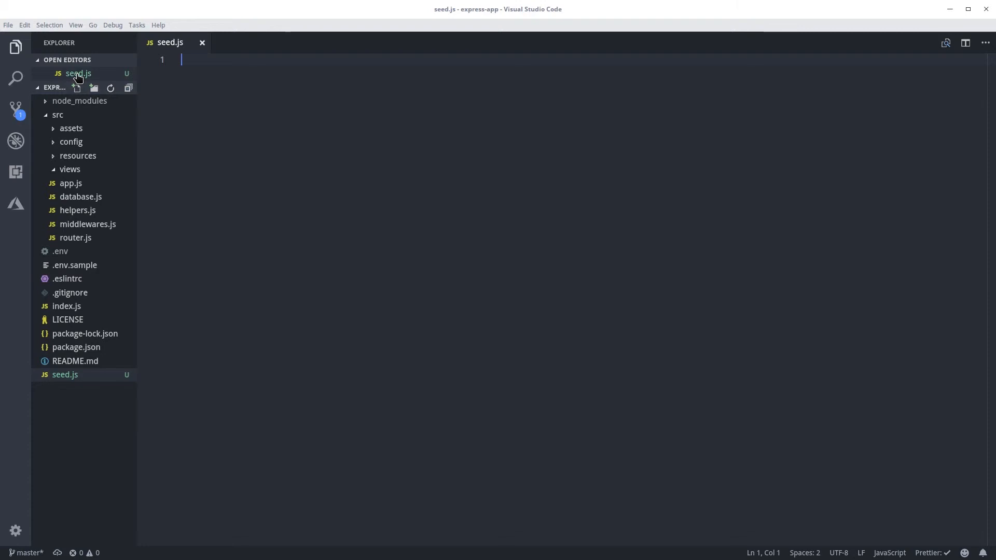
mouse_move(102, 355)
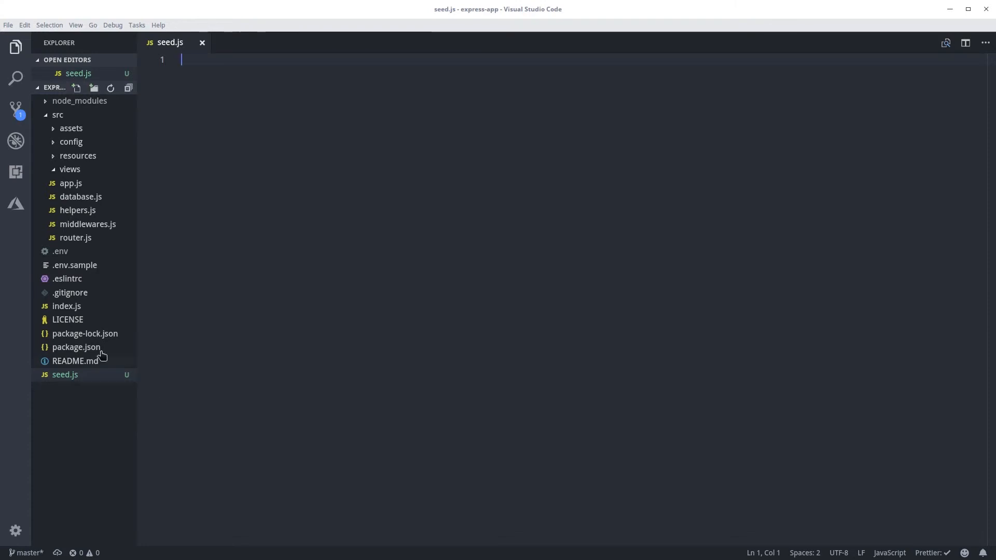
mouse_move(233, 263)
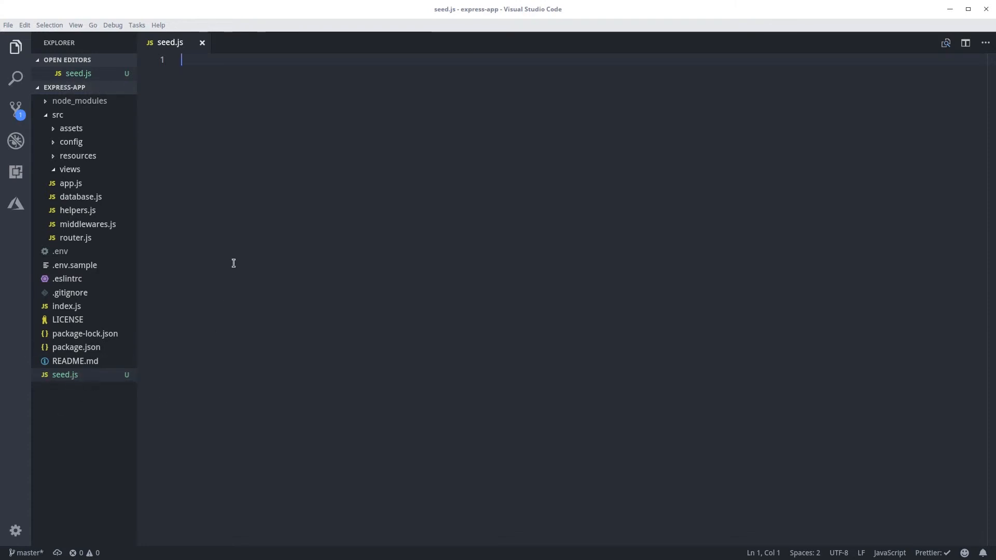
mouse_move(784, 233)
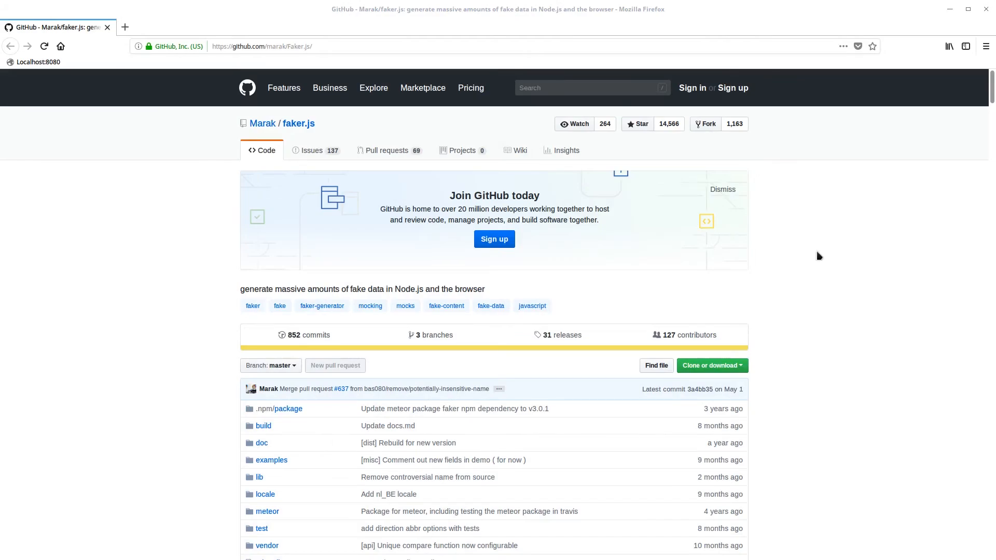
mouse_move(668, 124)
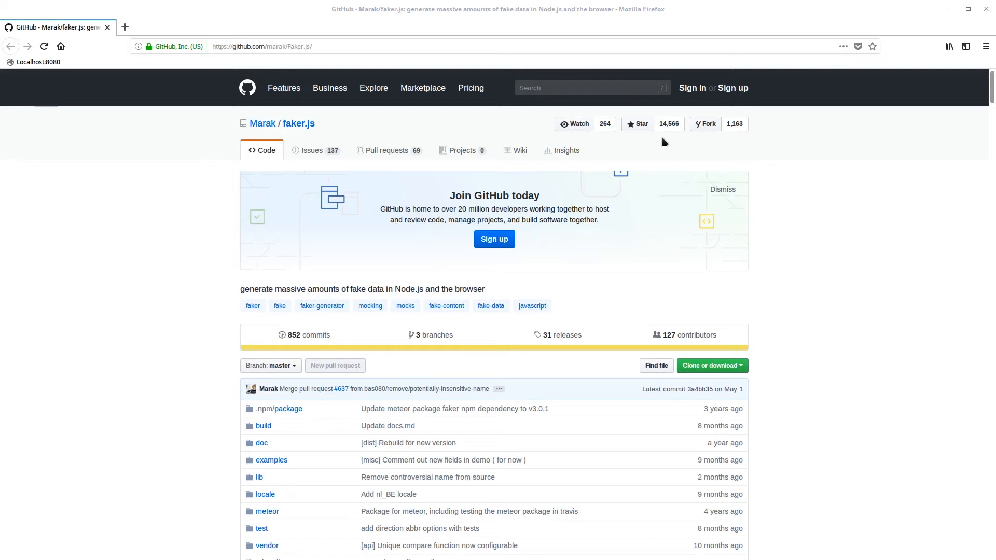
Step: Scroll down the faker.js README to its API section and JSDoc API Browser link
scroll("down", 3)
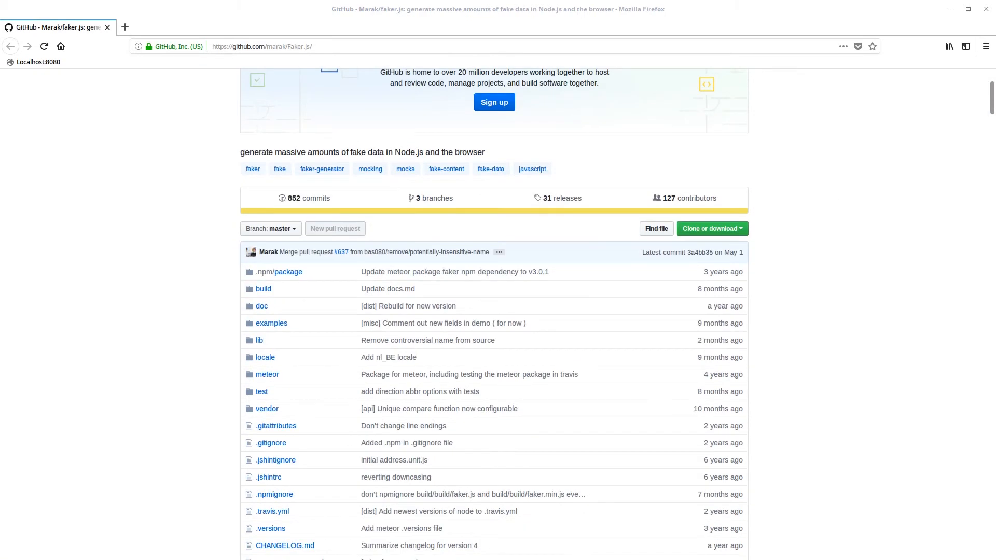
scroll("down", 3)
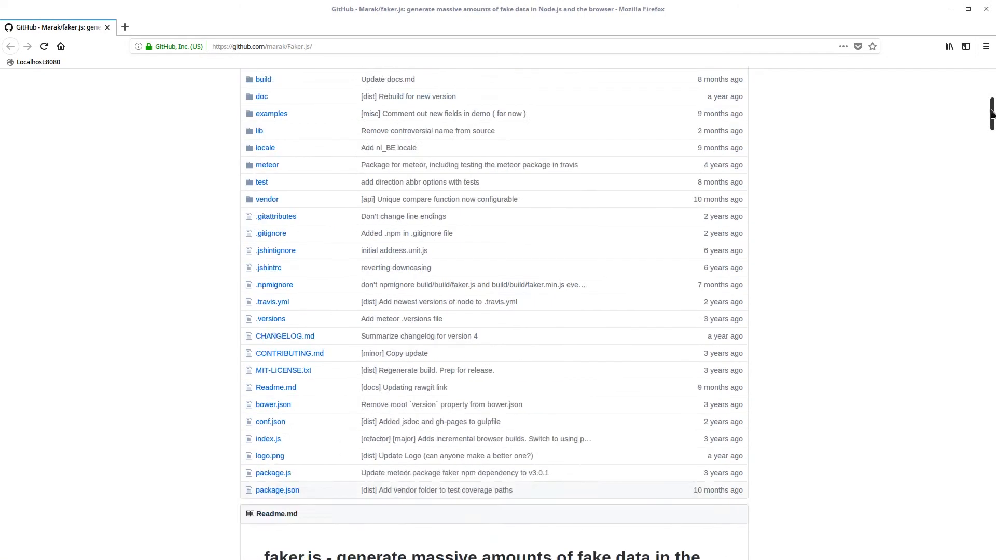
scroll("down", 3)
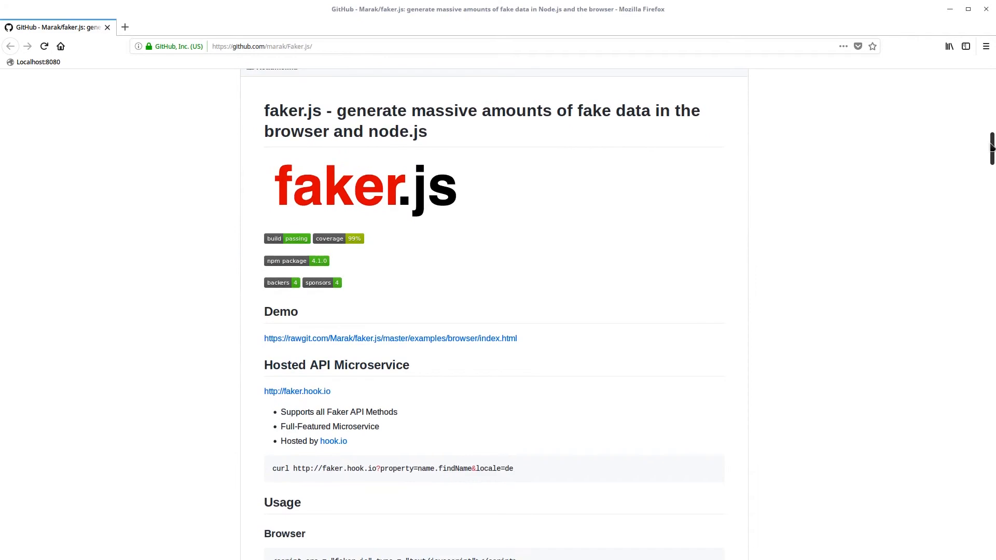
scroll("down", 3)
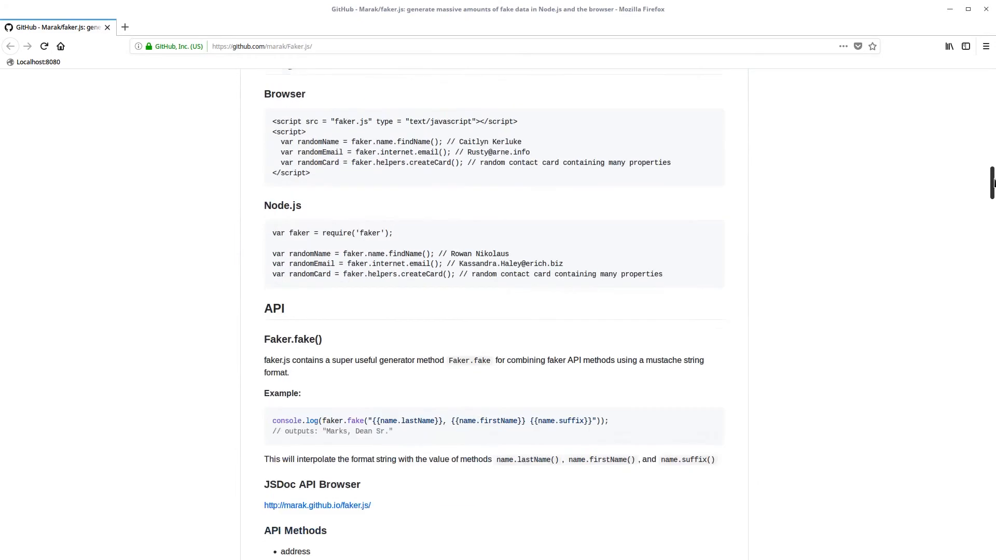
scroll("down", 3)
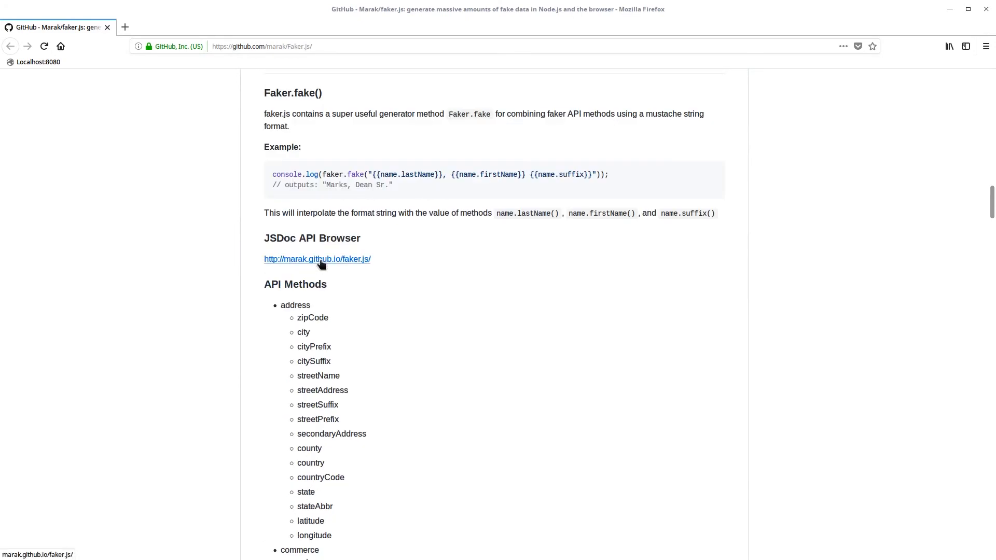
Step: Open the marak.github.io/faker.js docs, jump to Usage and browse the API Methods list
left_click(316, 258)
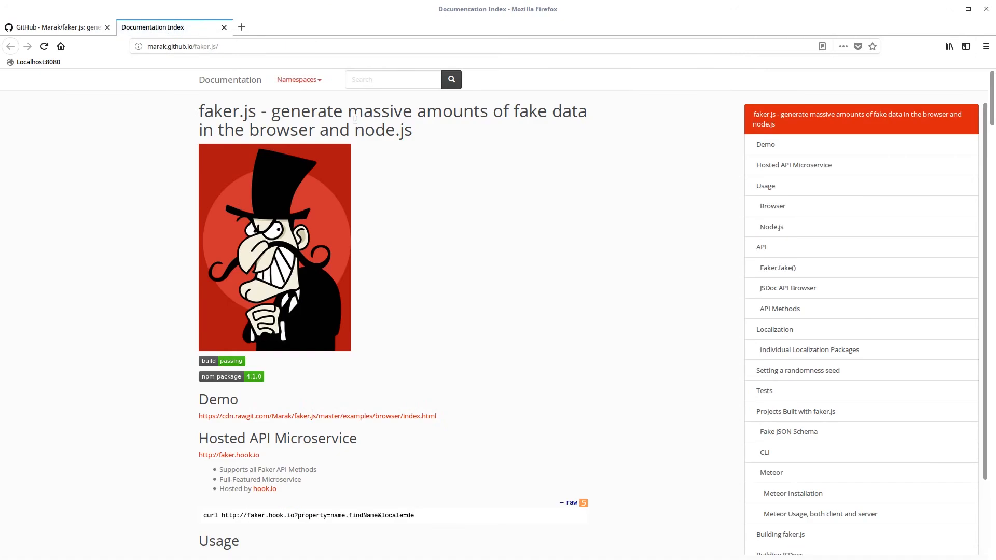
mouse_move(766, 186)
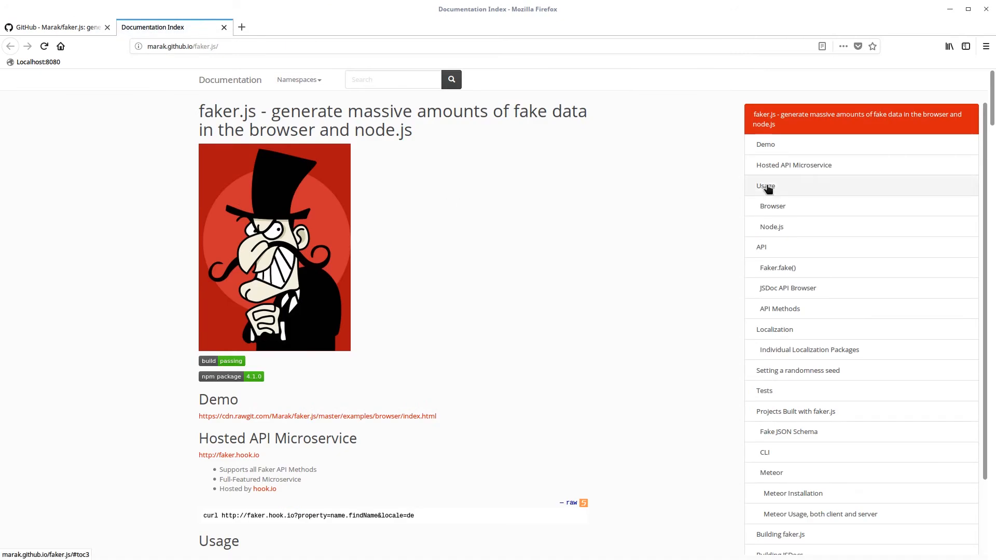
left_click(765, 186)
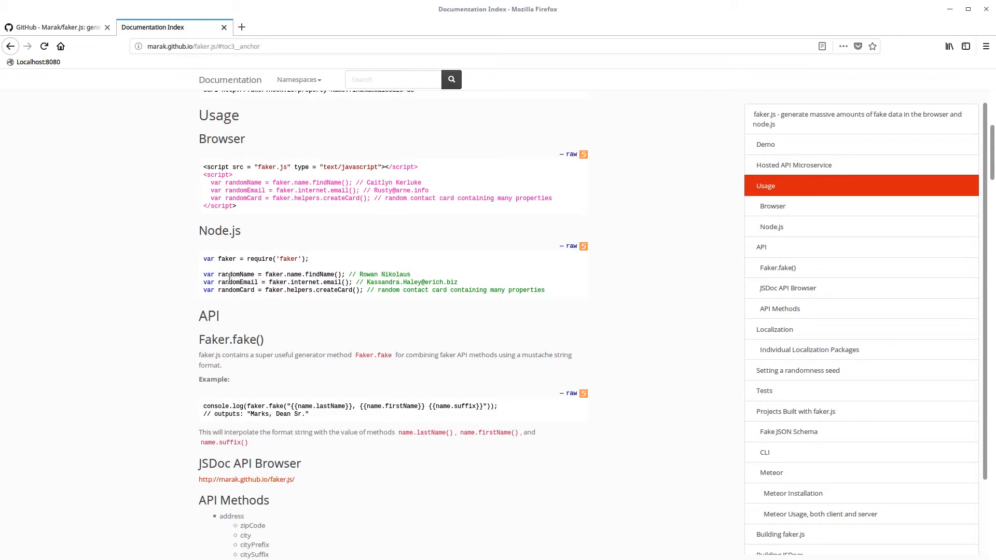
mouse_move(316, 302)
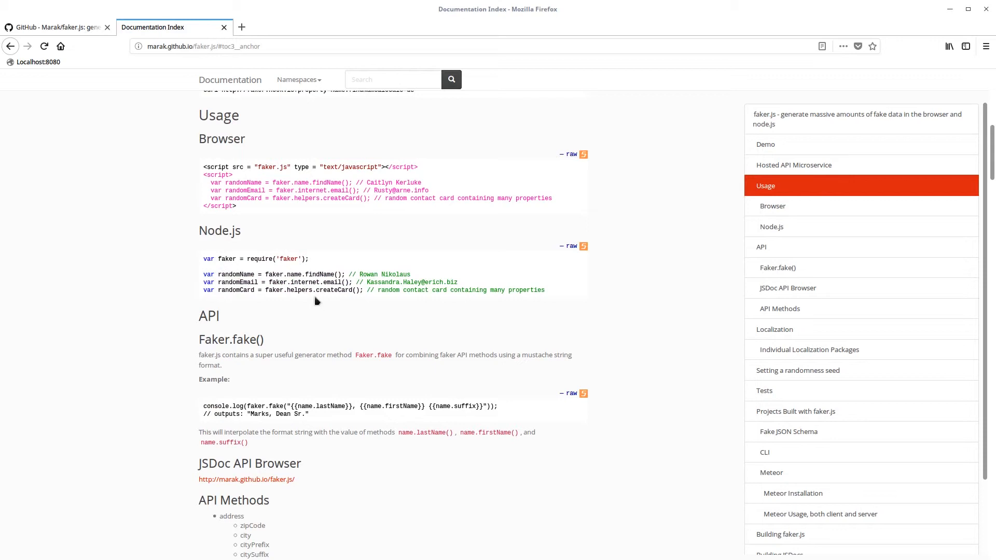
mouse_move(348, 290)
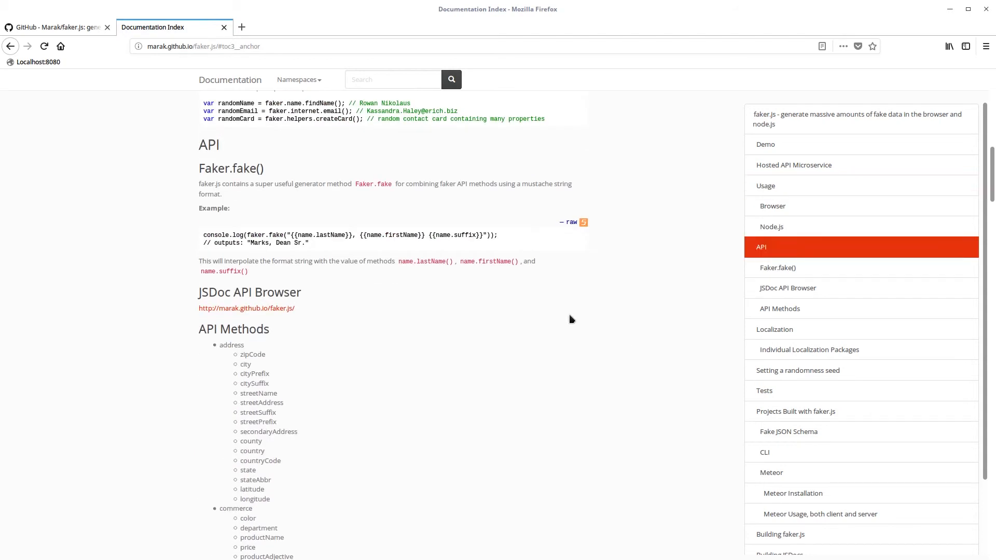
scroll("down", 3)
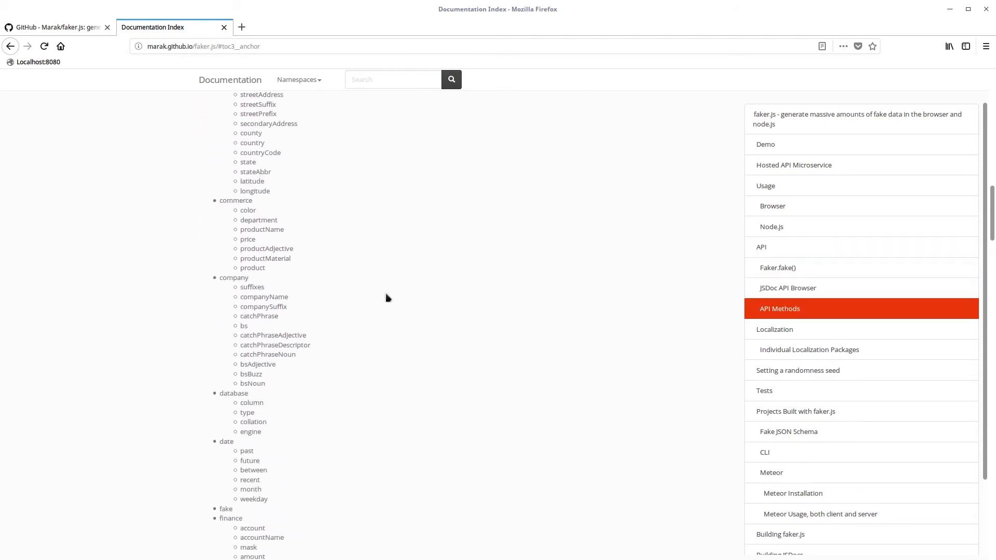
scroll("down", 3)
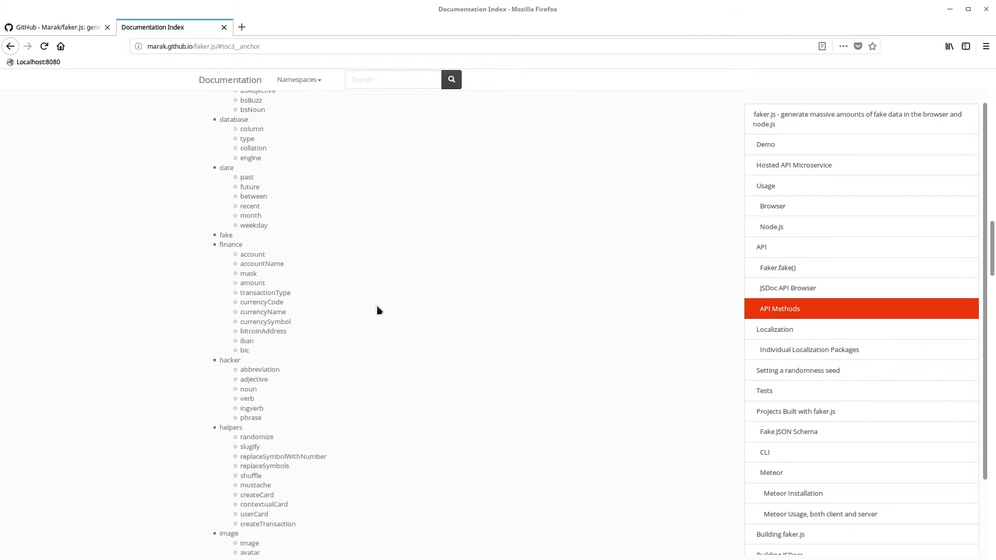
scroll("down", 3)
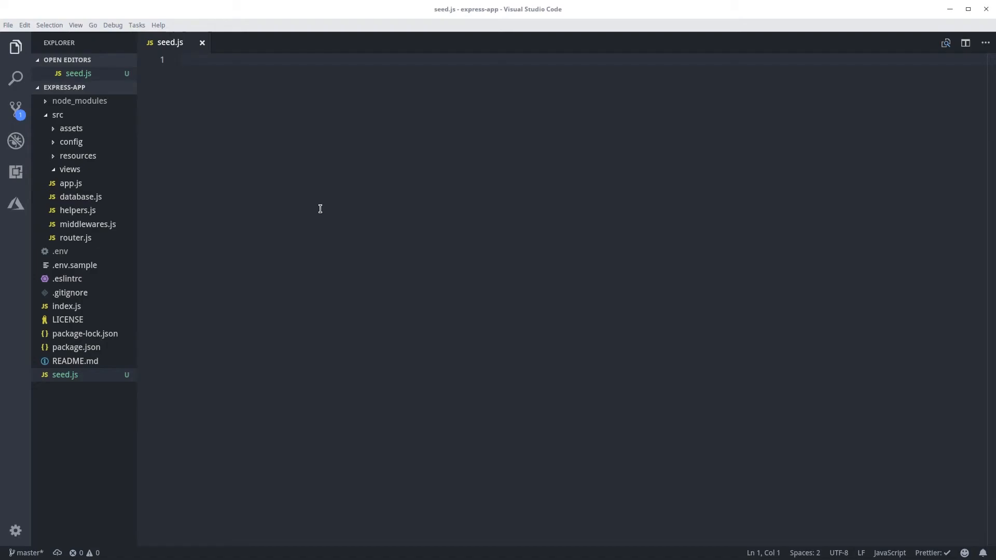
Step: Install faker as a dev dependency with npm i -D faker, then return to seed.js
key("ctrl+`")
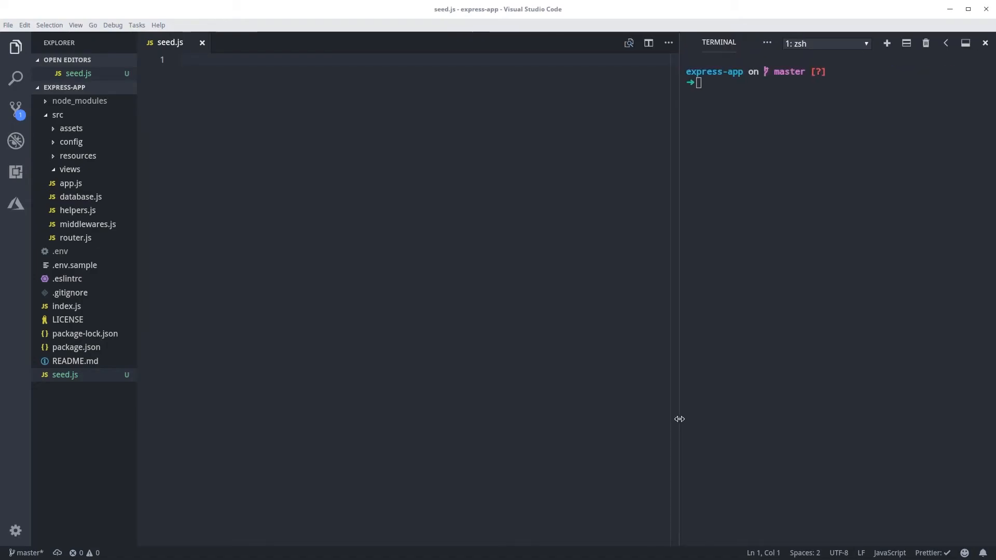
type("npm i")
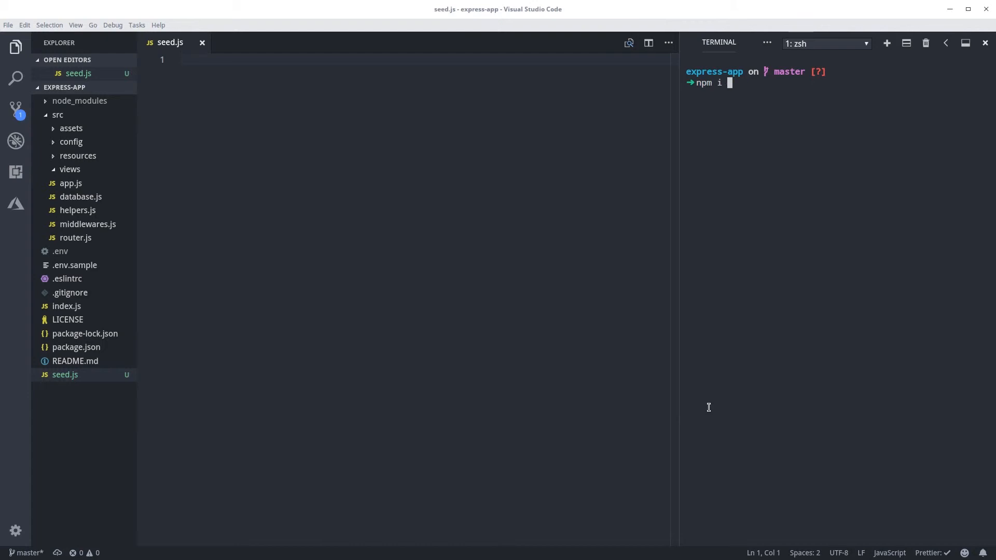
type("-D")
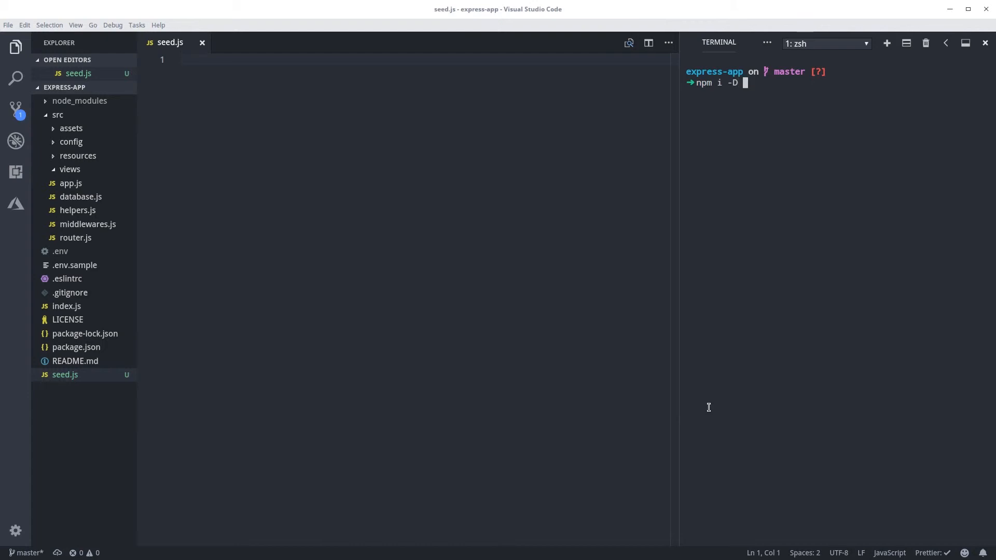
type("faker")
type("exi")
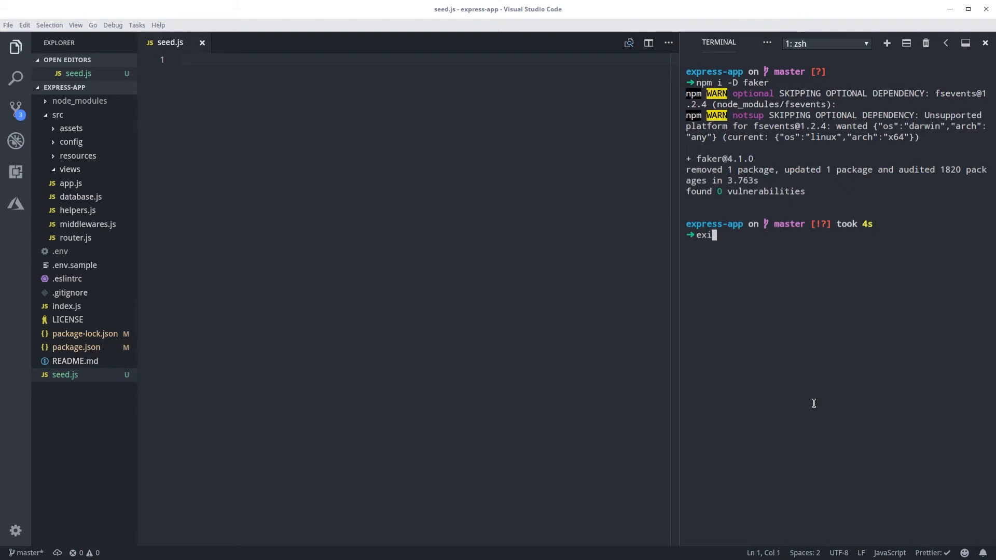
left_click(984, 42)
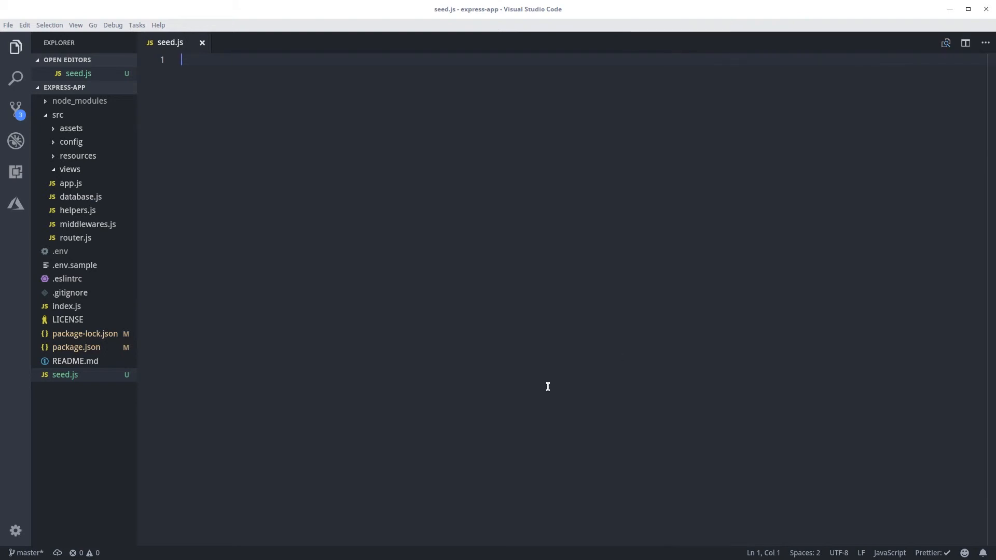
Step: Import faker from 'faker' and {User} from './src/resources/users' in seed.js
type("import")
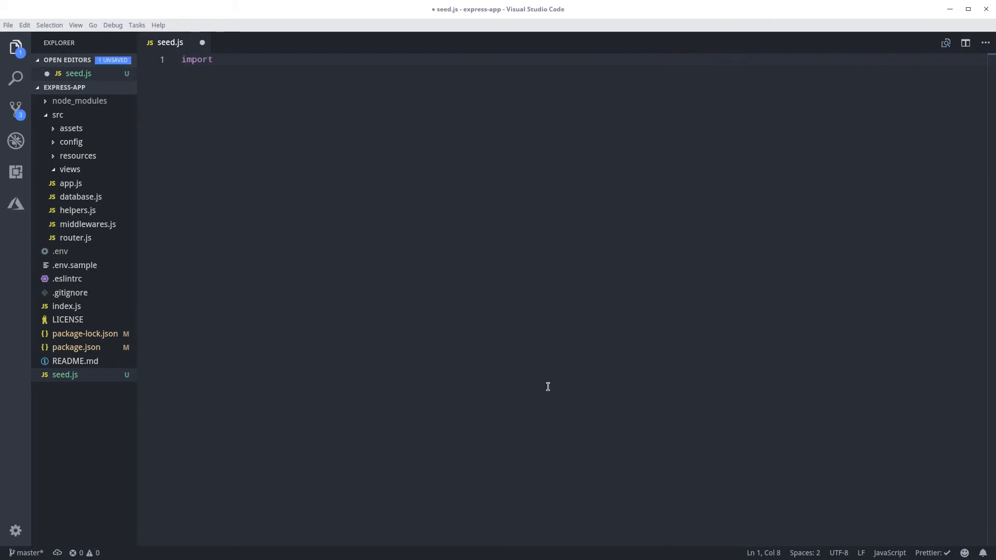
type("faker from 'faker'")
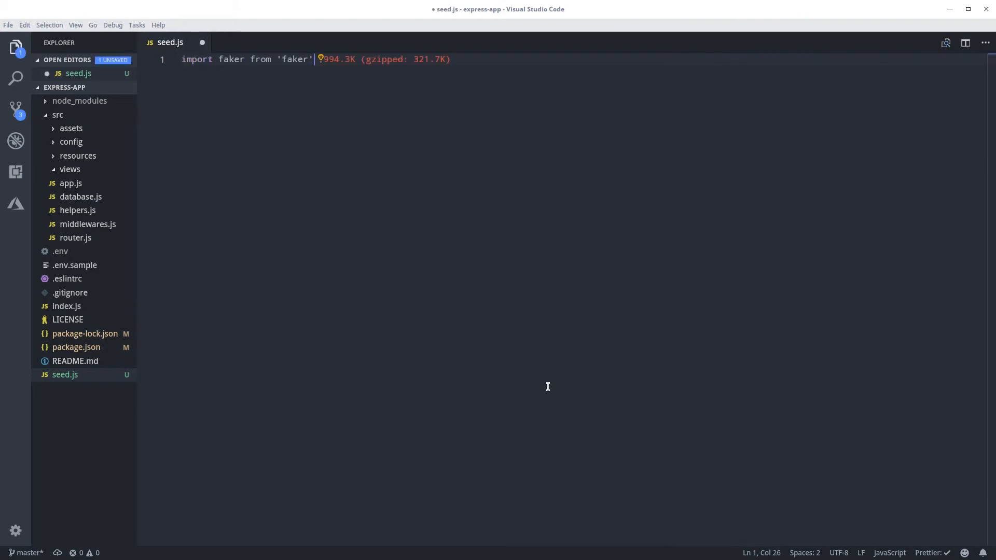
type("import")
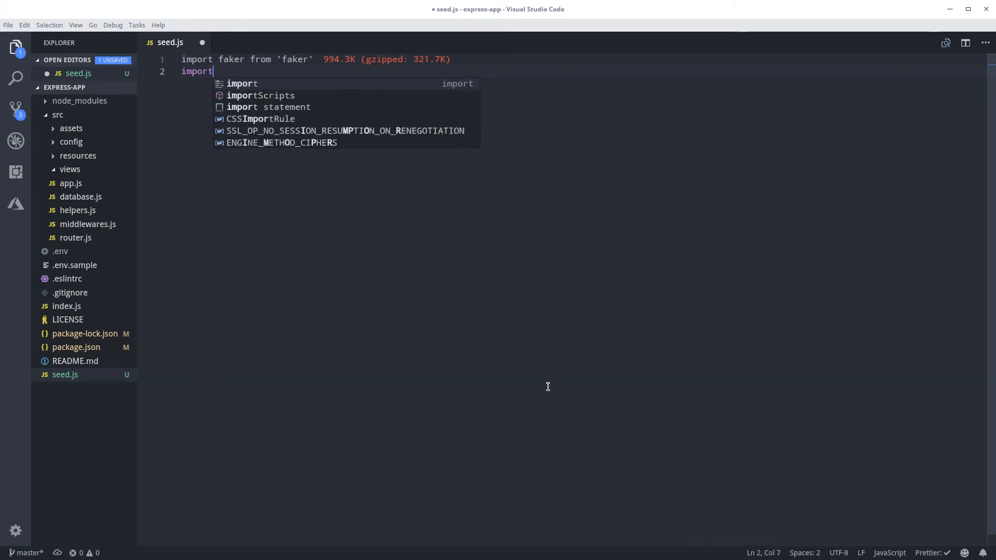
type("{User} from './src/resources/users'")
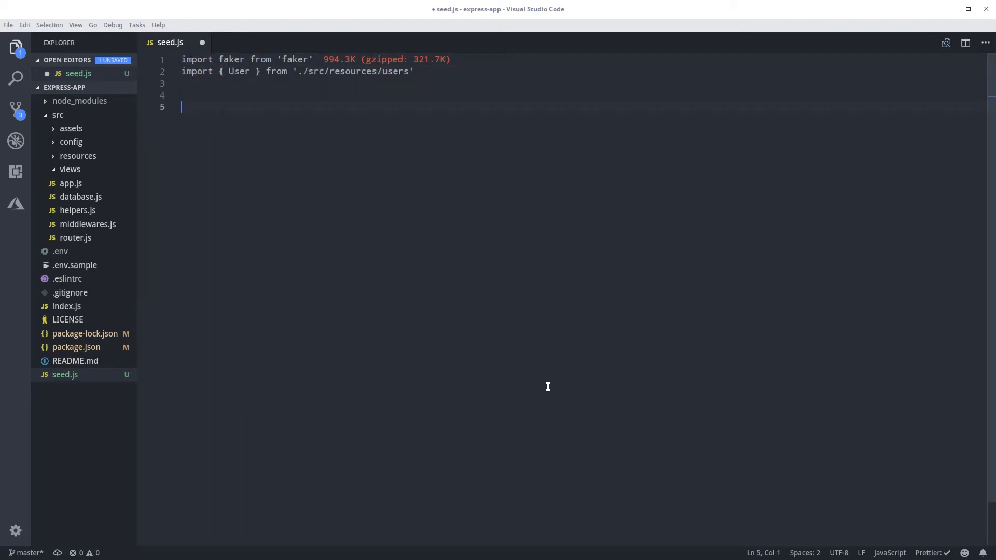
Step: Declare export const seedUsers as an async arrow function with an empty body
type("const")
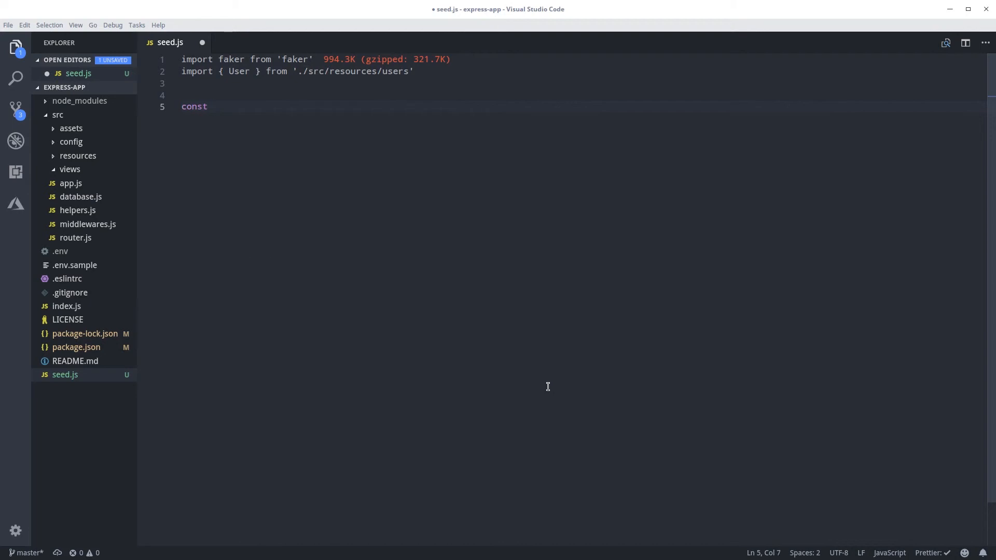
double_click(194, 106)
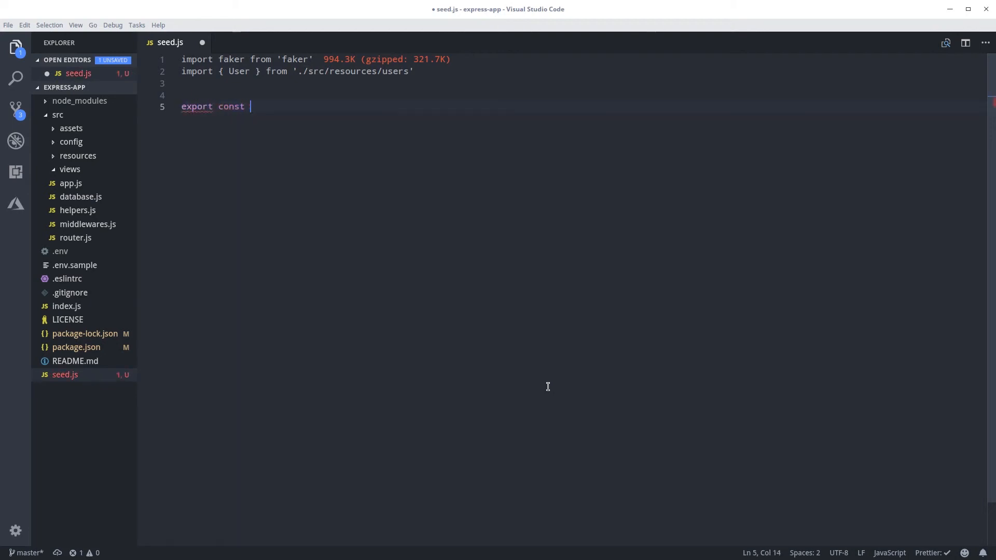
type("seedU")
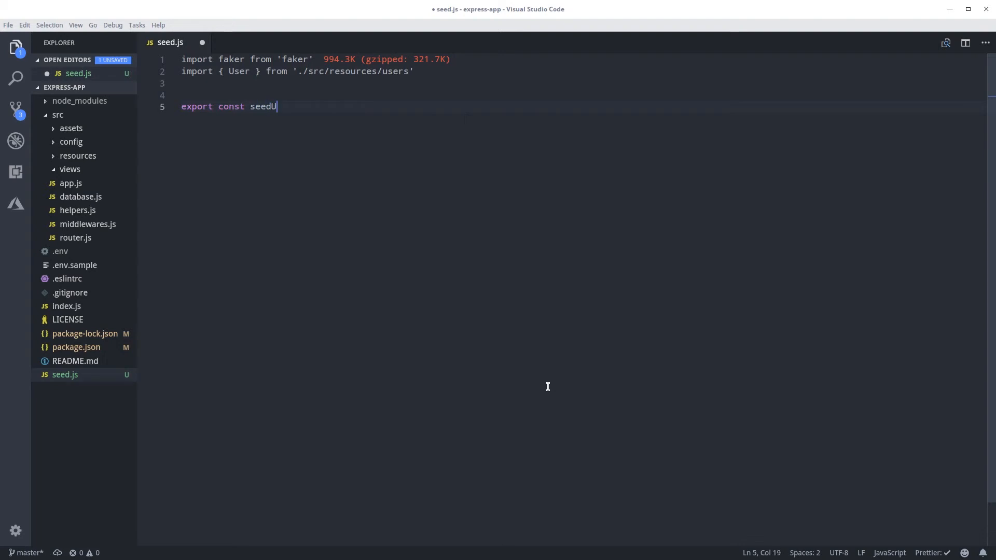
type("sers()")
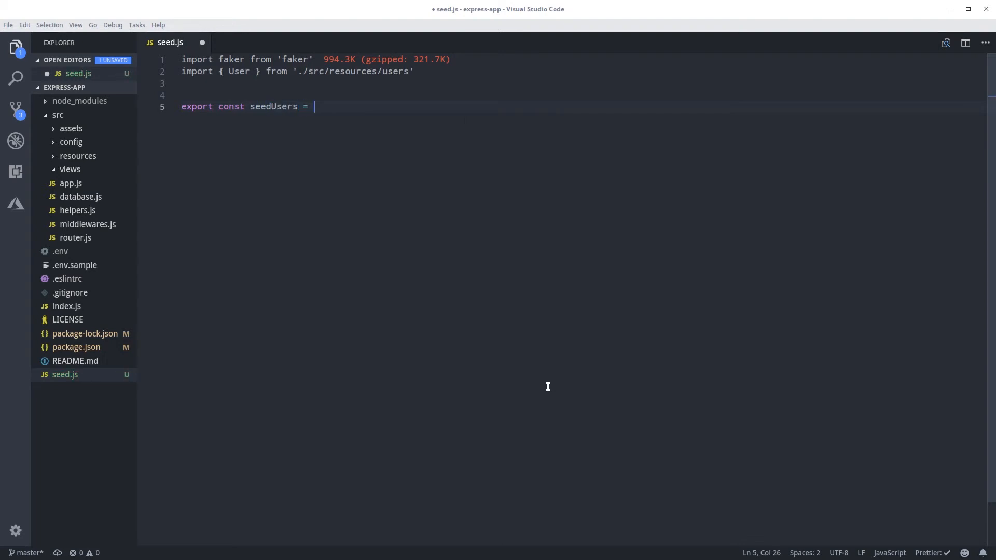
type("()")
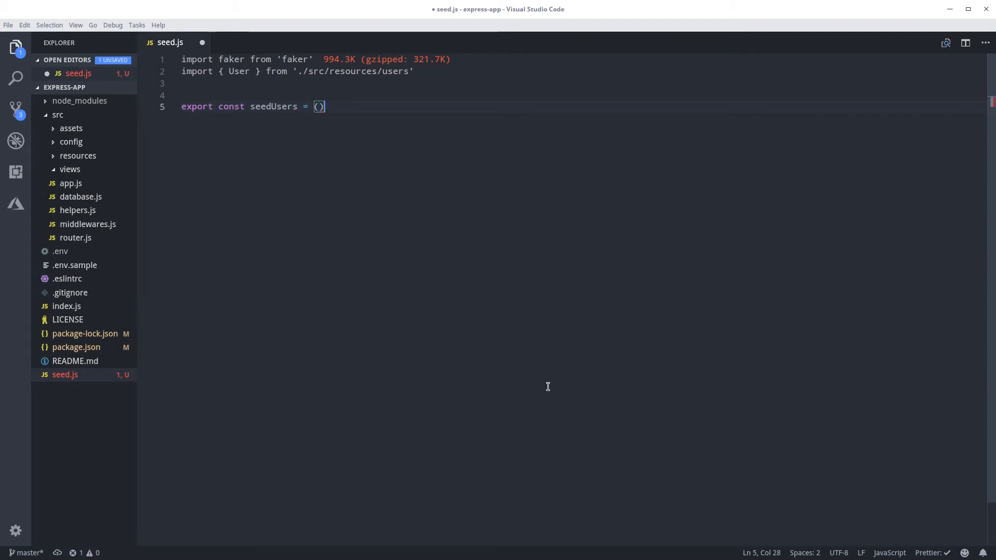
type("=>")
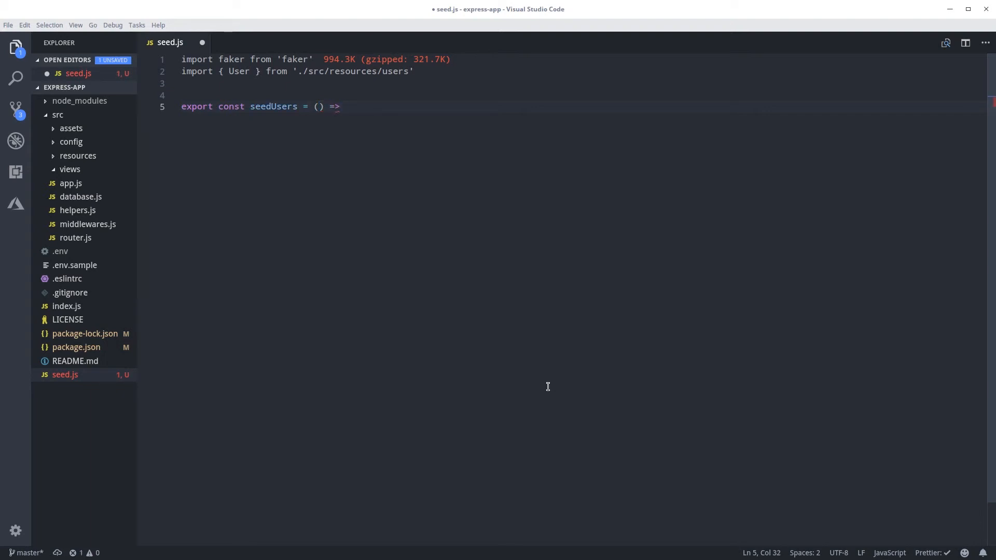
type("{")
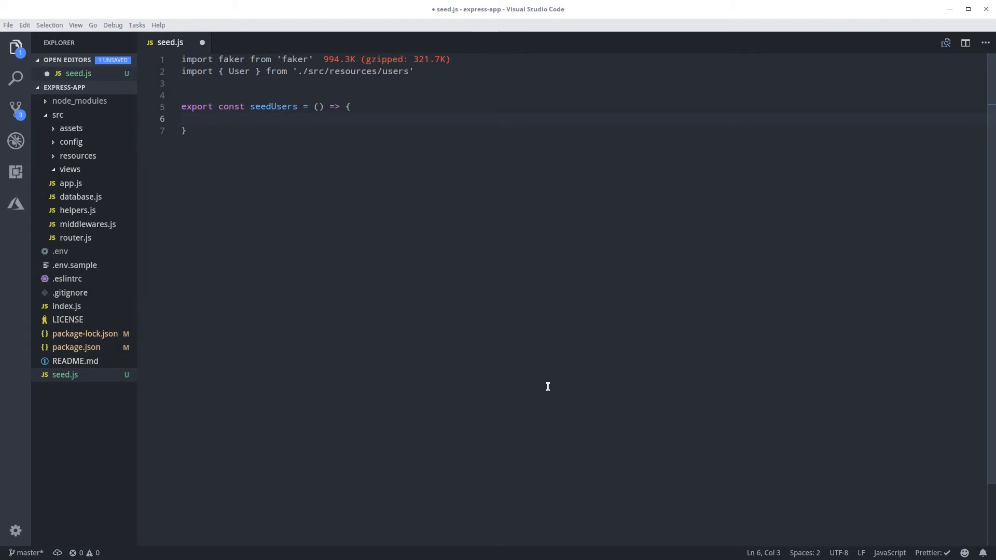
left_click(296, 105)
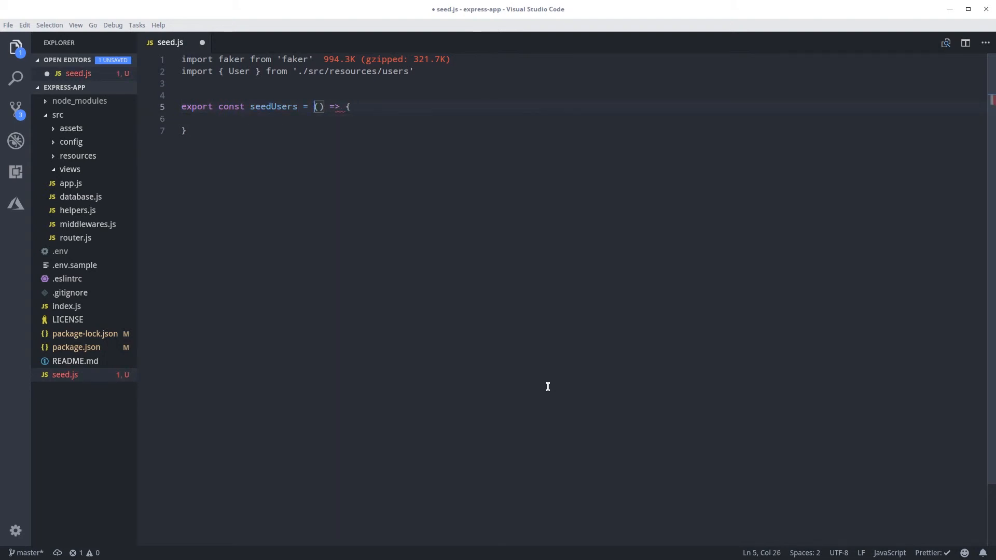
type("async")
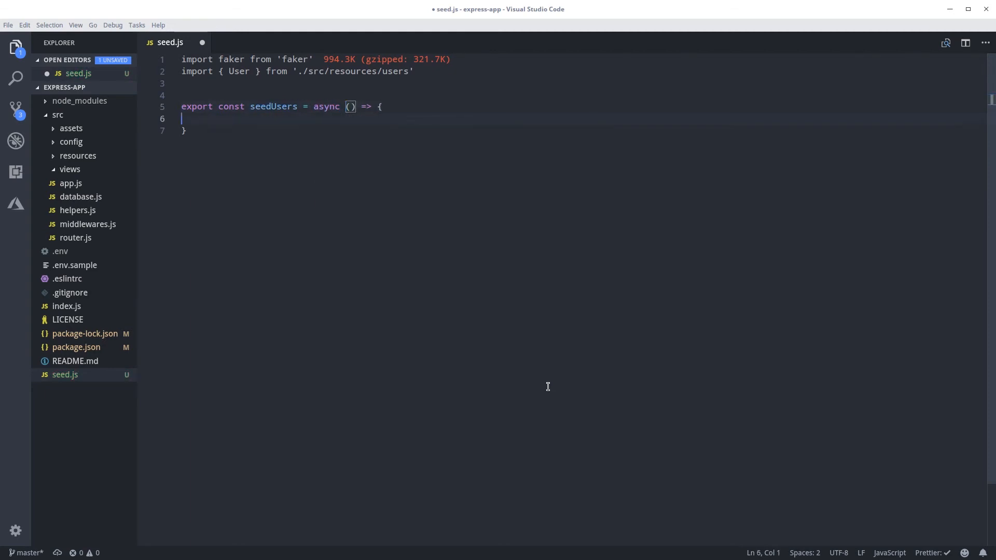
Step: Add a try/catch that logs the error, call seedUsers() below, and save
type("tyr")
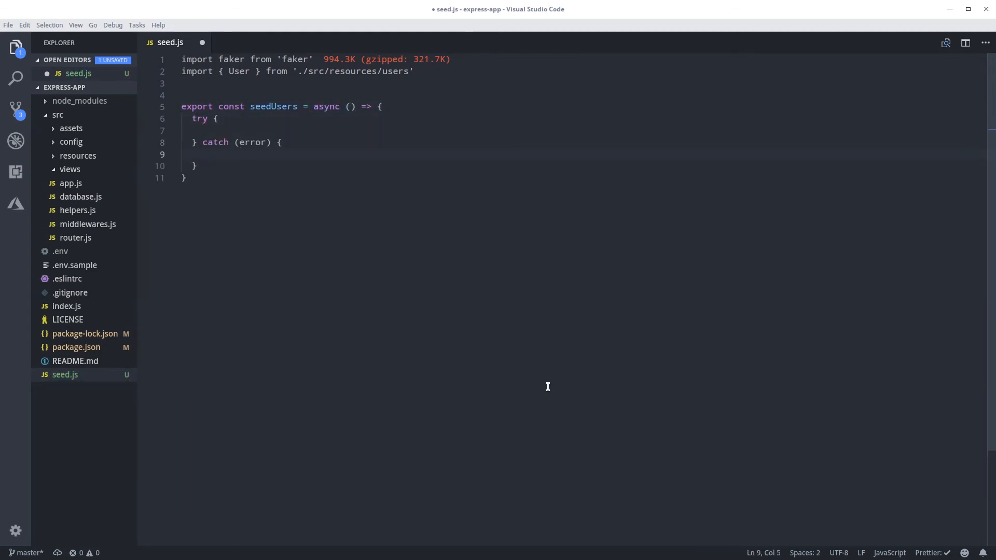
type("console.log")
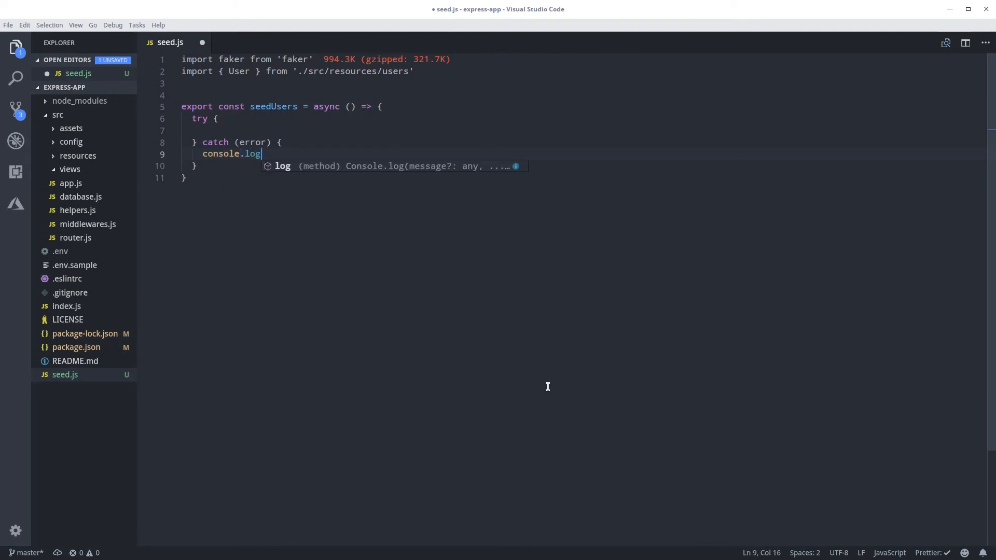
type("(error")
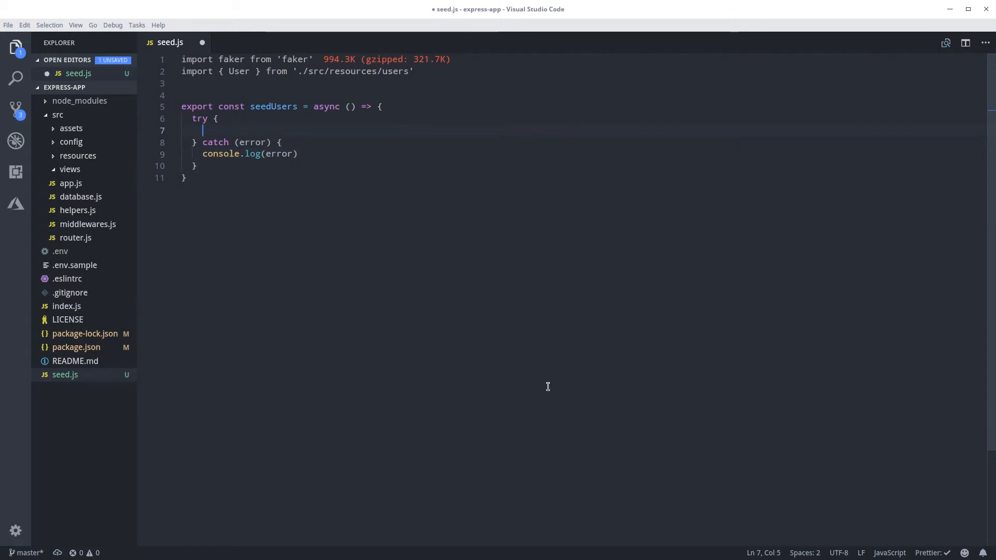
key("ctrl+s")
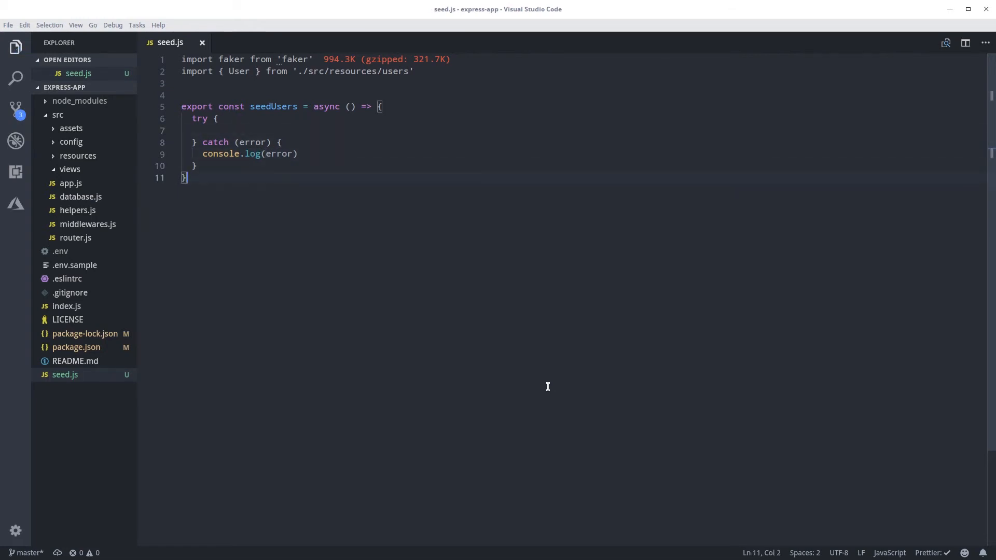
type("seedUsers(")
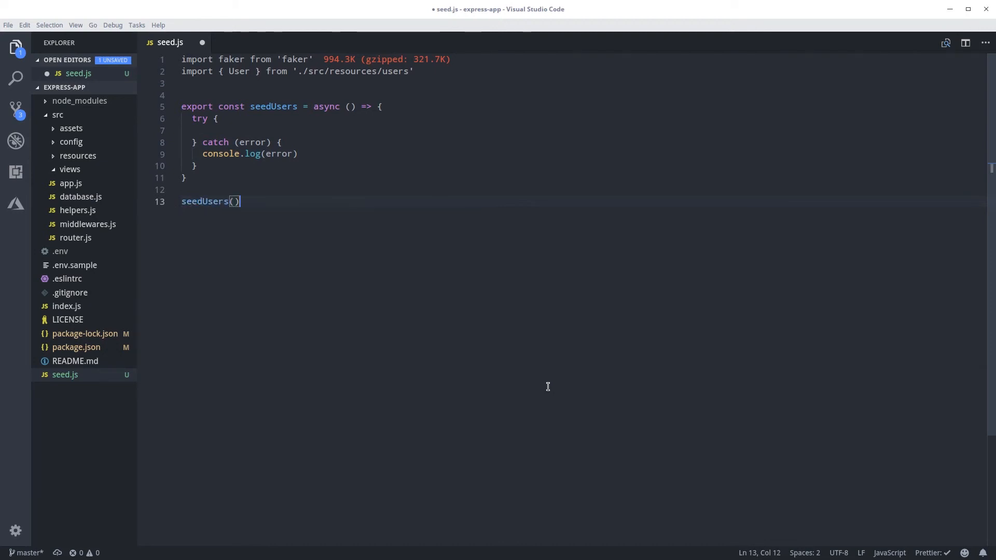
key("ctrl+s")
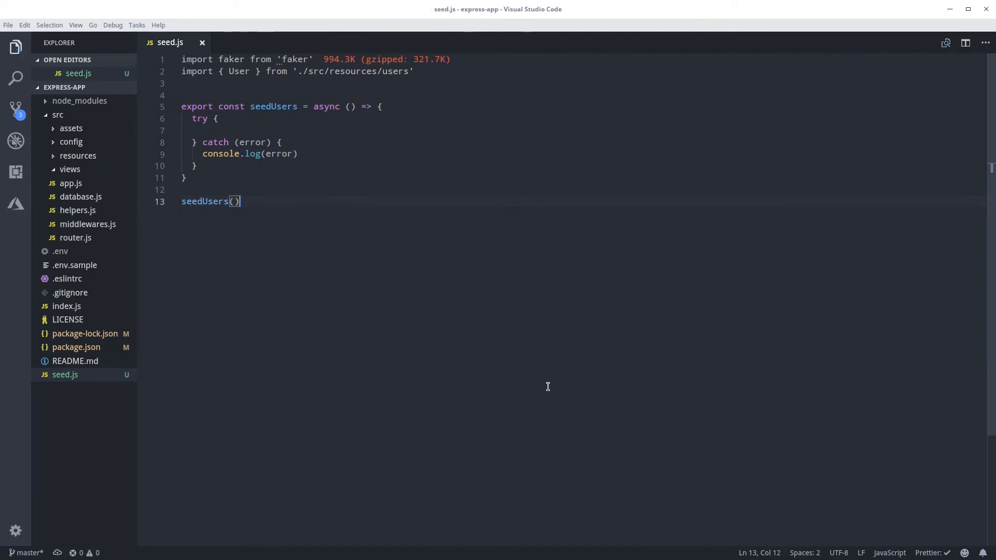
left_click(182, 190)
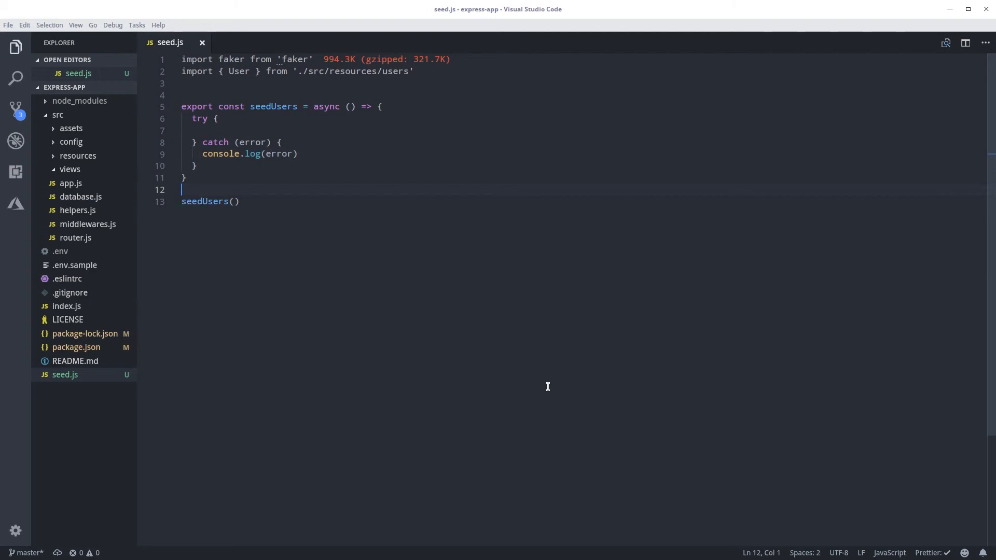
key("Enter")
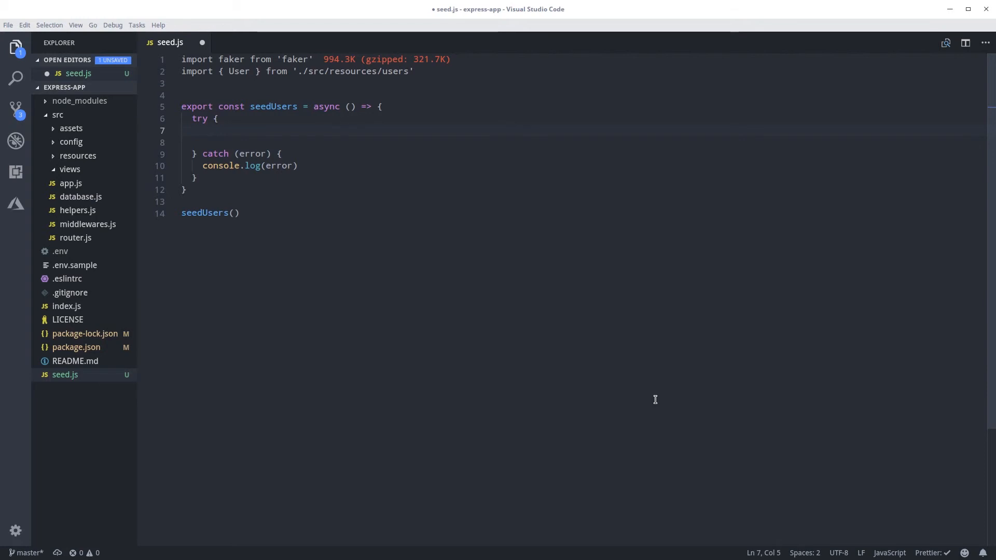
Step: Inside try, declare const quantity = 10 and an empty const users = []
type("const")
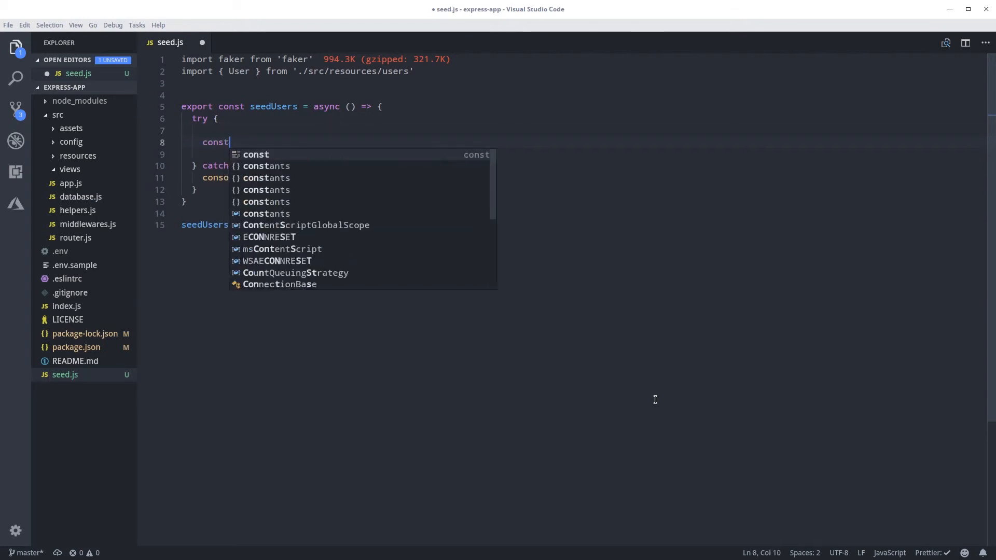
type("quat")
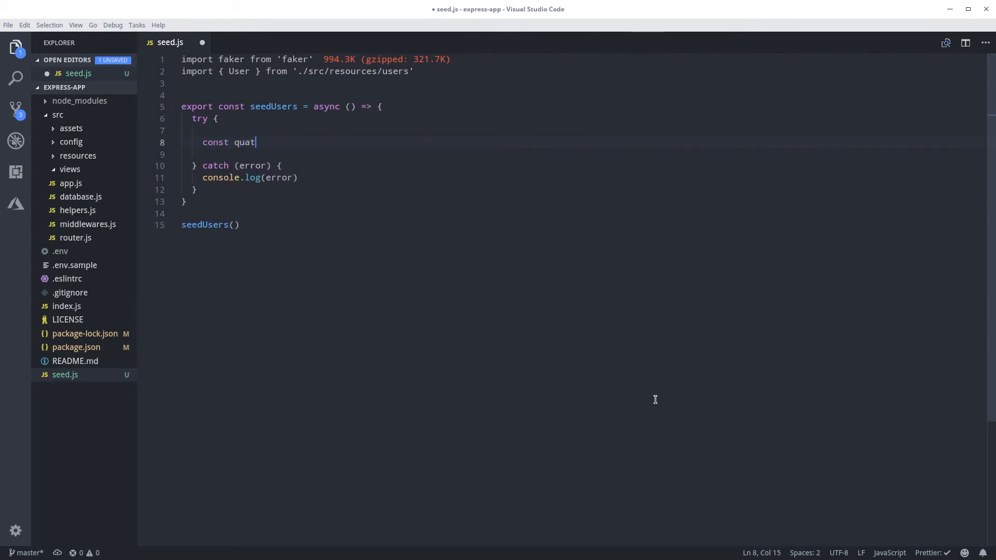
type("nti")
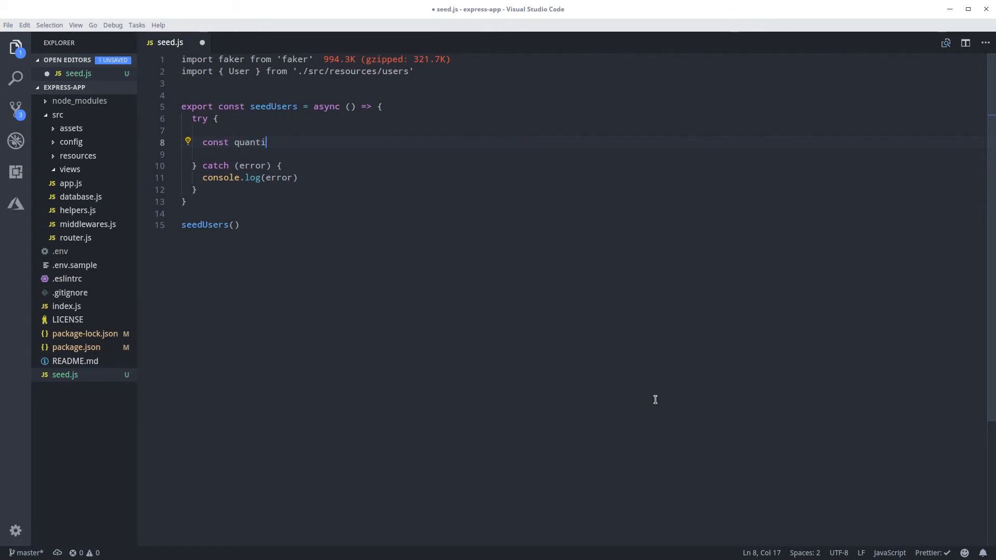
type("ty = 10")
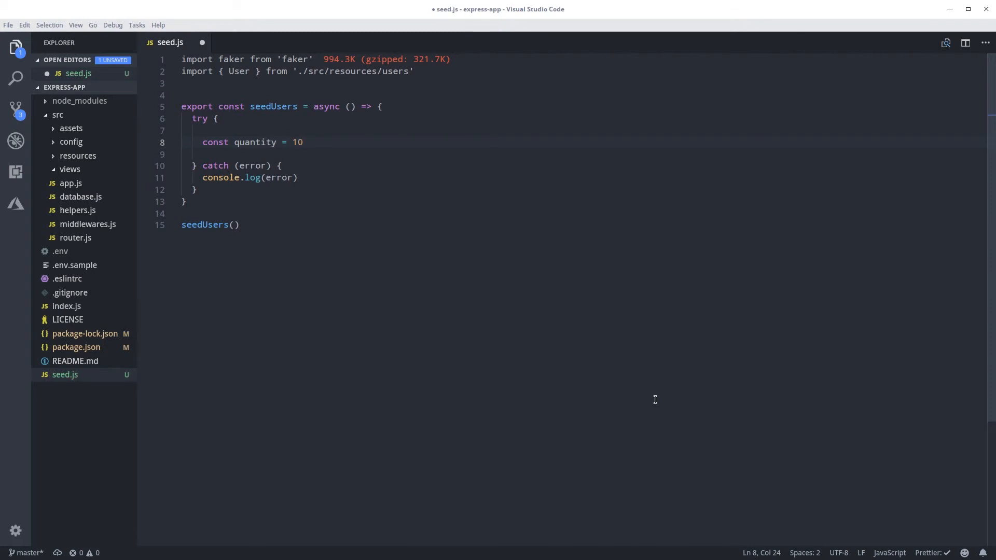
key("Enter")
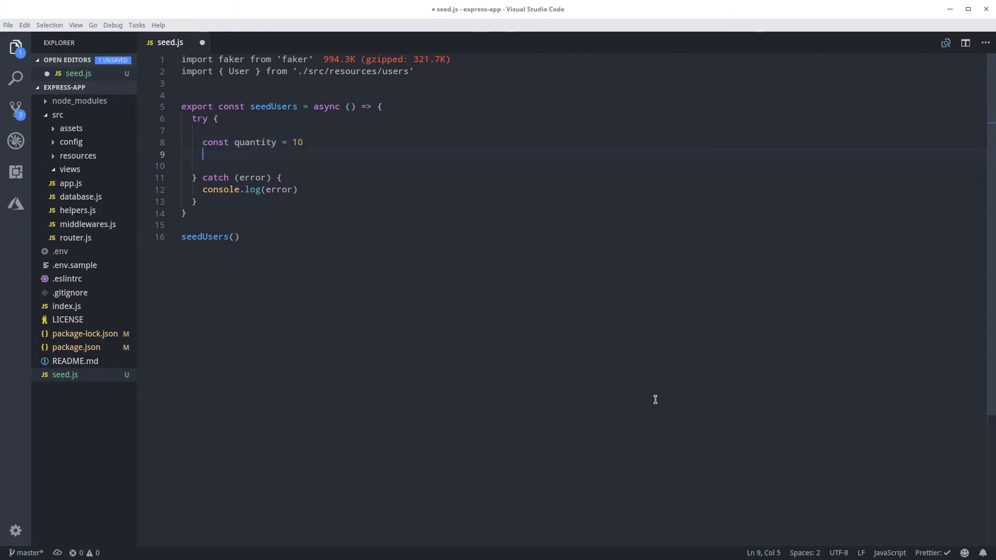
type("const")
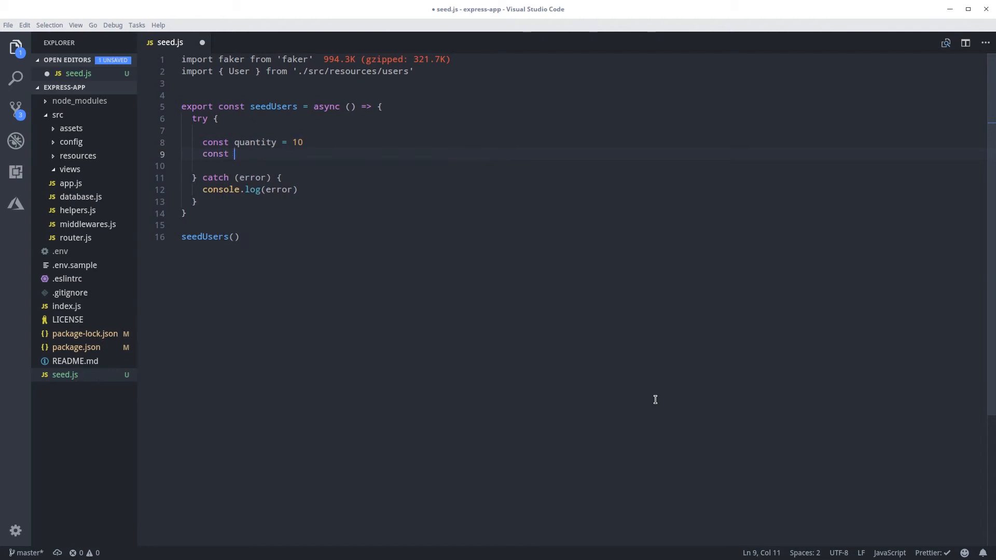
type("users = [")
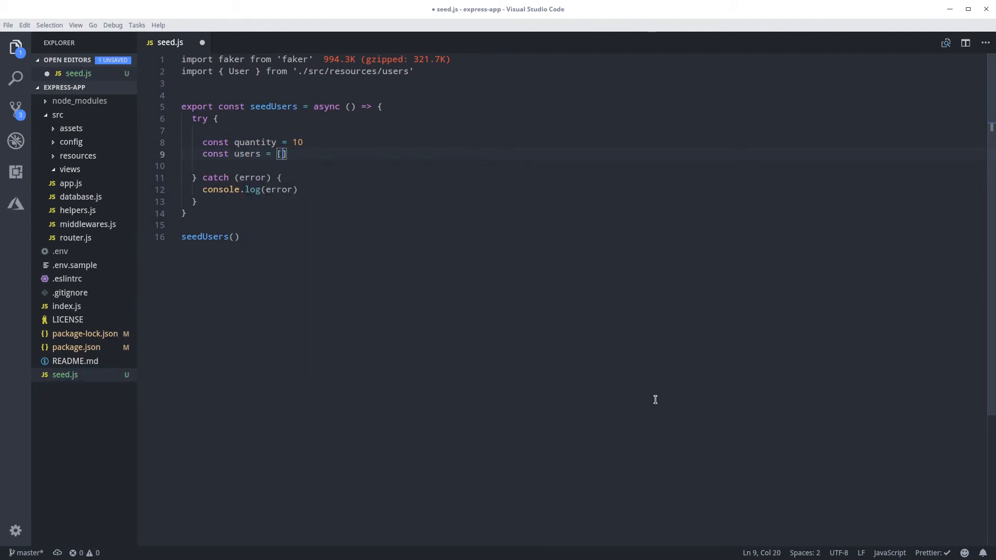
key("Enter")
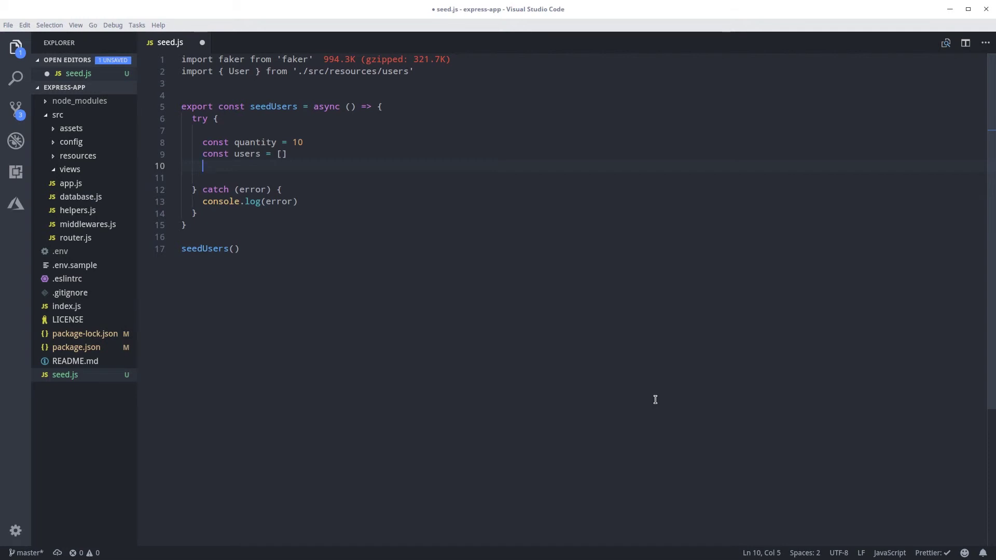
Step: Write the loop header for (let u = 0; i < quantity; u++)
type("for (let")
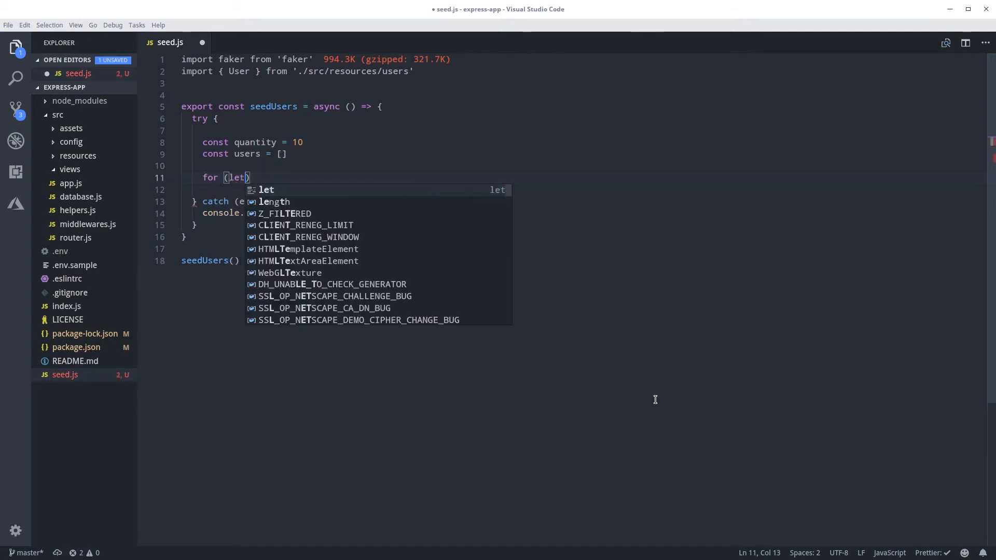
type("u = 0;")
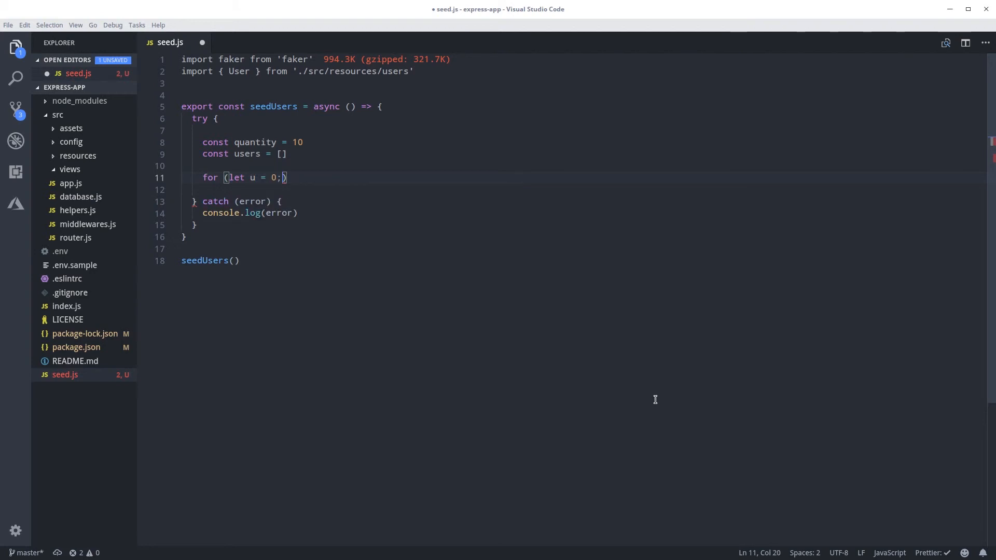
type("i")
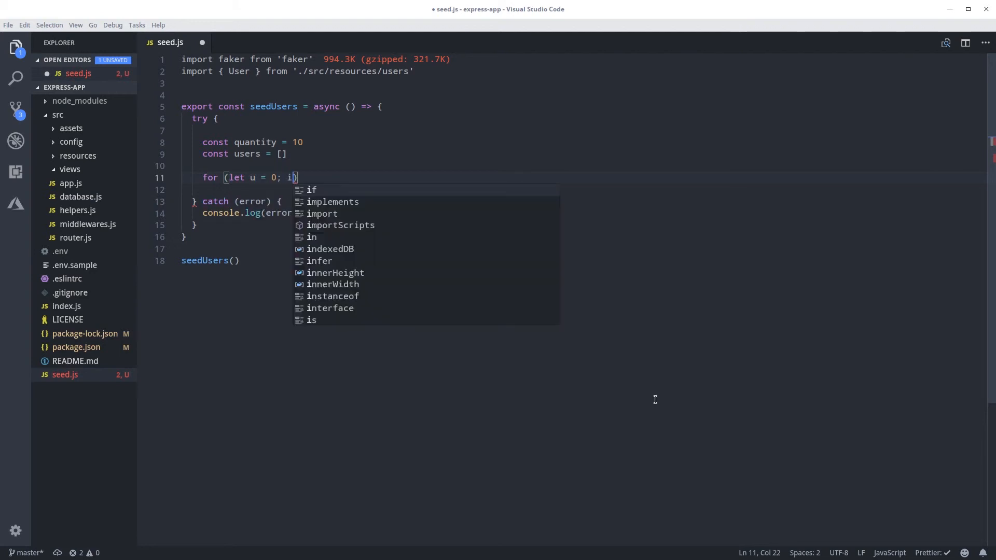
type("<")
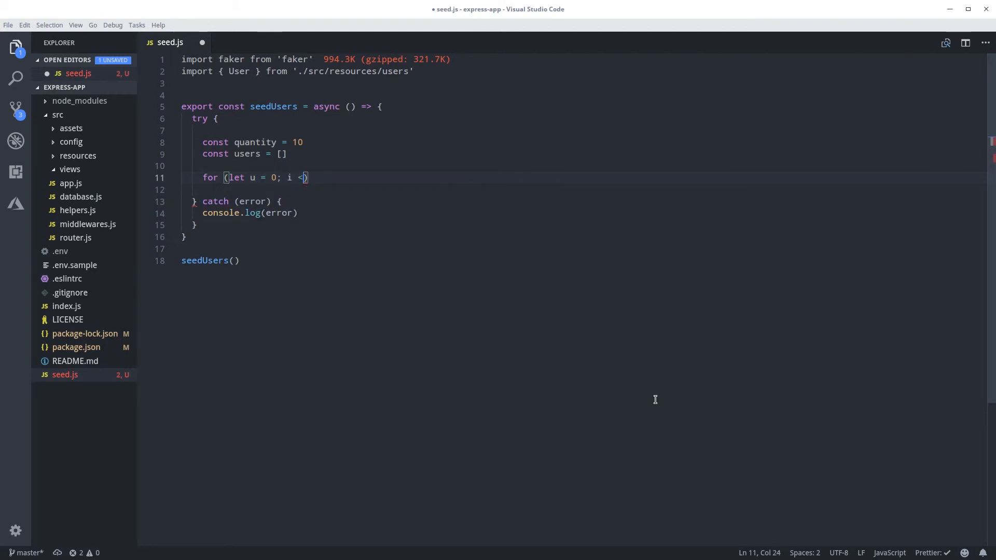
type("quantity")
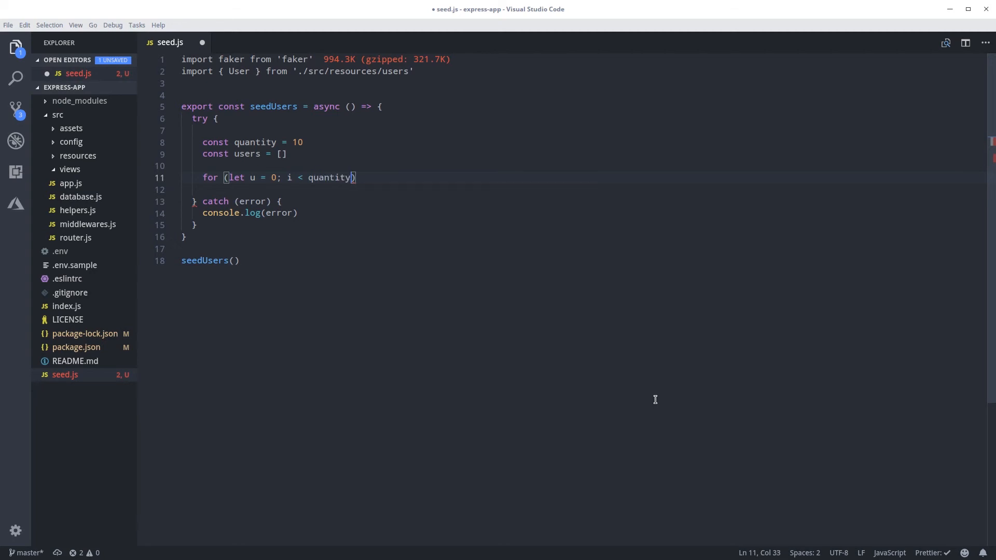
type(";")
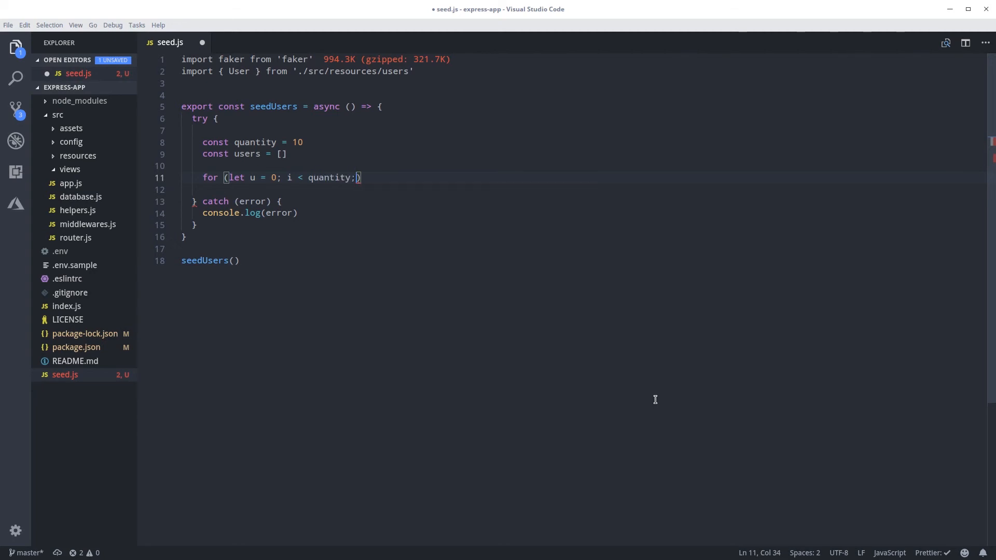
type("u")
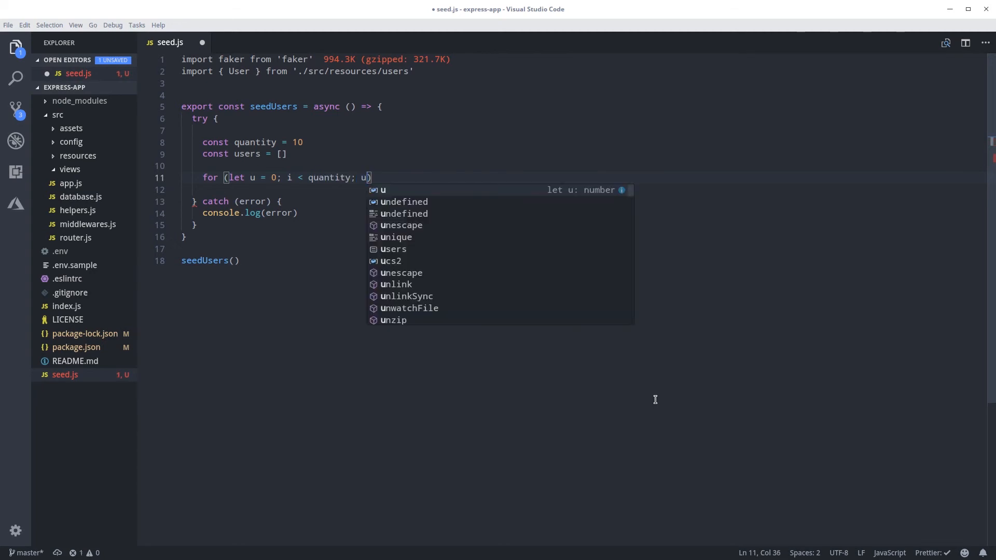
type("++")
left_click(401, 189)
type("user.push")
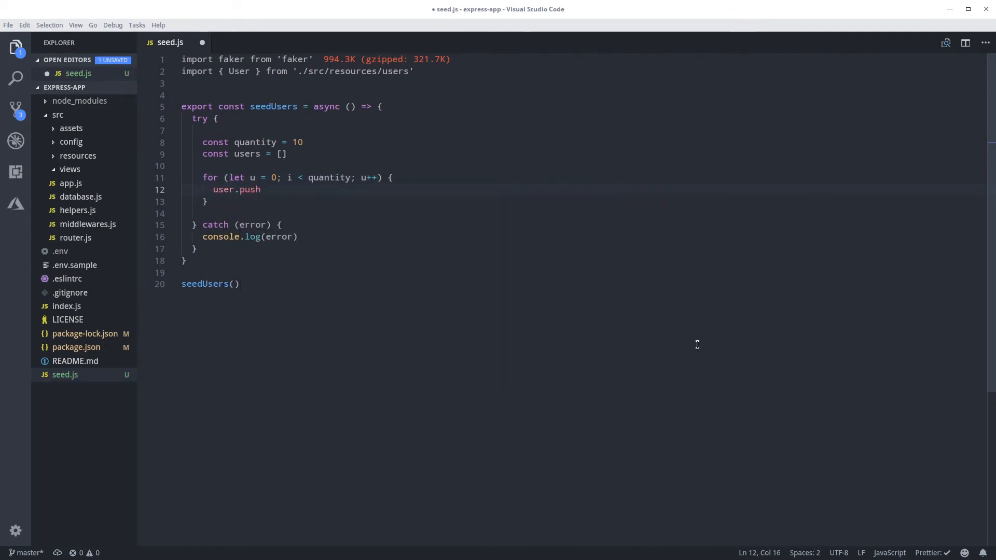
Step: Make the loop body push a new User({}) into the users list
type("({})")
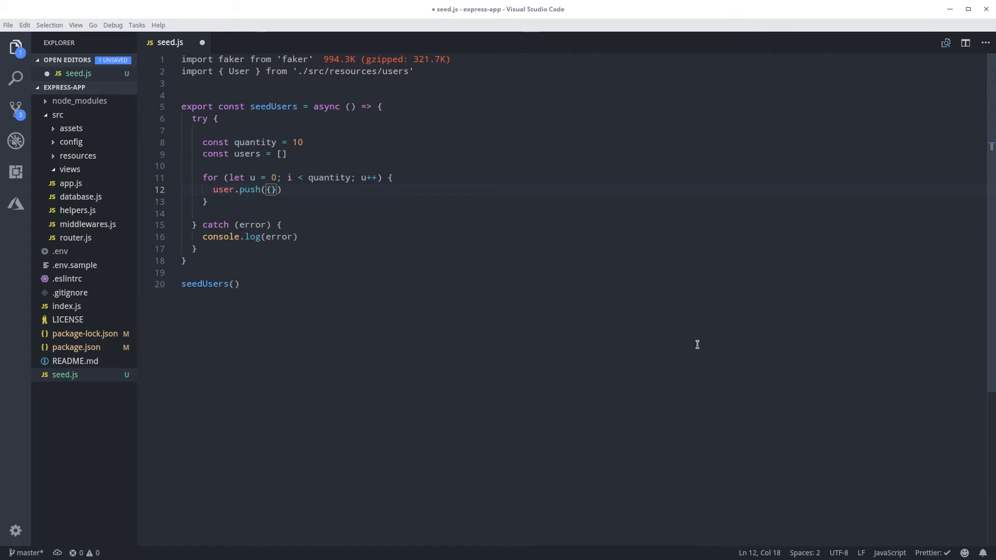
type("new")
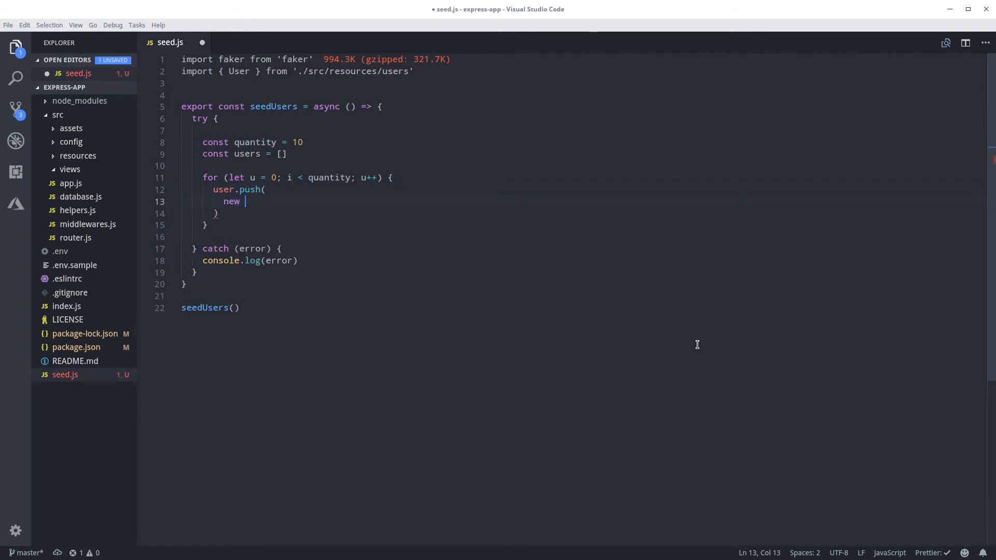
type("User({")
type("email")
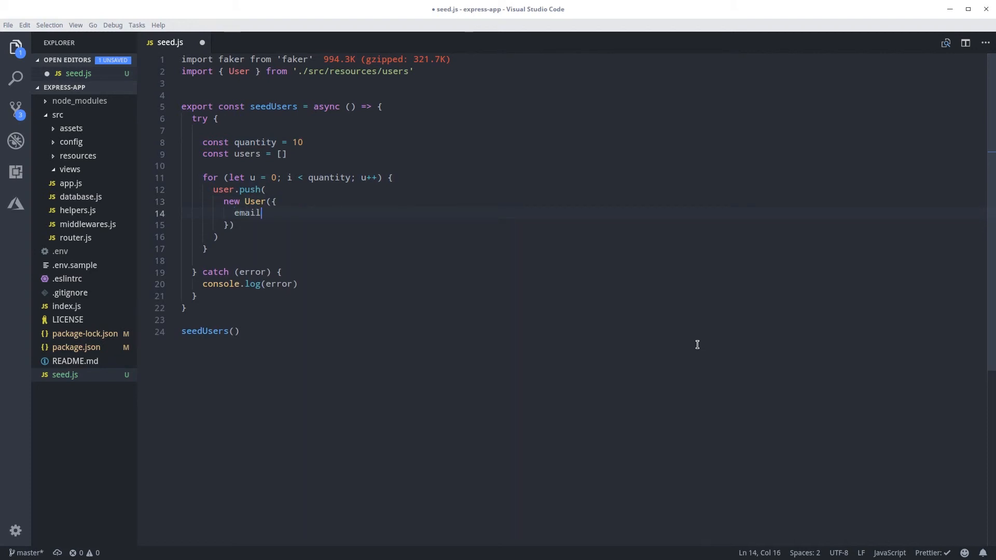
key("Backspace")
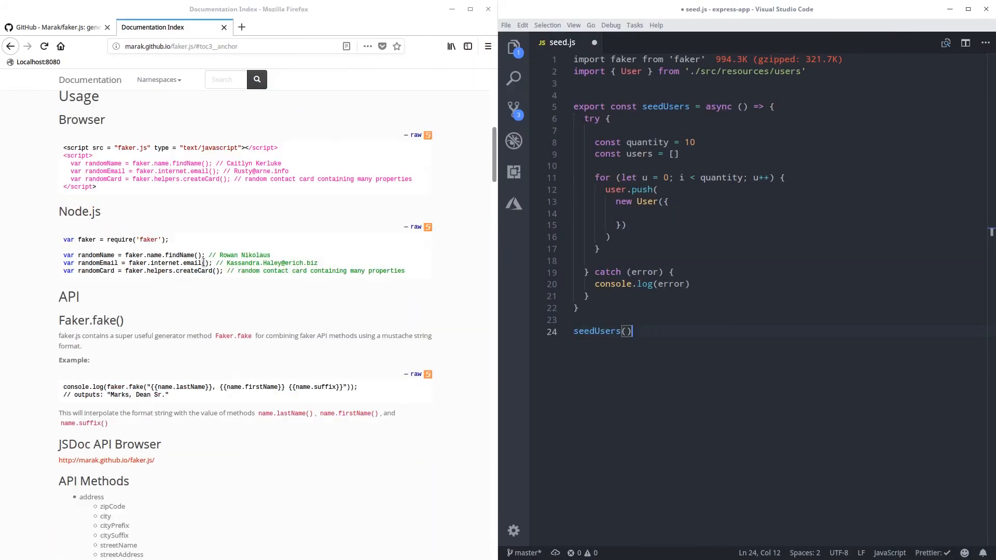
Step: Give the new User email: faker.internet.email(), checking user.model.js for the next field
double_click(138, 262)
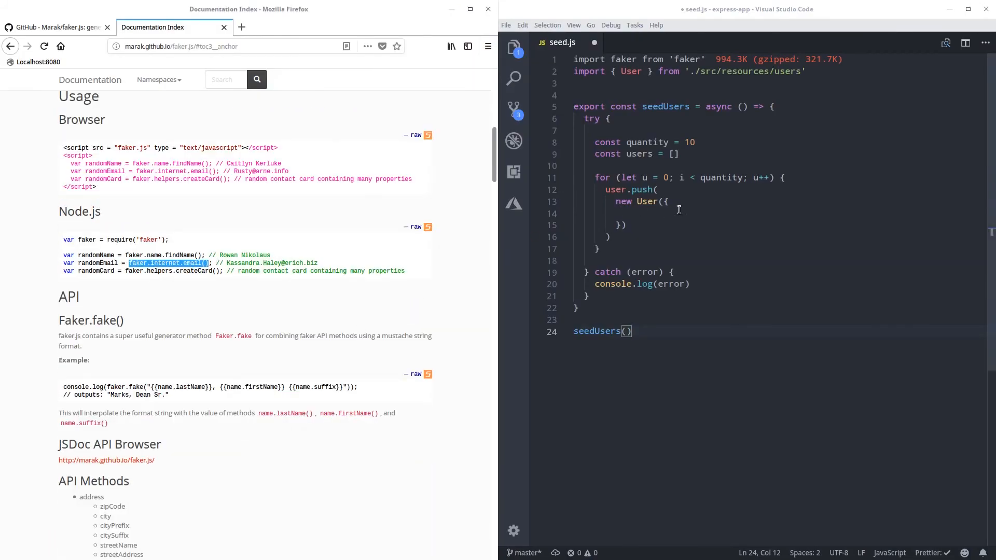
type("ema")
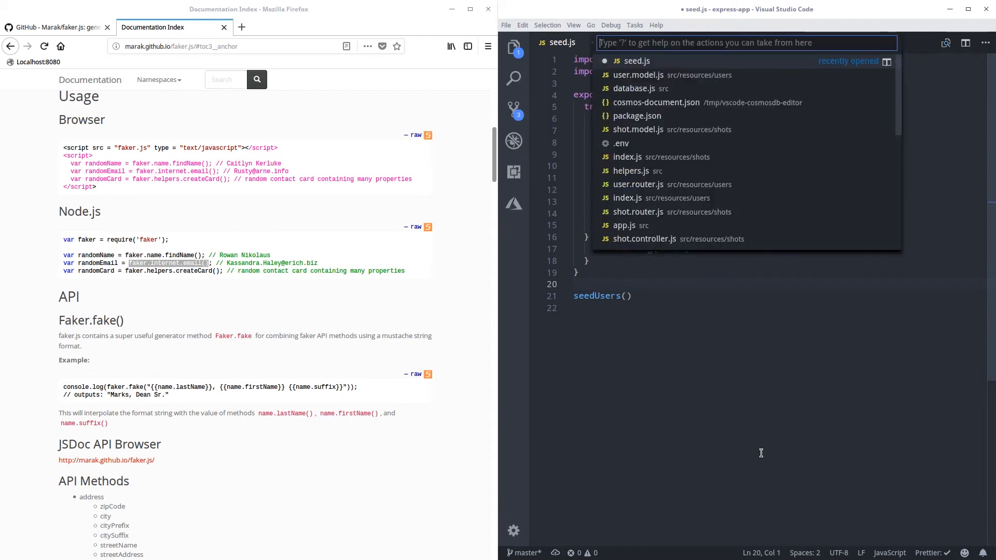
left_click(638, 74)
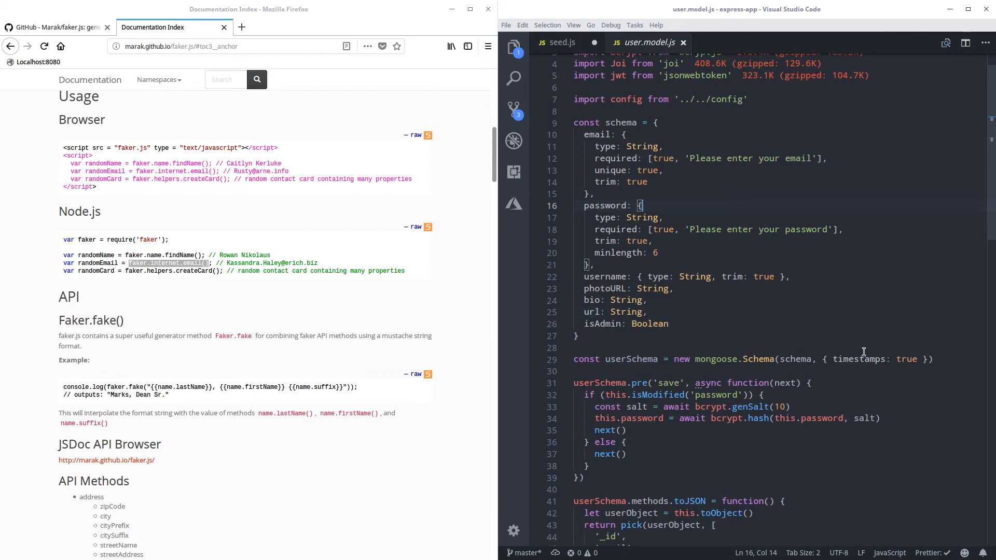
left_click(561, 42)
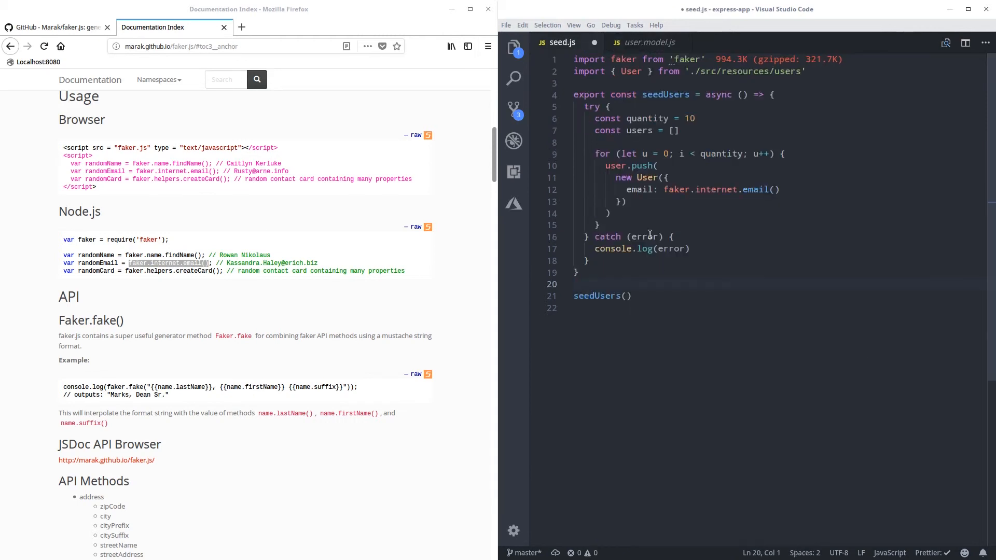
left_click(774, 189)
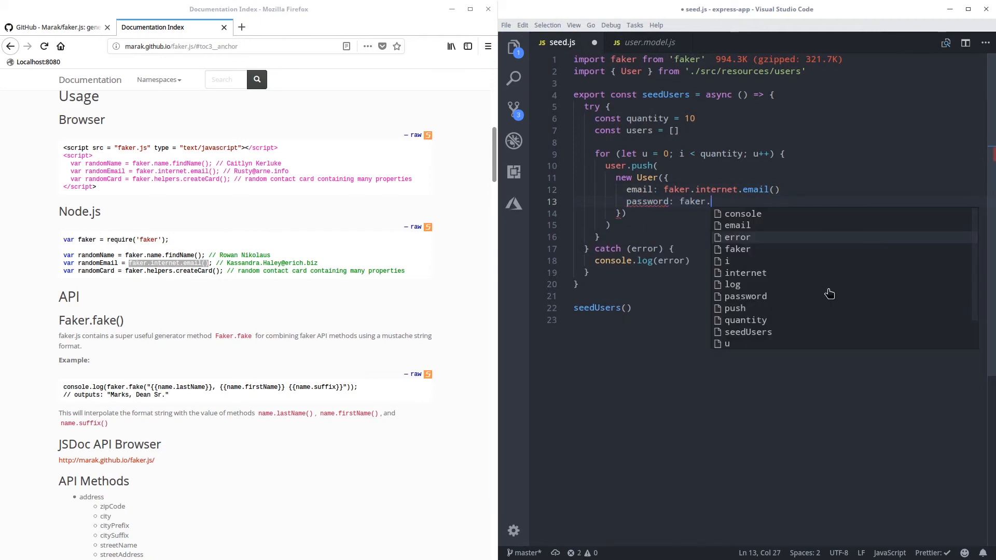
Step: Add password: faker.internet.password() to the new User
scroll("down", 3)
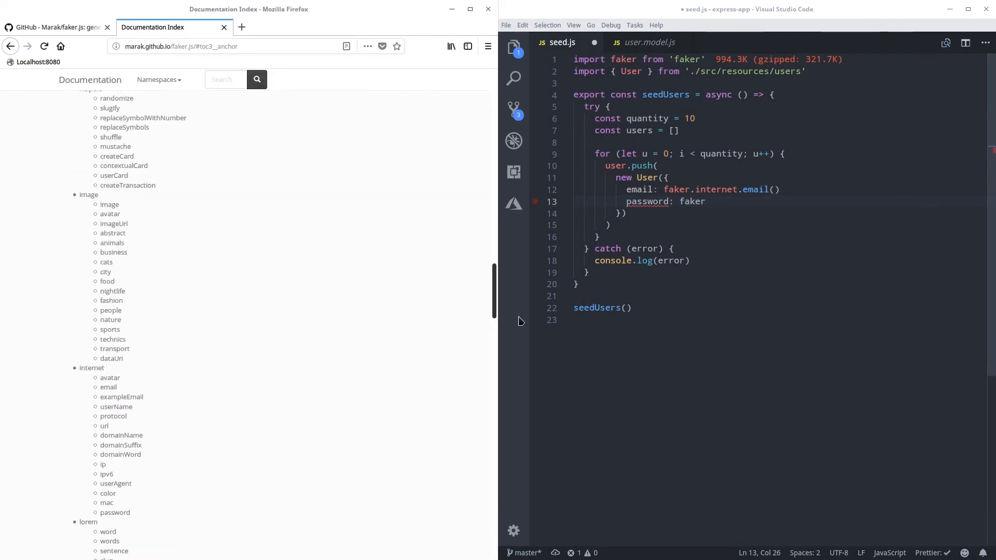
scroll("down", 3)
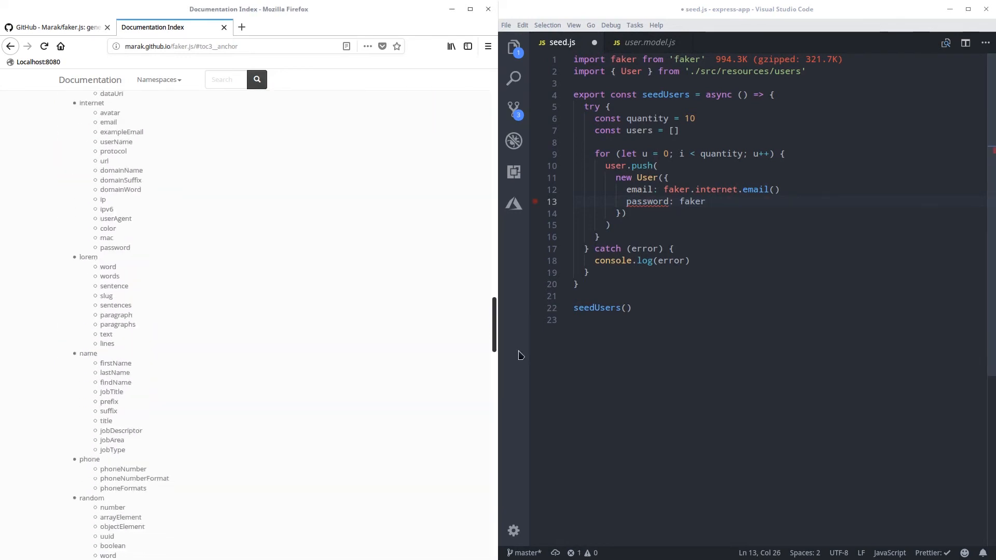
scroll("up", 3)
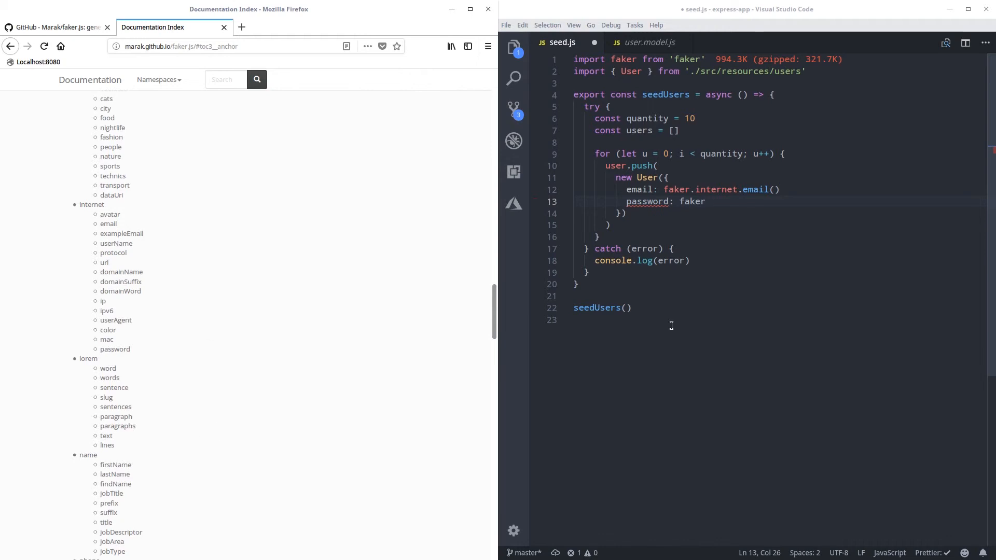
type(".")
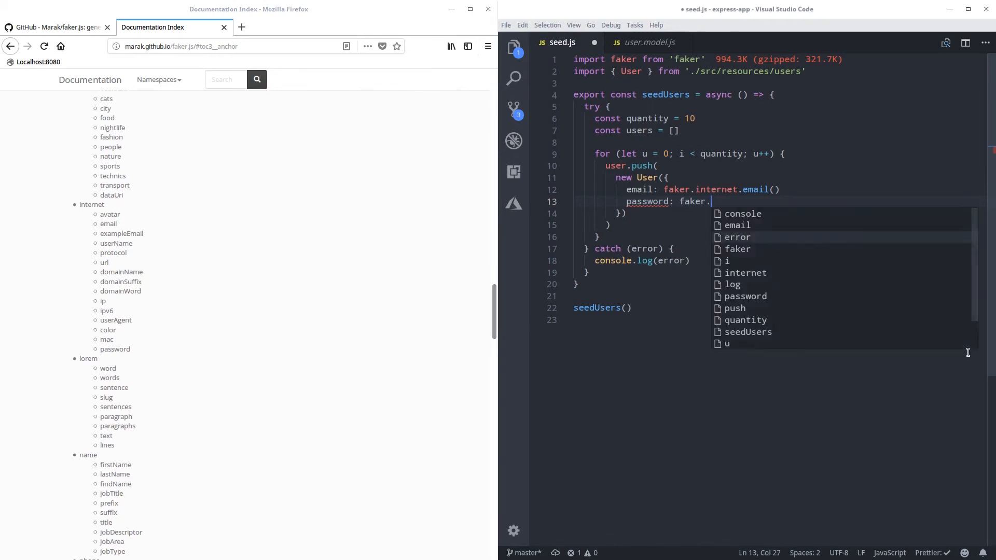
type("internet.password(),")
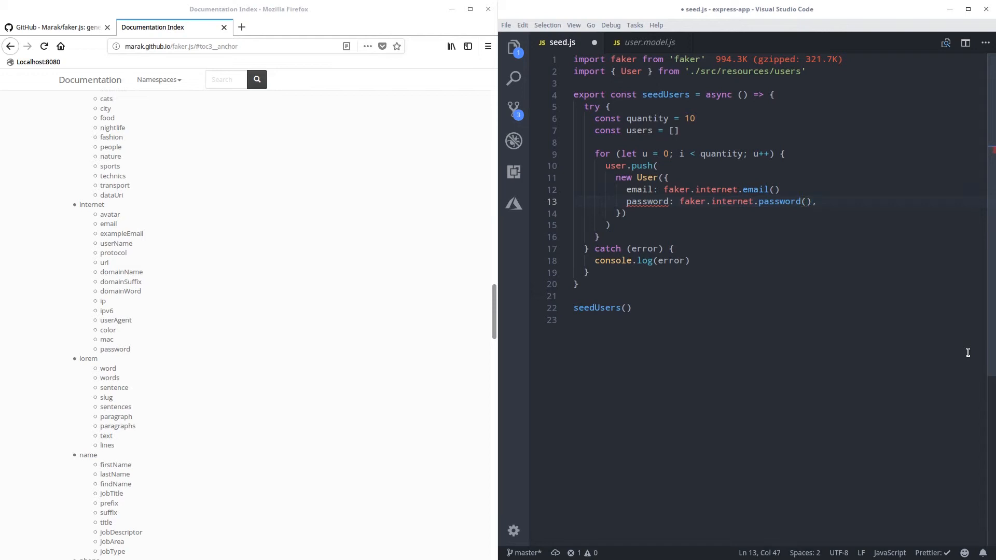
left_click(776, 189)
type(",")
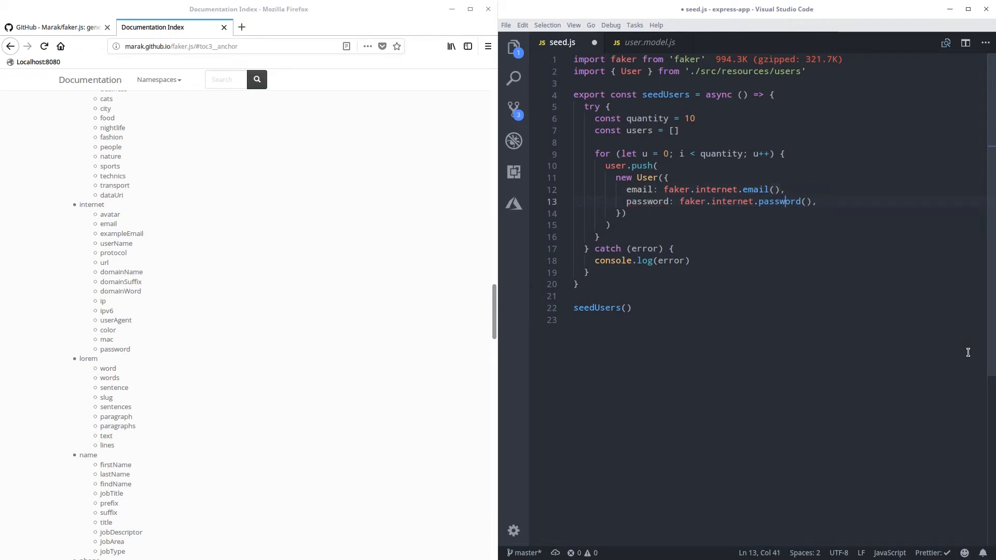
Step: Add a faker.internet username and photoURL: faker.internet.avatar(), checking the user model
left_click(647, 42)
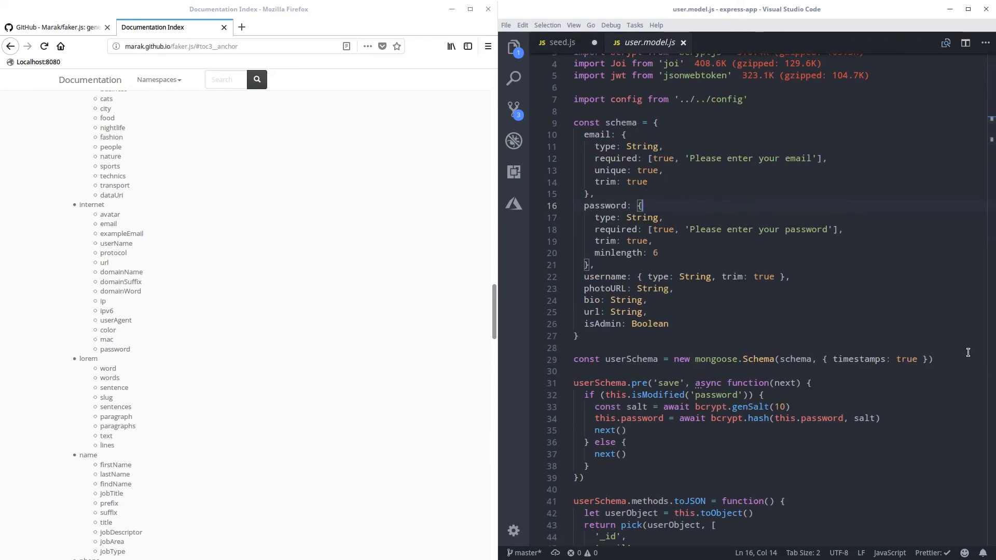
left_click(562, 42)
type("username: fa")
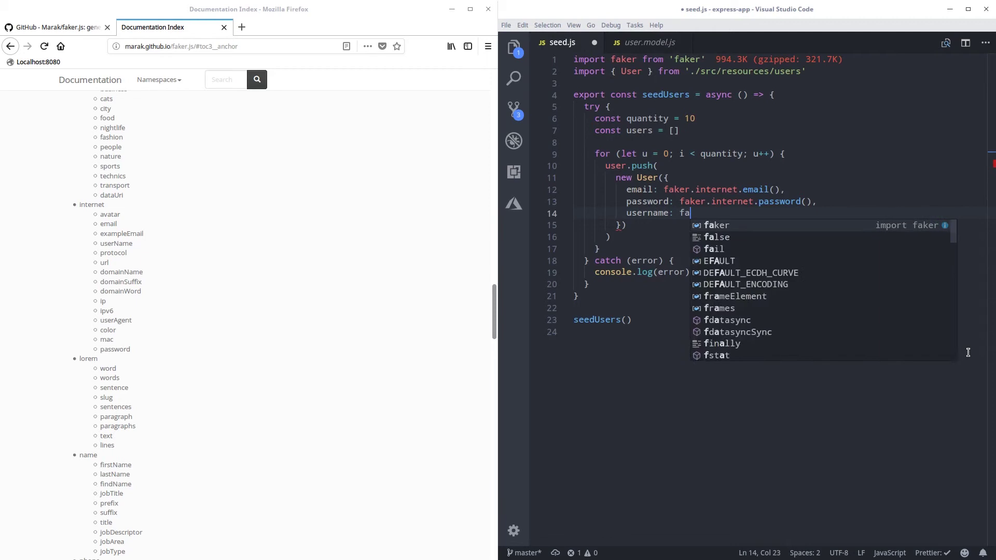
type("ker.")
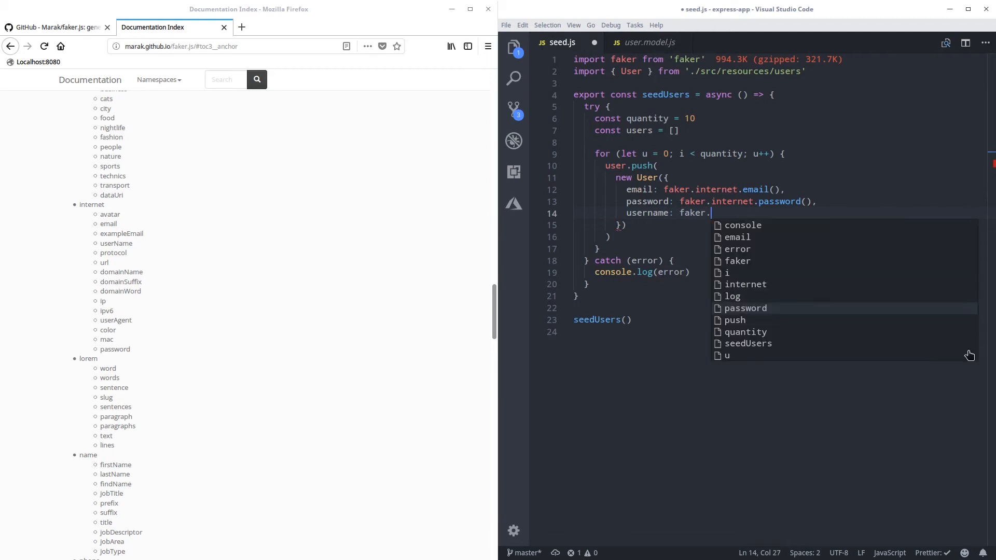
type("internet.username(),")
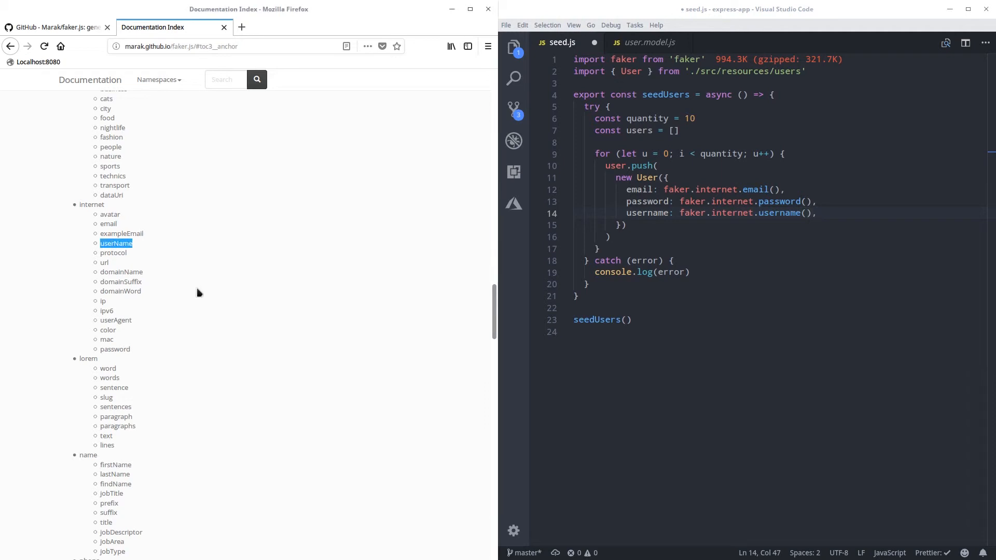
mouse_move(225, 383)
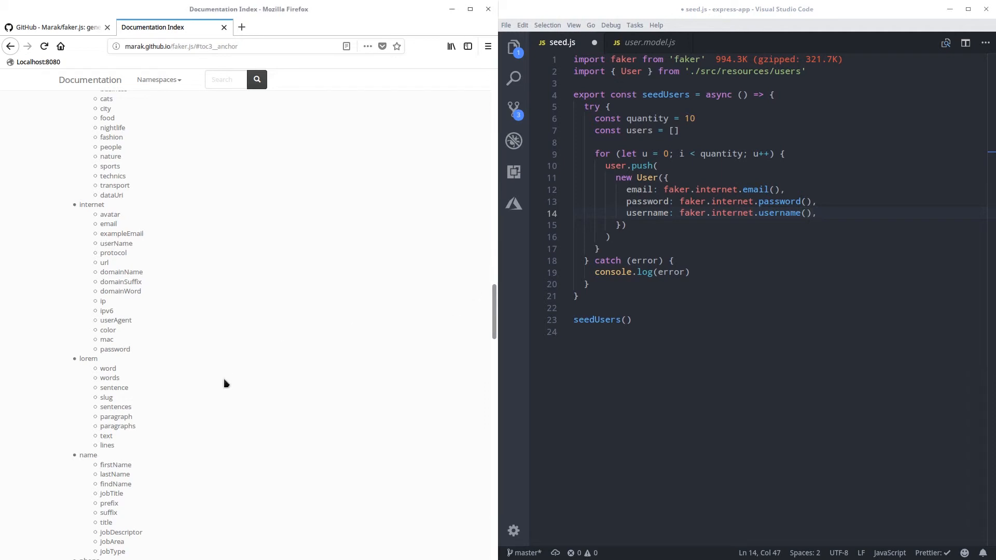
mouse_move(124, 217)
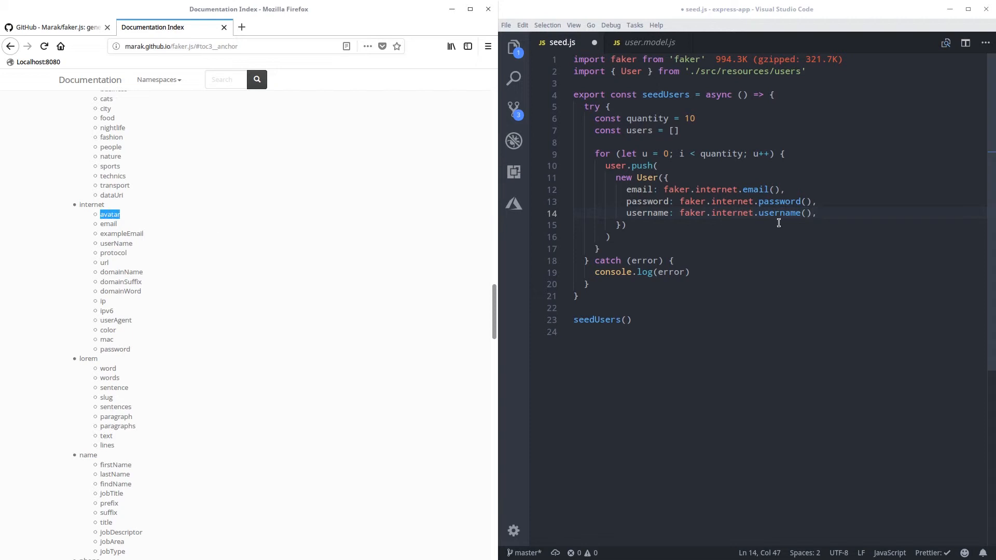
type("photoURL: faker.internet.avatar(),")
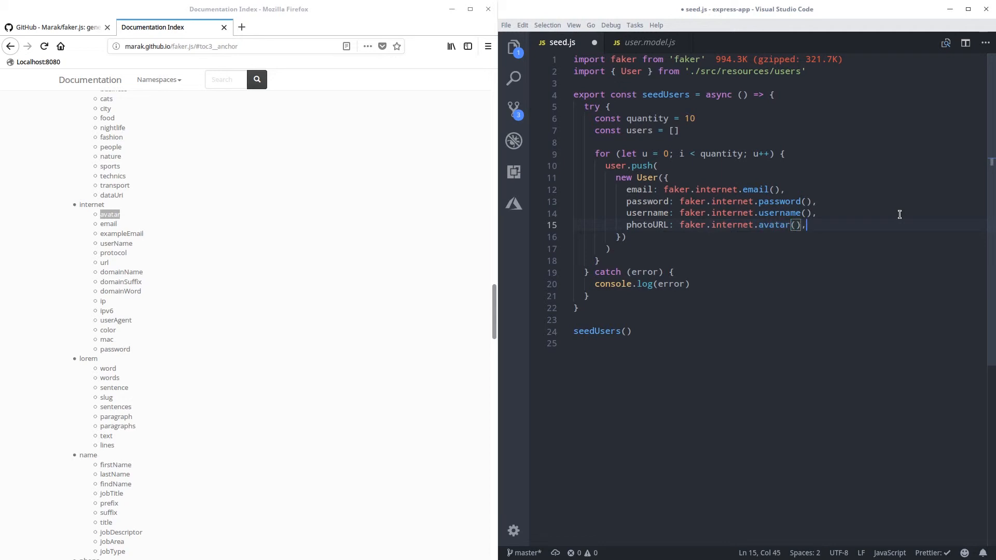
Step: Add bio: faker.lorem.paragraph() and url: faker.internet.url(), consulting the schema fields
left_click(647, 42)
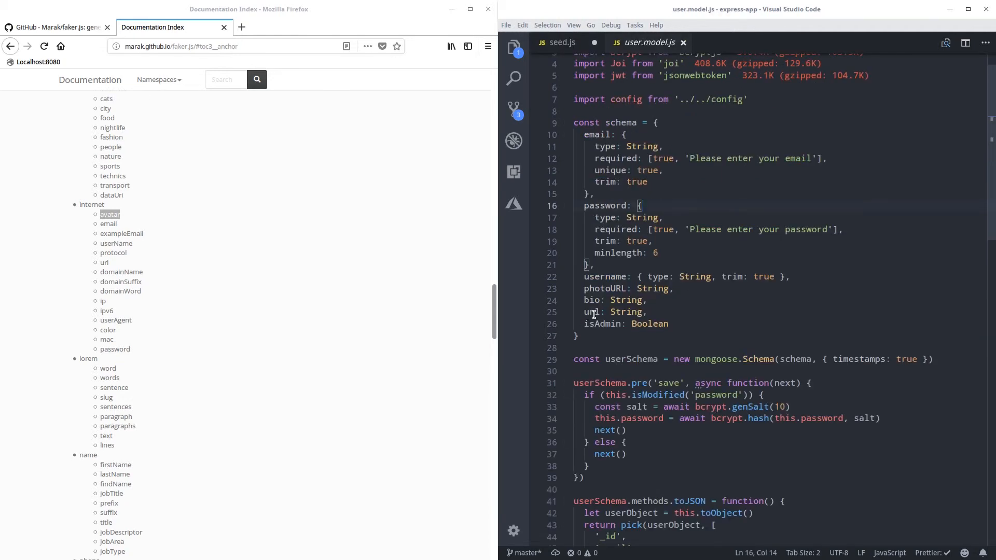
left_click(638, 299)
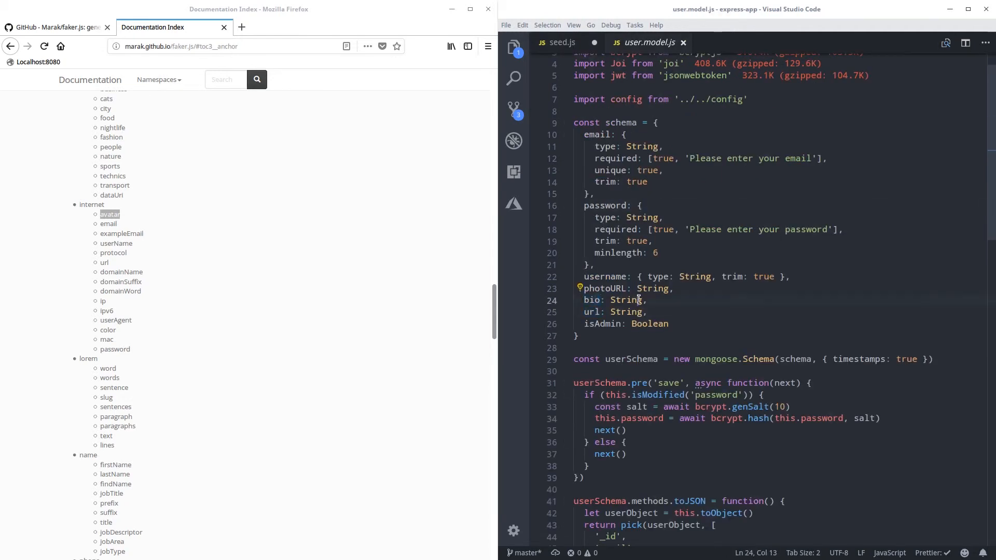
left_click(562, 42)
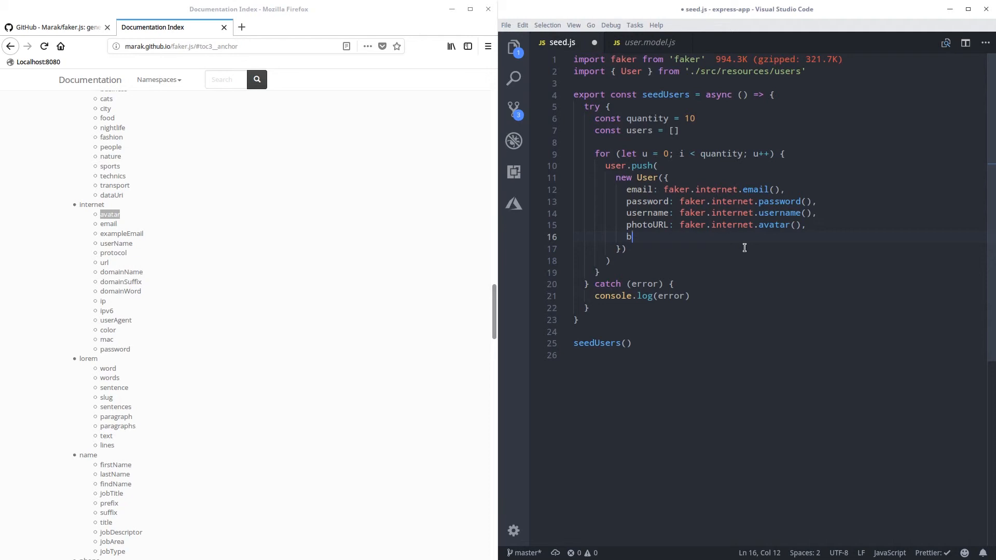
type("io:")
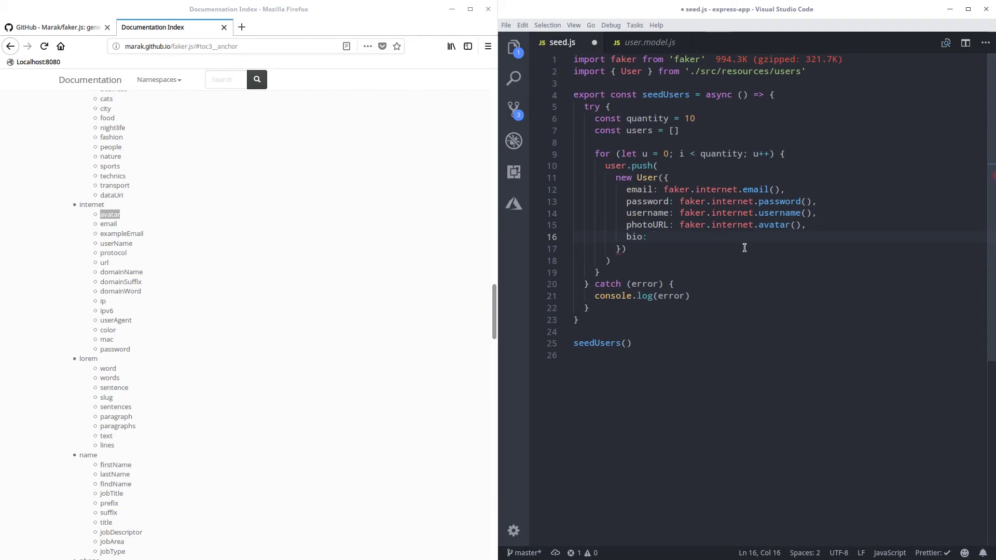
type("faker")
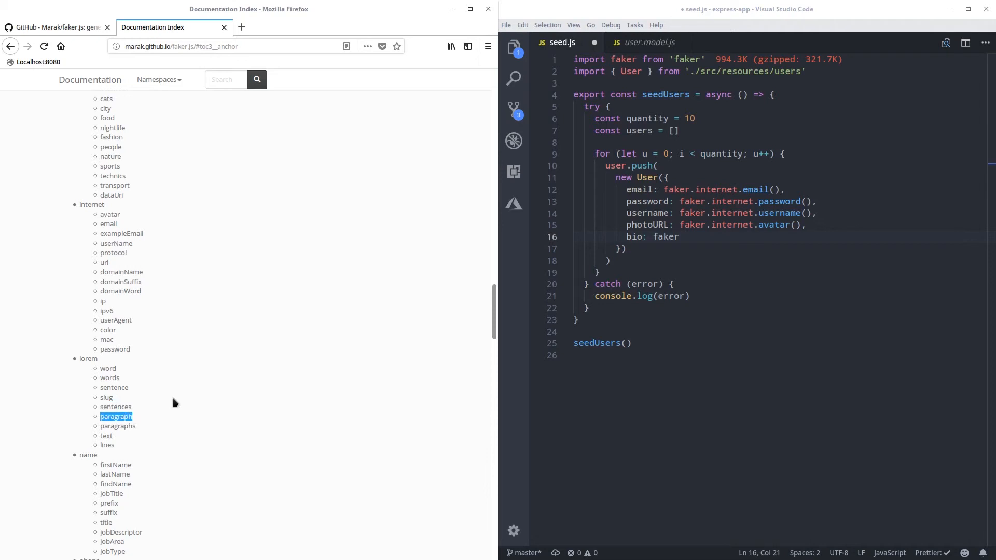
type(".interne")
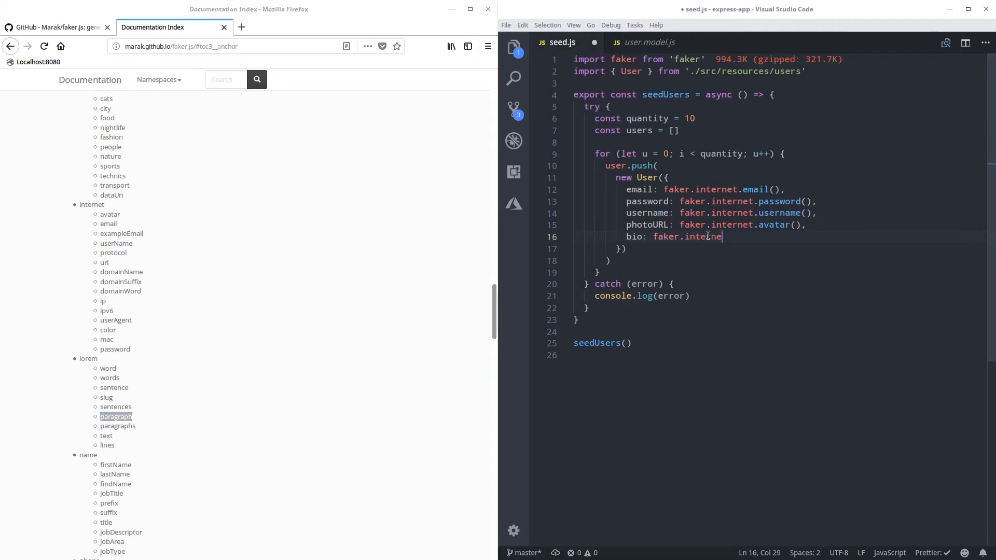
key("BackSpace")
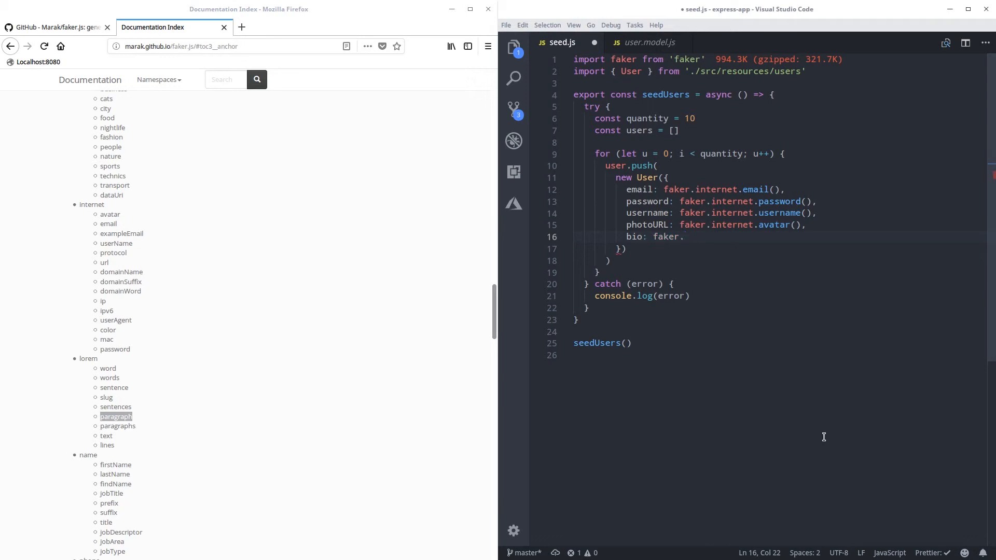
type("lorem.paragraph(),")
type("url:")
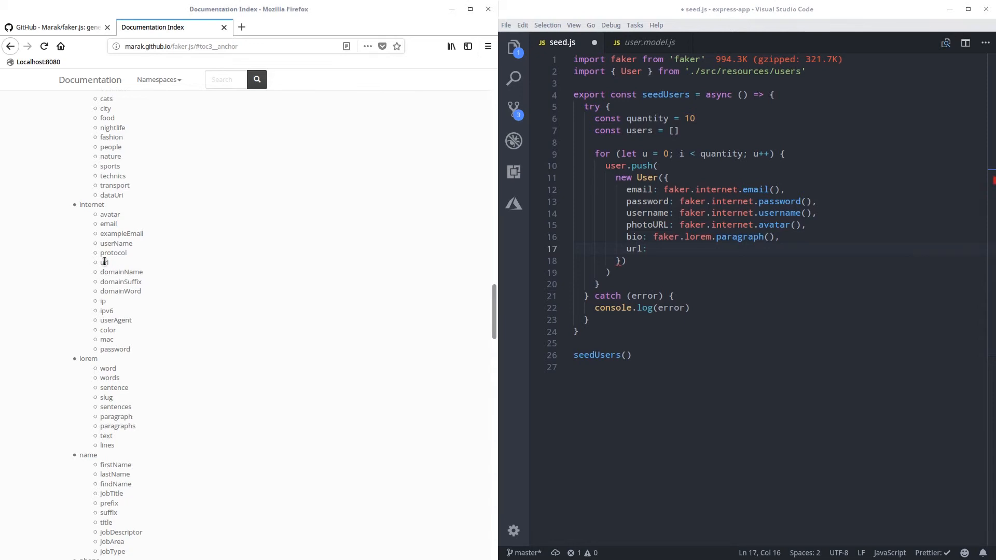
mouse_move(896, 291)
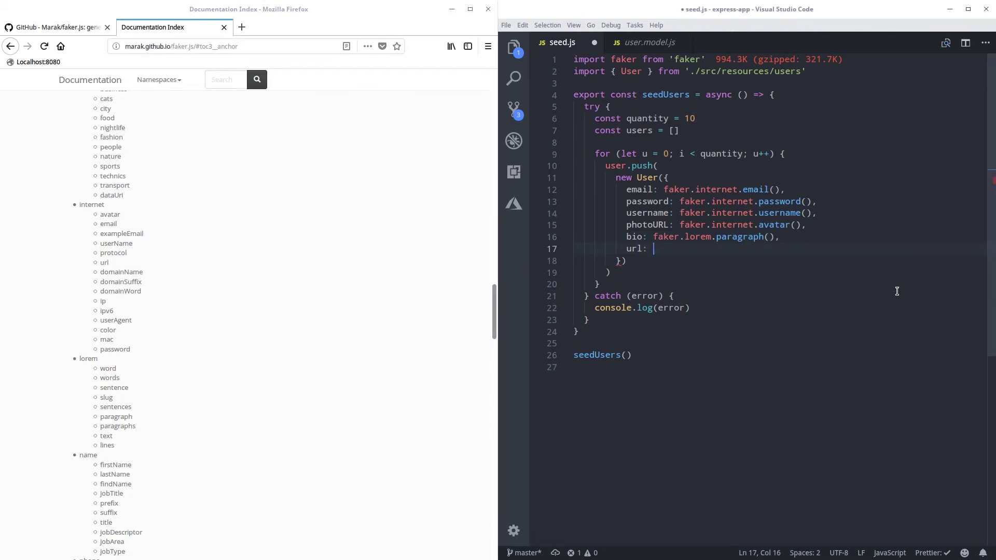
type("faker.internet.url()")
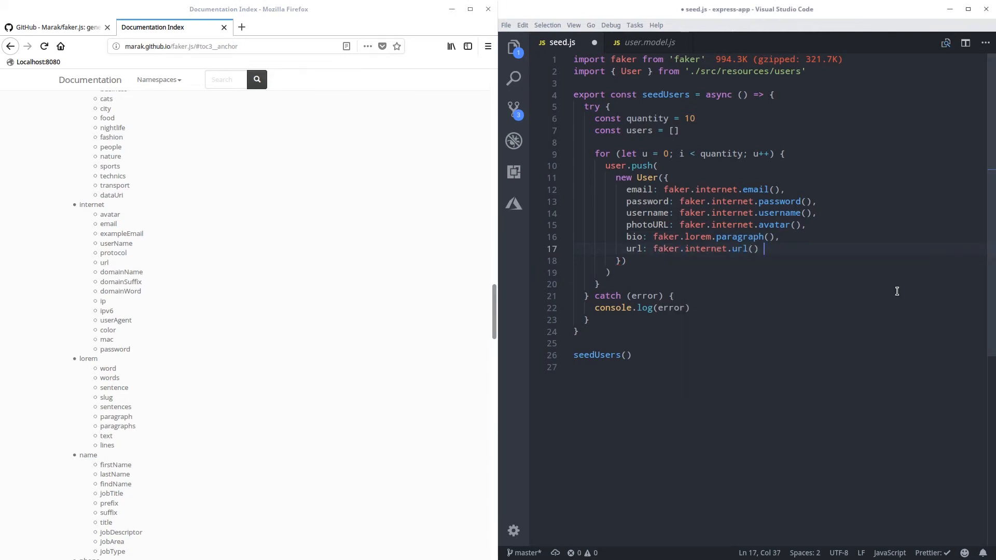
left_click(650, 41)
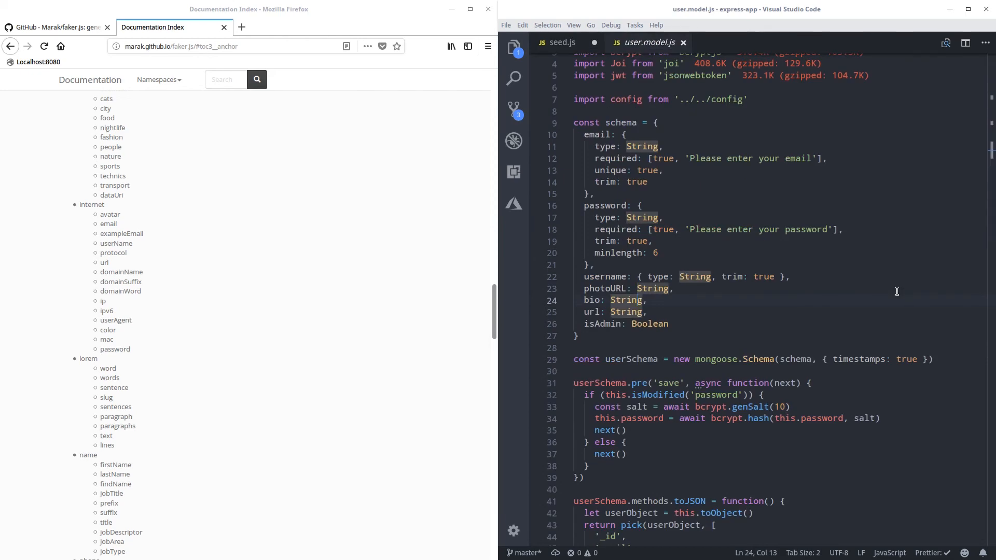
Step: Add isAdmin: faker.random.boolean() using the docs' random boolean generator
left_click(561, 41)
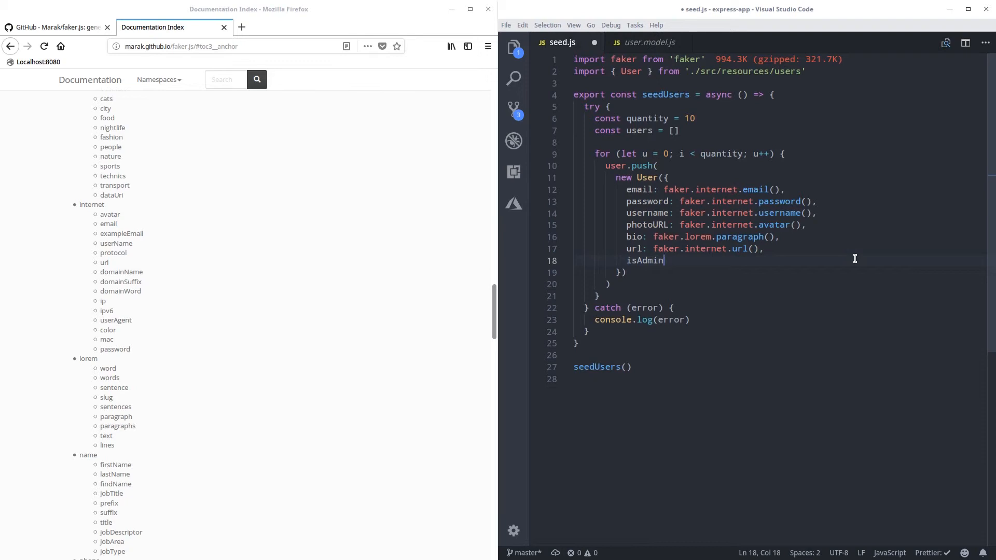
type(": faker.")
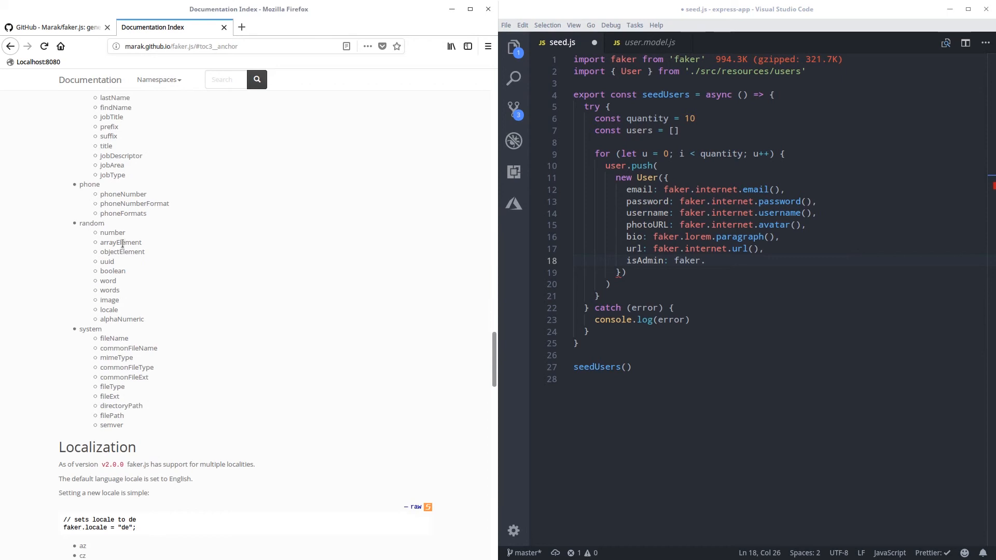
double_click(112, 271)
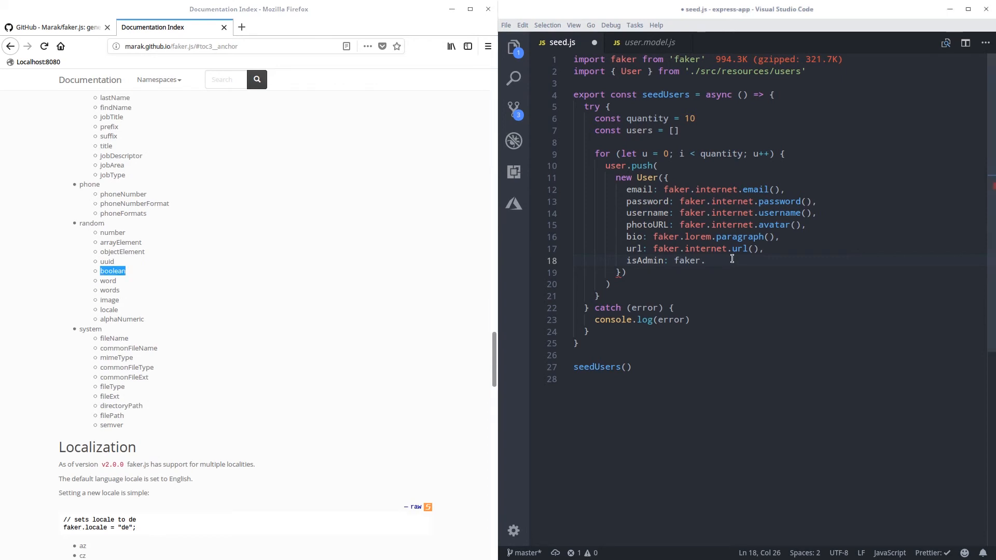
type("random")
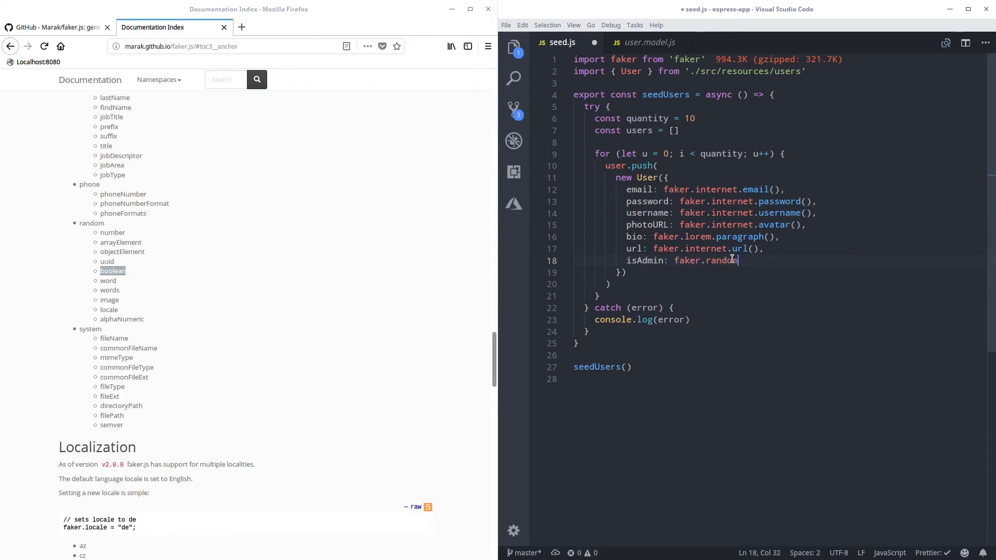
type(".boole")
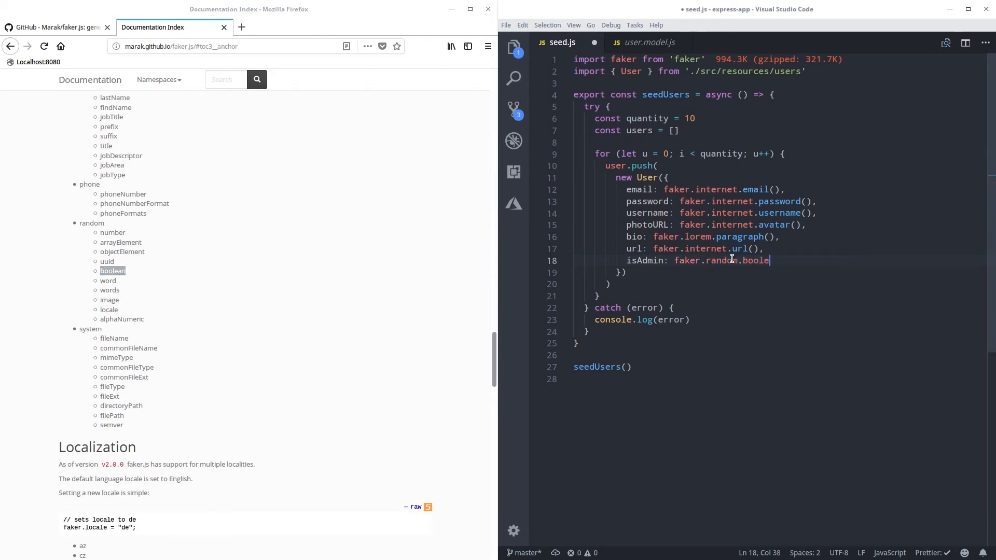
type("an()")
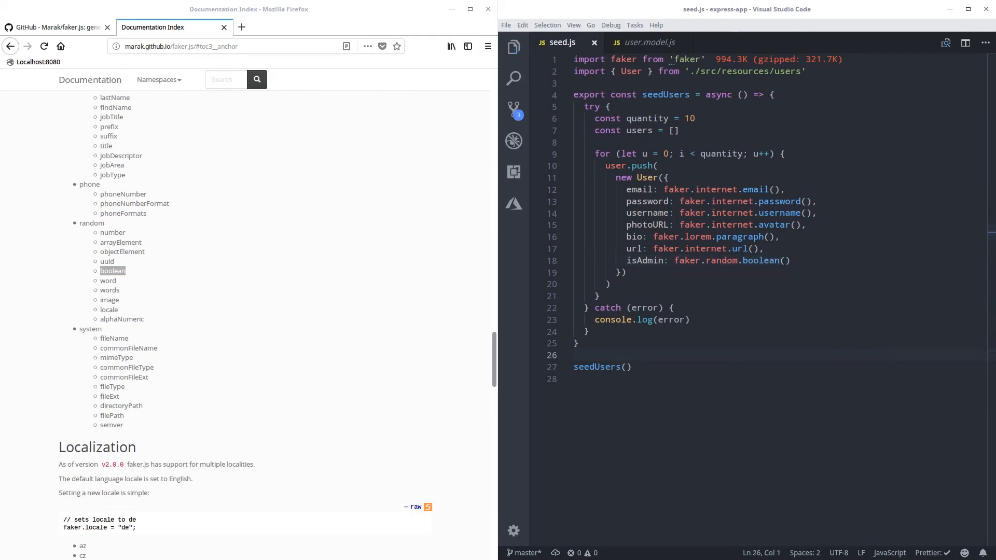
Step: Log the users array after the loop with console.log(users) and save seed.js
type("conso")
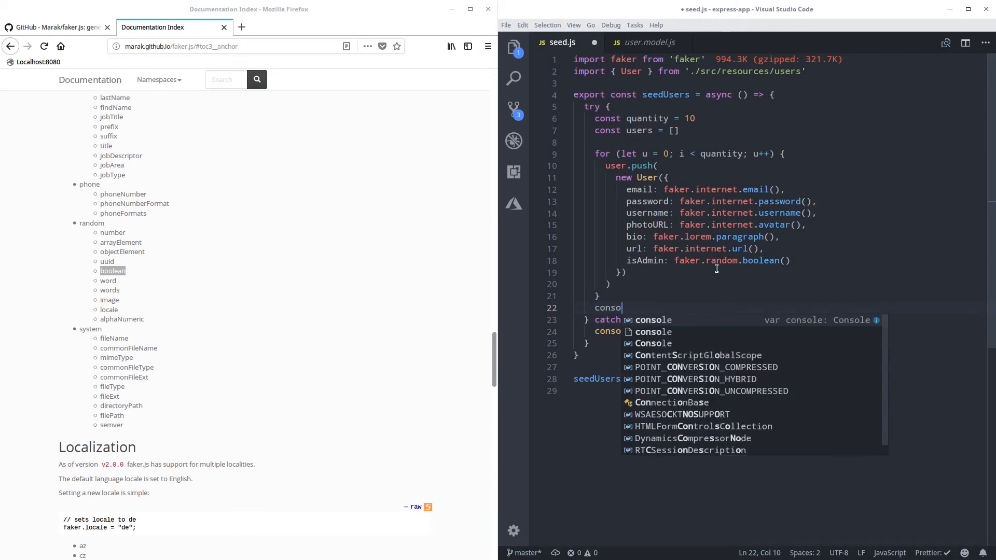
type("le")
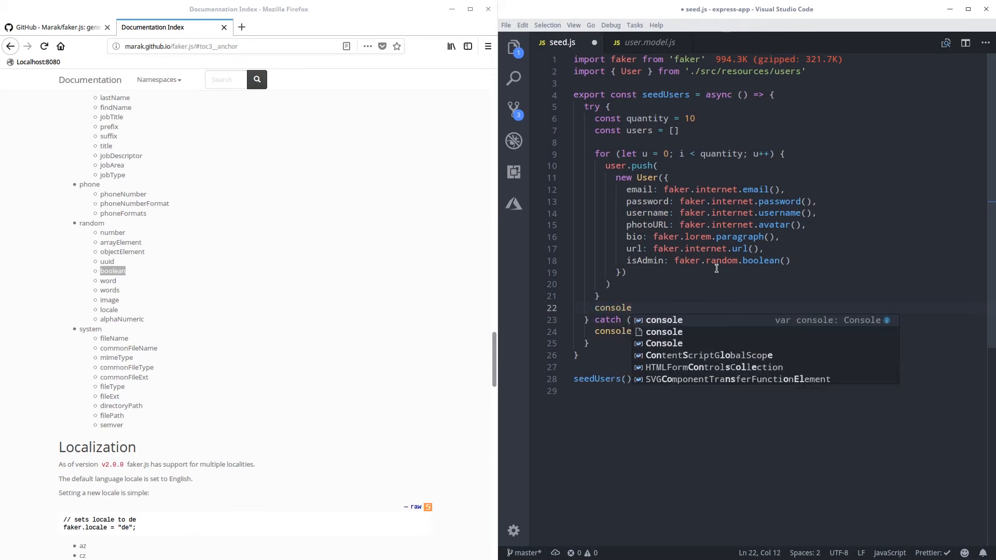
type(".log(users)")
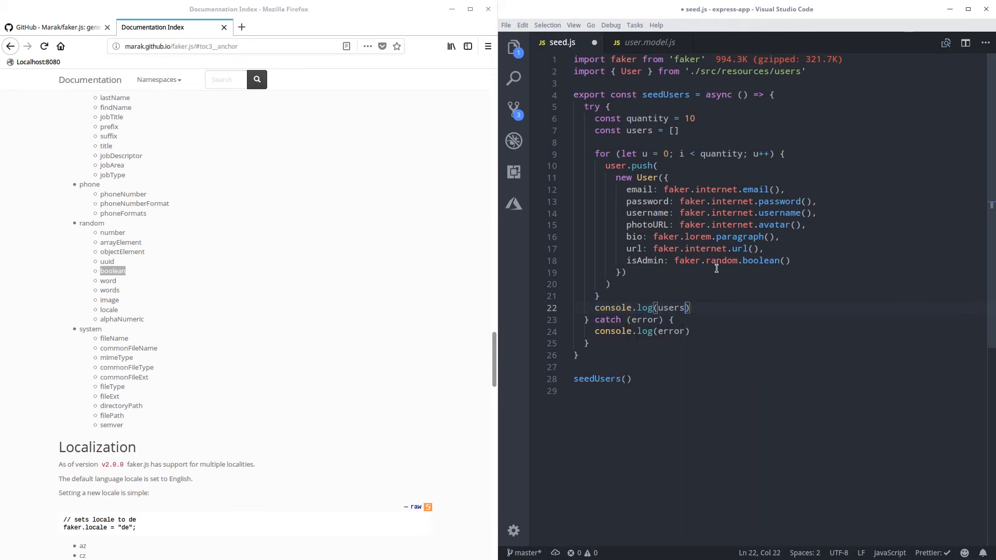
key("Enter")
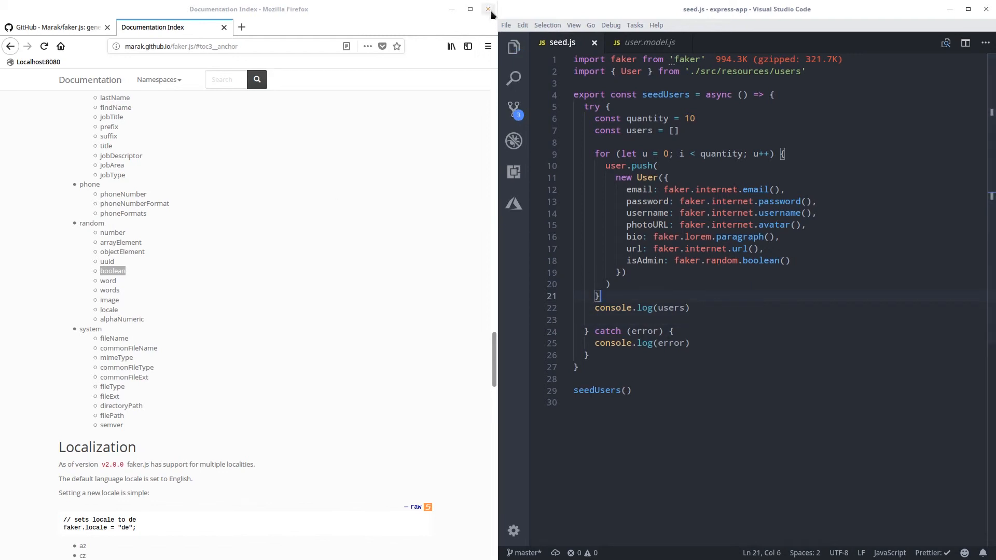
Step: Close the faker docs and run node -r esm seed.js, hitting ReferenceError: i is not defined
left_click(488, 11)
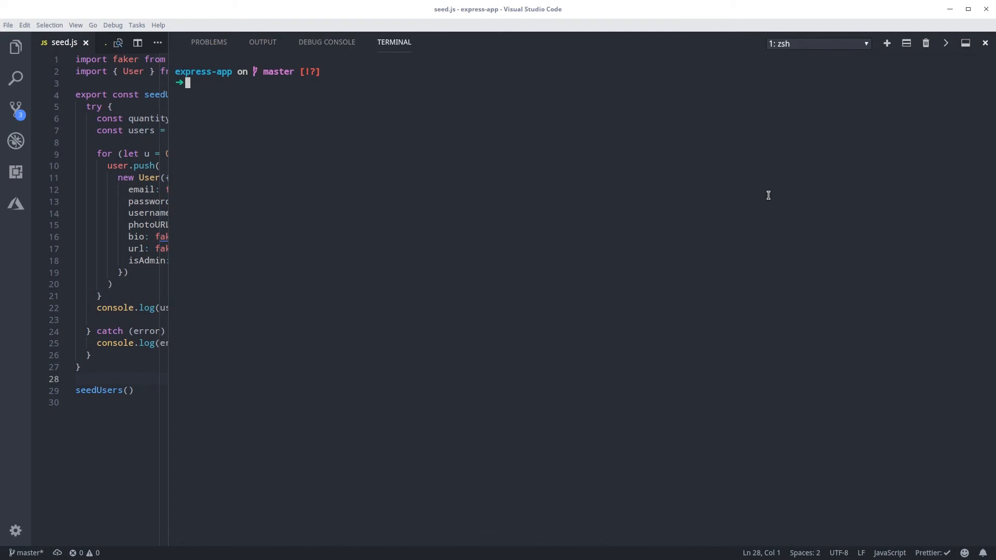
type("nod")
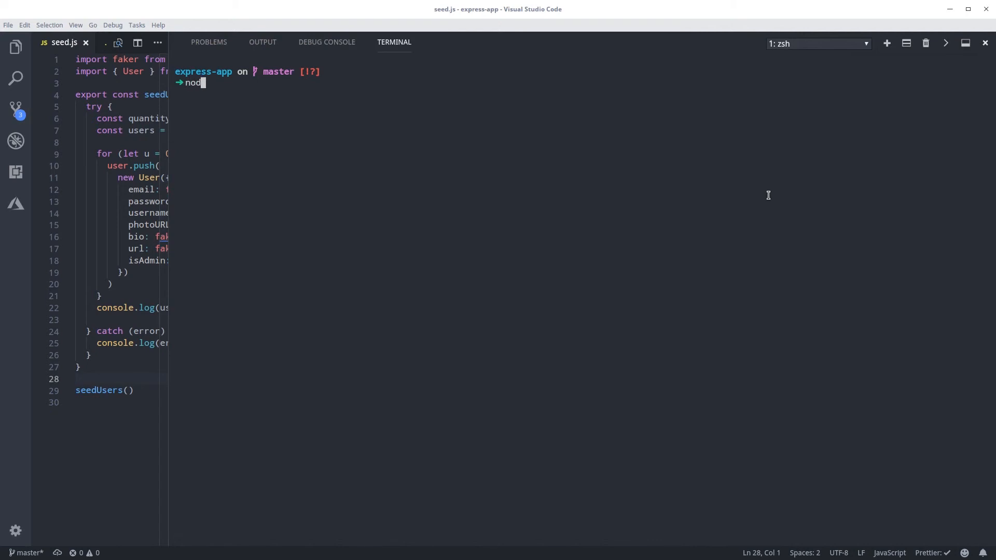
type("e")
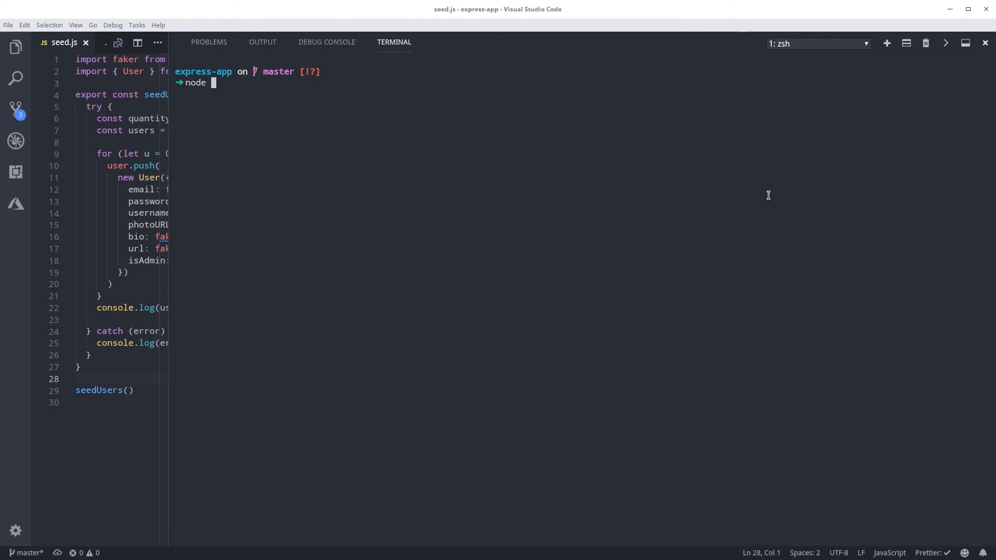
type("-")
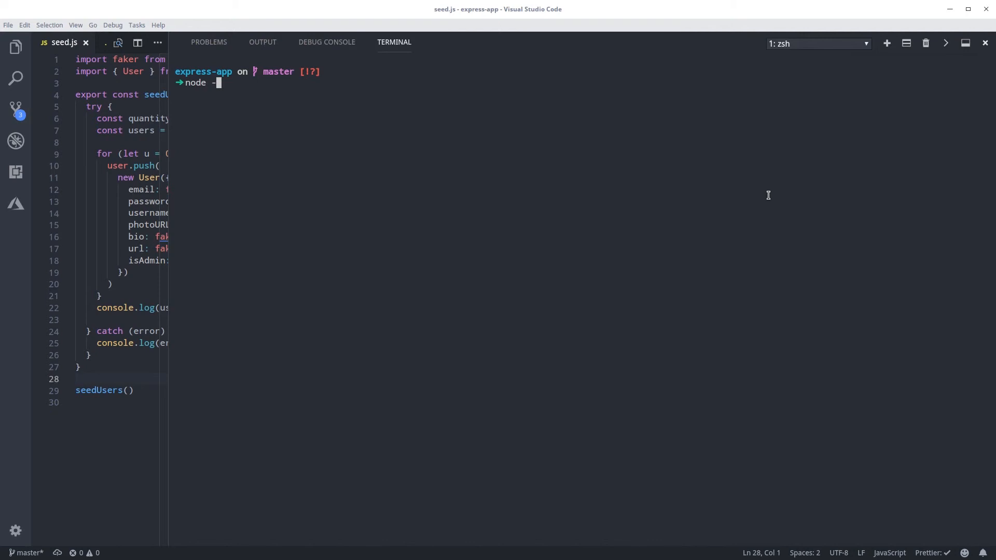
type("r esm")
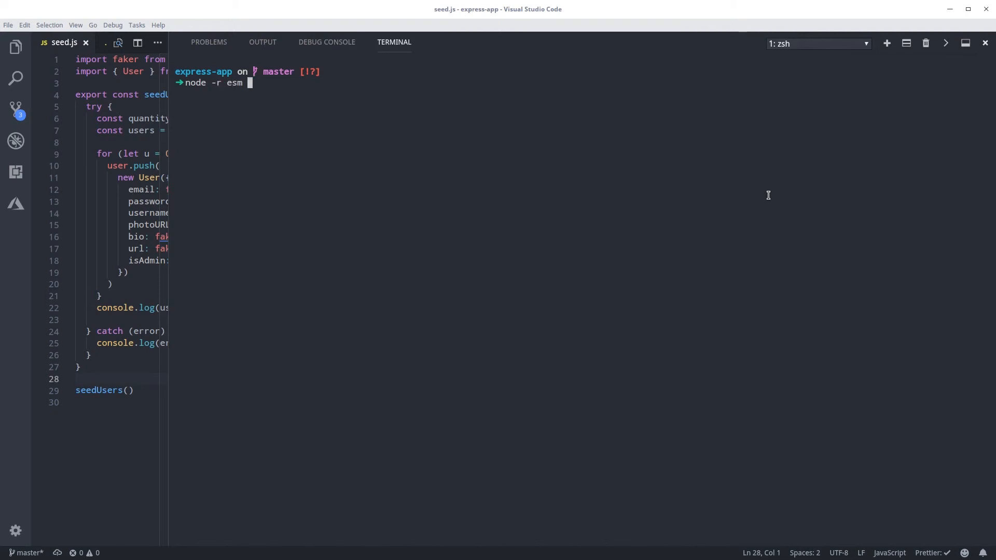
type("seed.js")
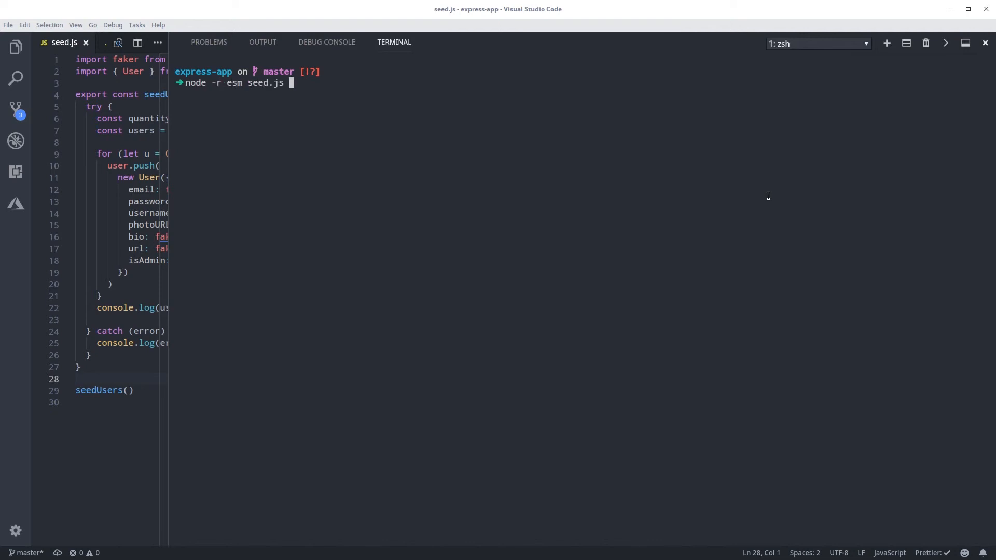
key("Return")
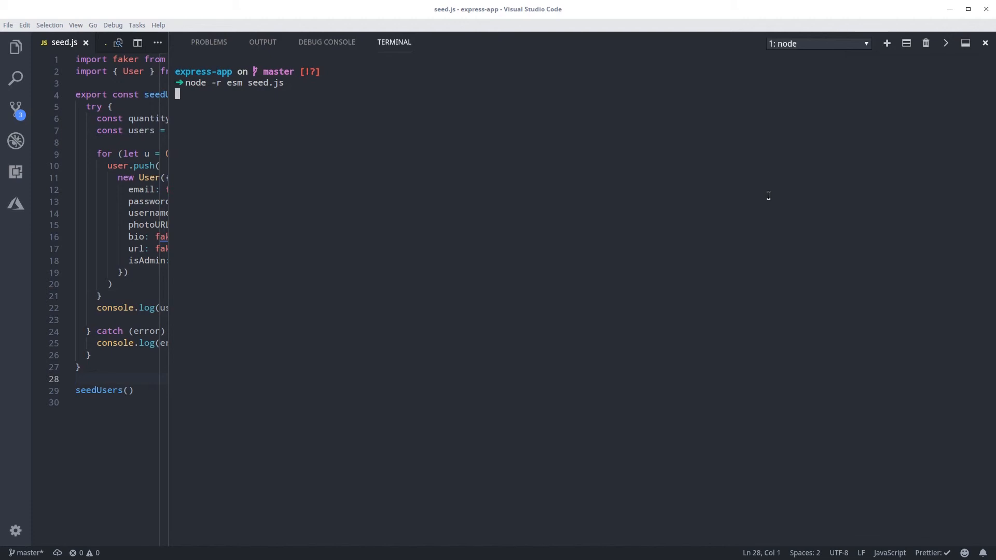
key("Return")
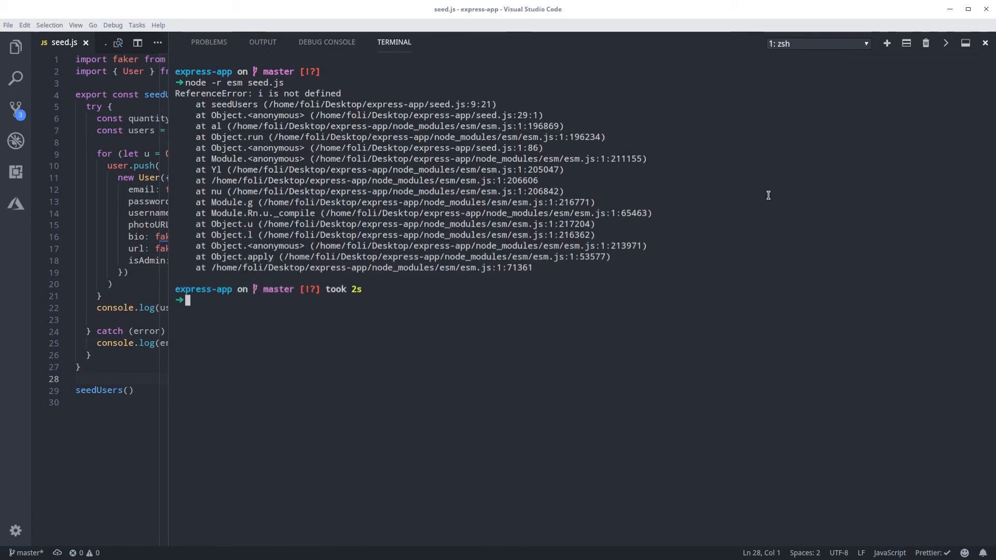
Step: Change the loop counter to u, correct faker.internet.userName after the docs, and rerun the seed script
left_click(126, 273)
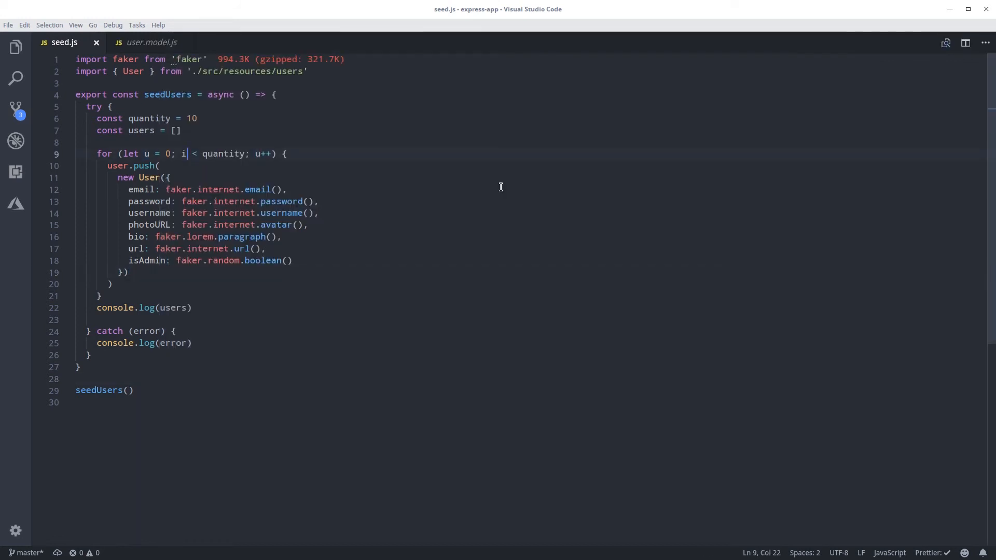
type("u")
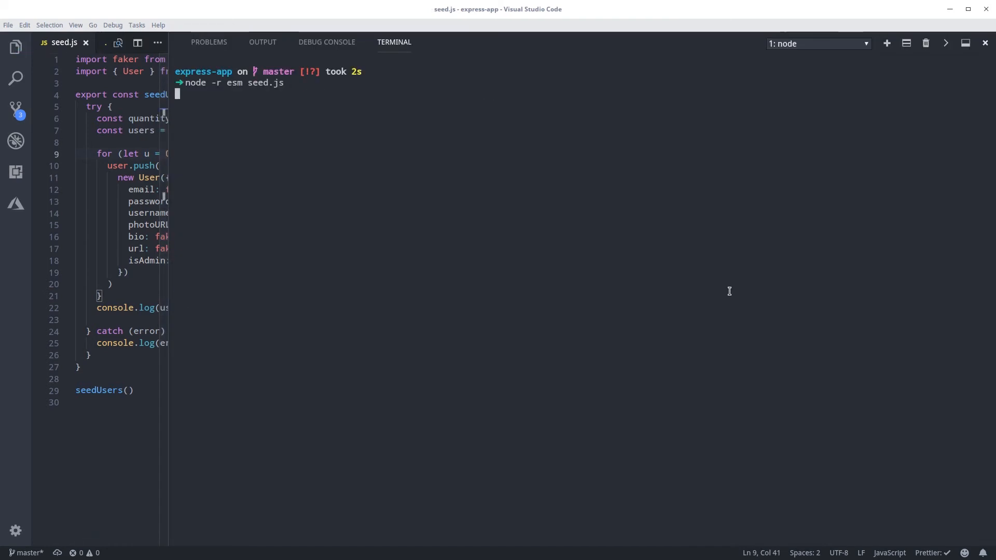
key("Return")
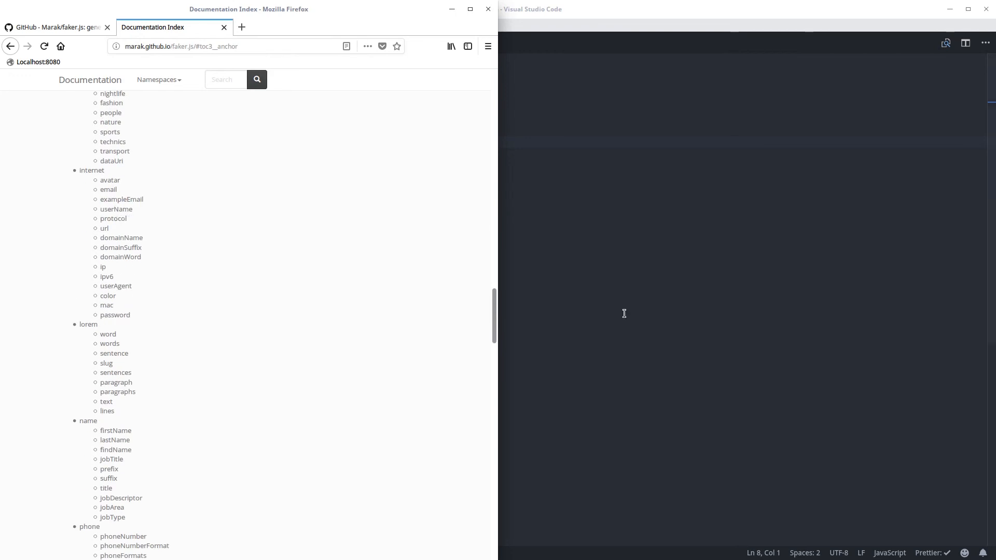
left_click(747, 238)
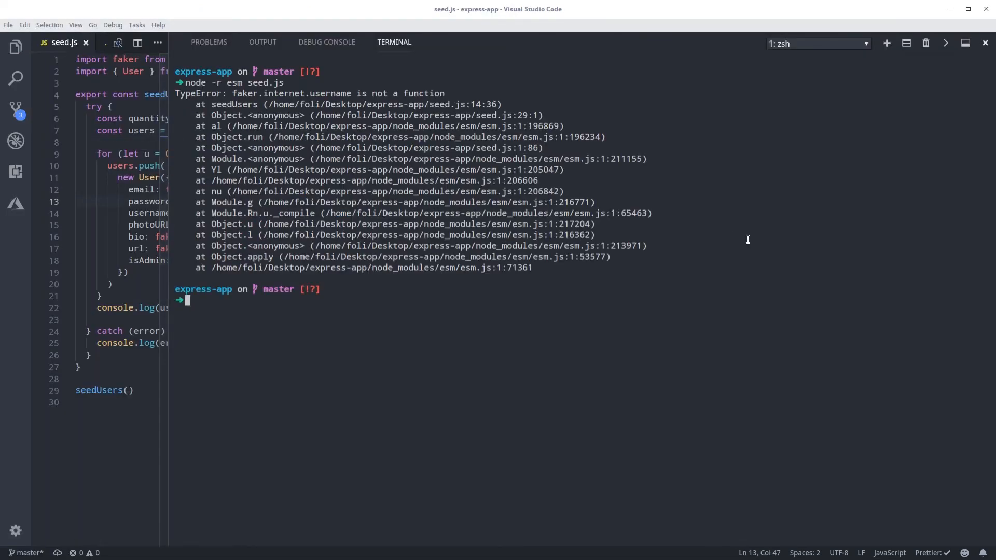
key("Return")
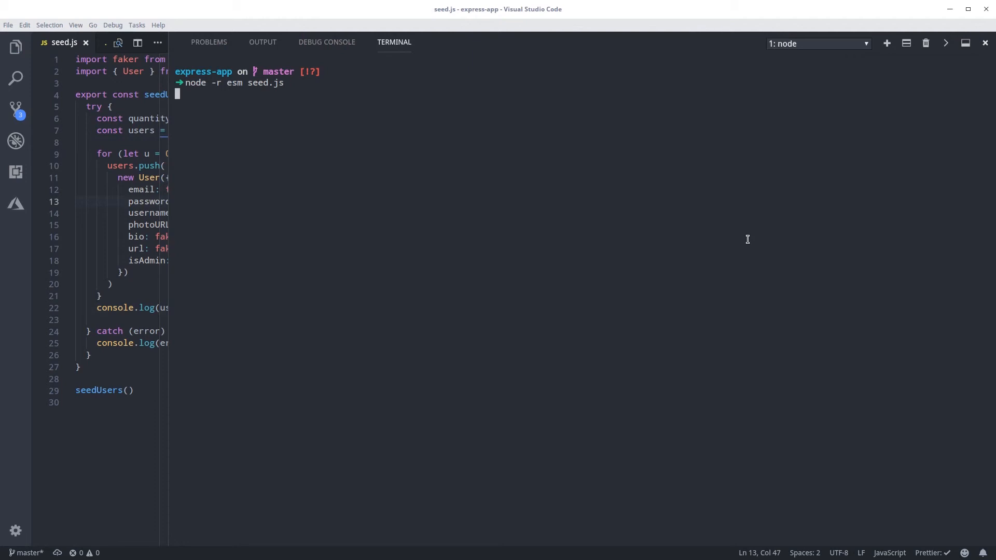
Step: Run seed.js cleanly and review the logged fake users beside the seed code
key("Return")
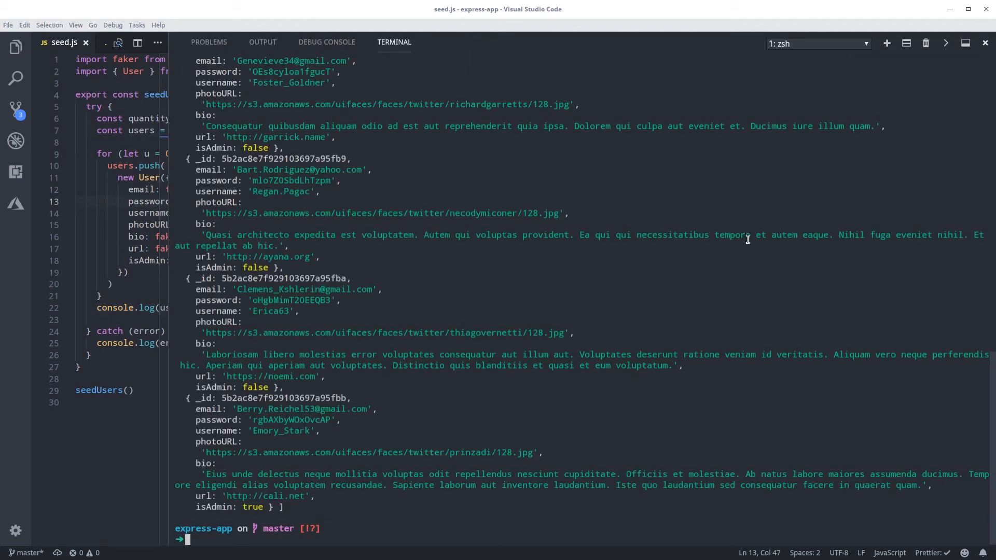
mouse_move(394, 510)
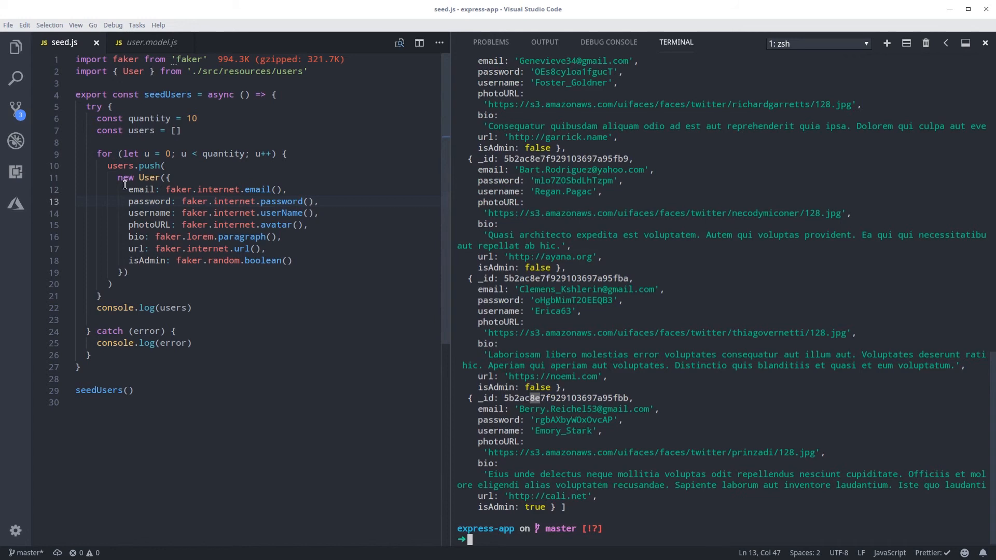
left_click(170, 177)
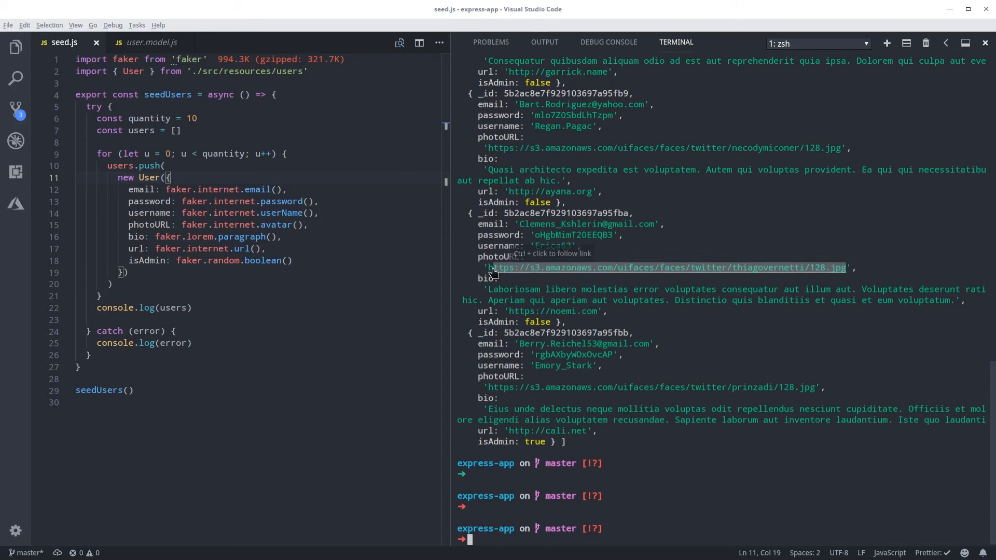
mouse_move(951, 261)
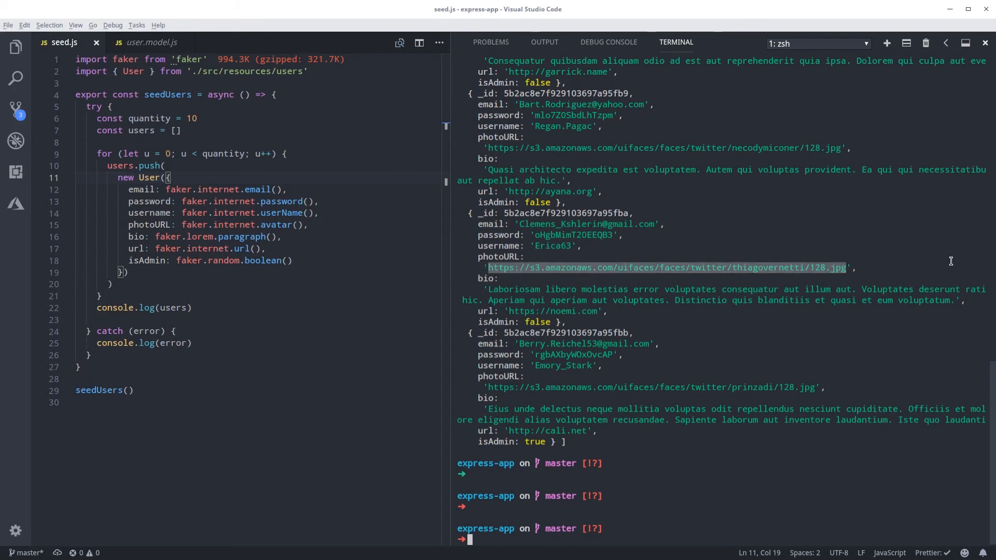
mouse_move(656, 271)
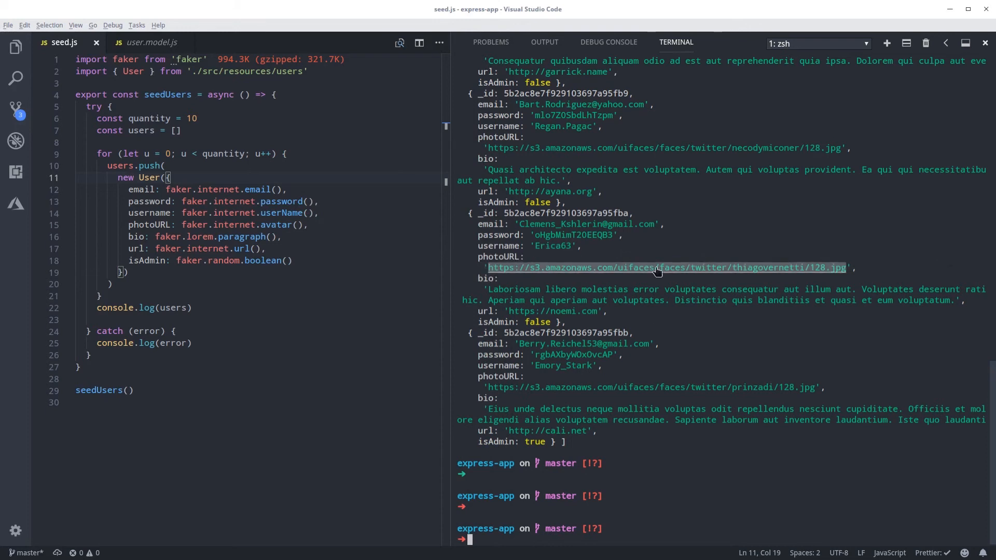
mouse_move(664, 289)
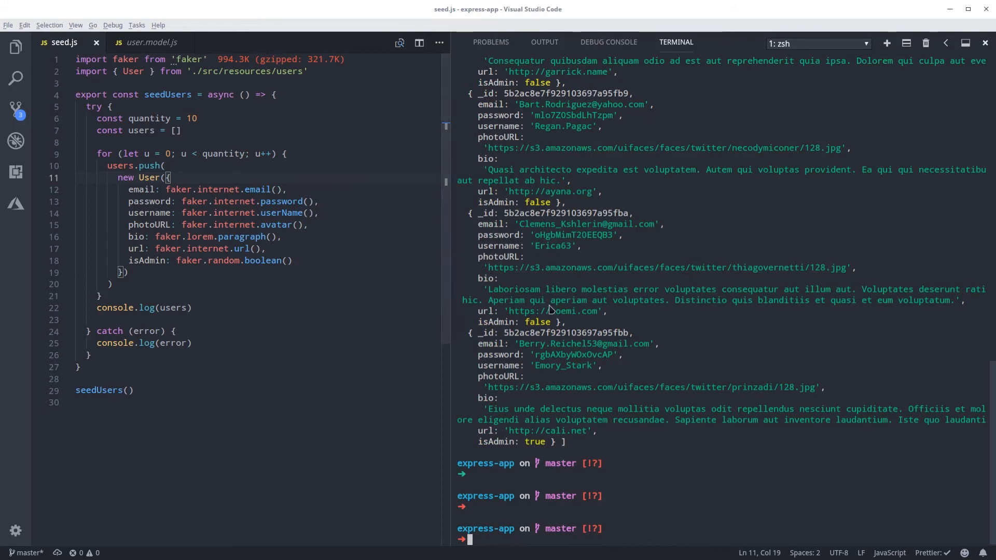
mouse_move(606, 310)
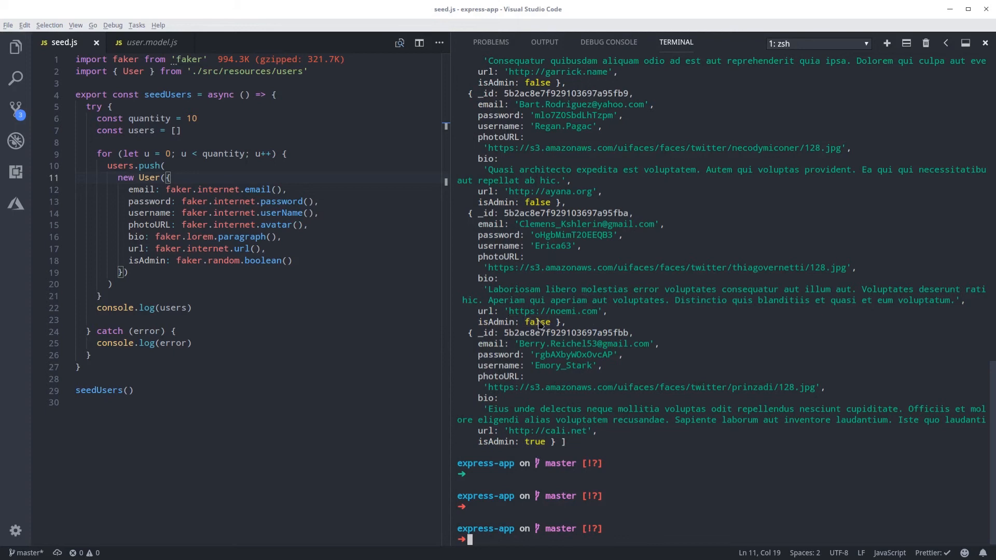
scroll("up", 3)
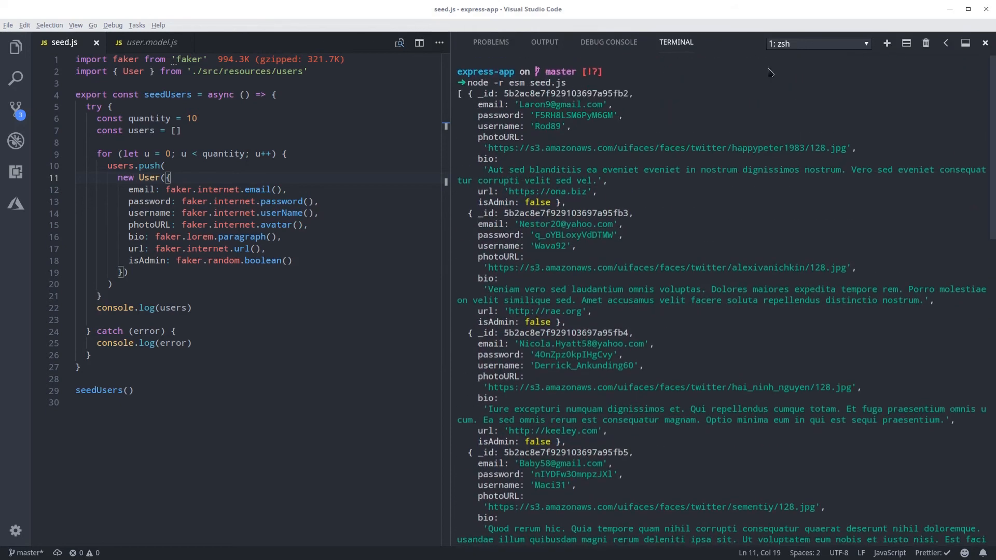
Step: Add console.log(users.length), save seed.js and rerun it to print 10 after the records
left_click(195, 118)
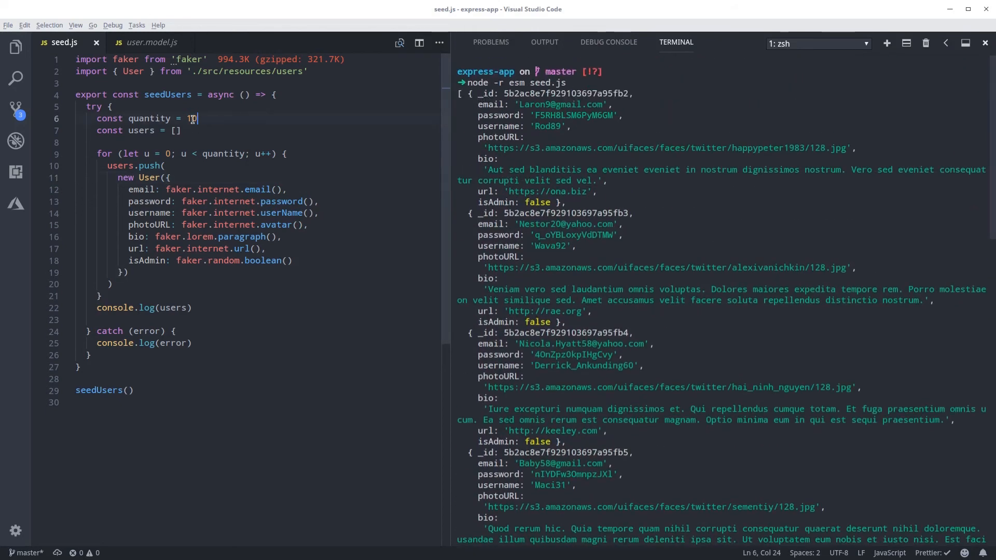
double_click(192, 118)
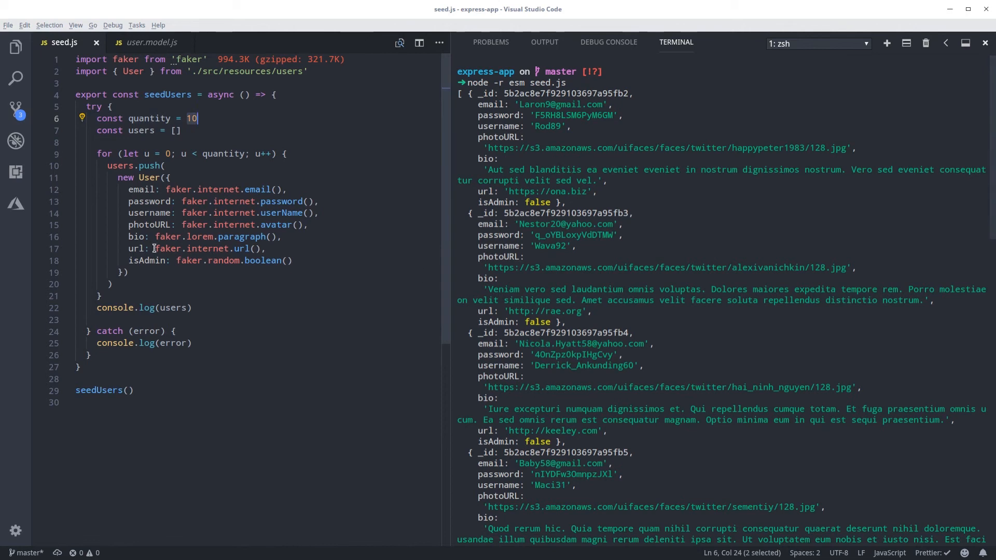
left_click(193, 307)
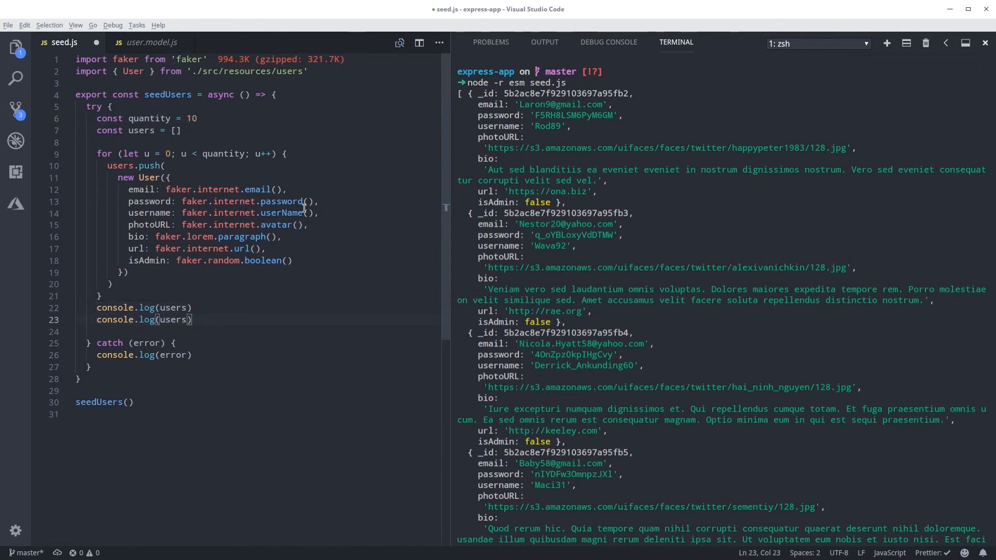
type(".length")
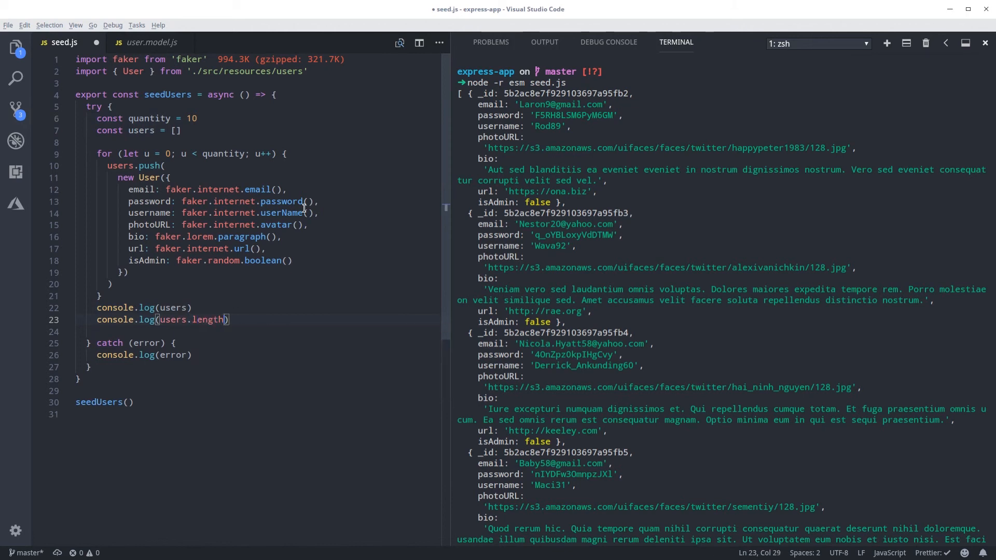
key("ctrl+s")
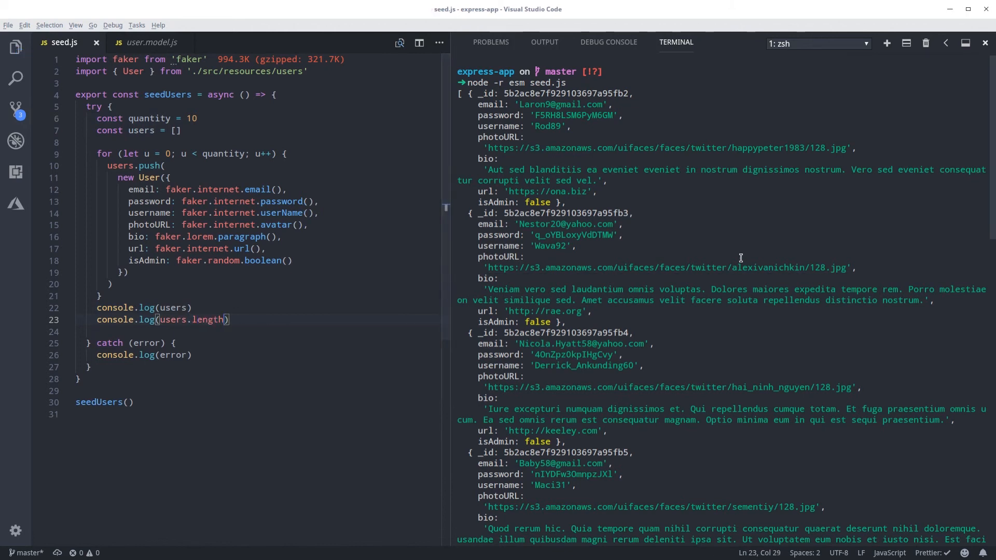
key("ctrl+l")
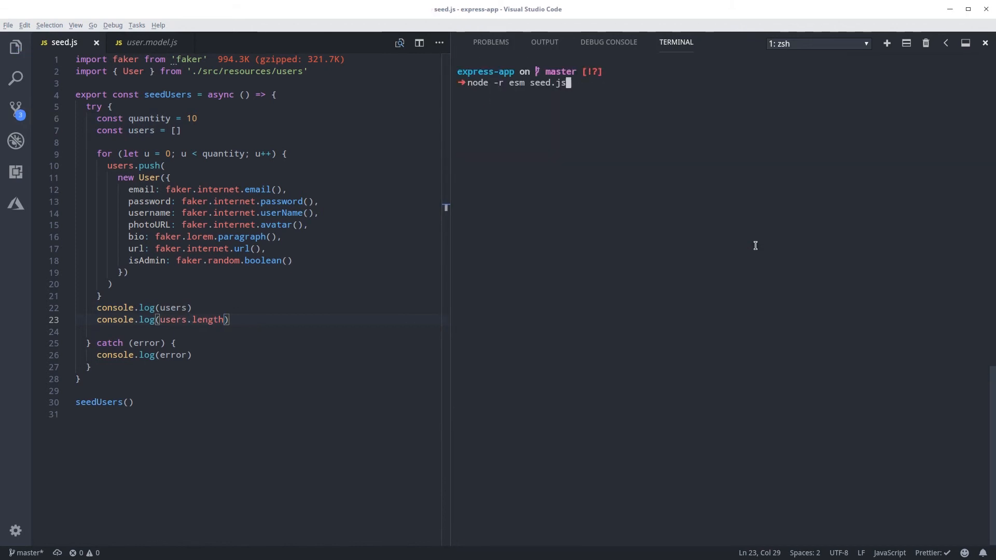
key("Return")
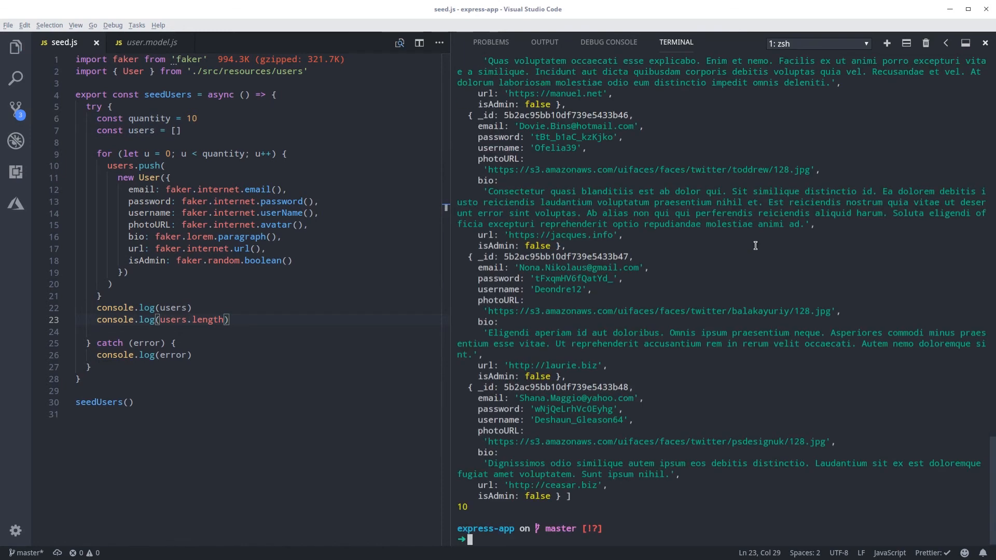
mouse_move(574, 512)
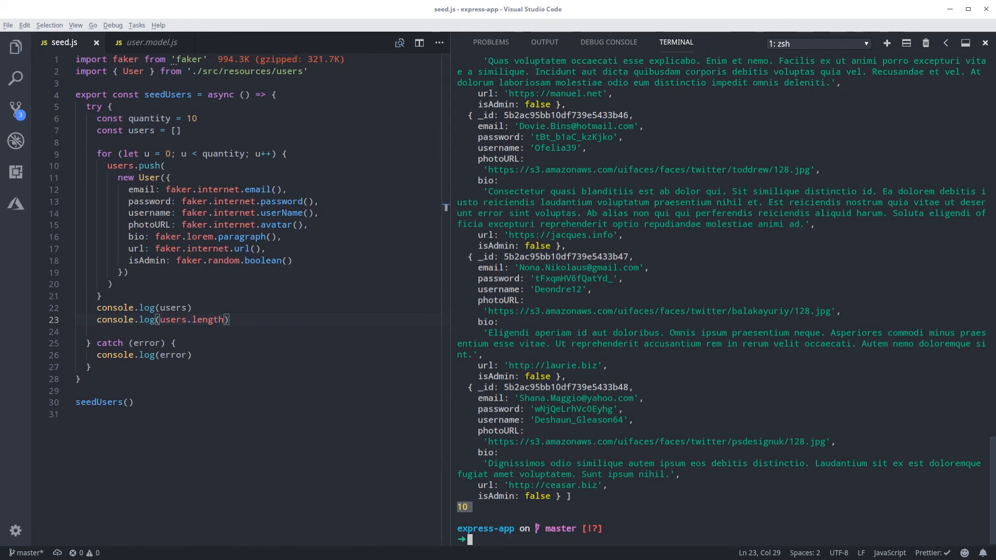
mouse_move(16, 204)
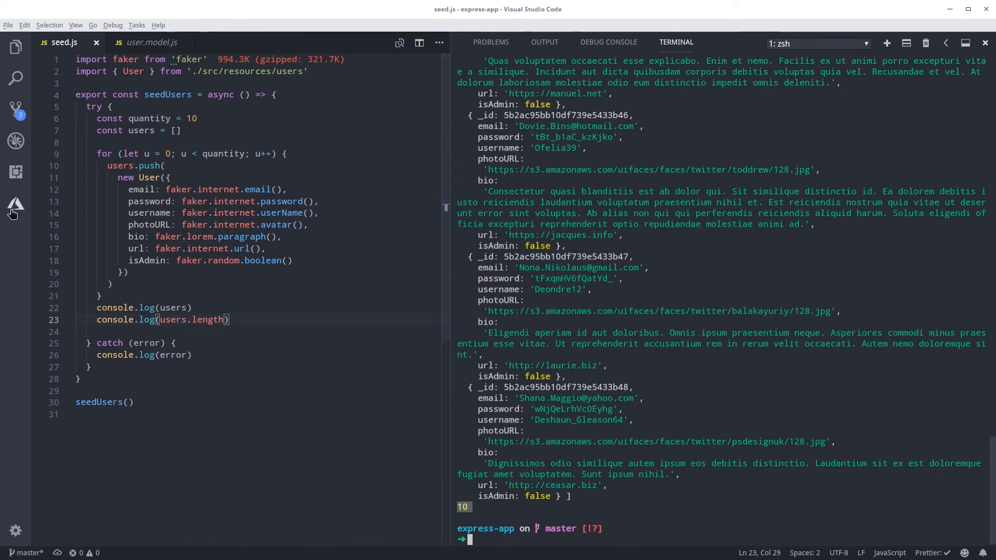
Step: View the attached local MongoDB databases in the Azure Cosmos DB panel, then hide them
left_click(15, 204)
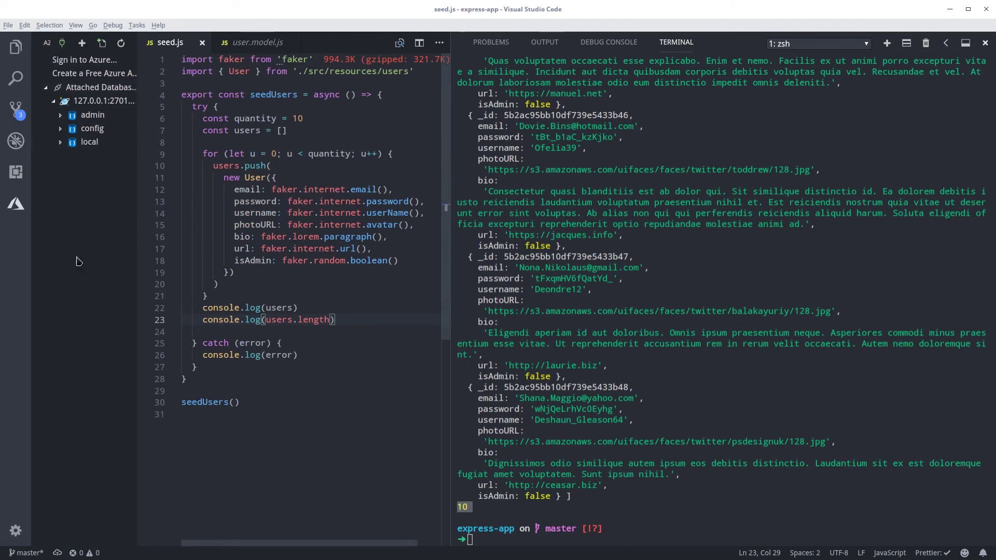
mouse_move(16, 46)
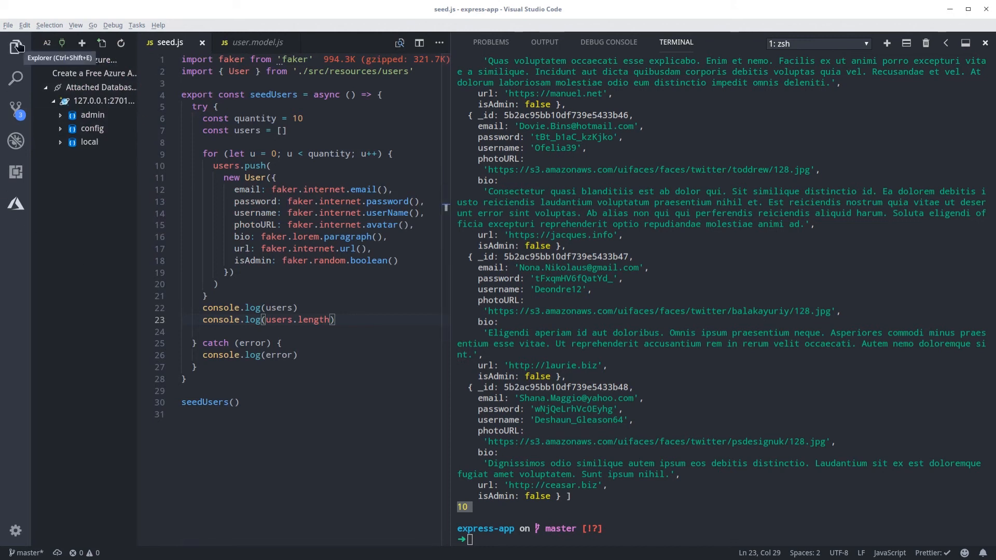
left_click(16, 48)
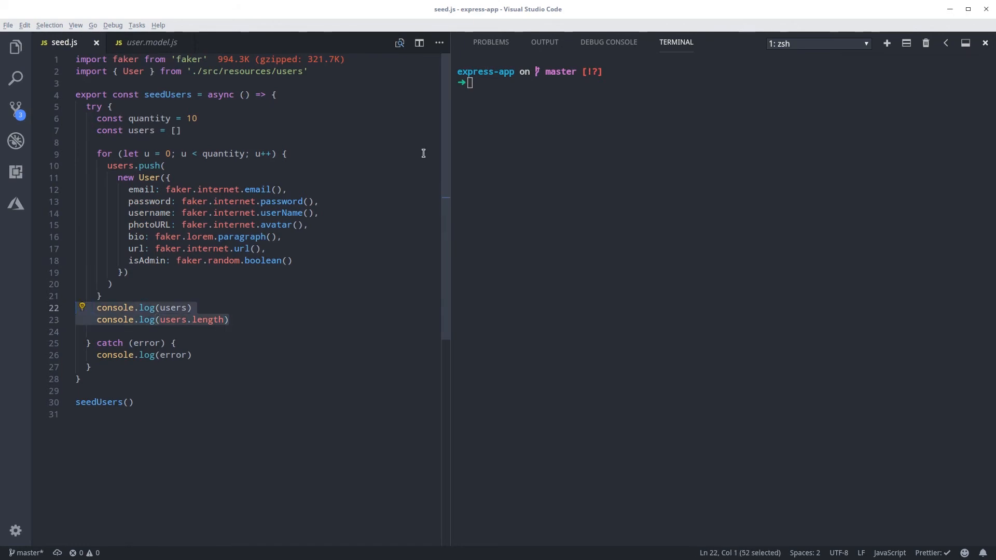
Step: Write users.forEach(user => { console.log(user) // User.create(user) }) in place of the logs
type("users.forEach(")
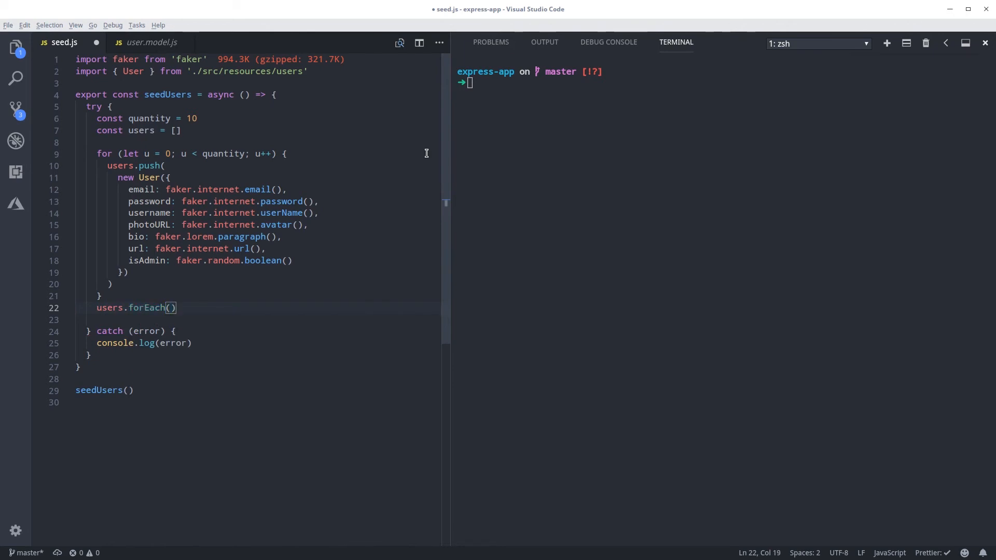
type("user =>")
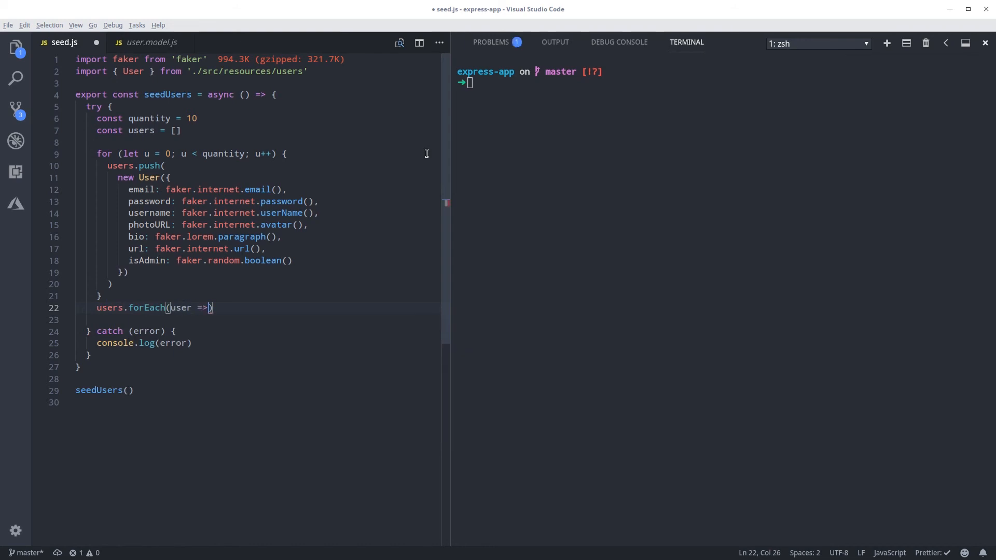
type("{")
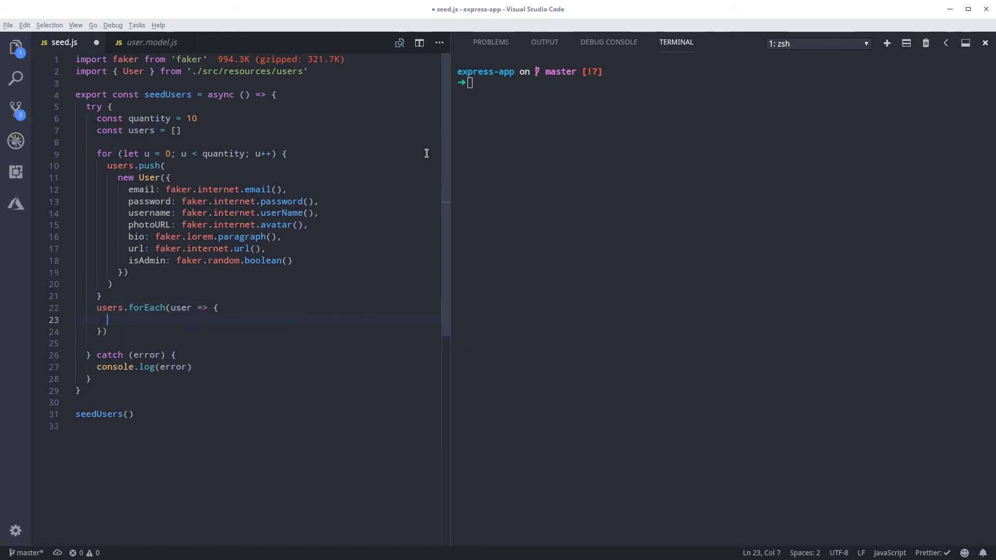
type("User")
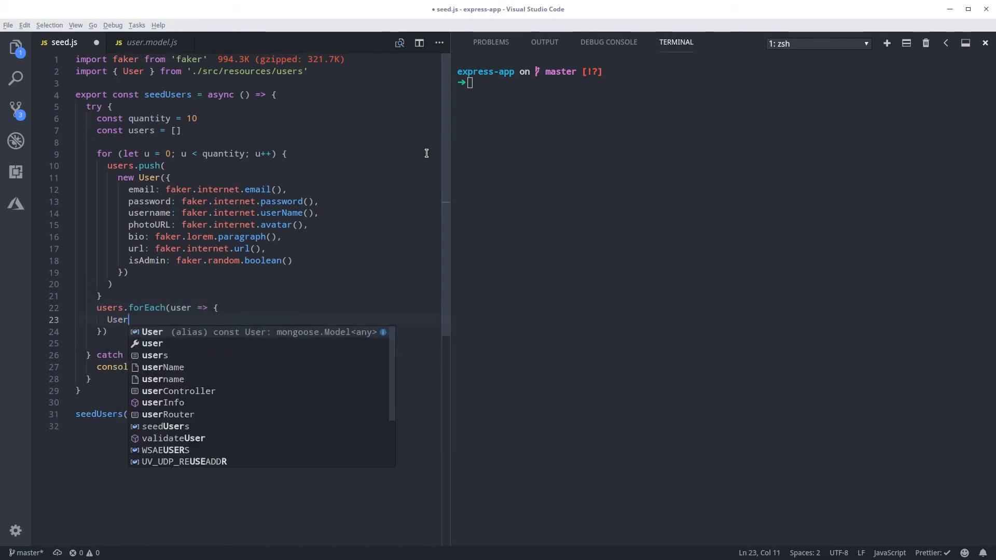
type(".create(user")
left_click(722, 83)
type("node -r esm seed.js")
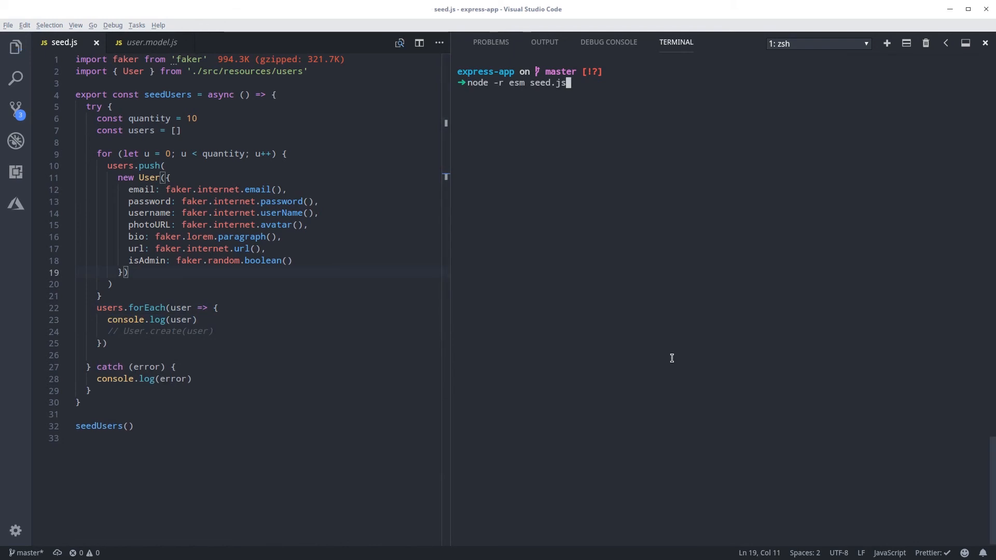
Step: Run the forEach version, then make the loop body call User.create(user) instead of logging
key("Return")
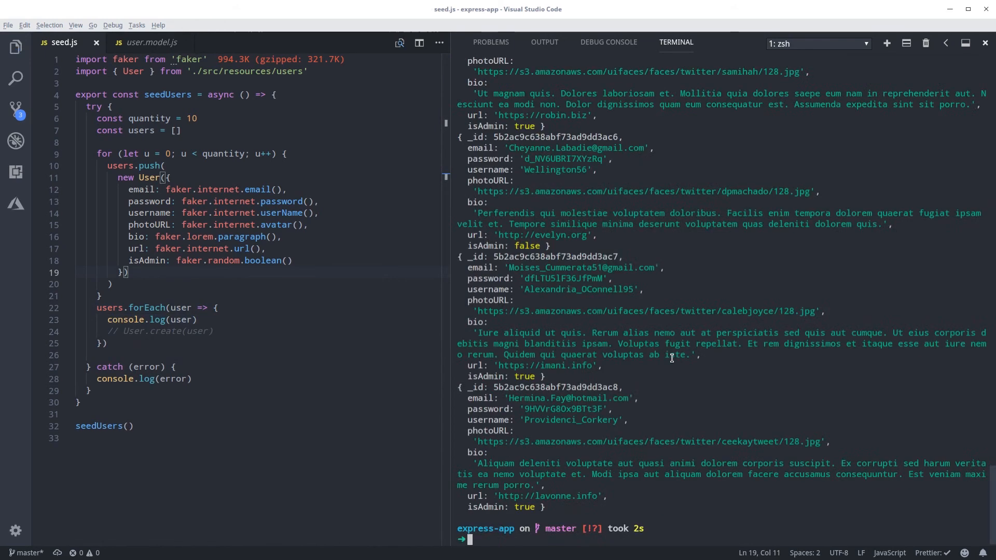
mouse_move(553, 506)
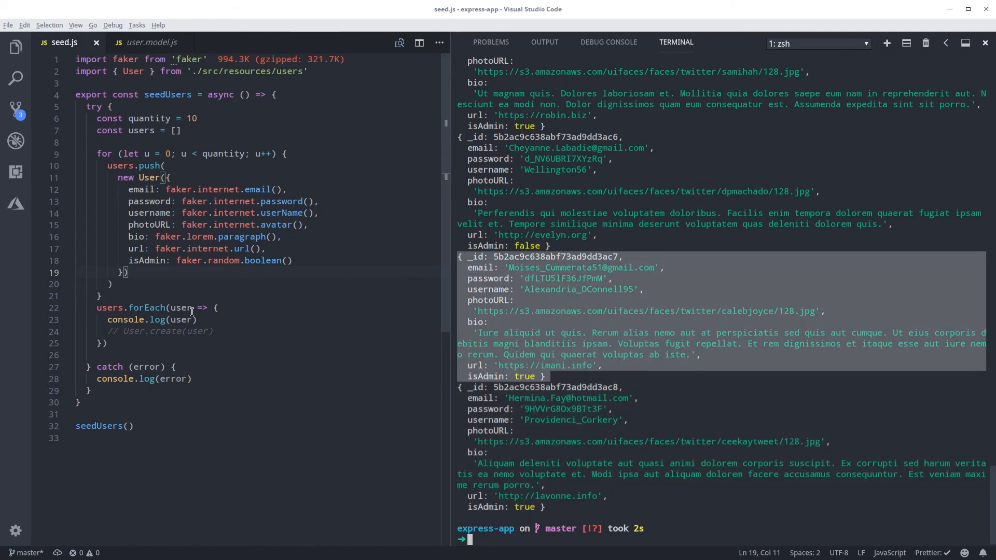
left_click(197, 320)
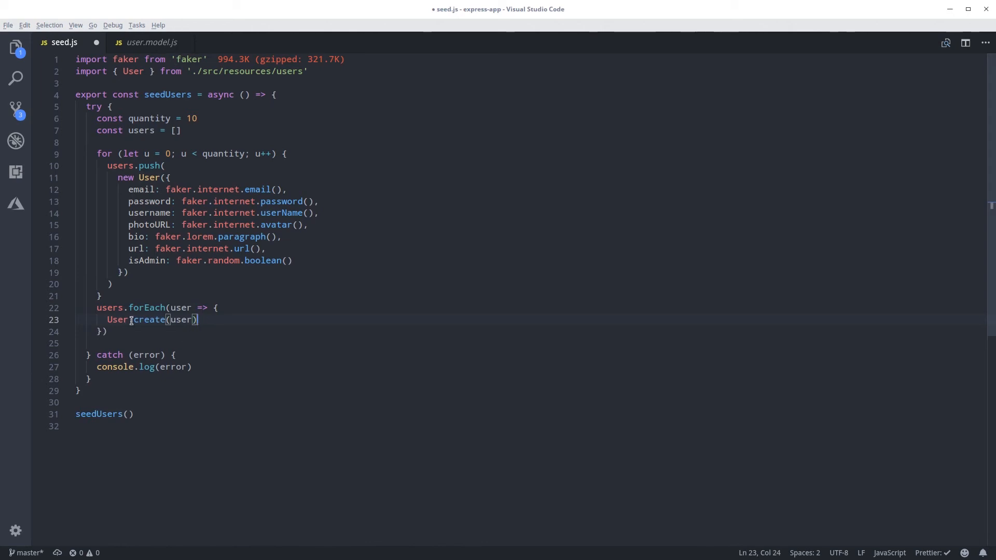
Step: Review user.model.js's pre-save password-hashing hook against the User.create call
double_click(151, 320)
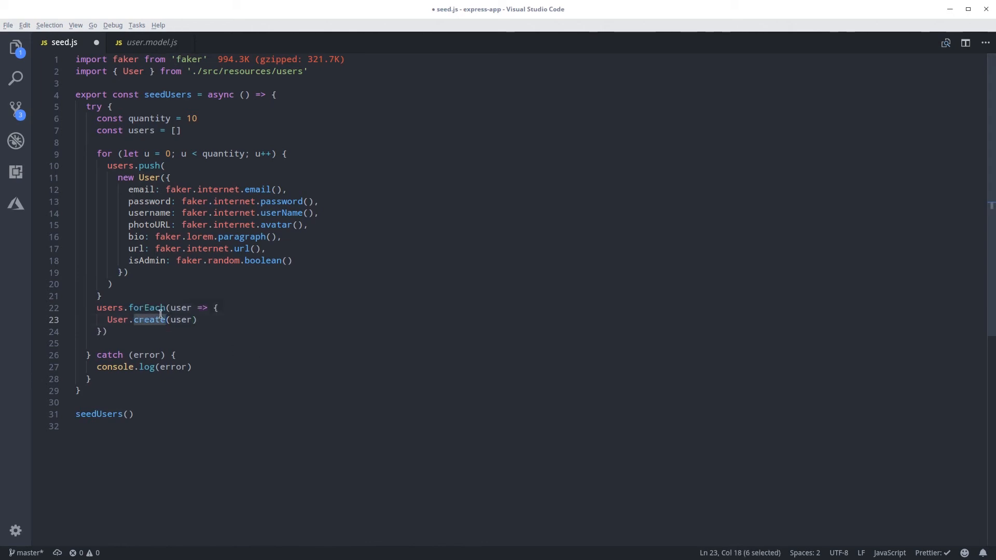
mouse_move(242, 335)
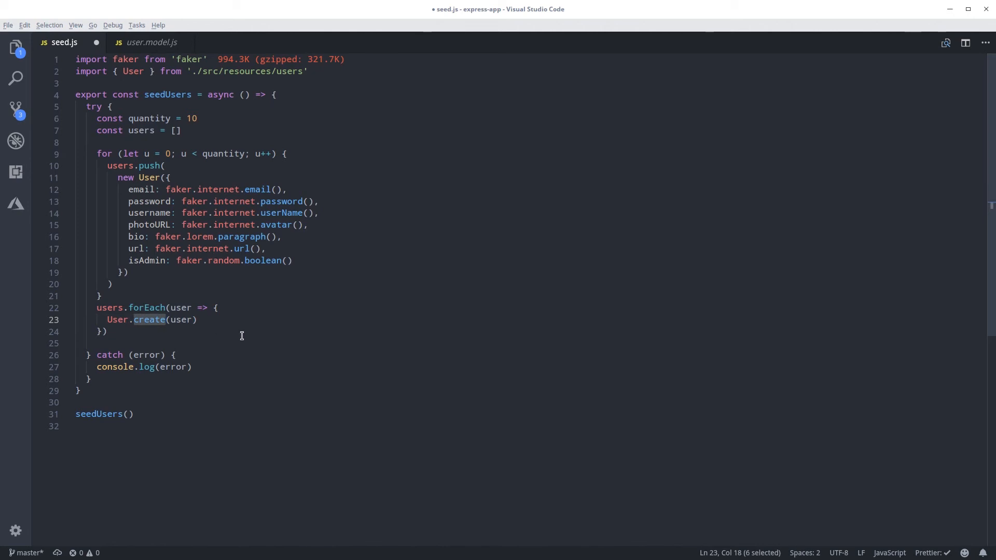
key("ctrl+`")
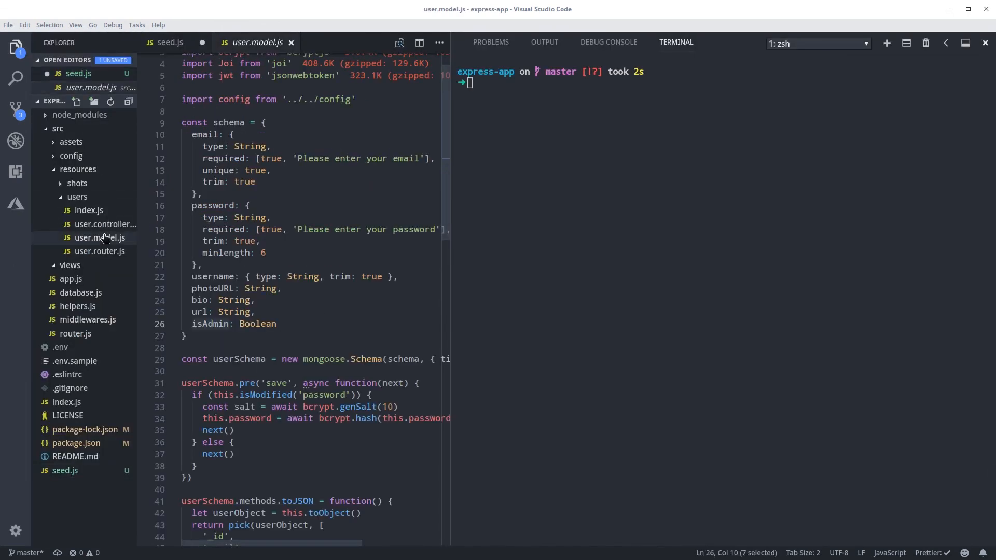
scroll("down", 3)
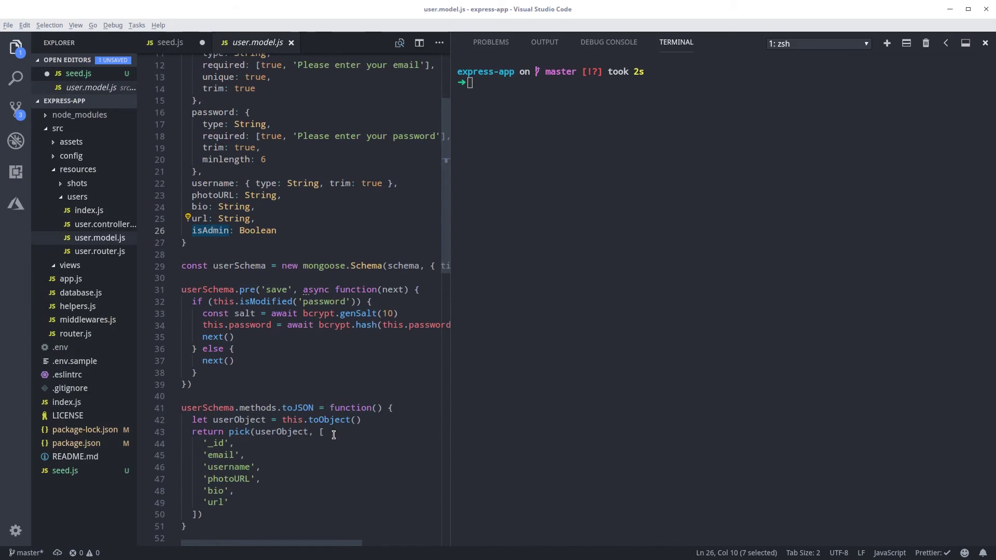
mouse_move(266, 286)
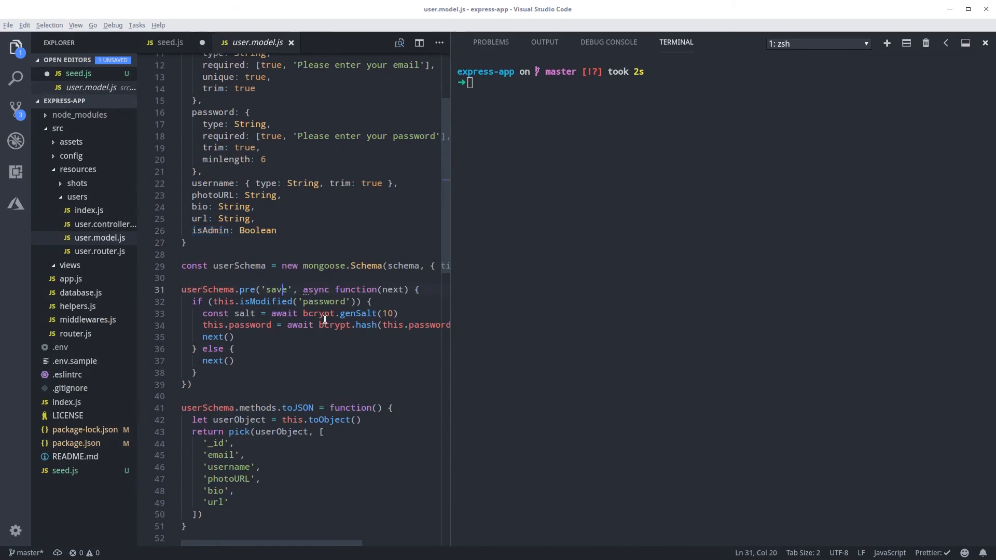
left_click(191, 384)
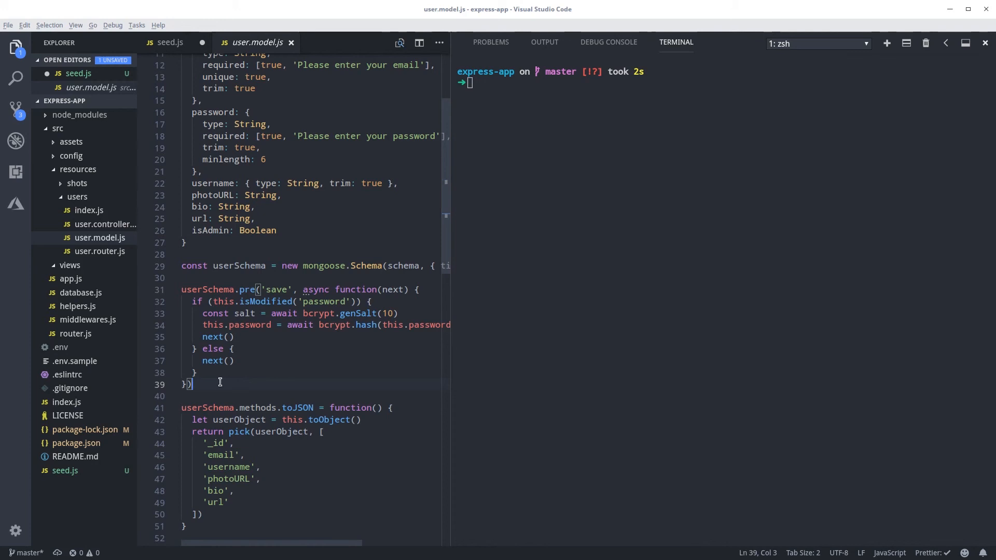
mouse_move(227, 382)
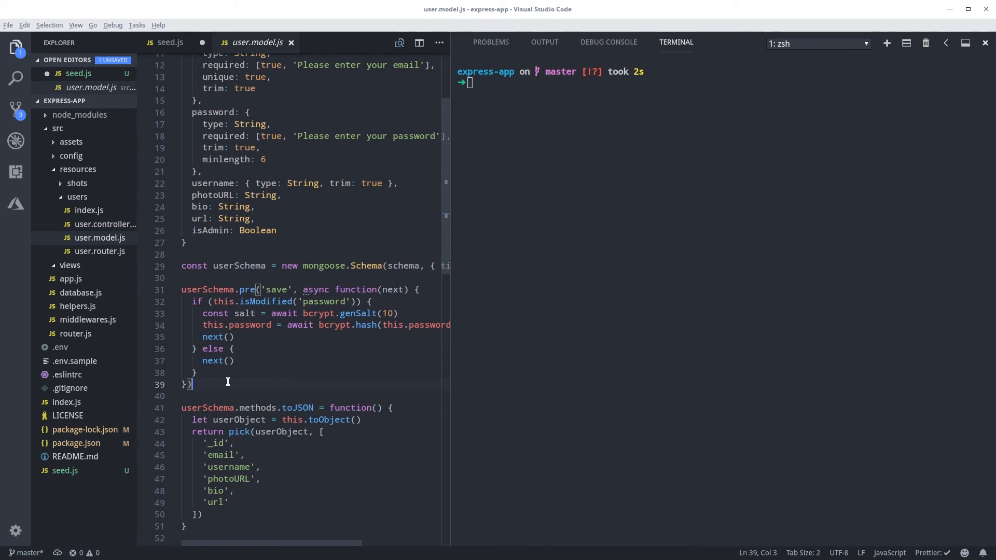
Step: Return to seed.js and save it with forEach calling User.create(user)
left_click(169, 42)
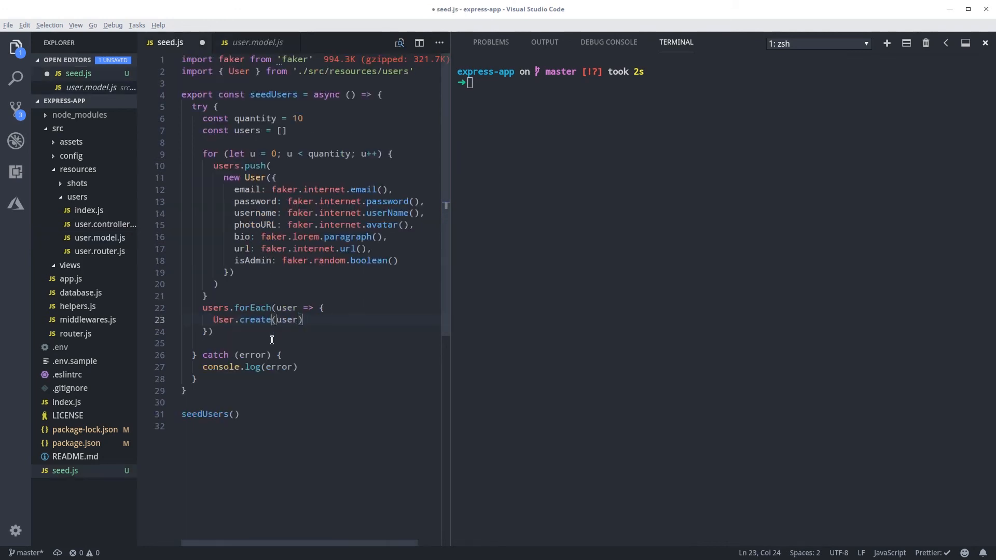
double_click(257, 320)
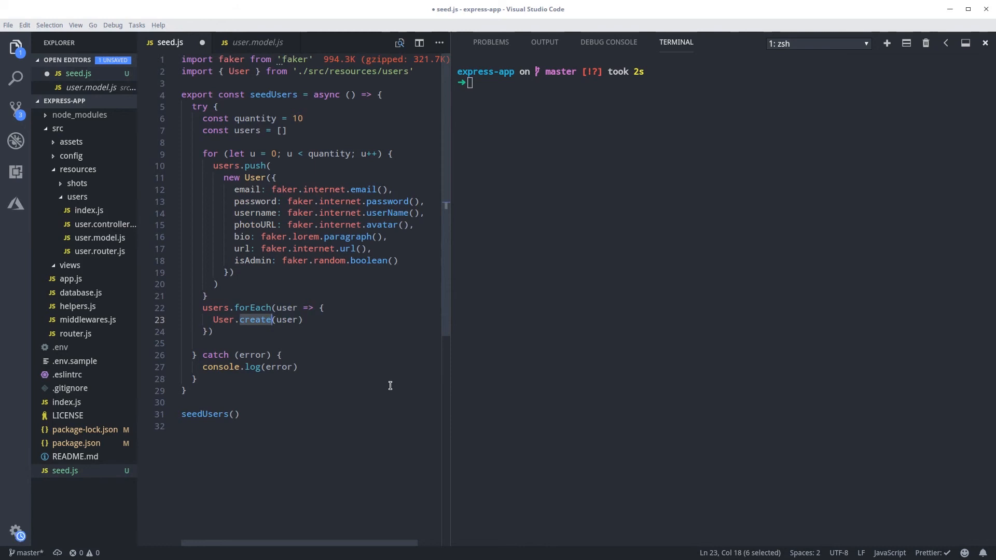
mouse_move(271, 320)
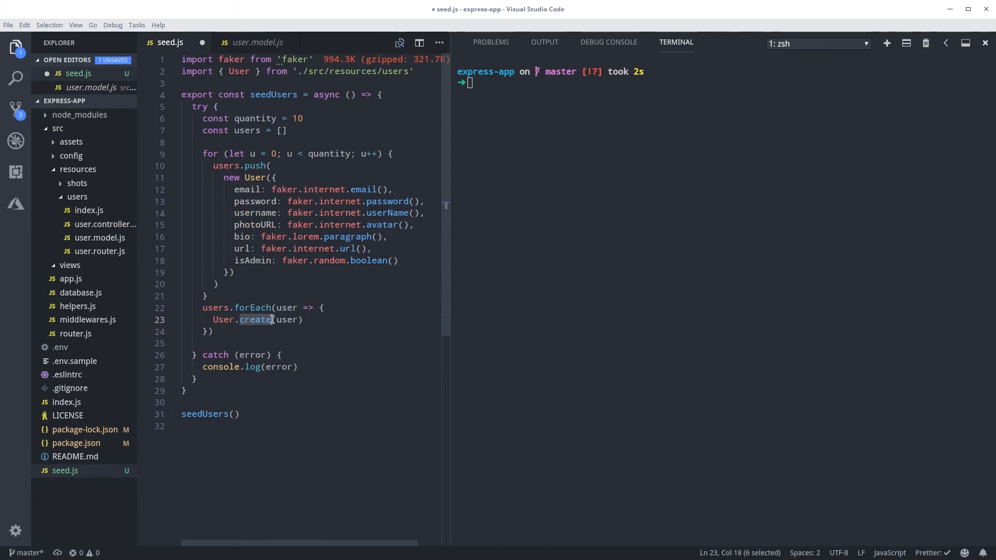
left_click(255, 41)
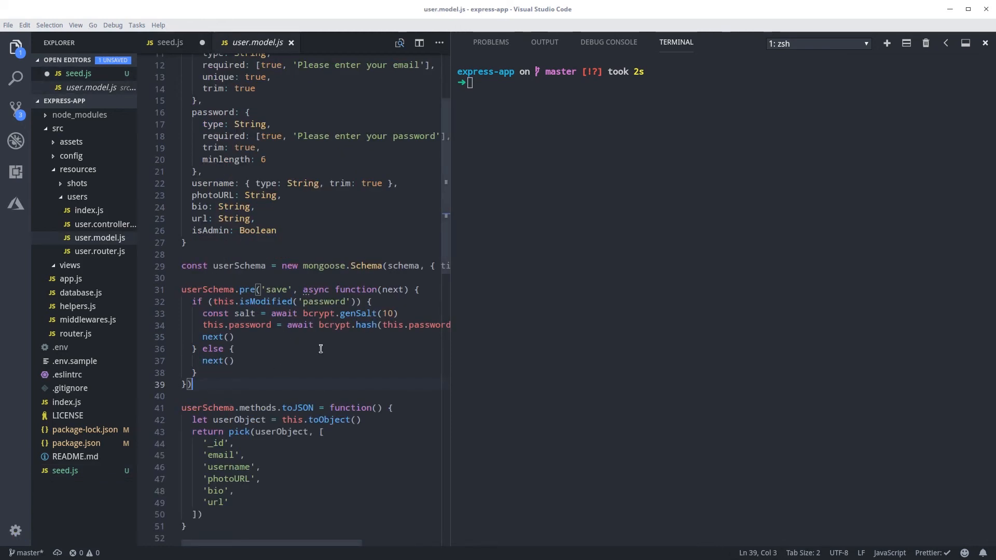
left_click(167, 42)
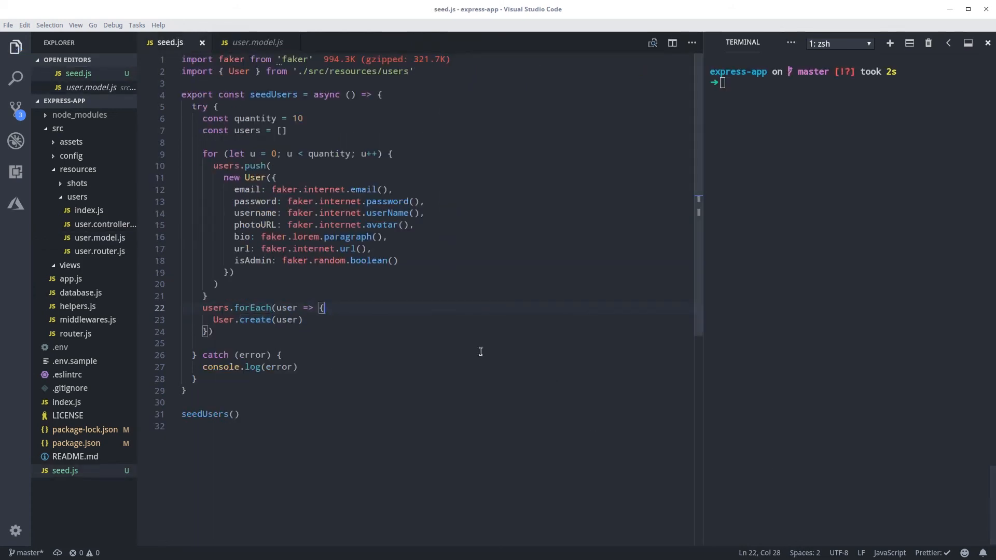
Step: Show the attached databases, start MongoDB with mongoOn and enter node -r esm seed.js
left_click(15, 203)
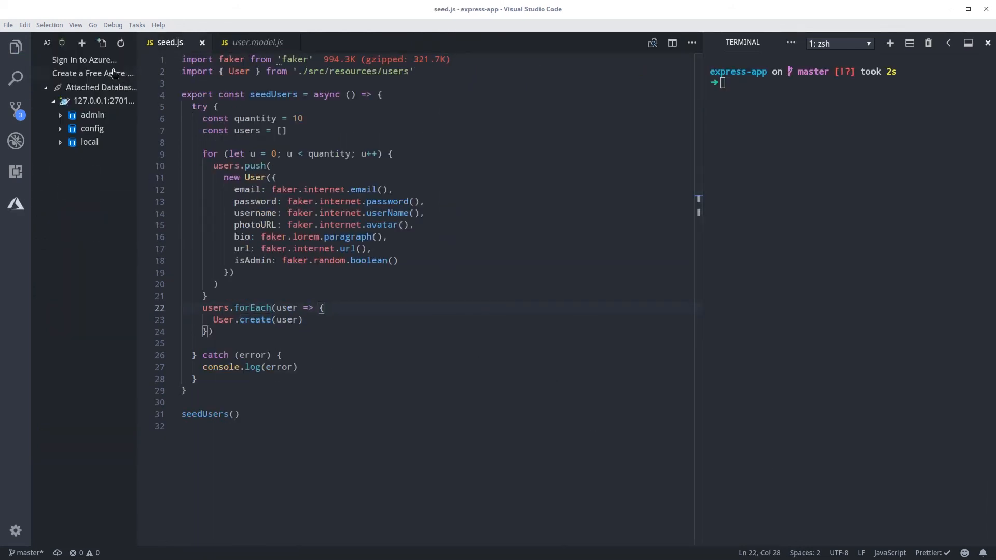
type("m")
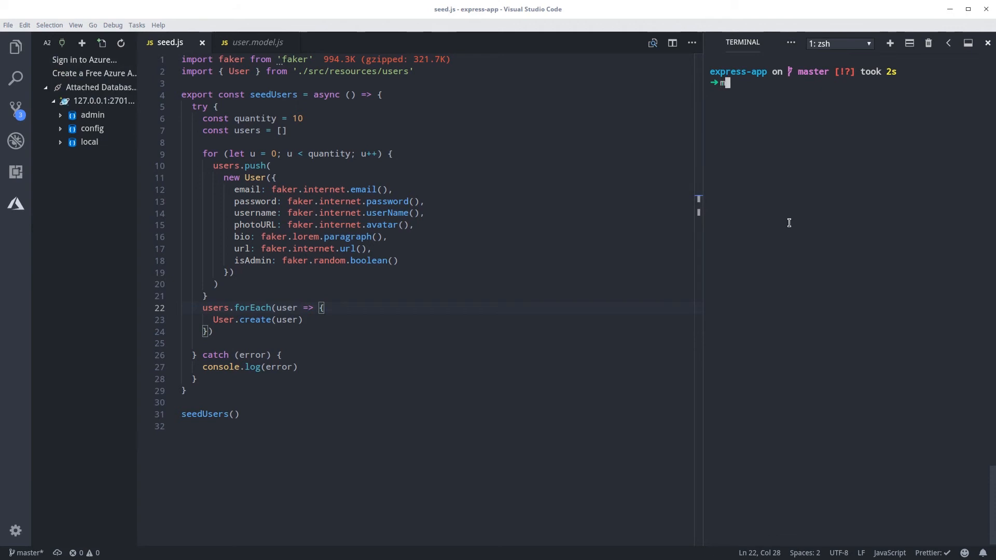
type("ongoOn")
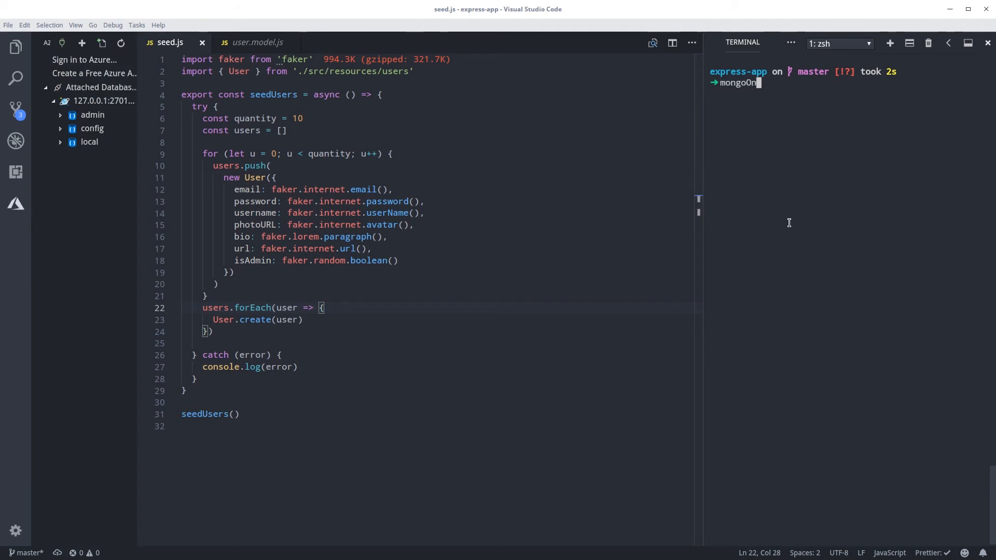
key("Return")
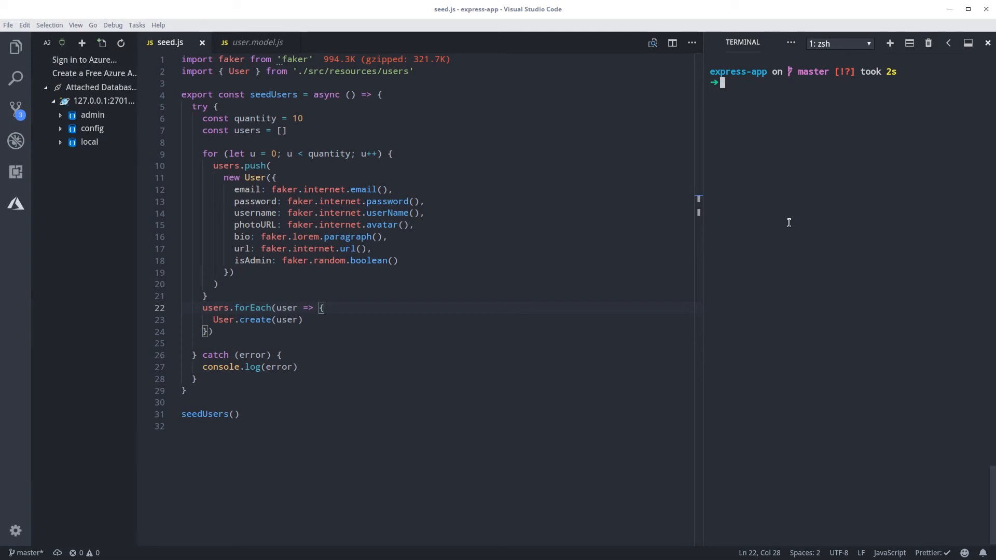
type("node -r esm seed.js")
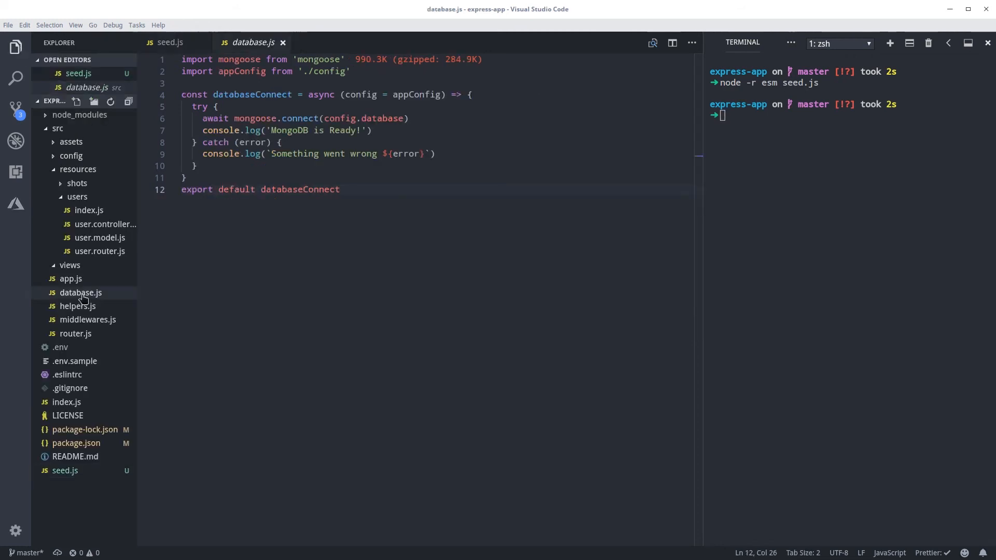
mouse_move(290, 95)
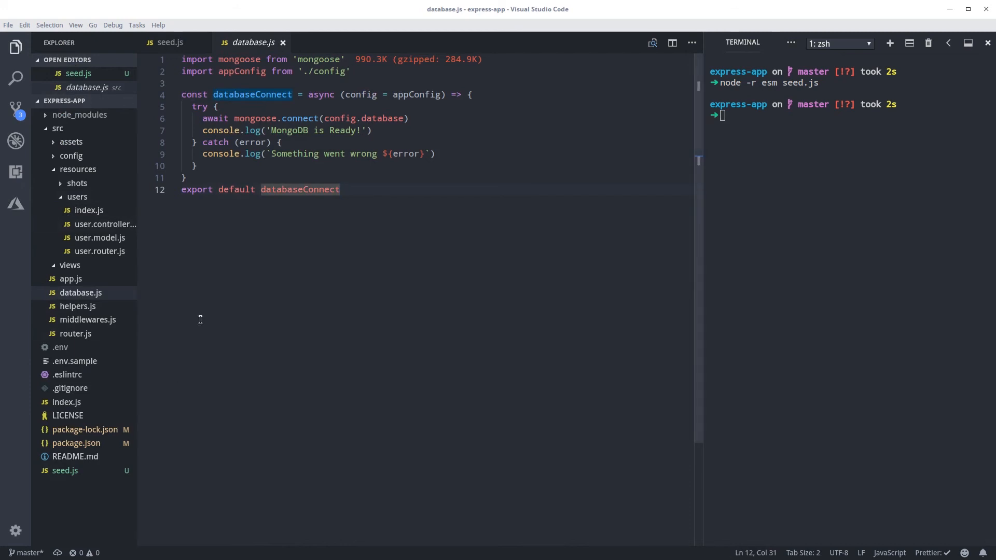
mouse_move(380, 118)
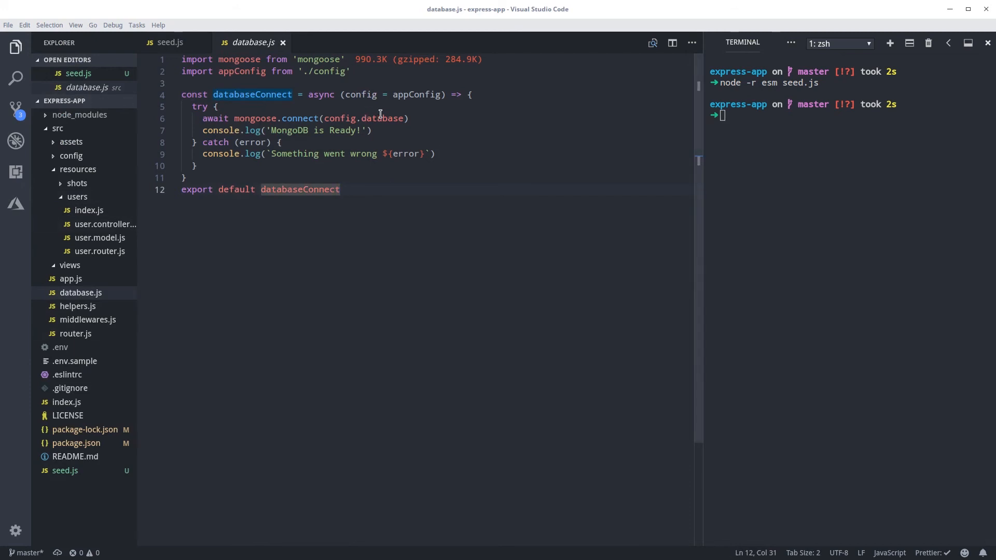
Step: Check the mongoose connect in database.js, then delete the standalone seedUsers() call from seed.js
left_click(409, 118)
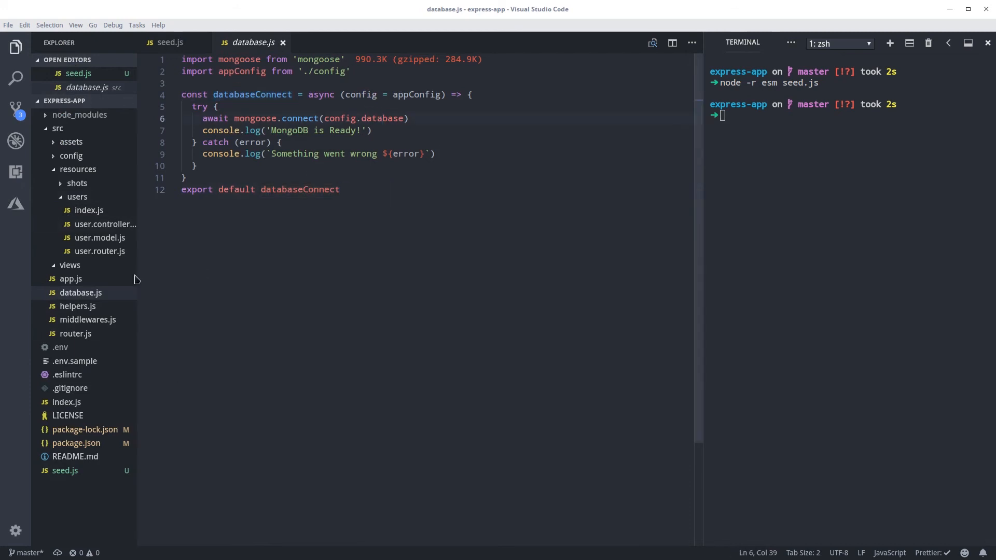
left_click(70, 278)
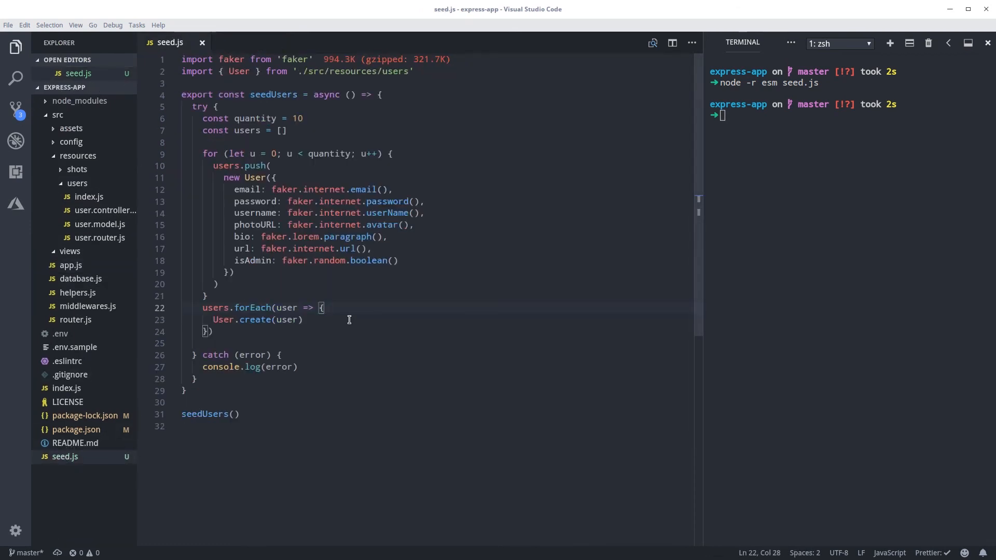
double_click(205, 414)
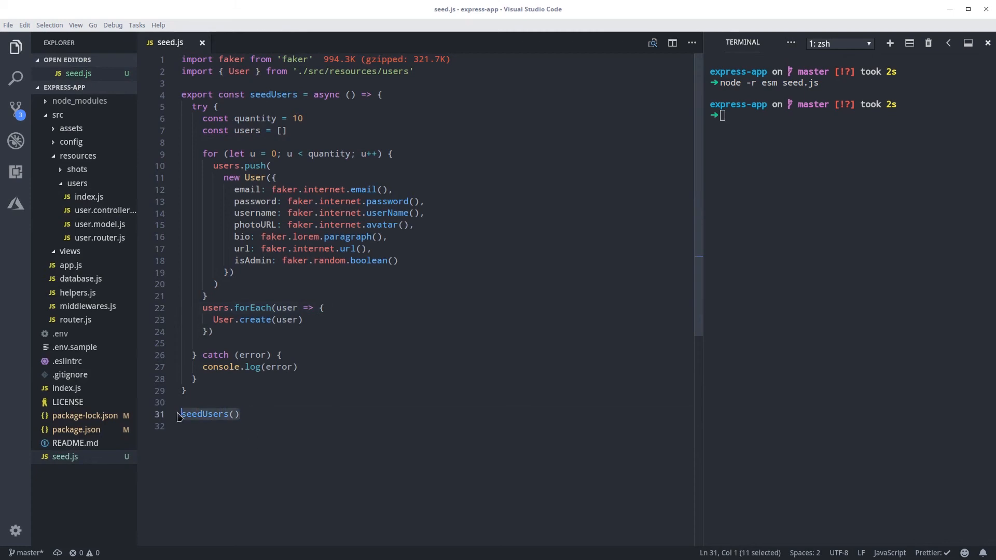
key("Delete")
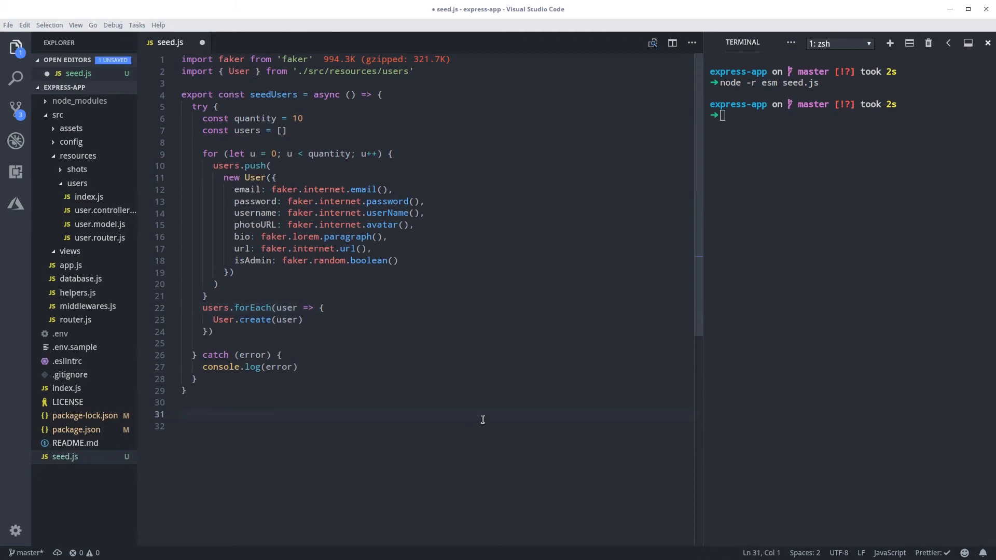
Step: Save seed.js, then add a seedUsers() call in database.js after the MongoDB ready log
key("ctrl+s")
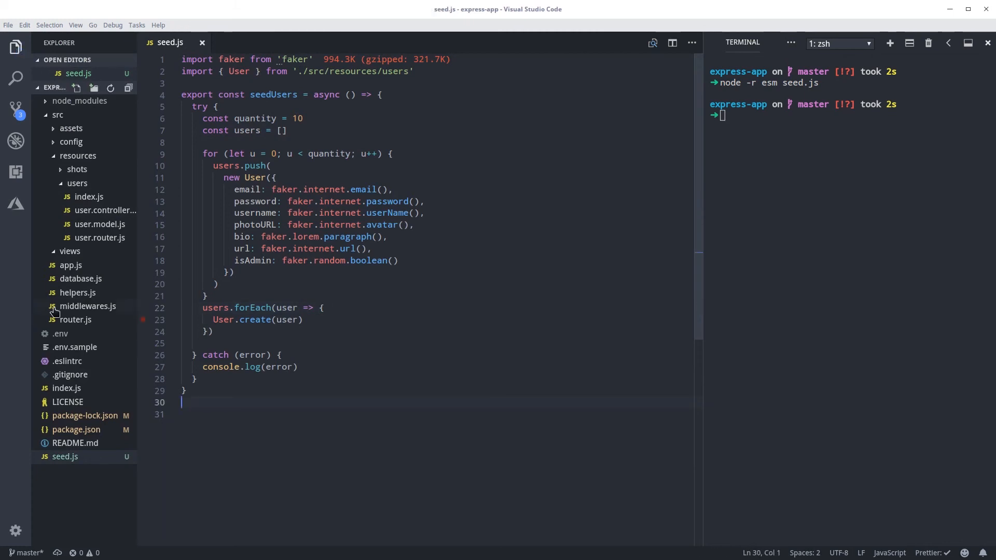
left_click(80, 278)
type("console.log('MongoDB is Ready!')")
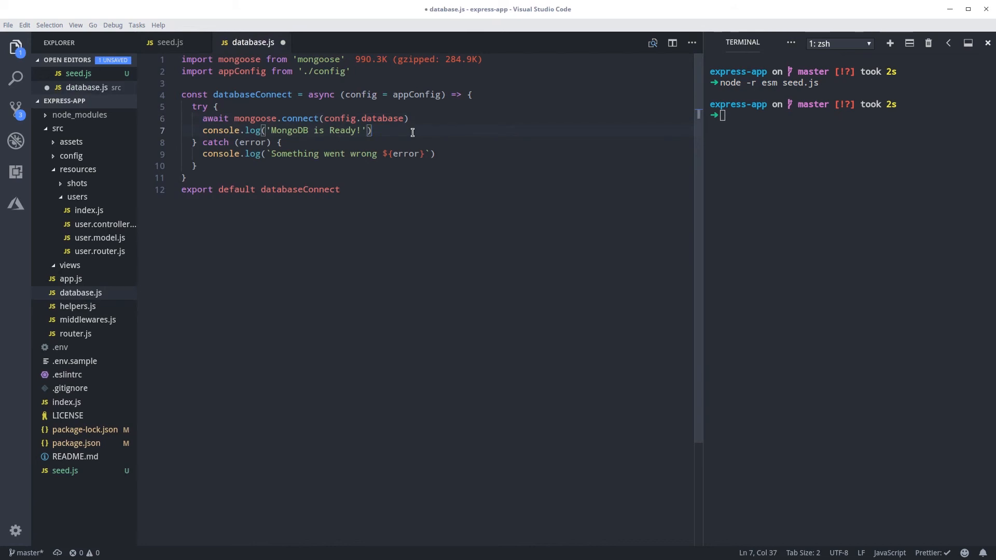
key("Enter")
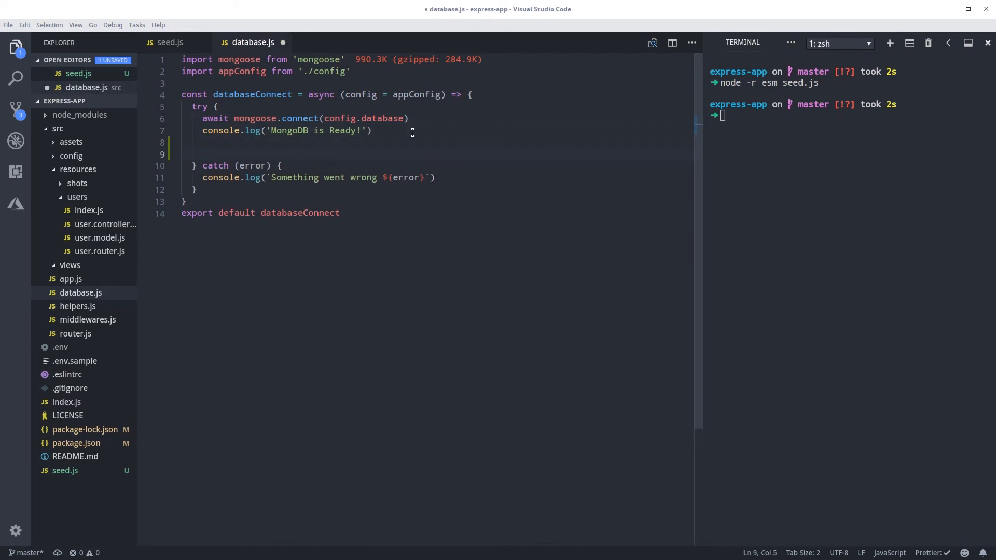
type("seedUsers()")
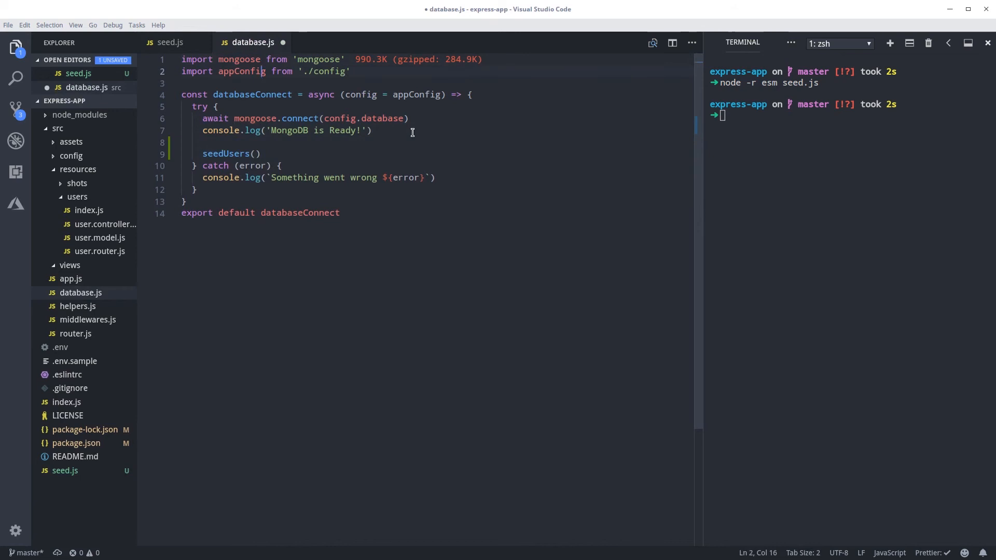
Step: Import { seedUsers } from '../seed' at the top of database.js and save the file
type("import")
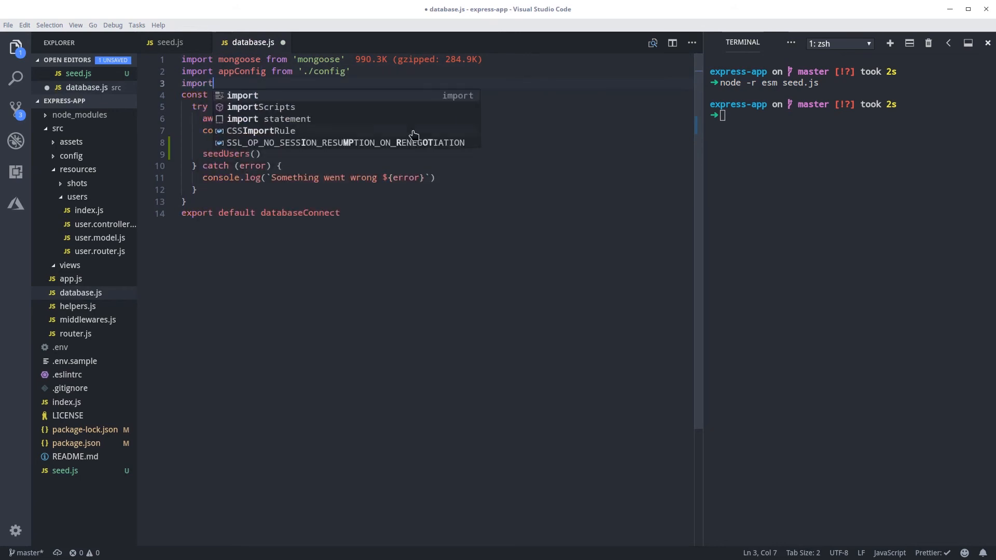
type("{seedUsers()}")
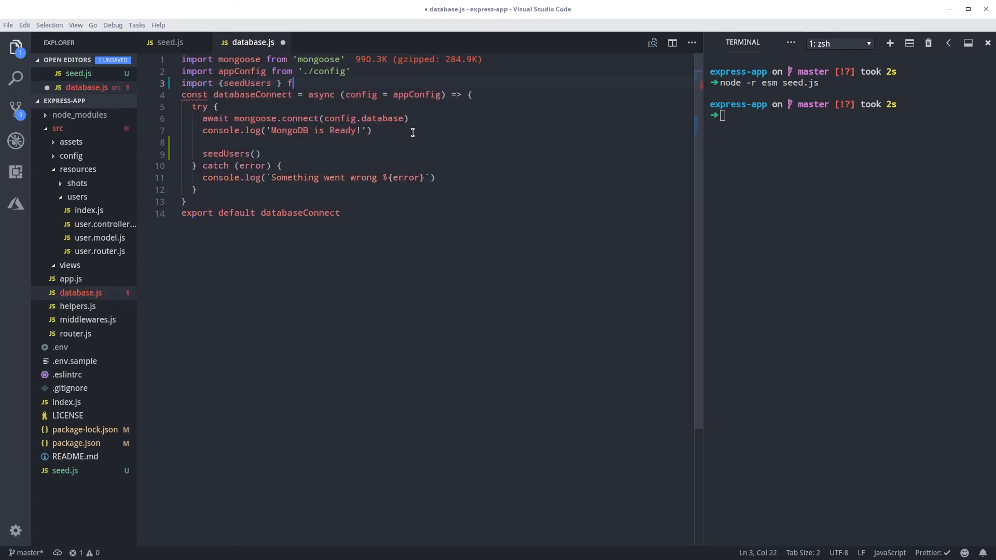
type("rom '.")
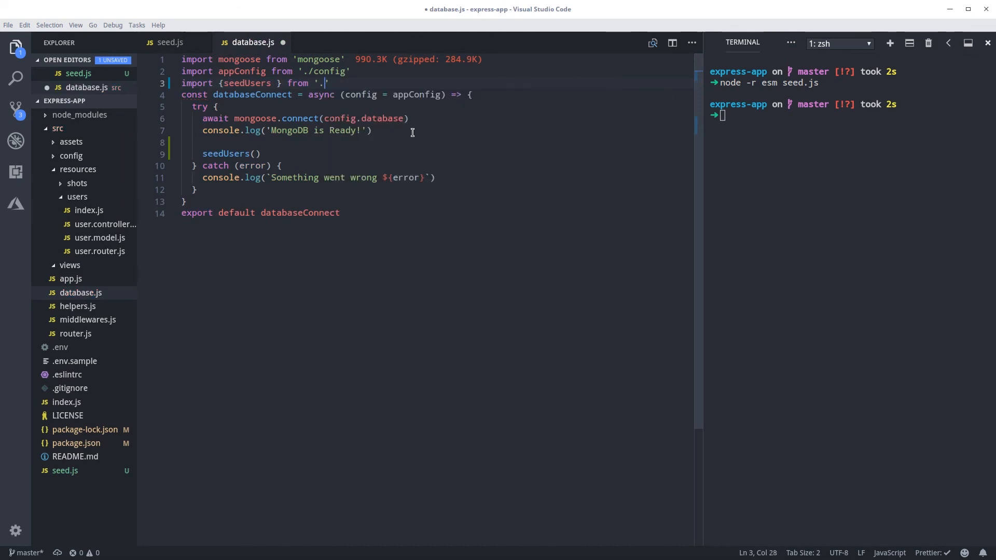
type("./seed")
left_click(437, 141)
type("/** execute seeders */")
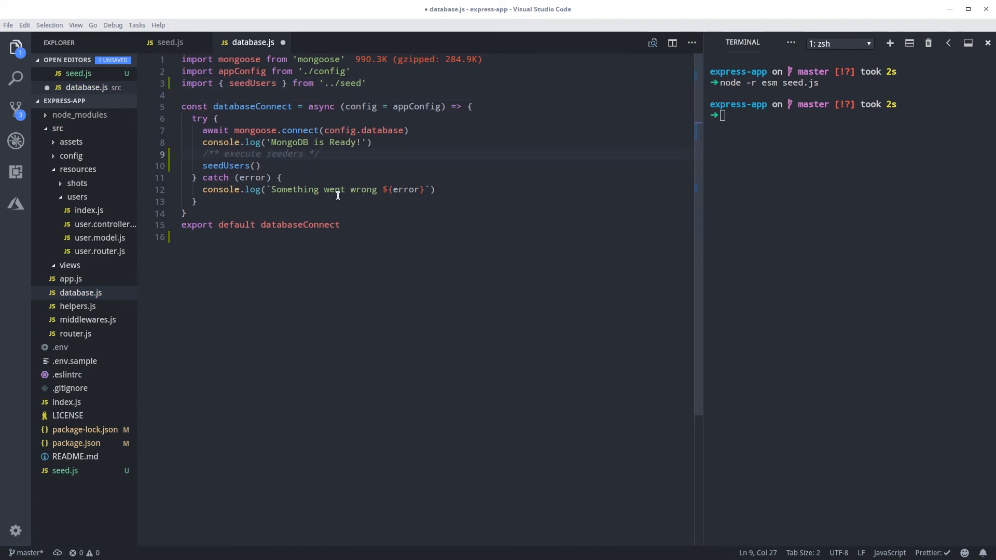
key("ctrl+s")
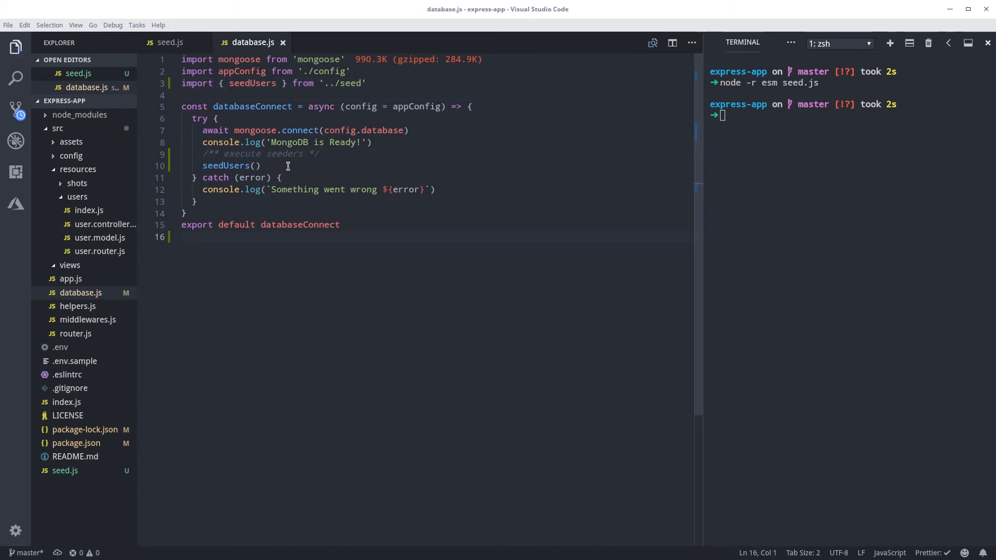
key("Enter")
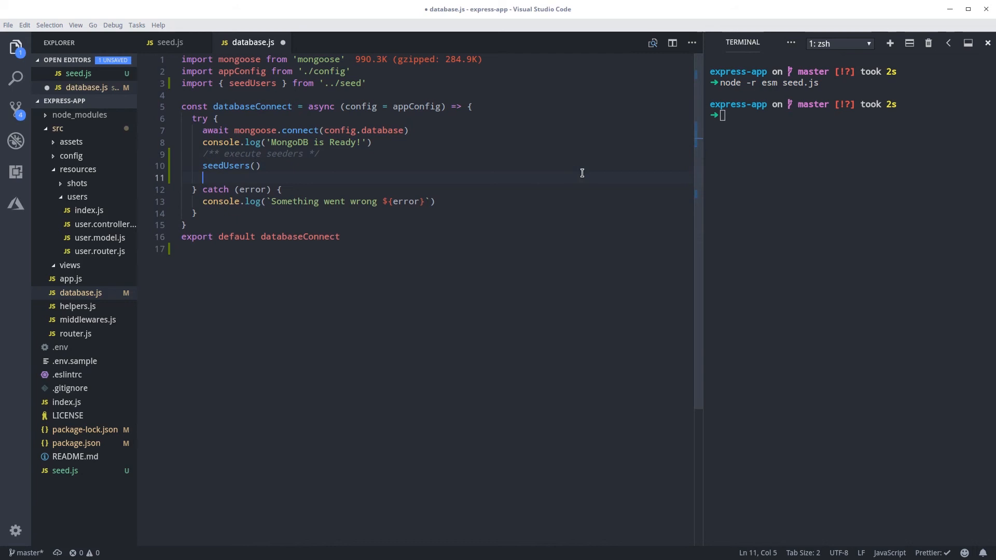
key("ctrl+s")
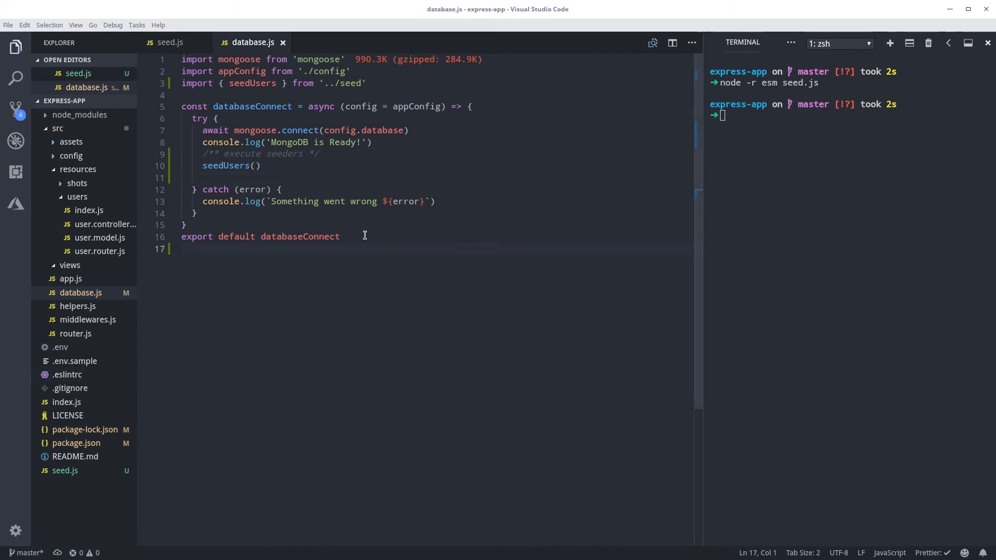
left_click(170, 42)
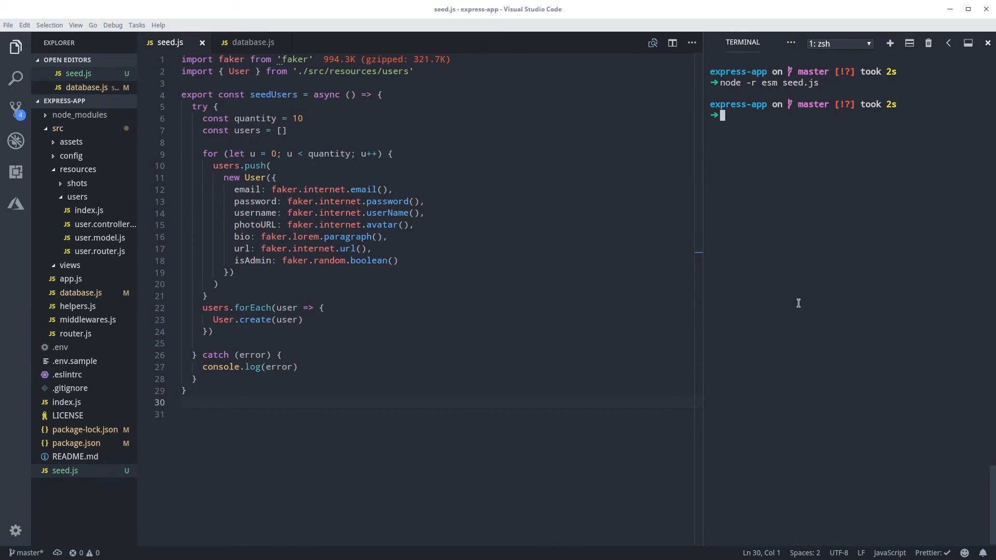
Step: Discard the recalled node -r esm seed.js command and launch the app with npm start
type("node -r esm seed.js")
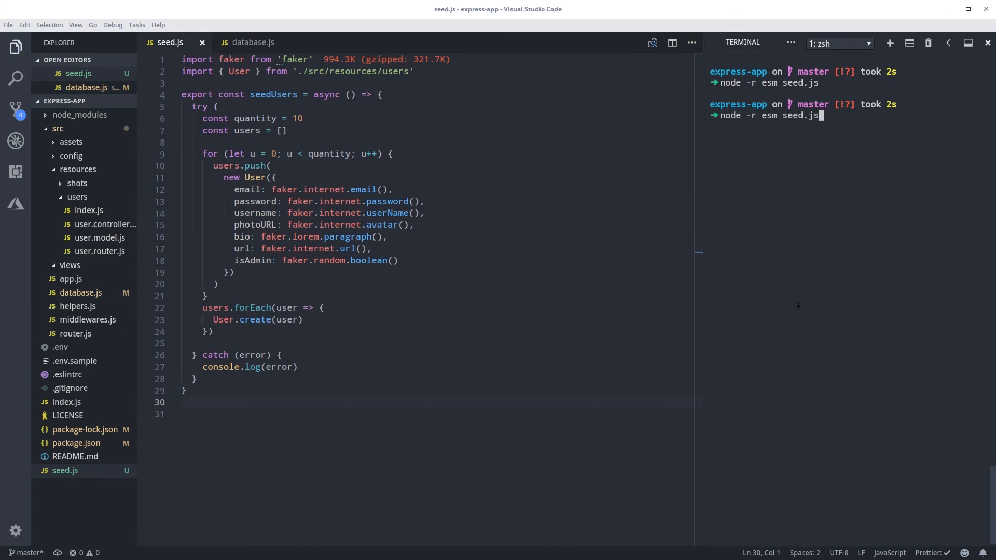
mouse_move(820, 287)
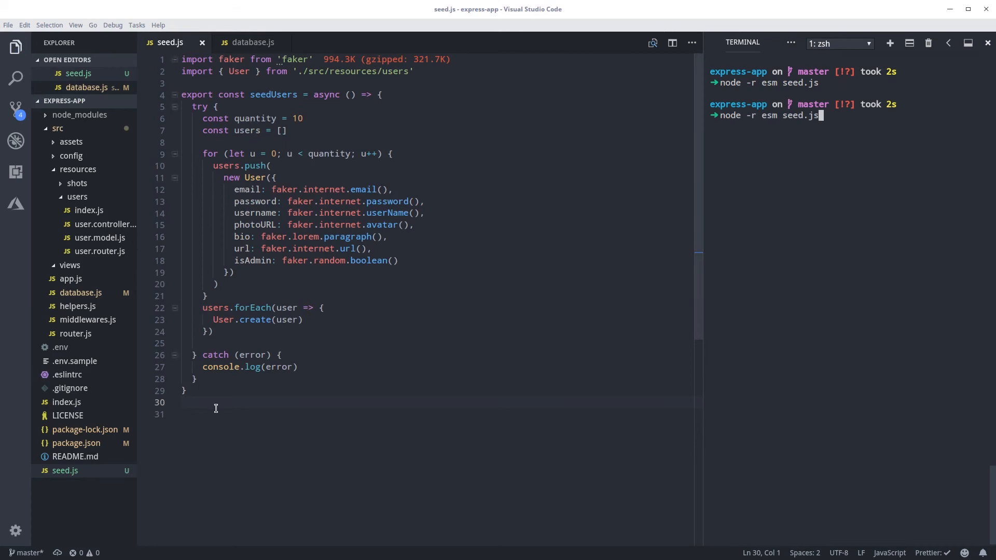
key("Return")
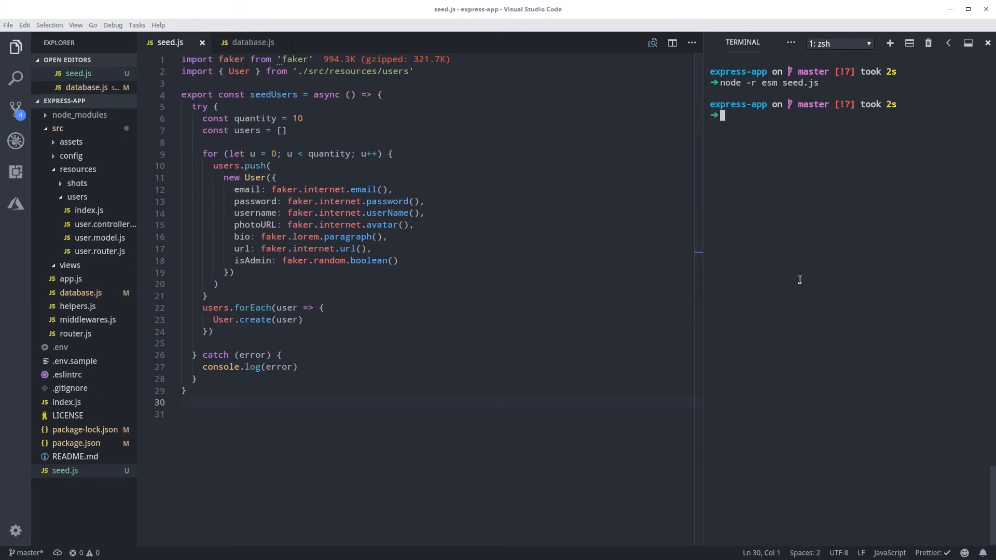
type("npm s")
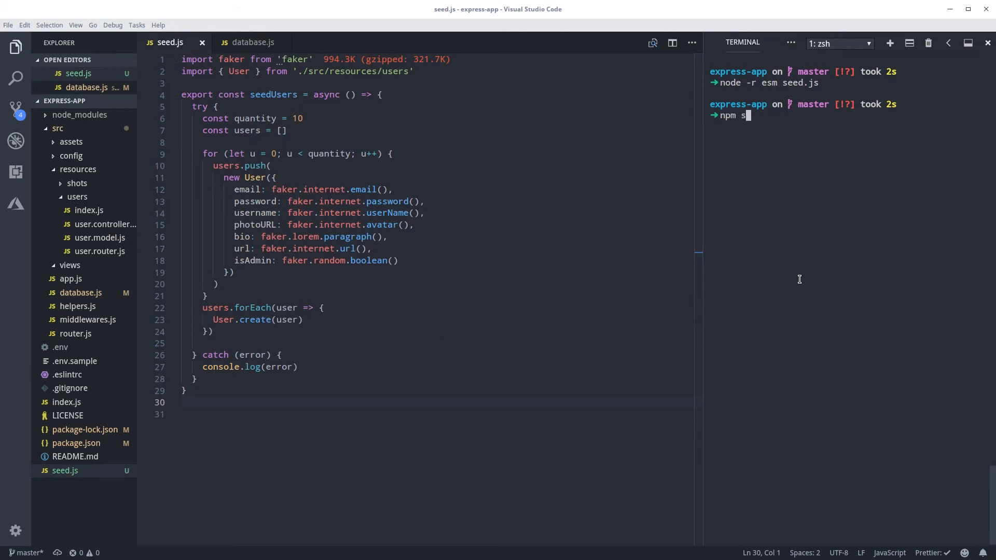
key("Return")
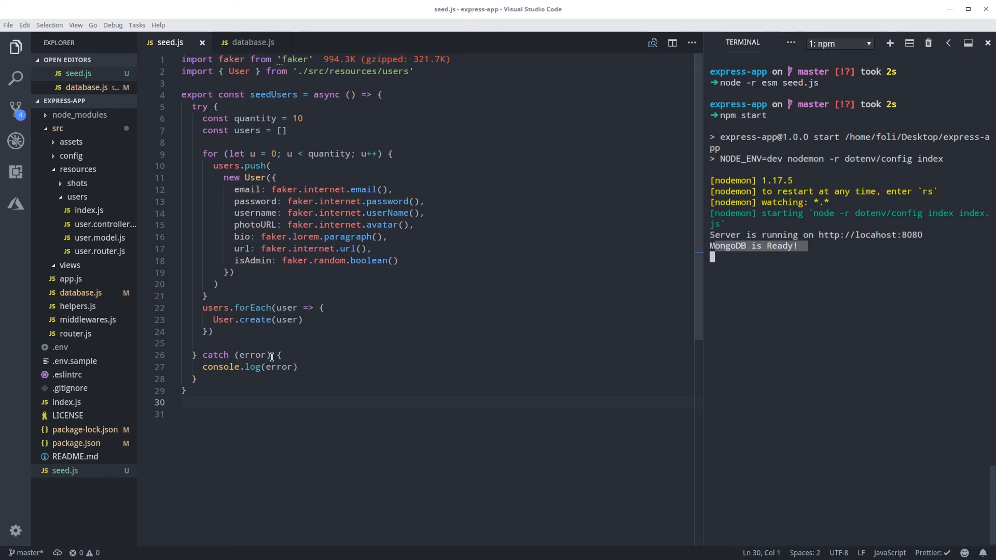
mouse_move(15, 206)
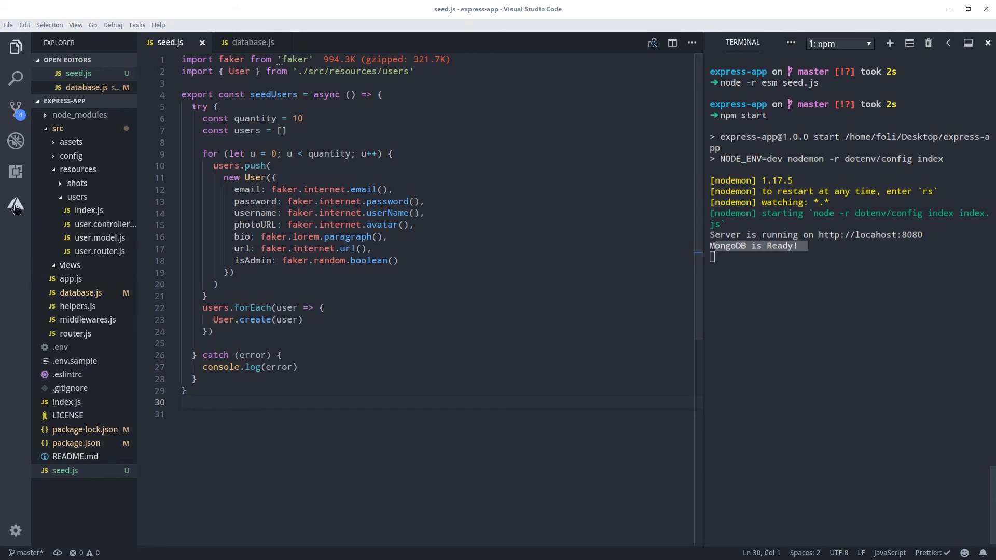
Step: Expand the development database's users collection, view one seeded user document, then close it
left_click(16, 205)
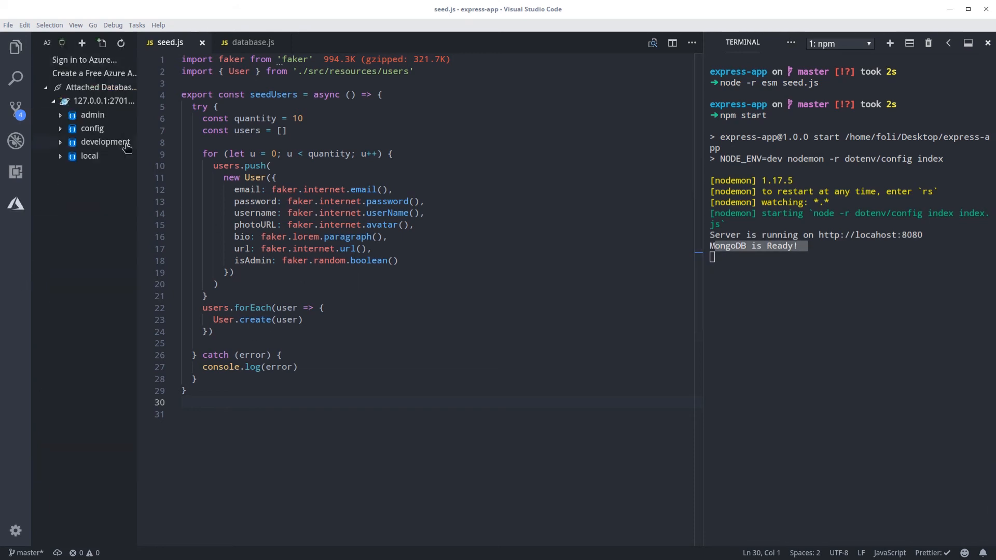
left_click(105, 142)
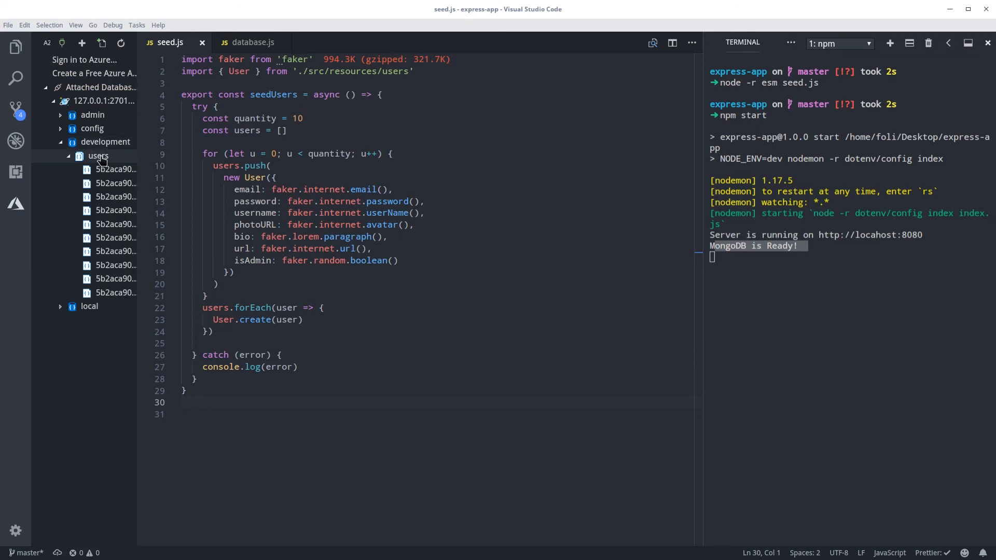
left_click(116, 210)
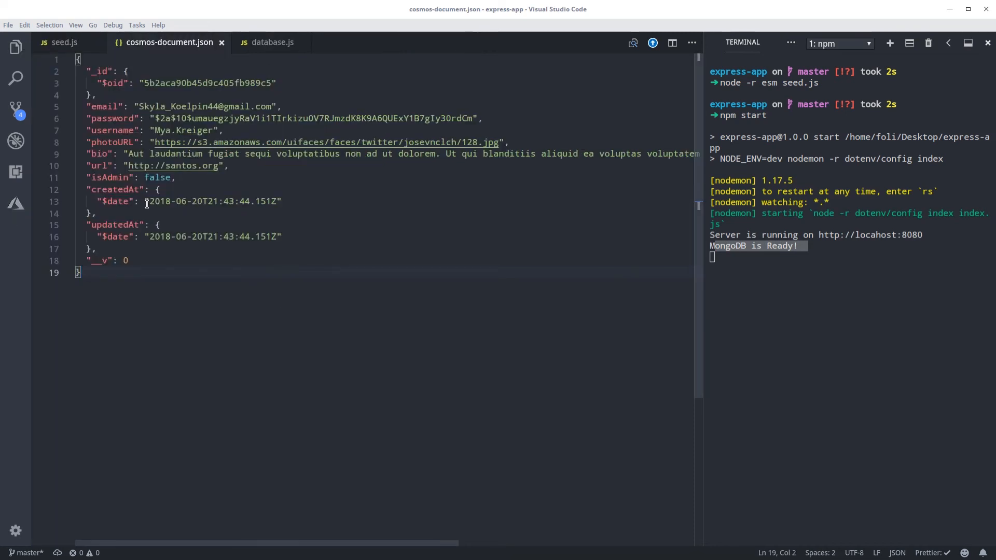
left_click(64, 42)
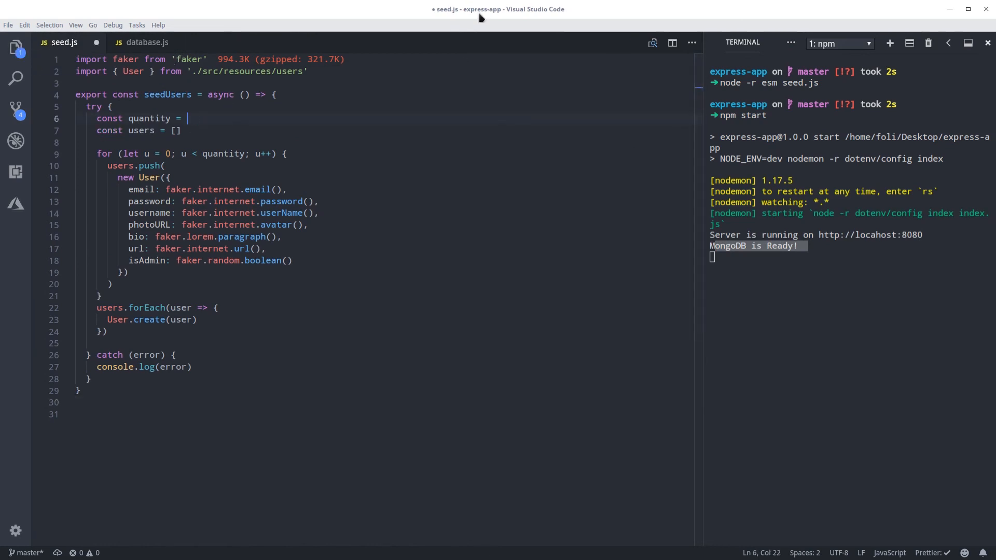
Step: Set const quantity to 100 in seed.js and refresh the users collection to see the new documents
type("100")
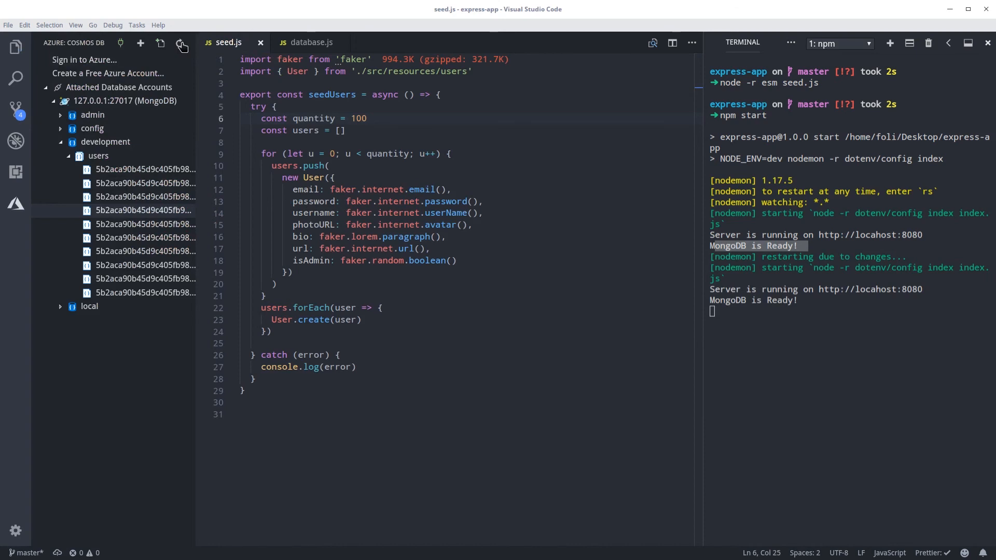
left_click(182, 43)
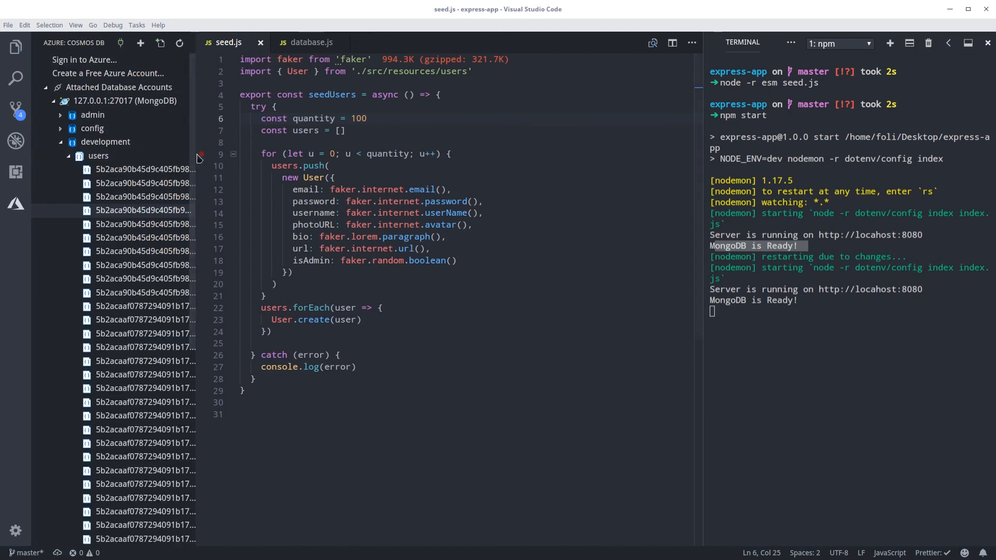
scroll("down", 3)
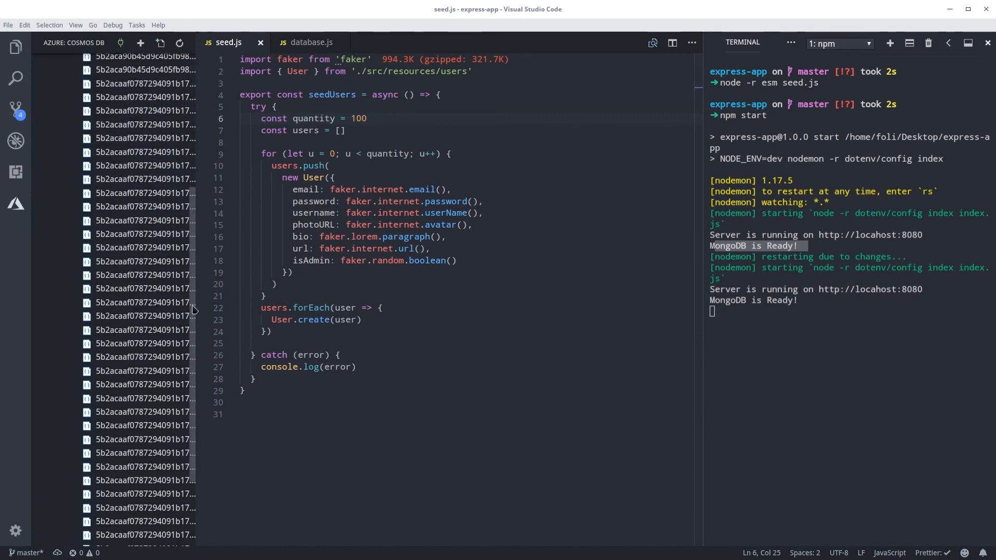
scroll("down", 3)
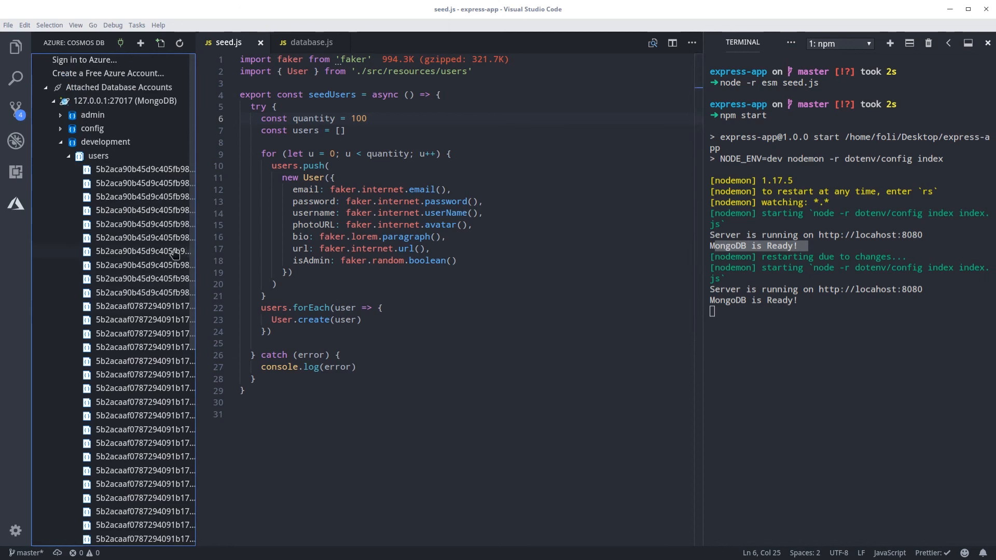
mouse_move(174, 197)
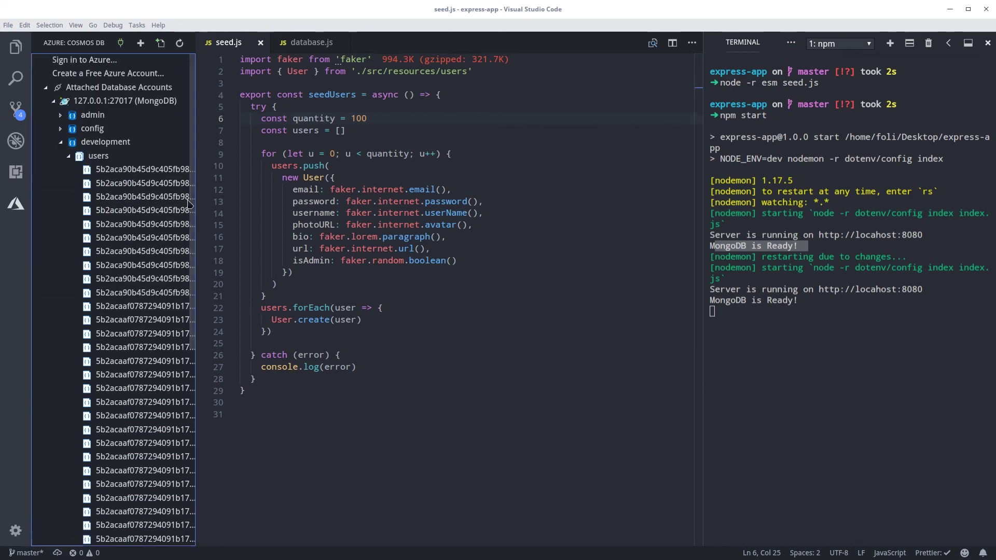
Step: Add await User.remove() before the forEach so existing users are wiped first
left_click(267, 296)
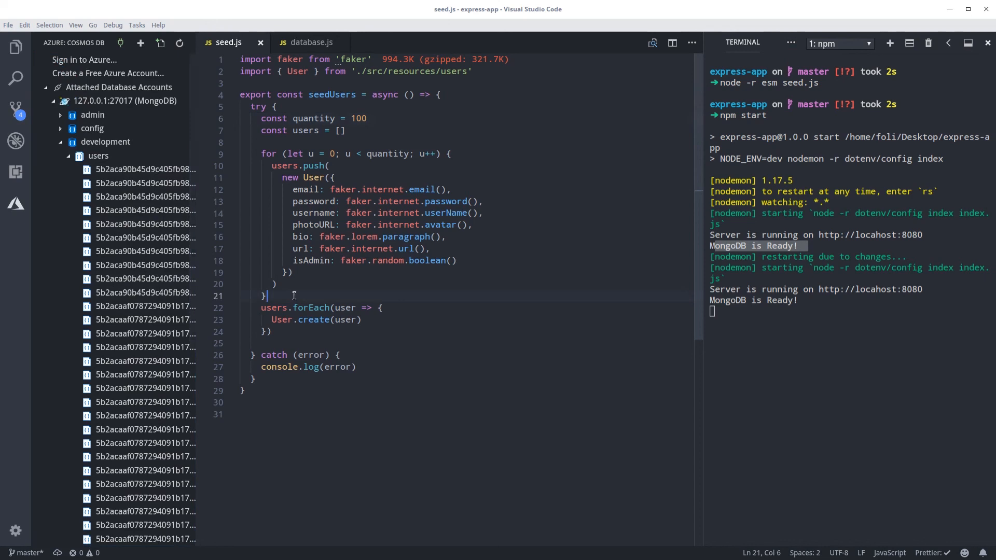
key("enter")
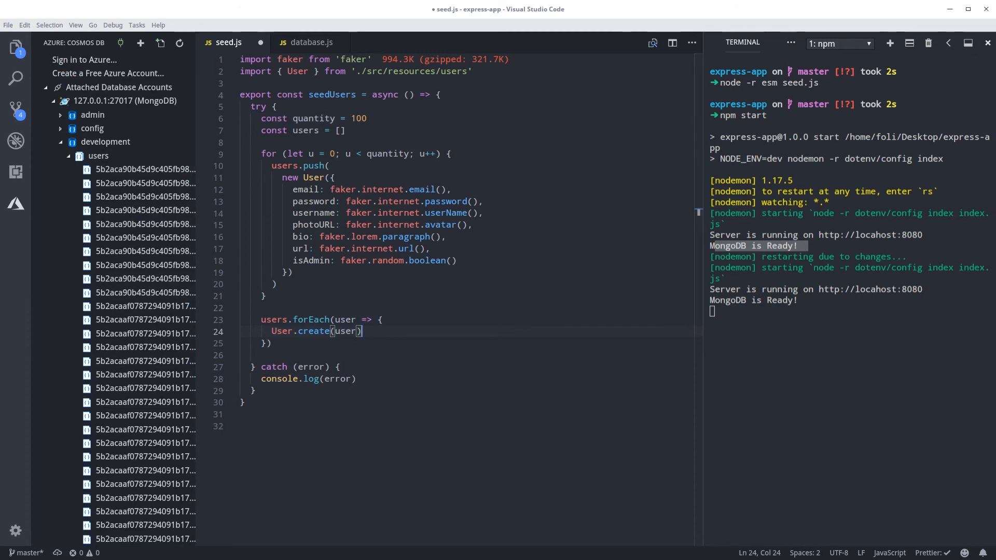
key("Enter")
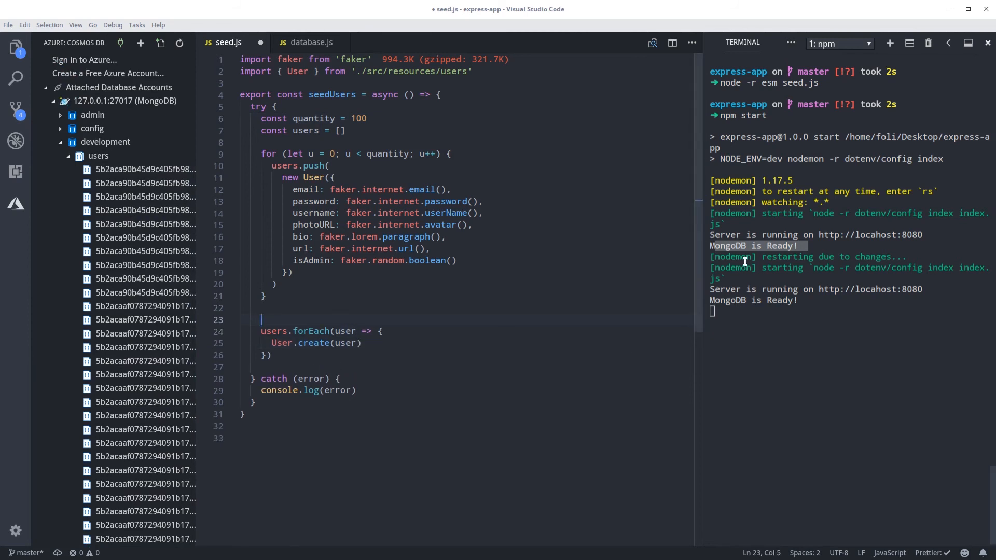
type("User.remove(")
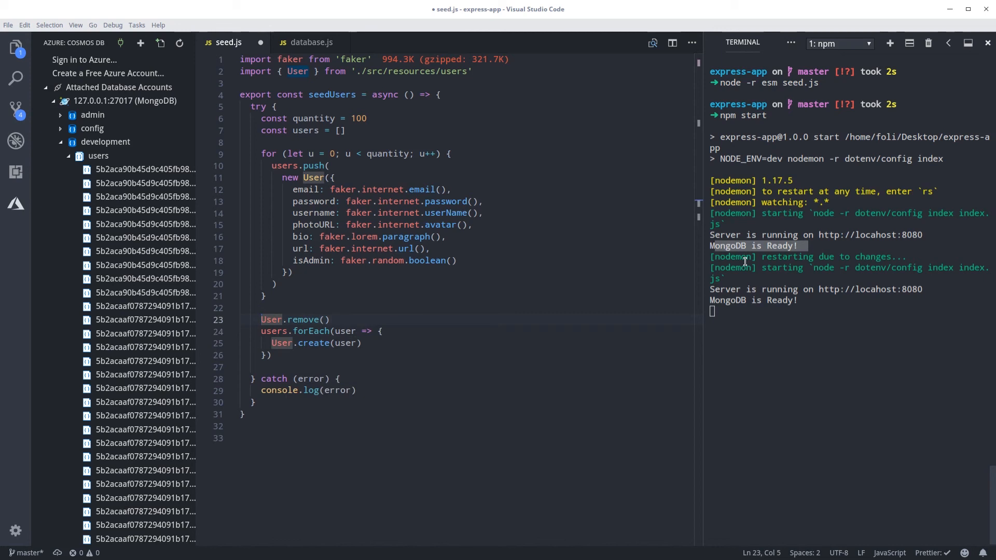
type("await")
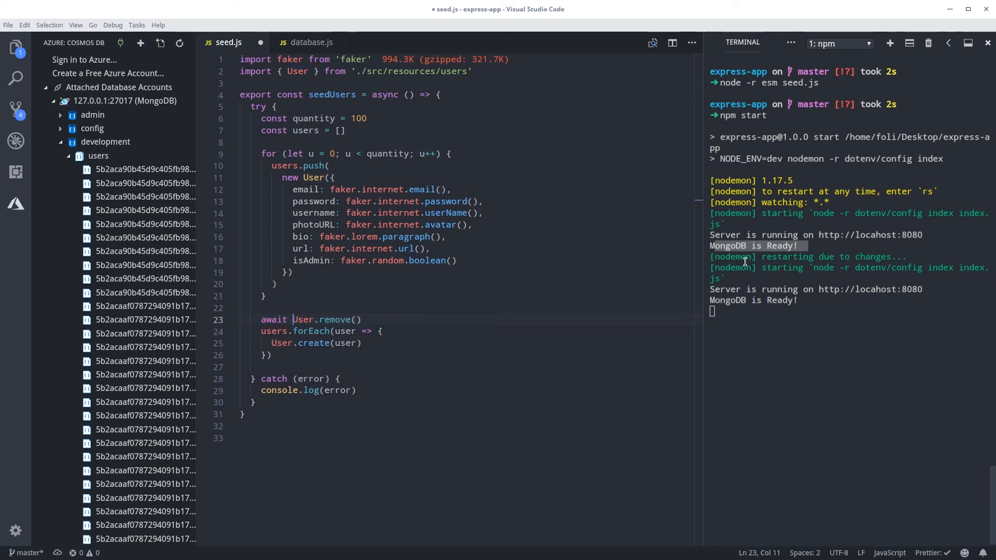
left_click(357, 319)
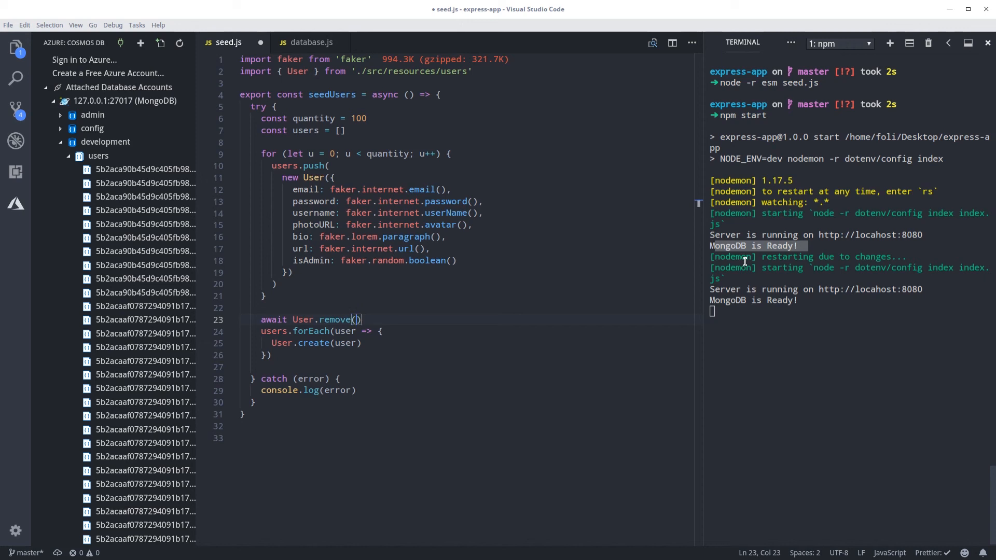
double_click(273, 320)
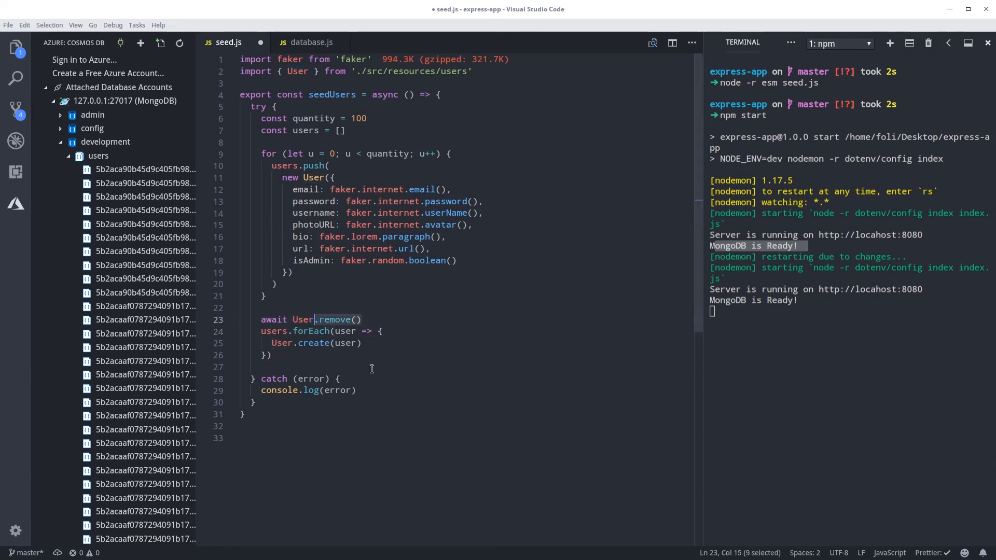
left_click(363, 320)
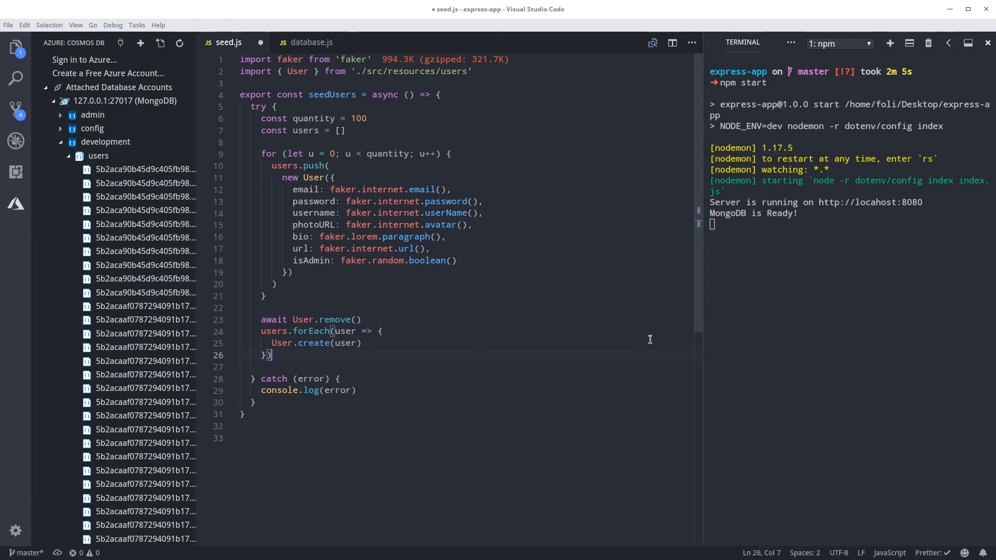
Step: Log 'Users collection has been populated!' after the loop
type("console.log('Users collection has been populated')")
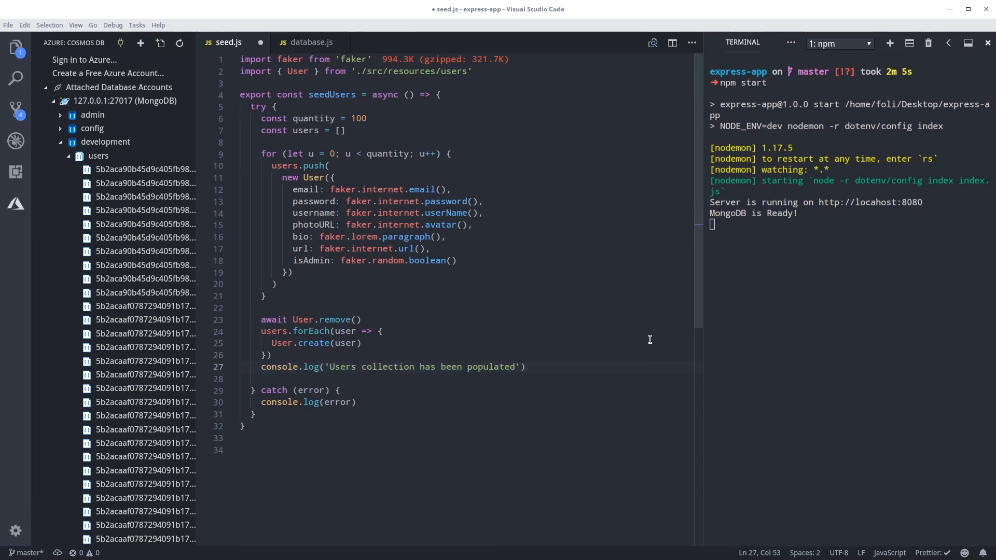
type("!")
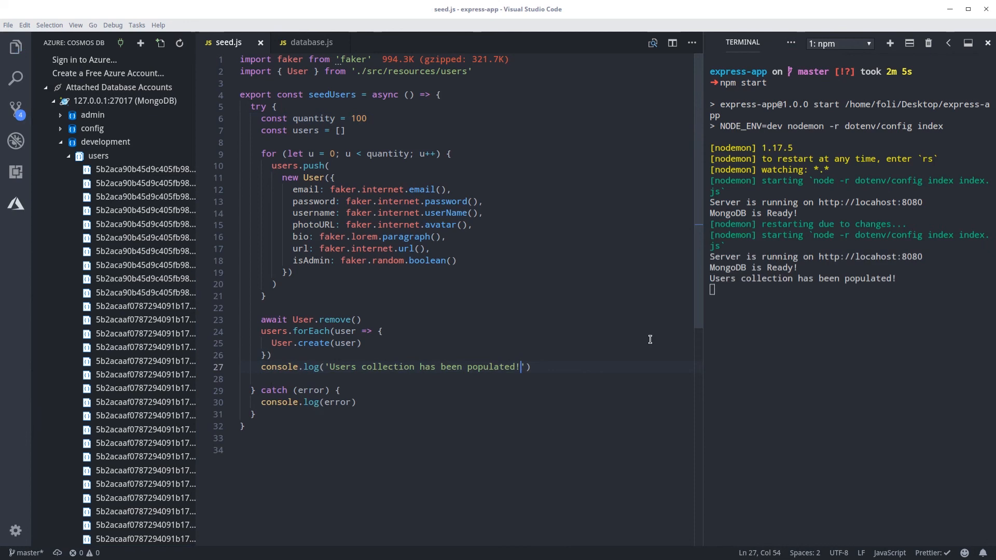
mouse_move(189, 168)
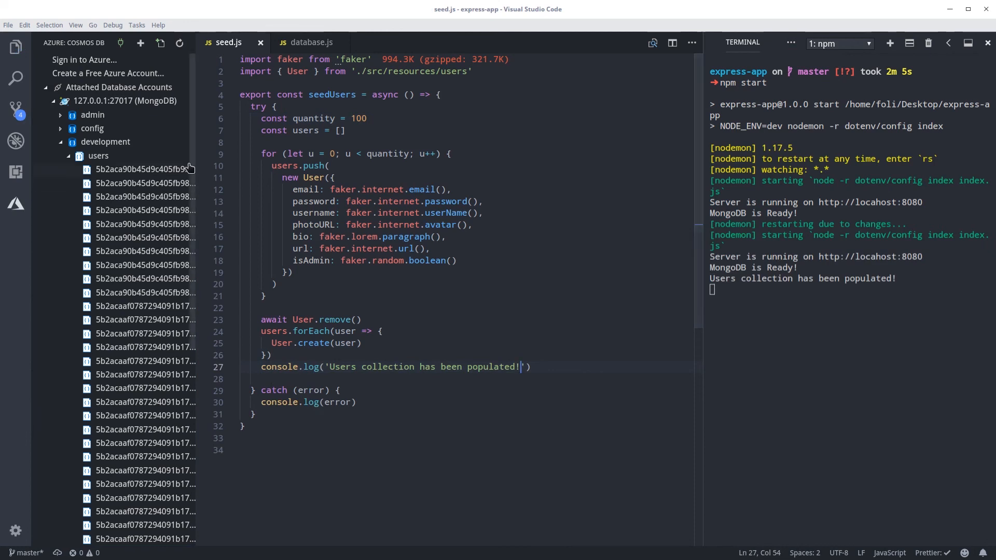
scroll("down", 3)
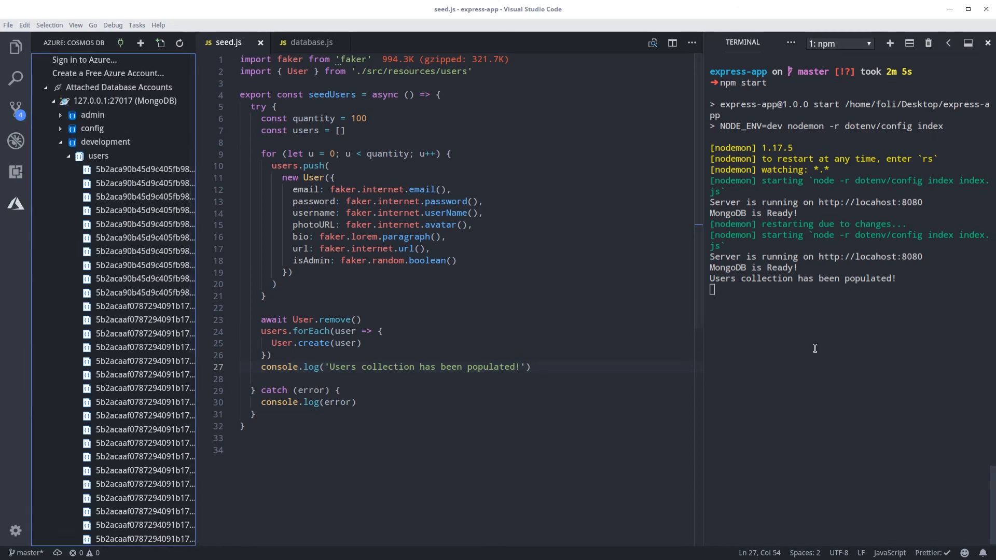
left_click(512, 309)
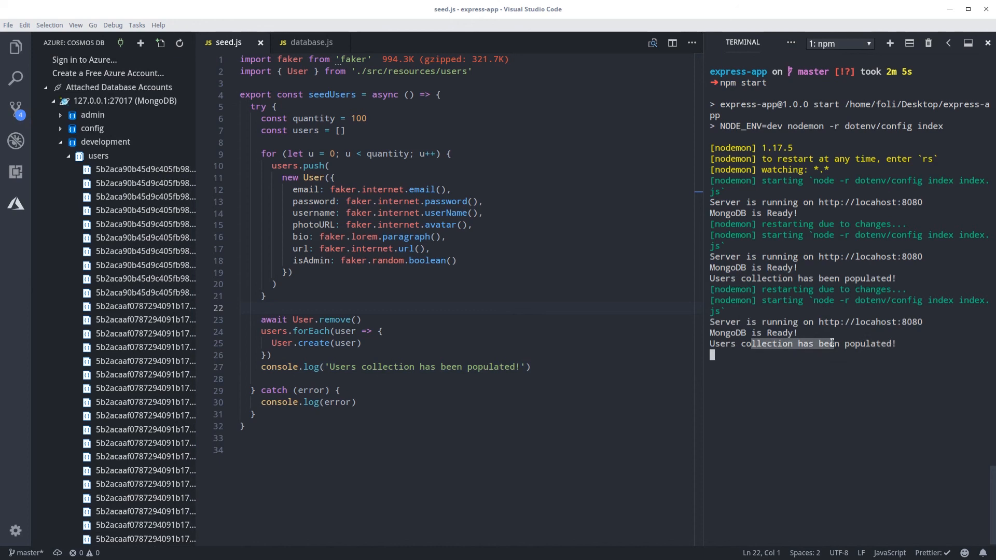
mouse_move(341, 286)
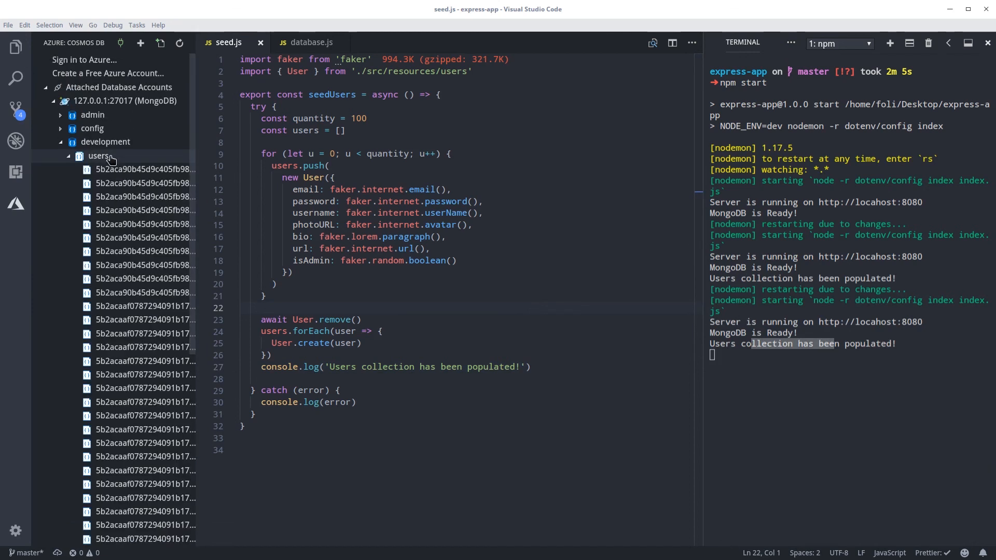
left_click(273, 106)
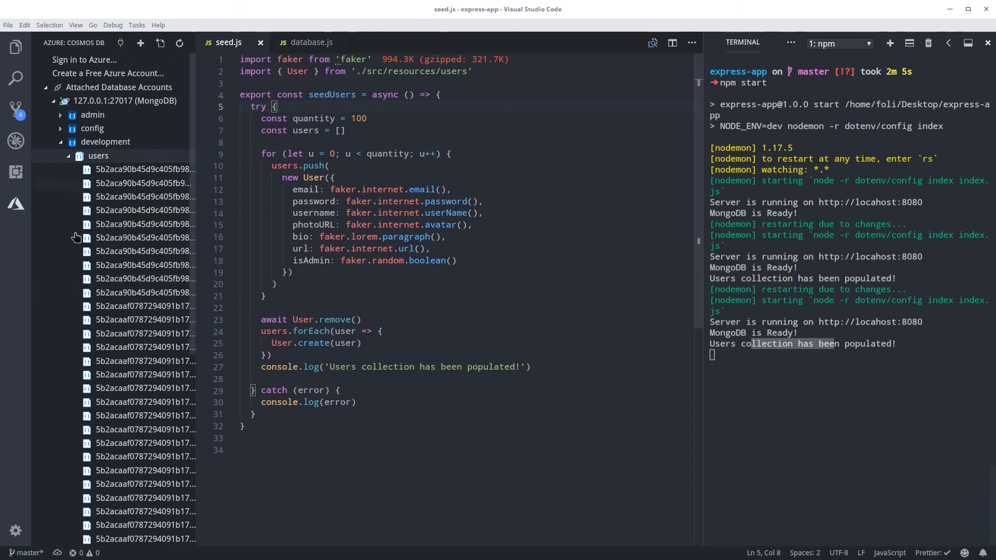
mouse_move(169, 194)
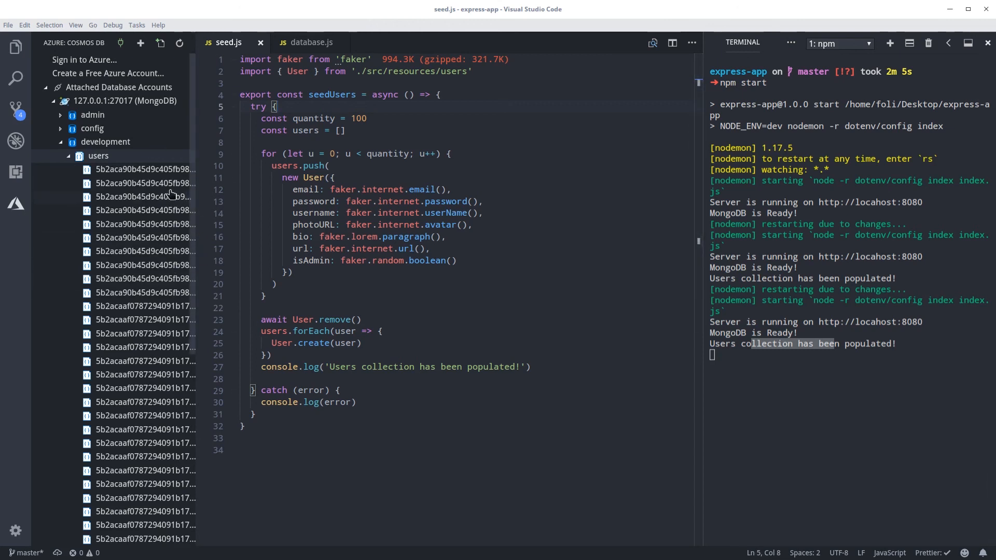
mouse_move(143, 196)
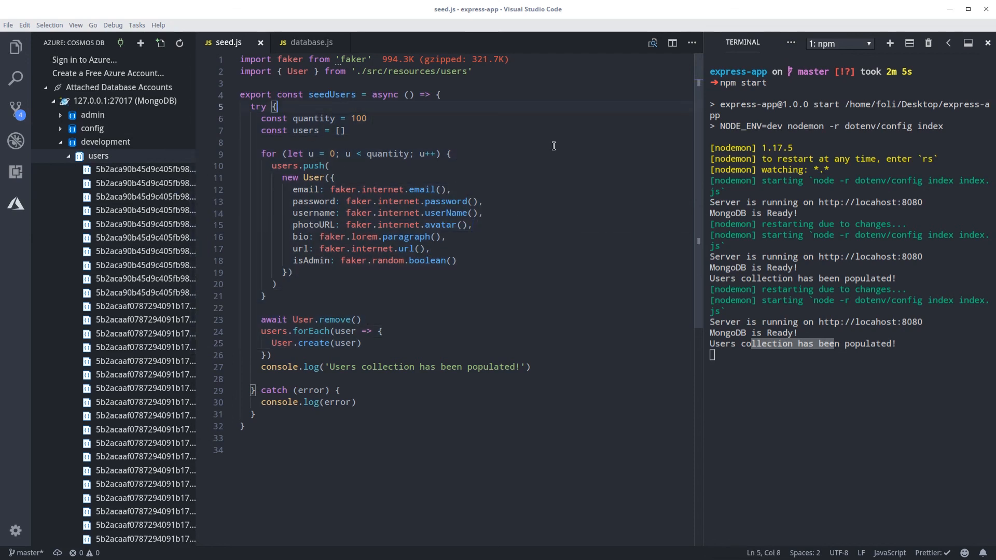
Step: Add const usersCollection = await User.find() at the start of the try block
key("Enter")
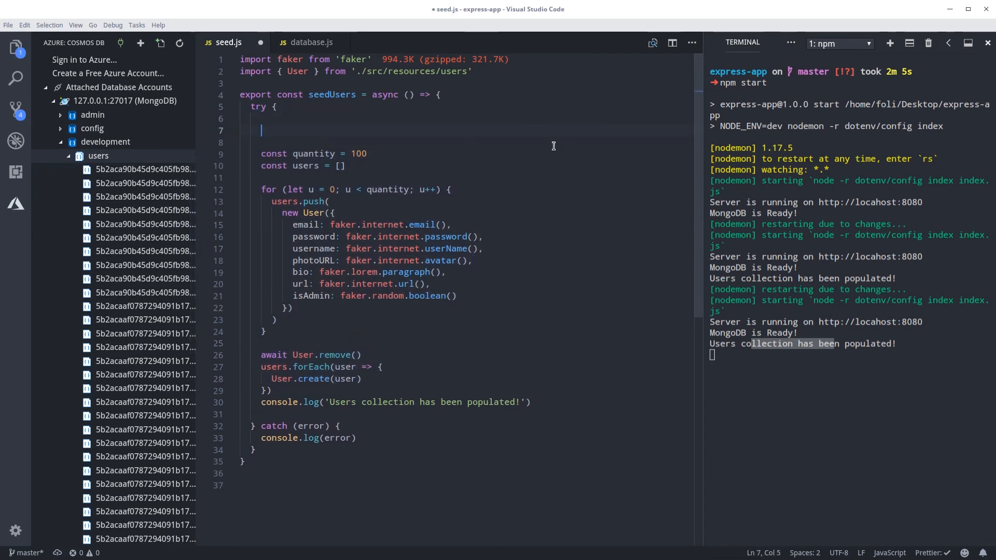
type("if")
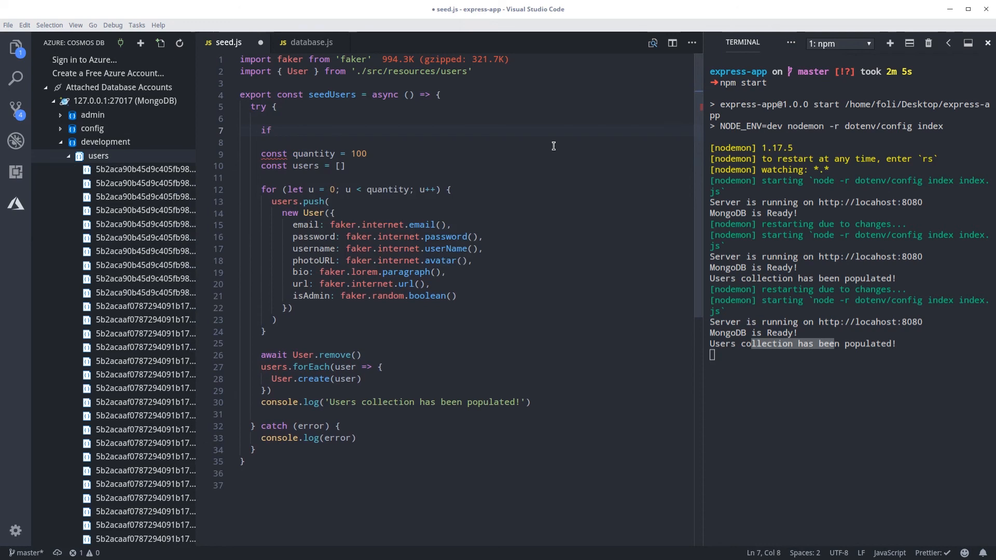
key("Backspace")
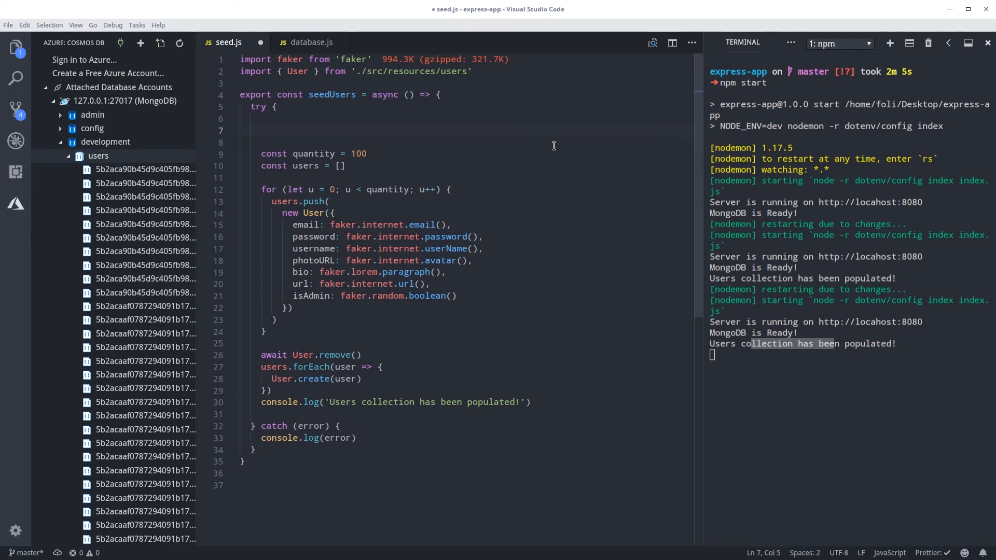
key("Backspace")
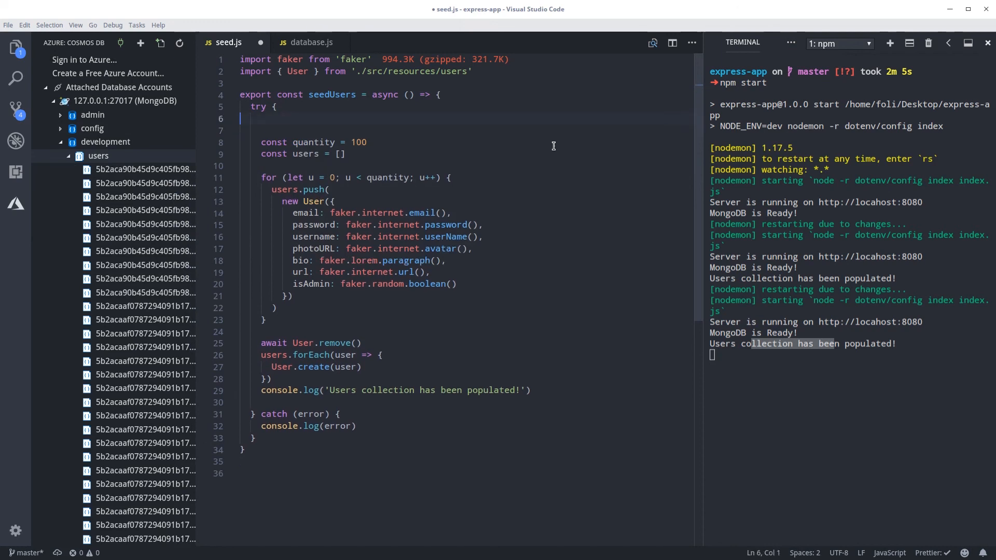
type("co")
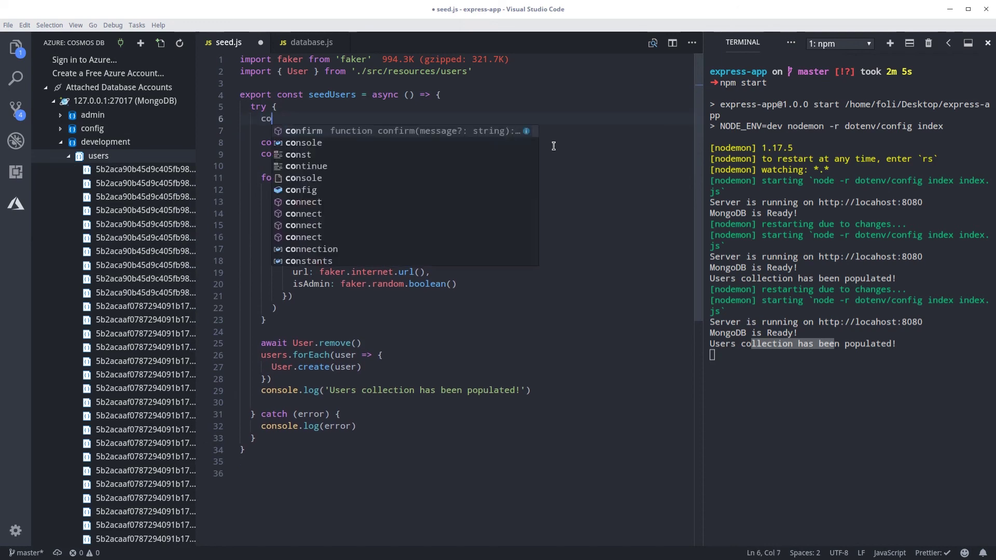
type("nst usersColle")
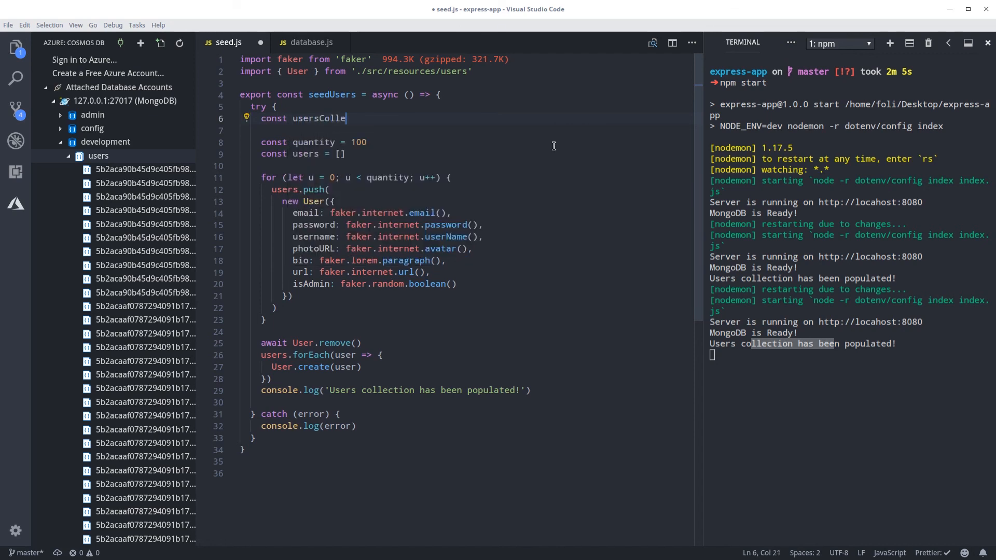
type("ction =")
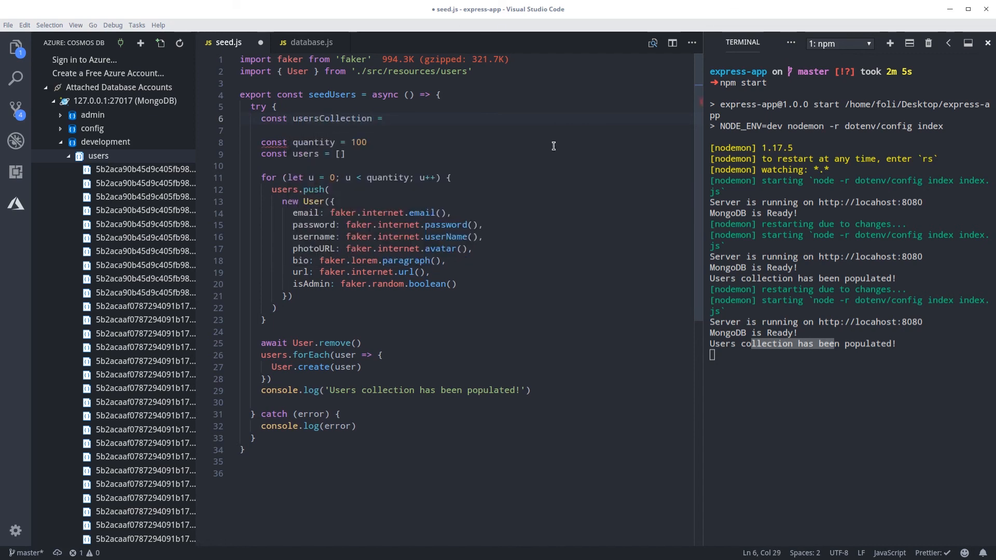
type("User.find(0")
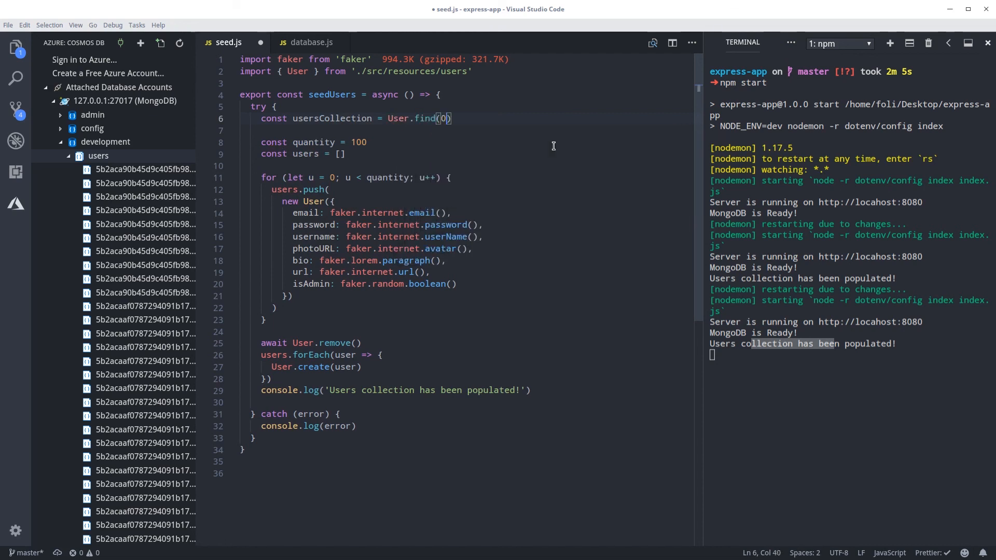
key("Backspace")
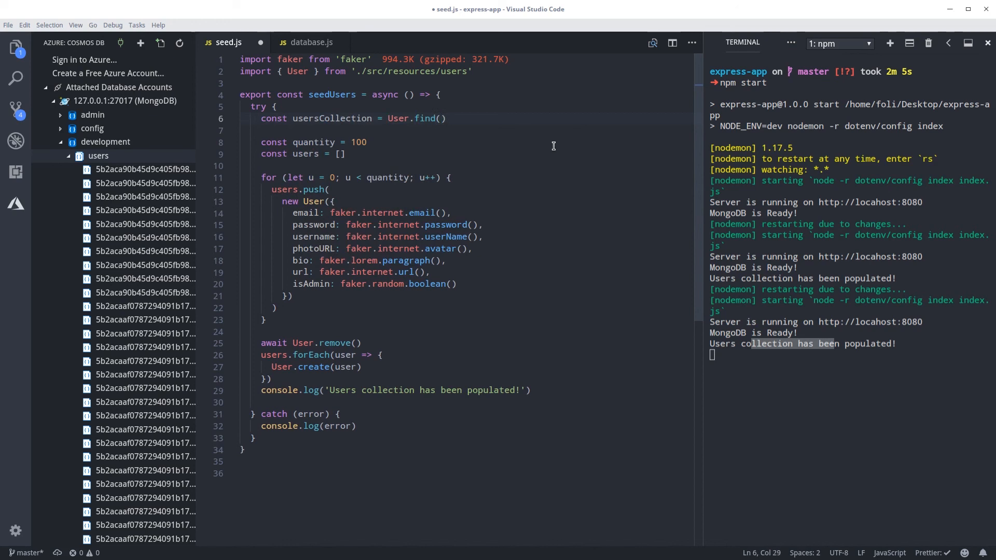
type("await")
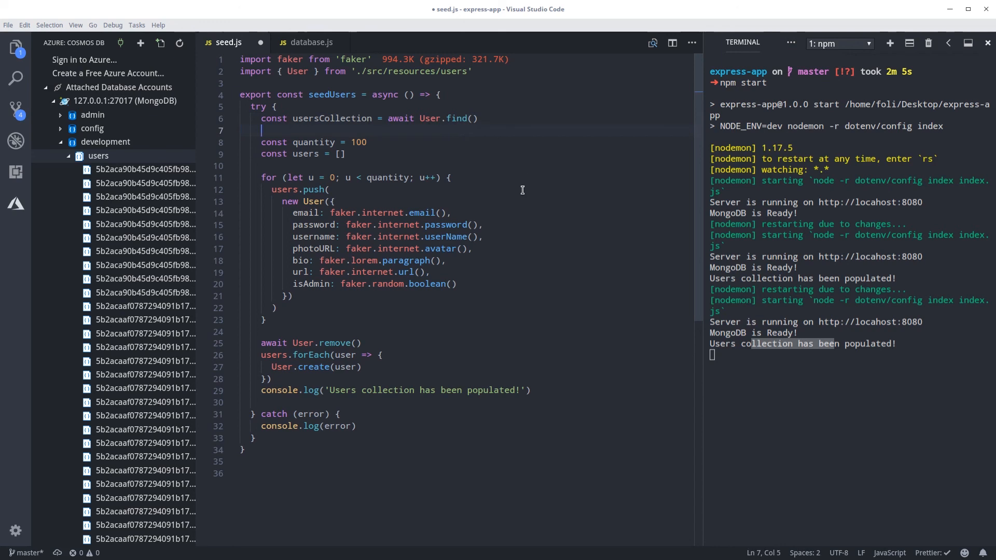
Step: Add if (usersCollection.length > 1) { return } below it and save seed.js
type("if")
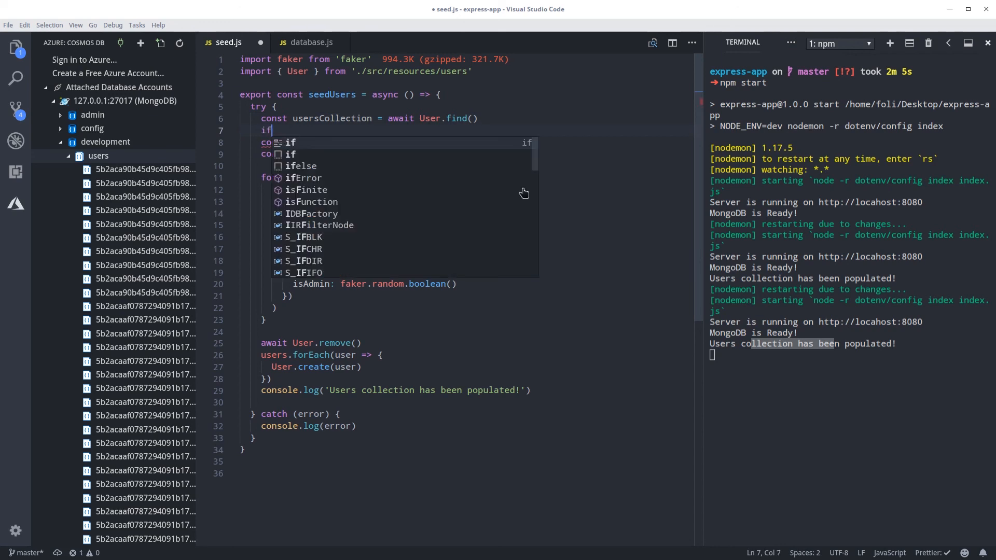
type("(user)")
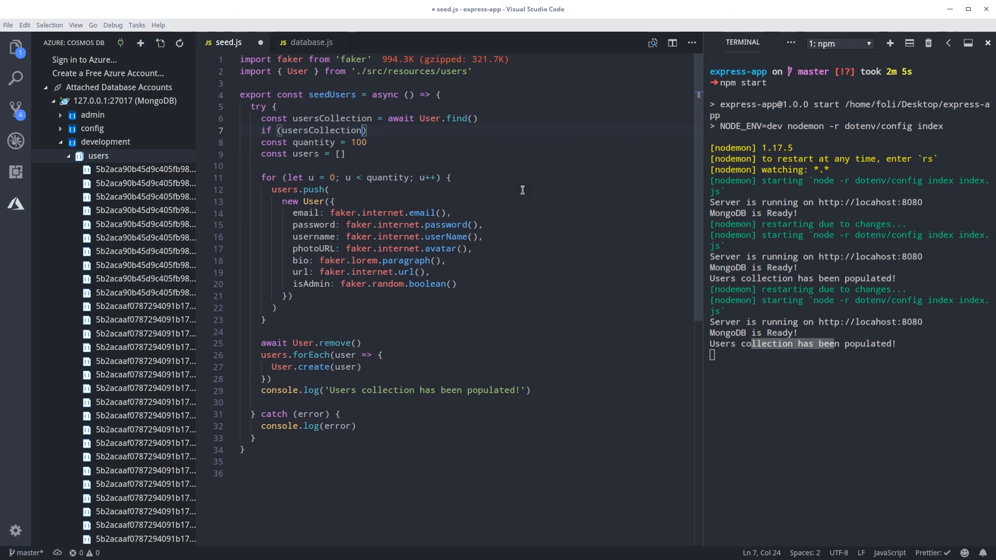
type(".length")
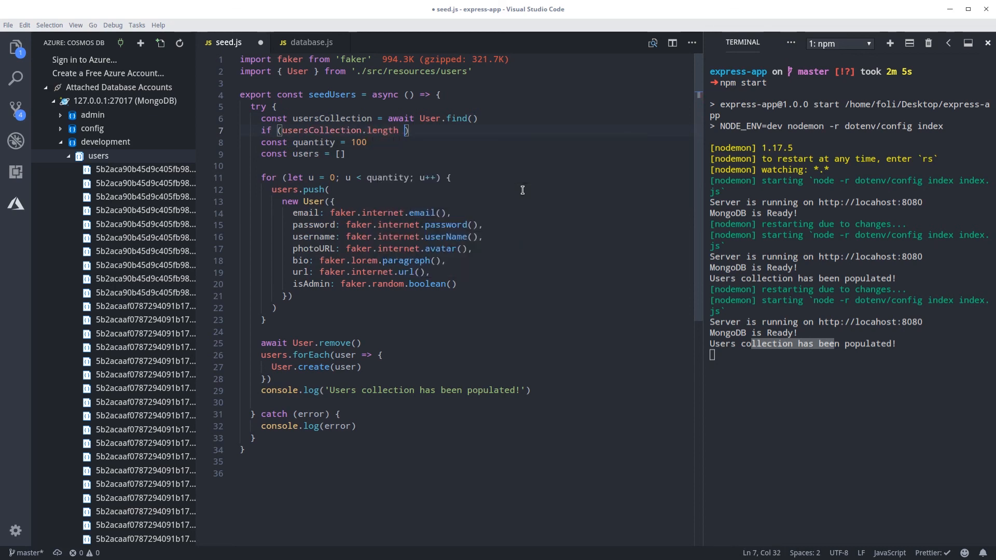
type("> 1")
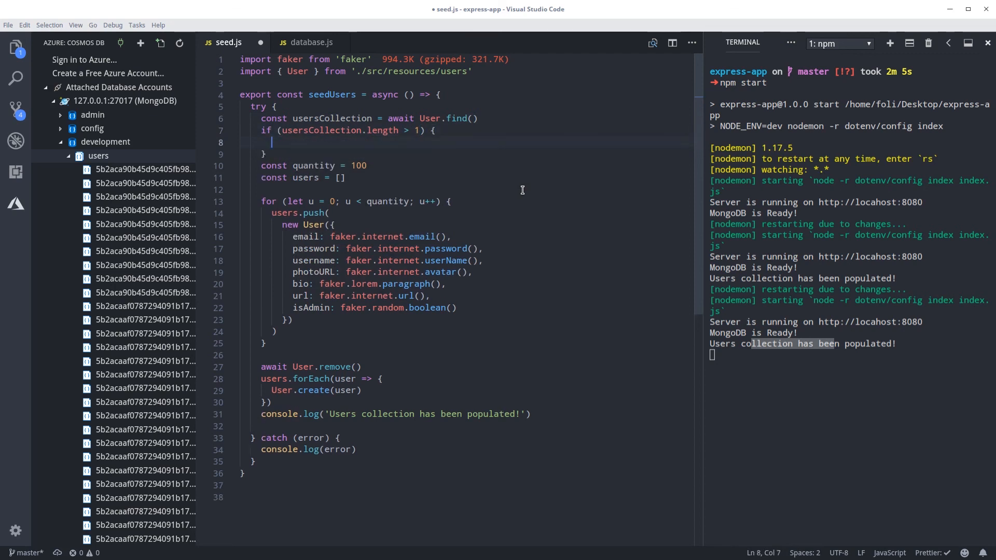
type("return")
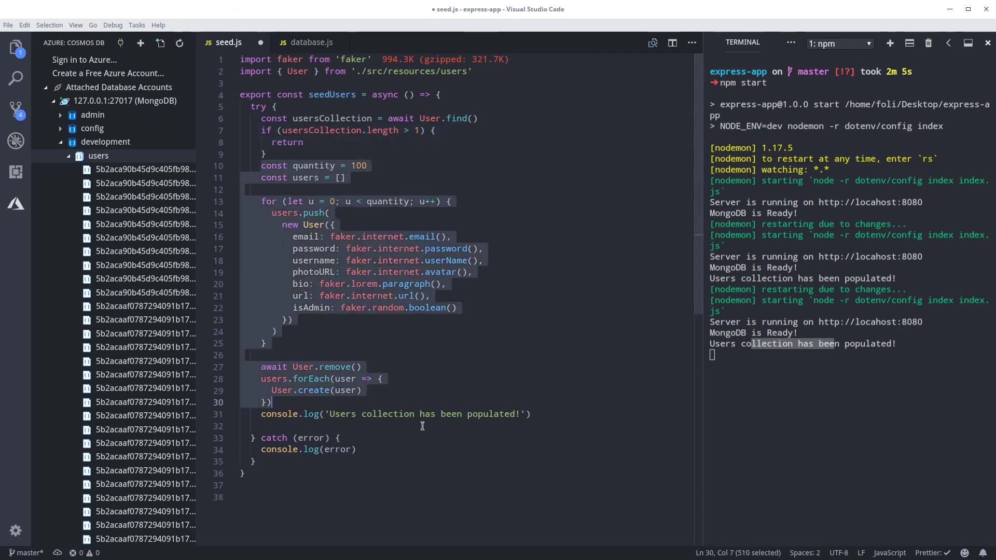
mouse_move(424, 176)
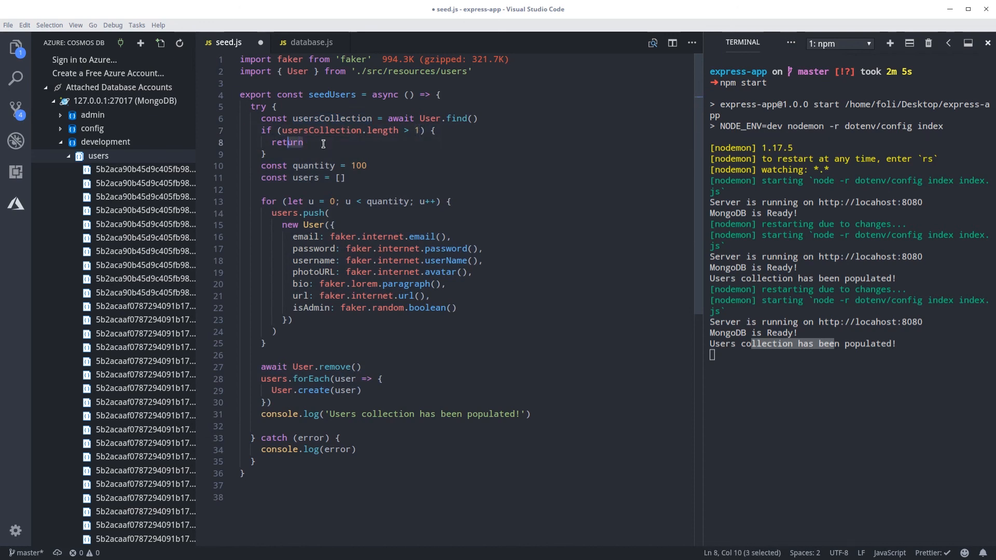
key("ctrl+s")
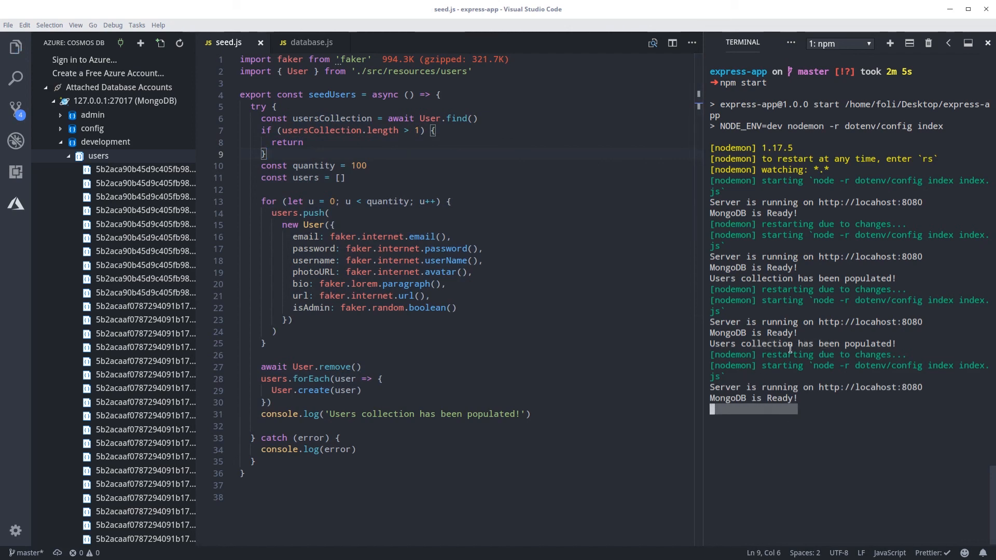
Step: Lower the seeding quantity from 100 to 2 in seed.js
left_click(445, 166)
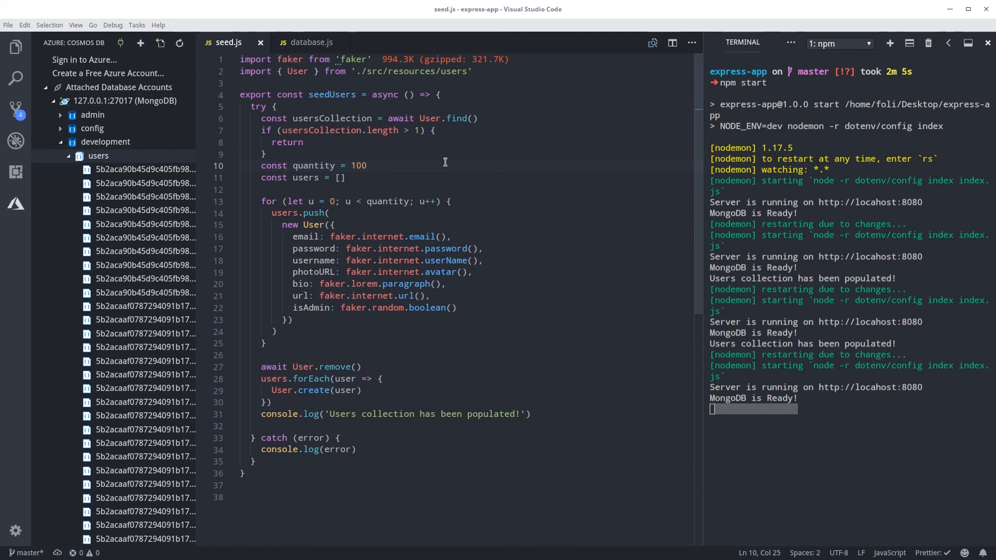
key("BackSpace")
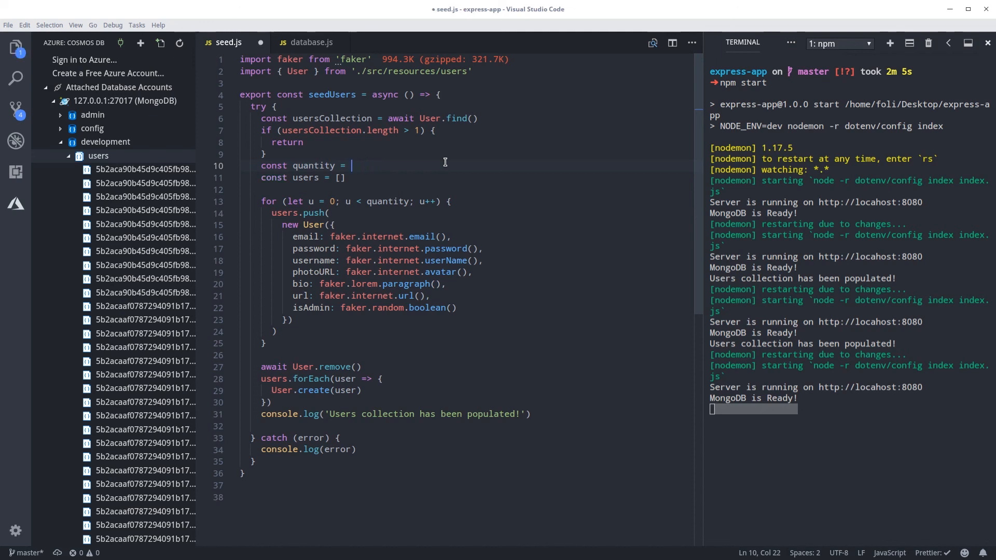
type("2")
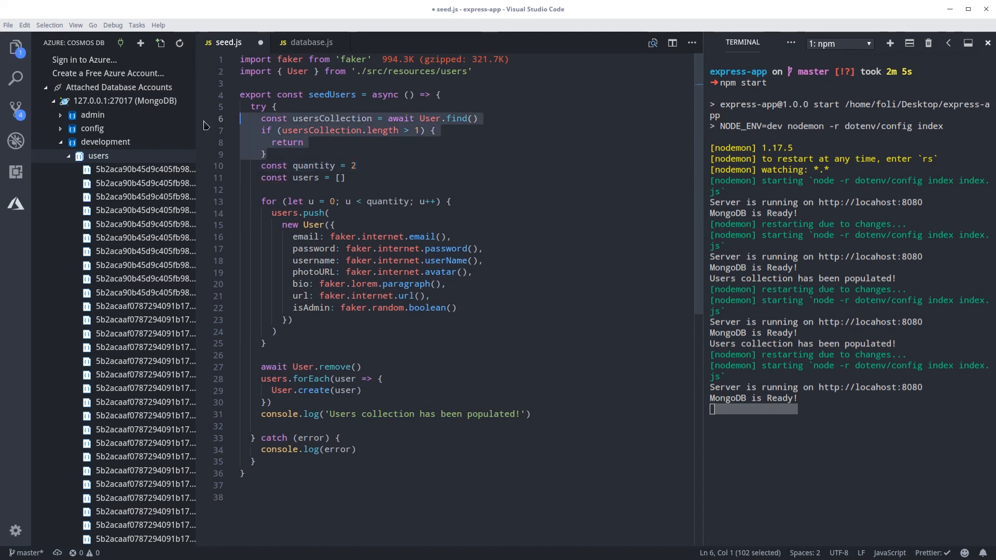
Step: Comment out the early-return check and the User.remove() line, then collapse and refresh the Cosmos DB tree
key("ctrl+/")
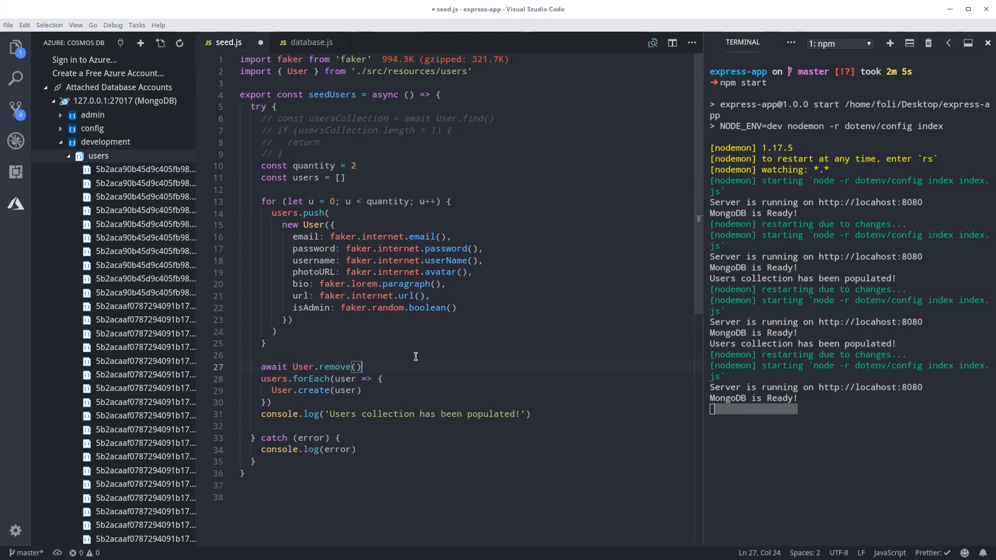
key("Ctrl+/")
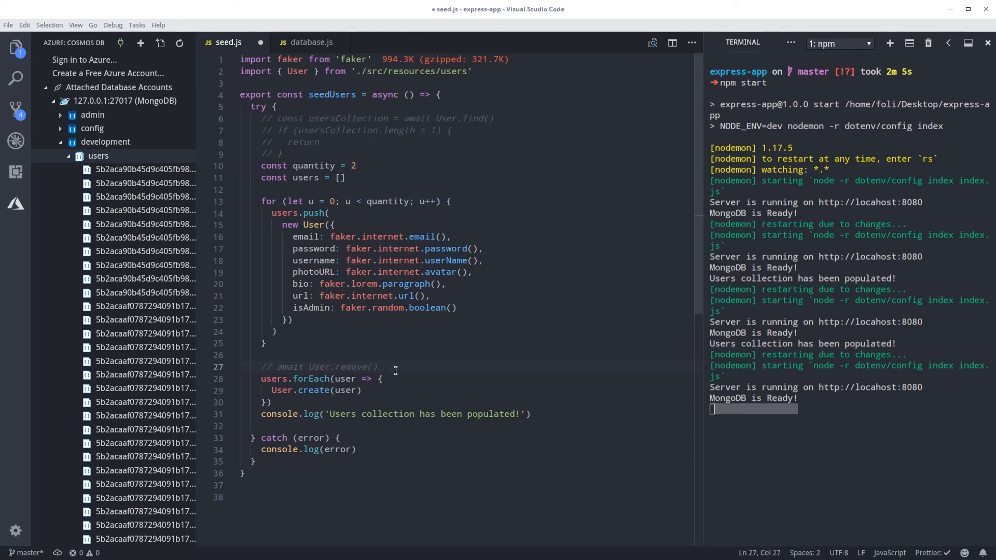
left_click(105, 142)
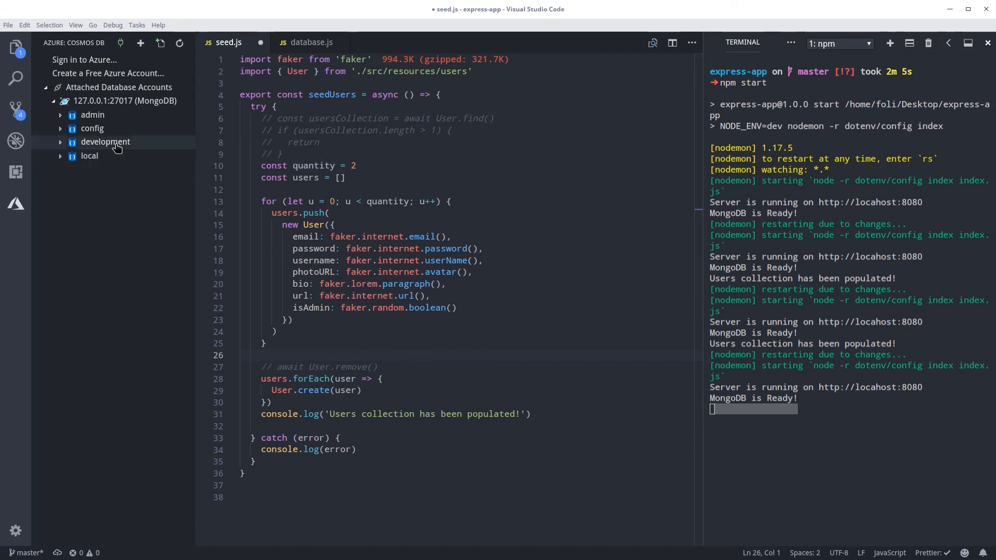
left_click(105, 143)
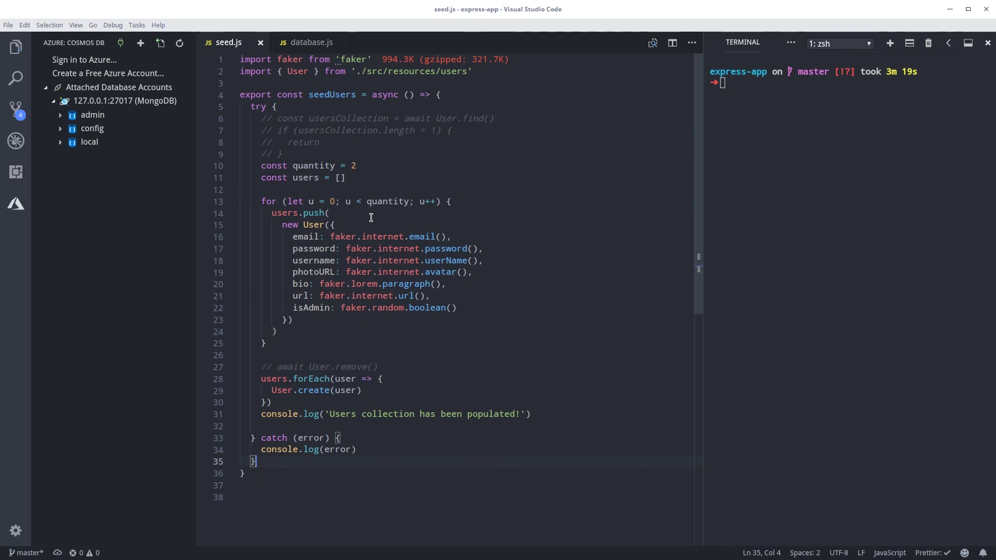
mouse_move(382, 341)
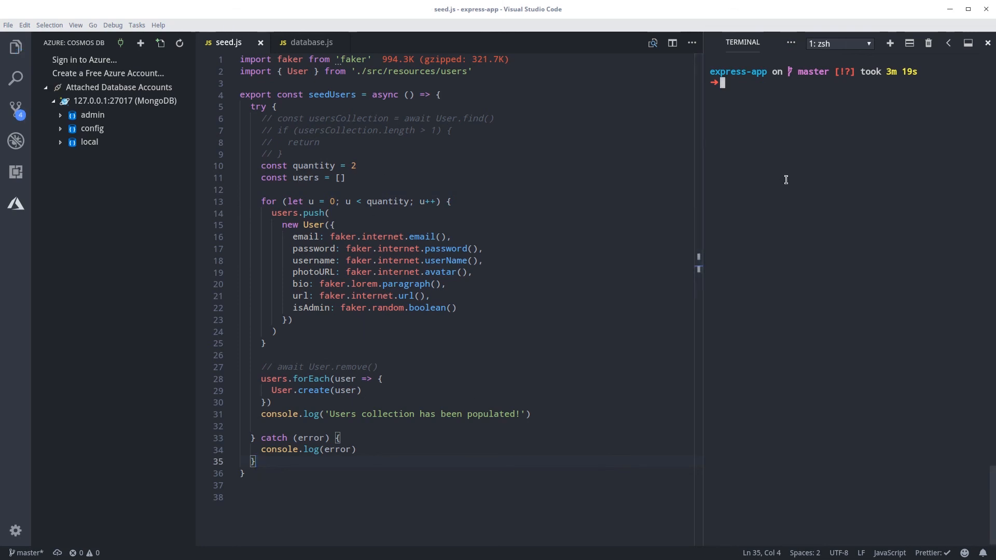
Step: Relaunch the server with npm start and restore the await User.remove() line
type("npm start")
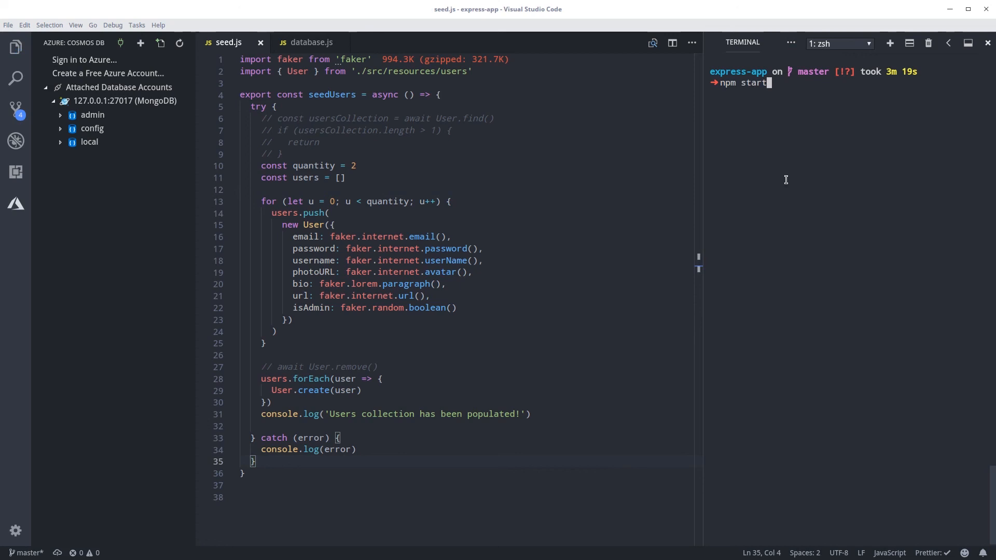
key("Return")
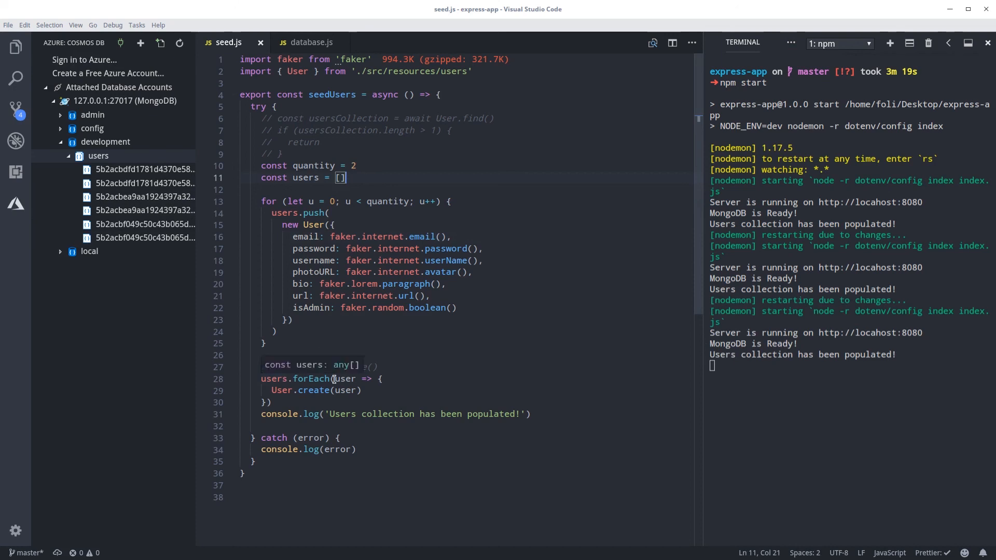
type("// await User.remove()")
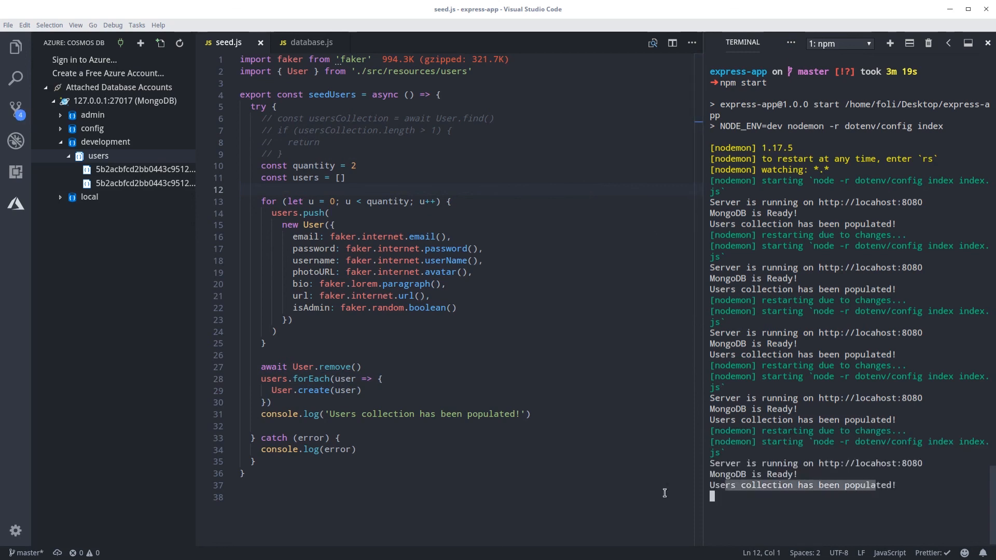
mouse_move(194, 296)
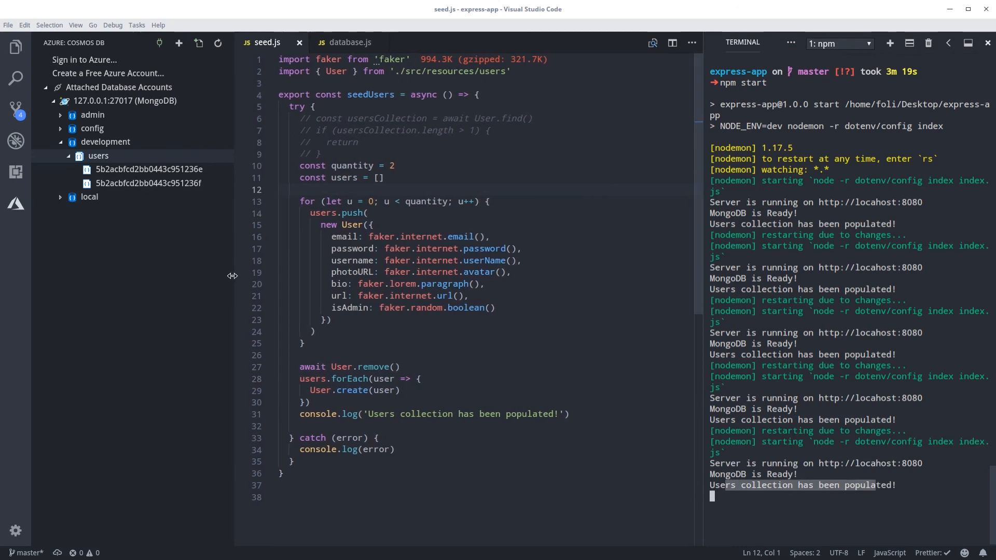
mouse_move(197, 176)
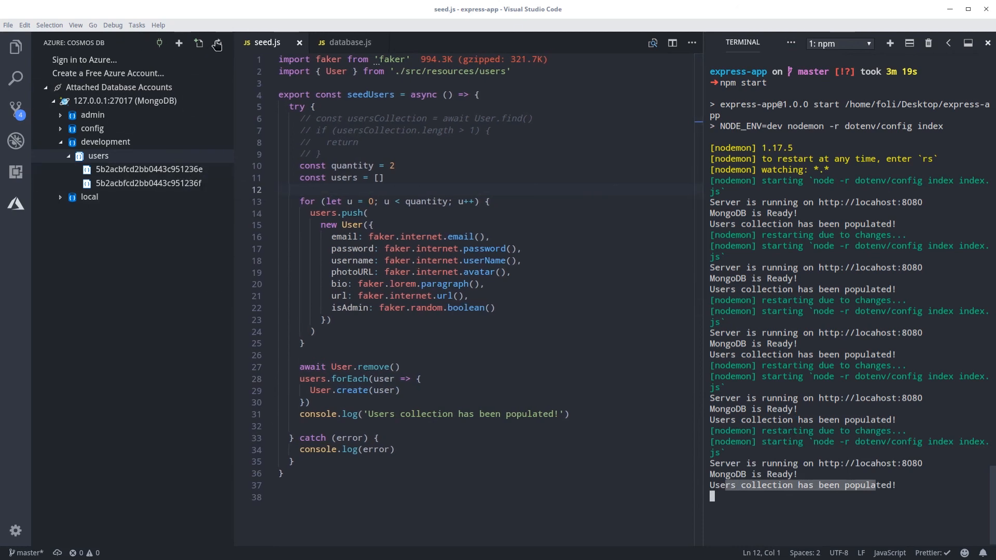
mouse_move(216, 43)
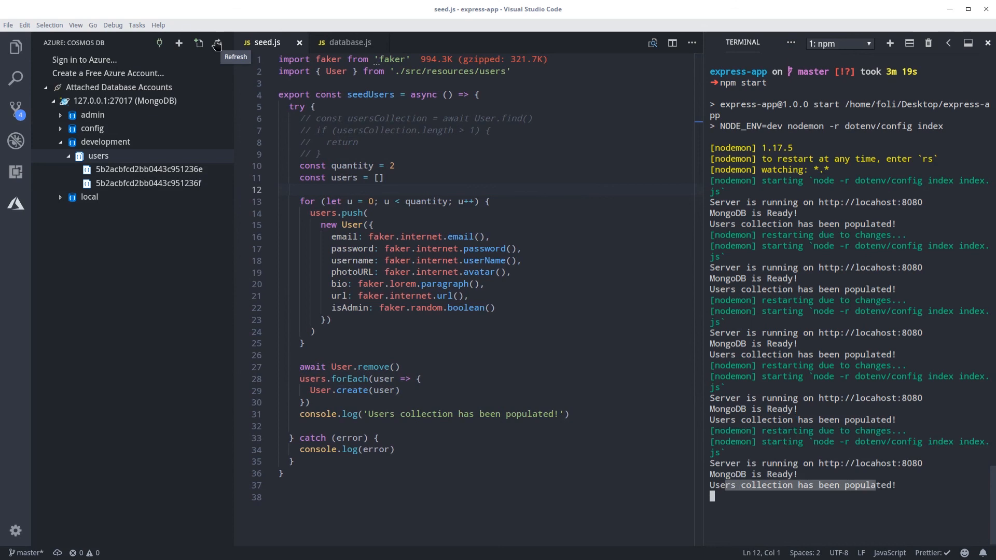
Step: Refresh the users list and uncomment the usersCollection early-return check
left_click(217, 42)
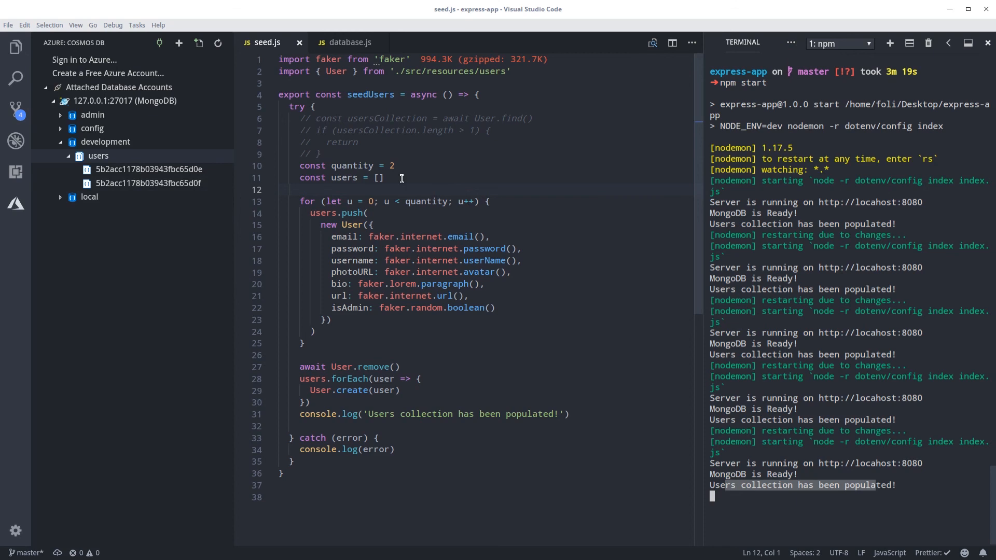
mouse_move(341, 153)
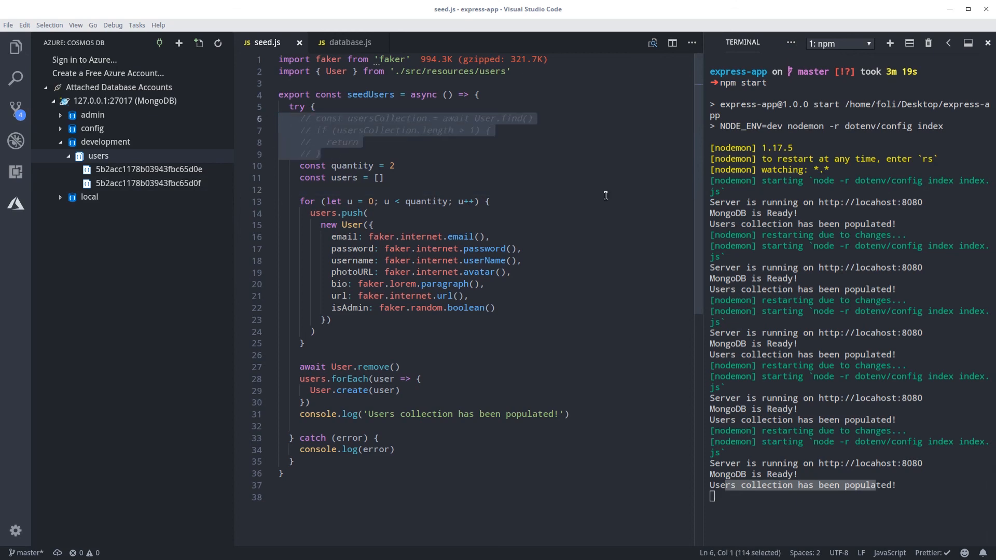
key("ctrl+/")
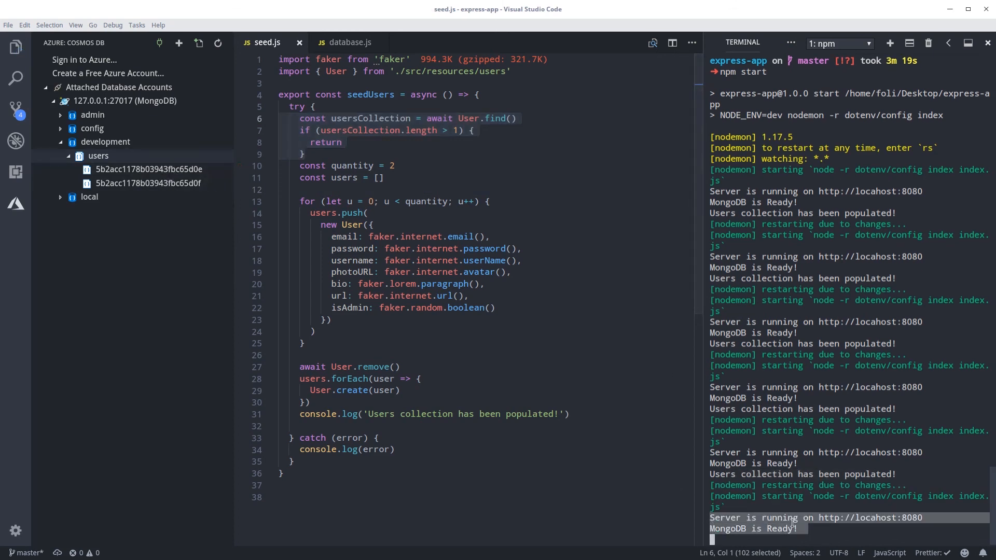
mouse_move(218, 43)
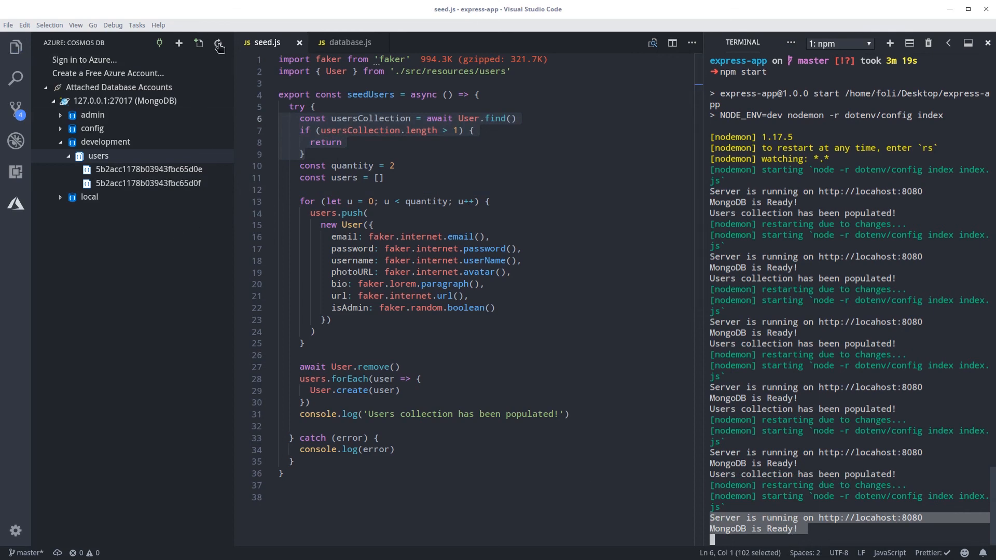
Step: View both seeded user documents in the Cosmos DB tree and return to seed.js
left_click(149, 169)
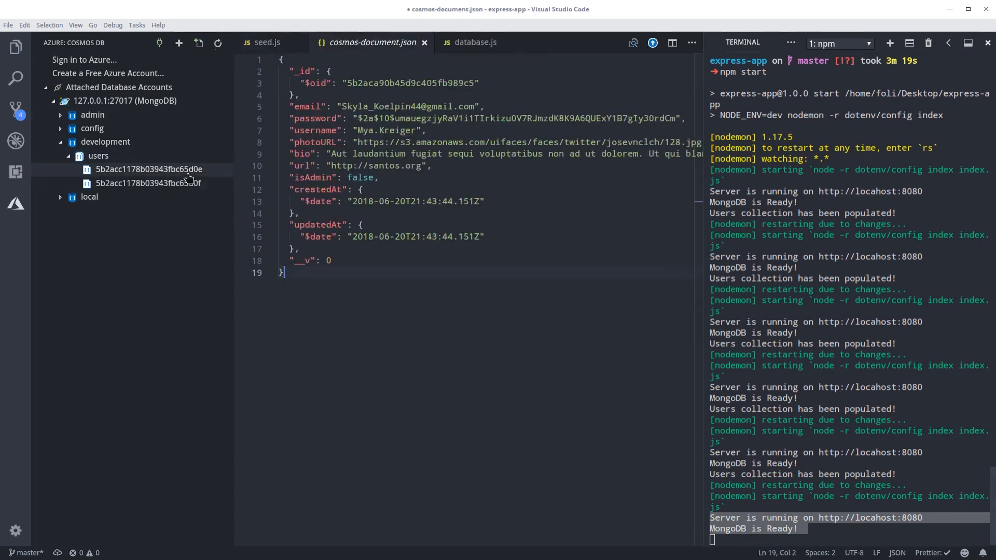
left_click(148, 184)
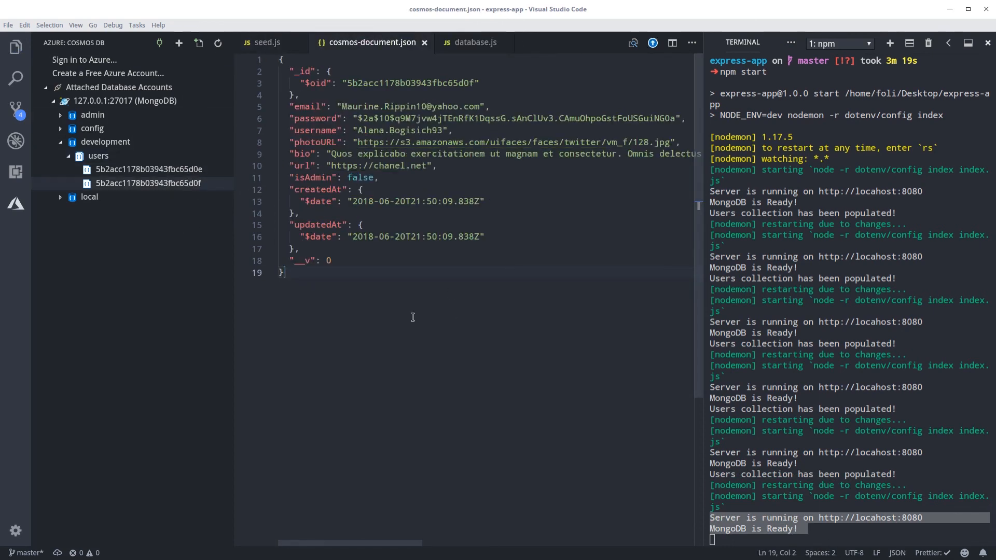
left_click(266, 42)
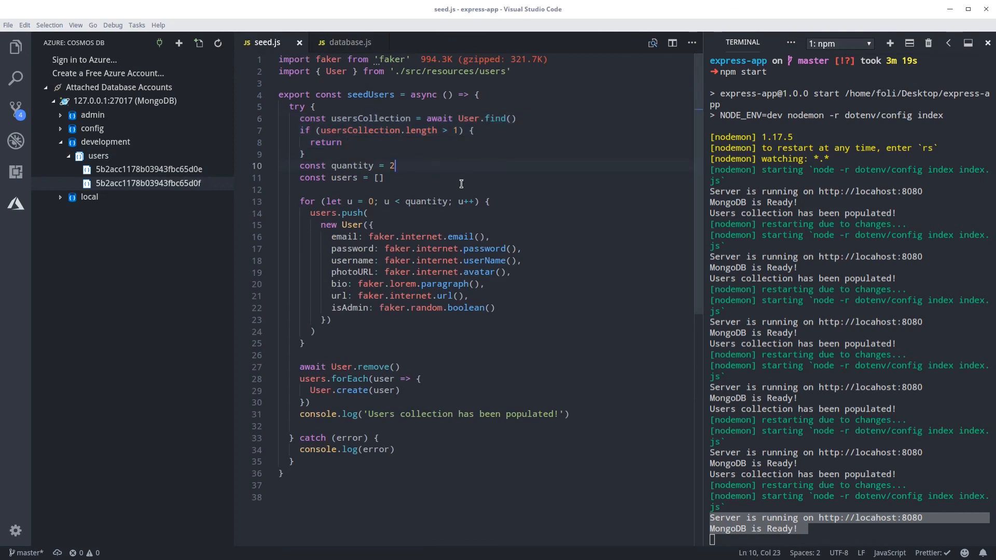
Step: Show the project files and review database.js where seedUsers() runs after MongoDB connects
left_click(15, 47)
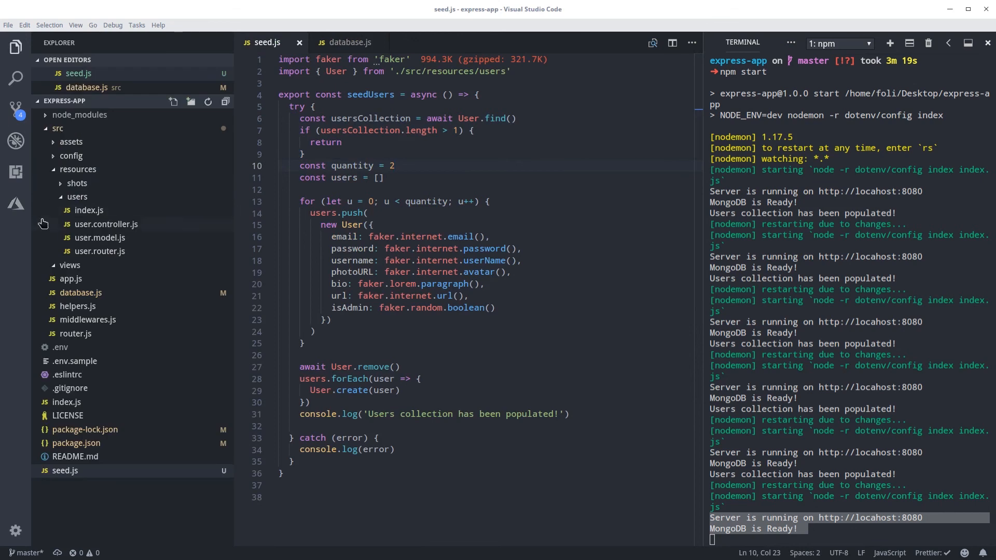
left_click(348, 42)
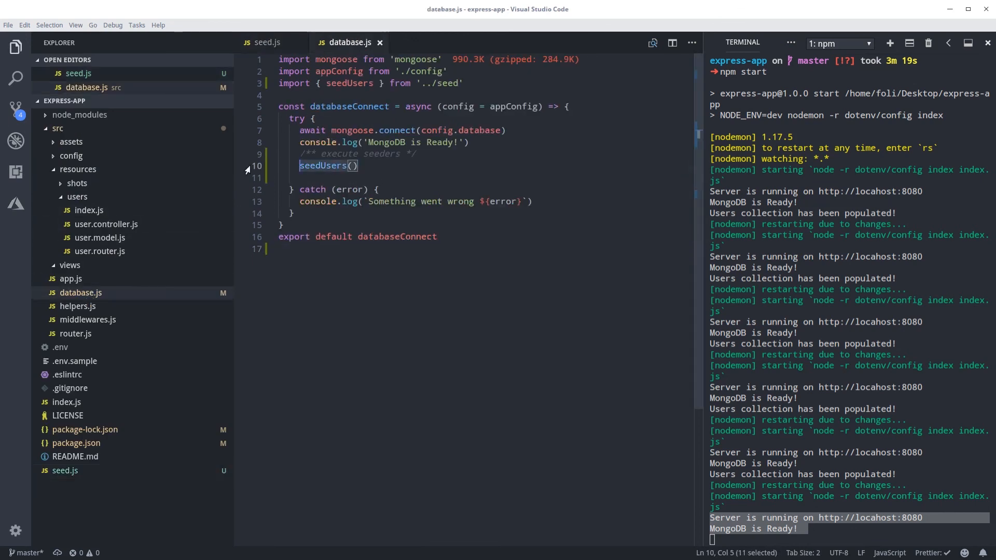
left_click(267, 42)
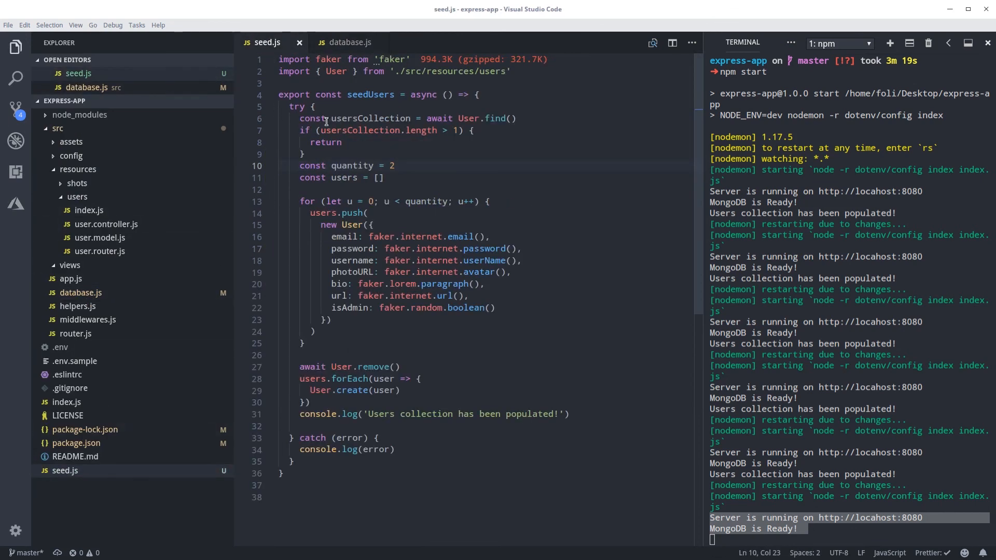
left_click(349, 42)
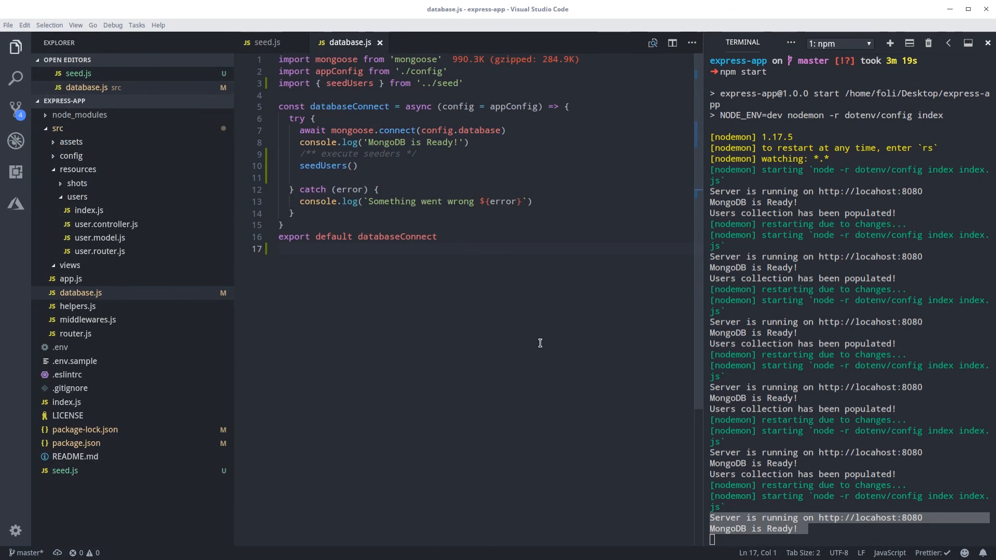